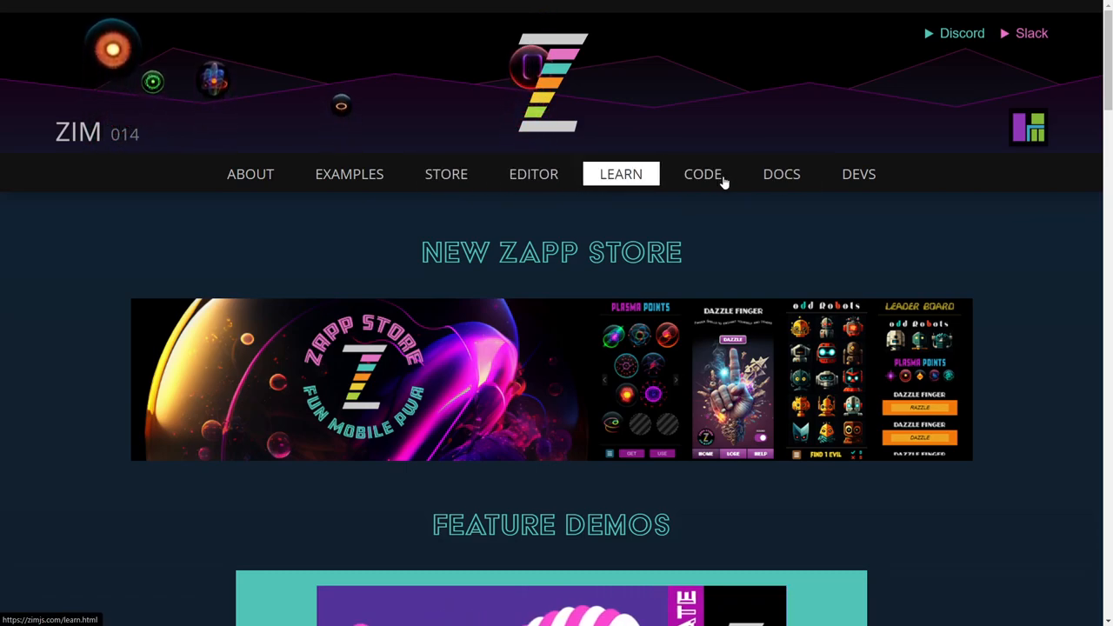
Go from the Learn page to the ZIM Docs page with its Frame command list.
click(781, 174)
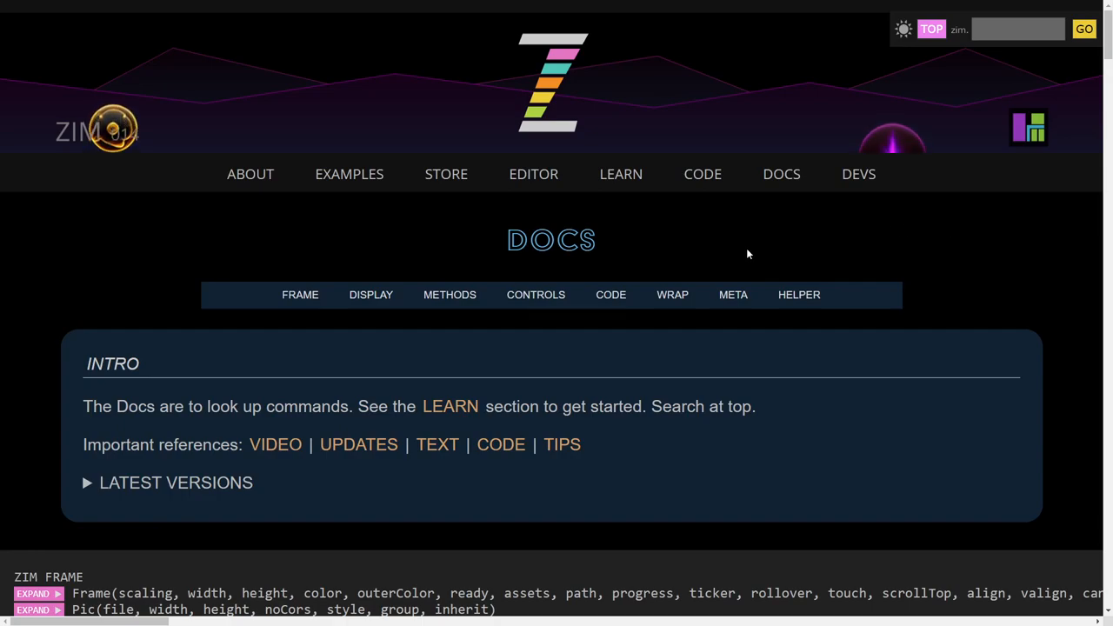
mouse_move(450, 294)
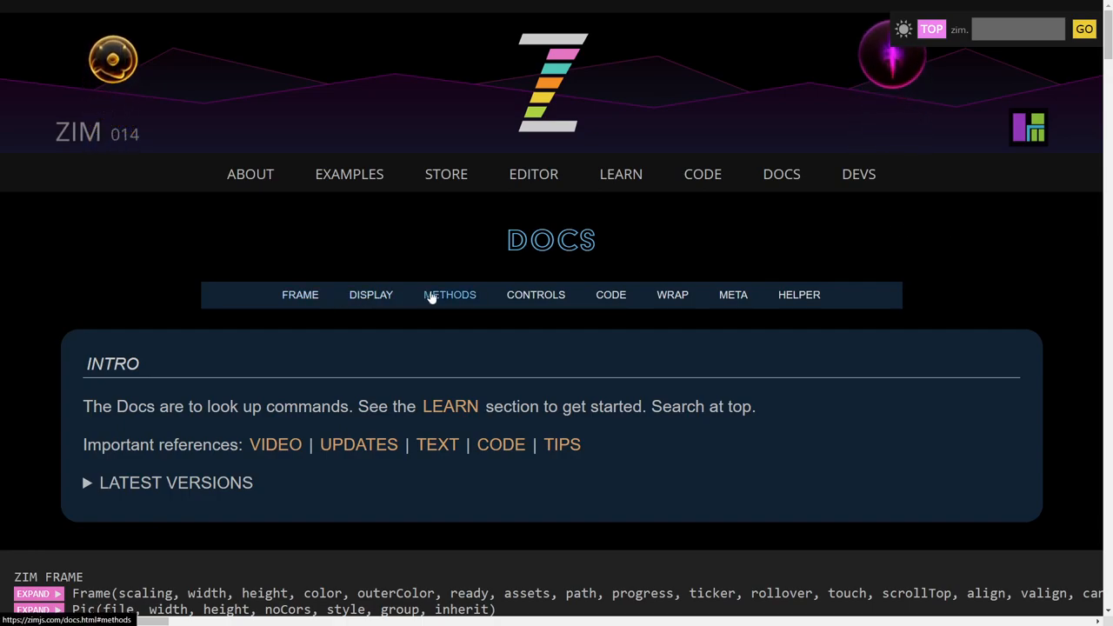
mouse_move(798, 294)
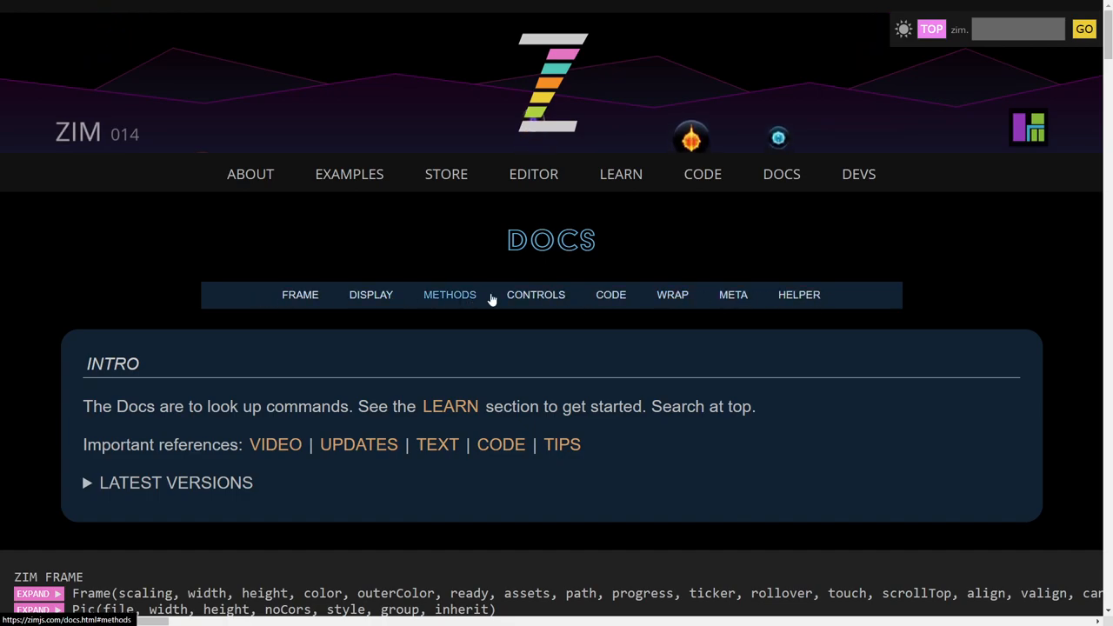
mouse_move(946, 297)
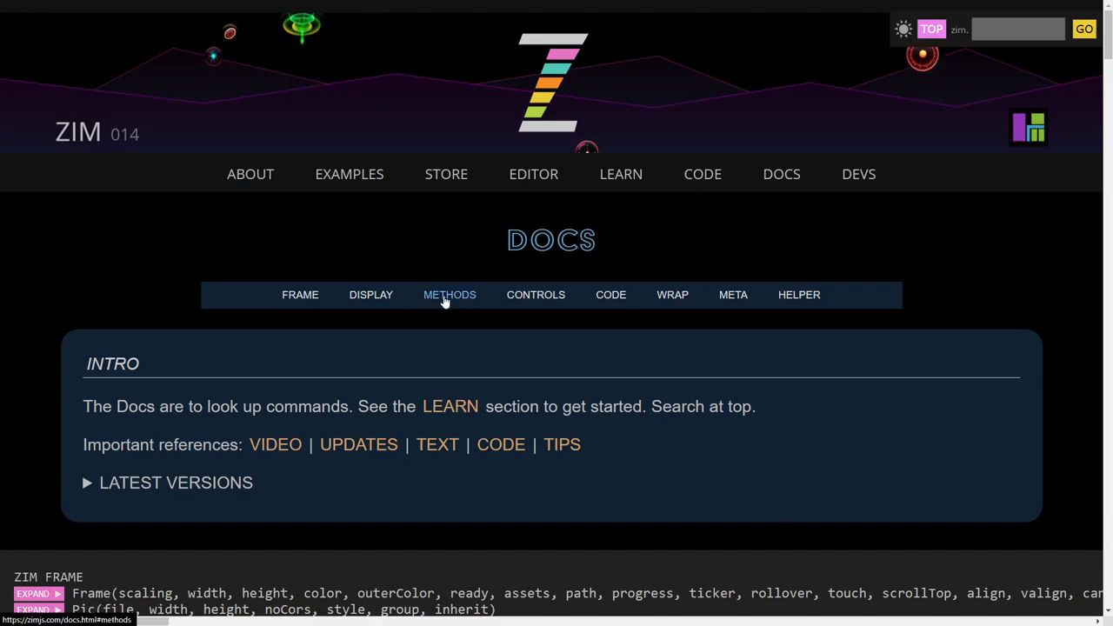
click(449, 294)
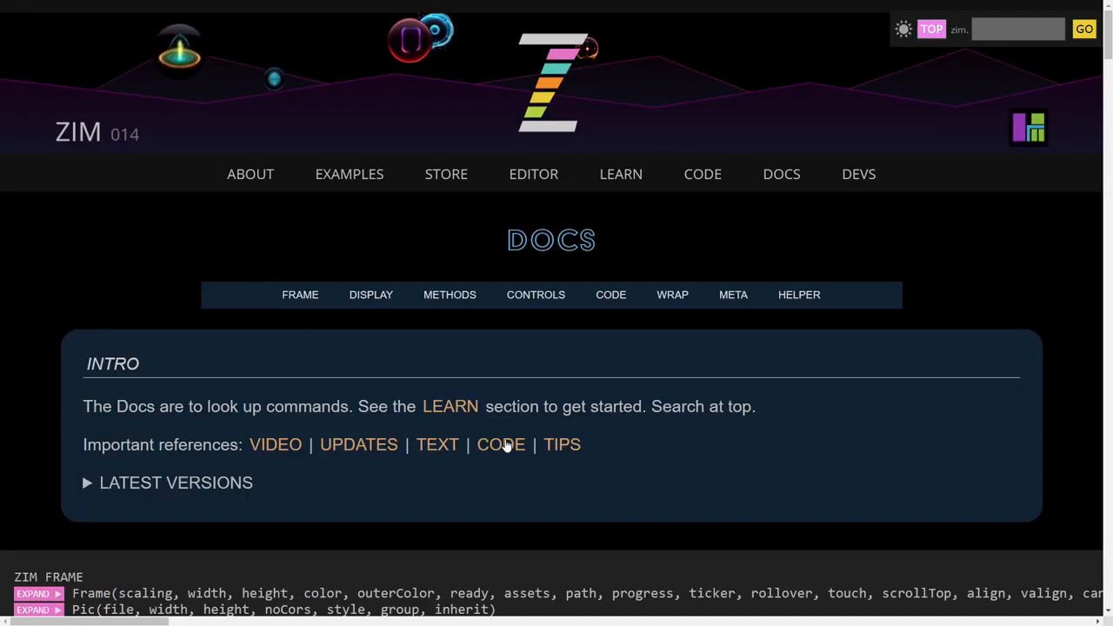
mouse_move(427, 467)
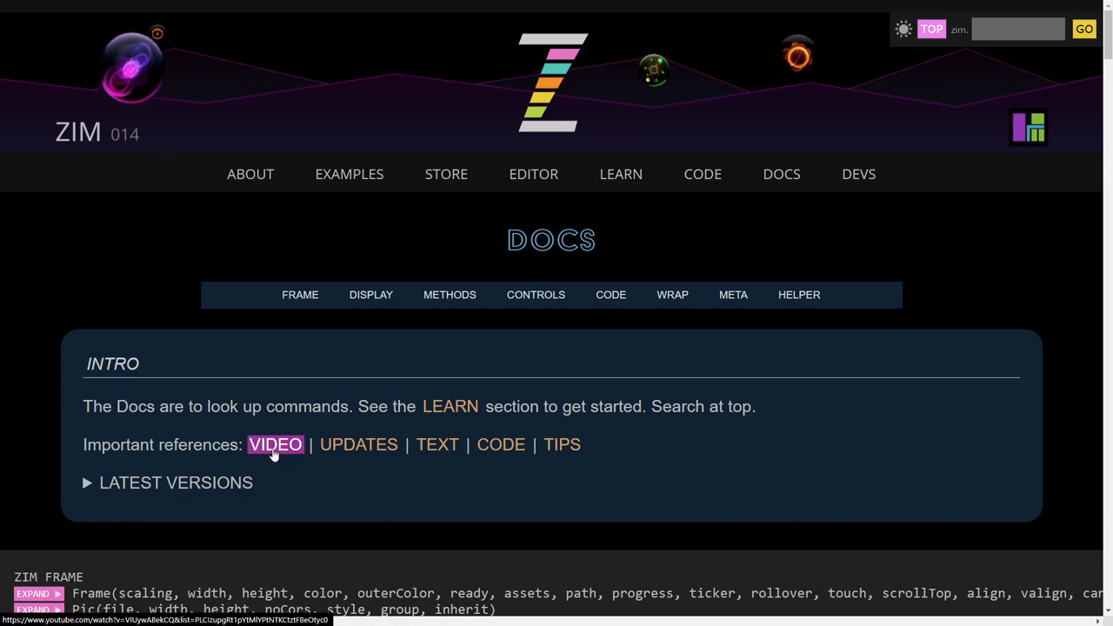
mouse_move(358, 444)
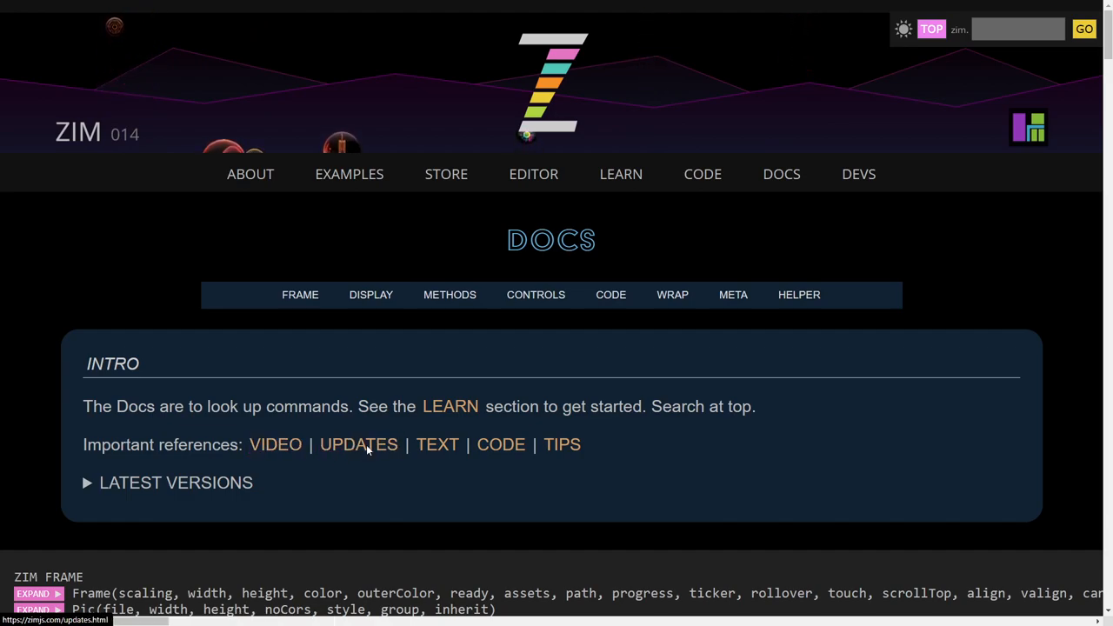
Open the Updates reference and read through the ZIM 014 store, header and site changes.
click(358, 445)
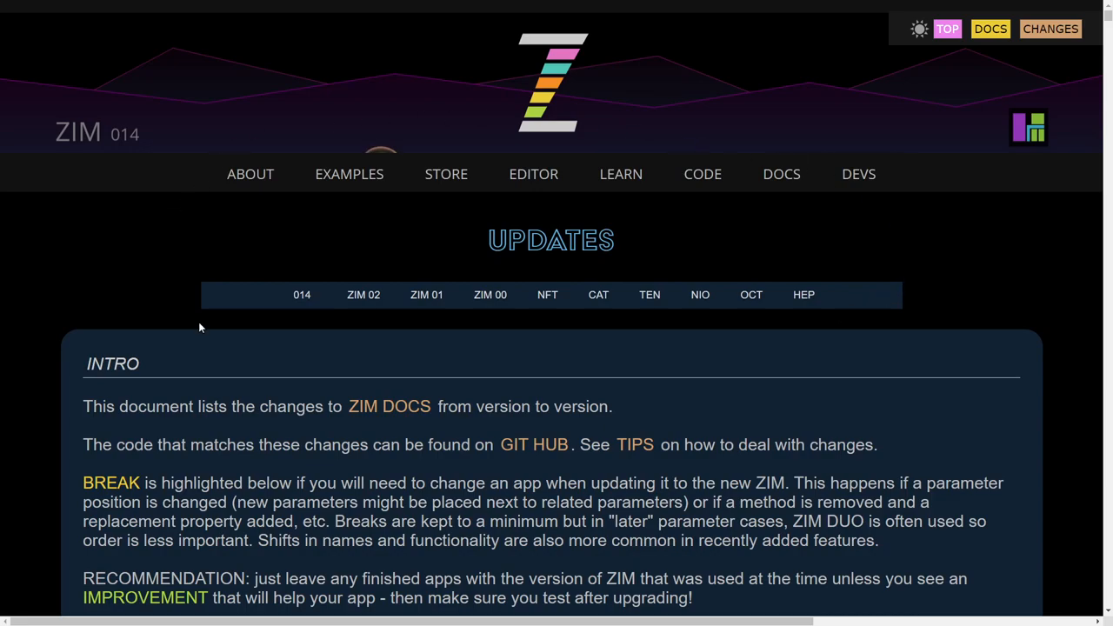
scroll(down, 3)
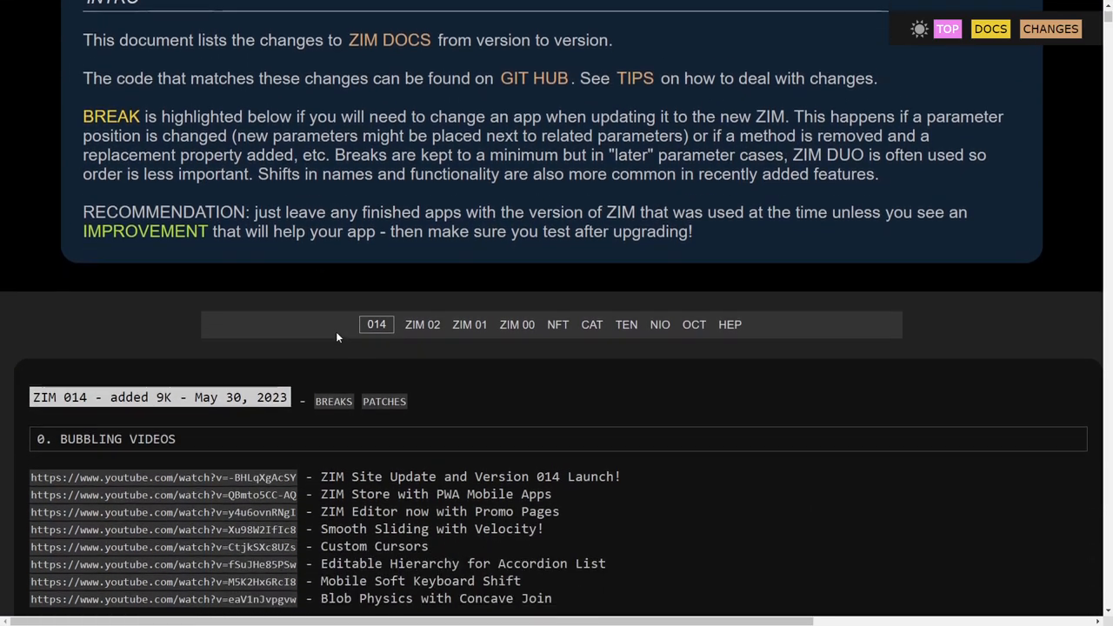
scroll(down, 3)
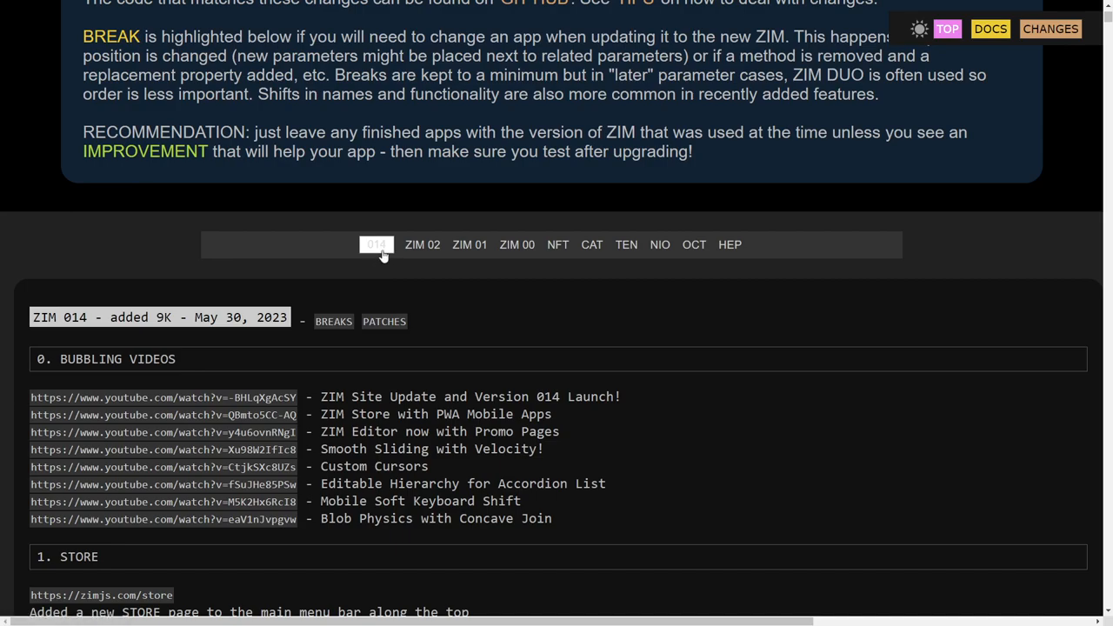
mouse_move(426, 304)
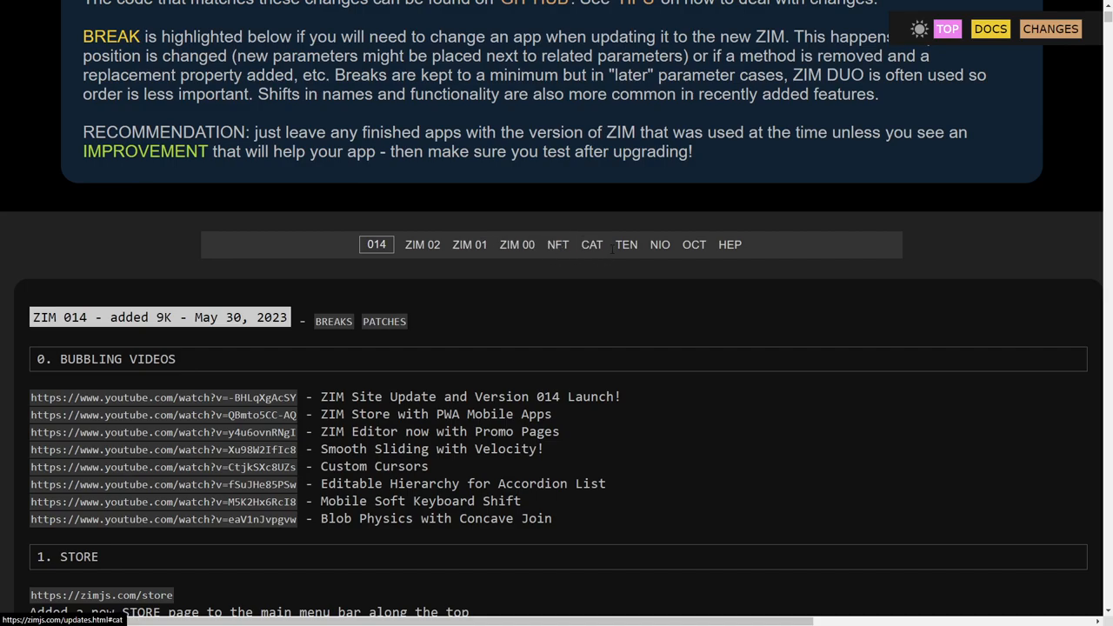
scroll(down, 3)
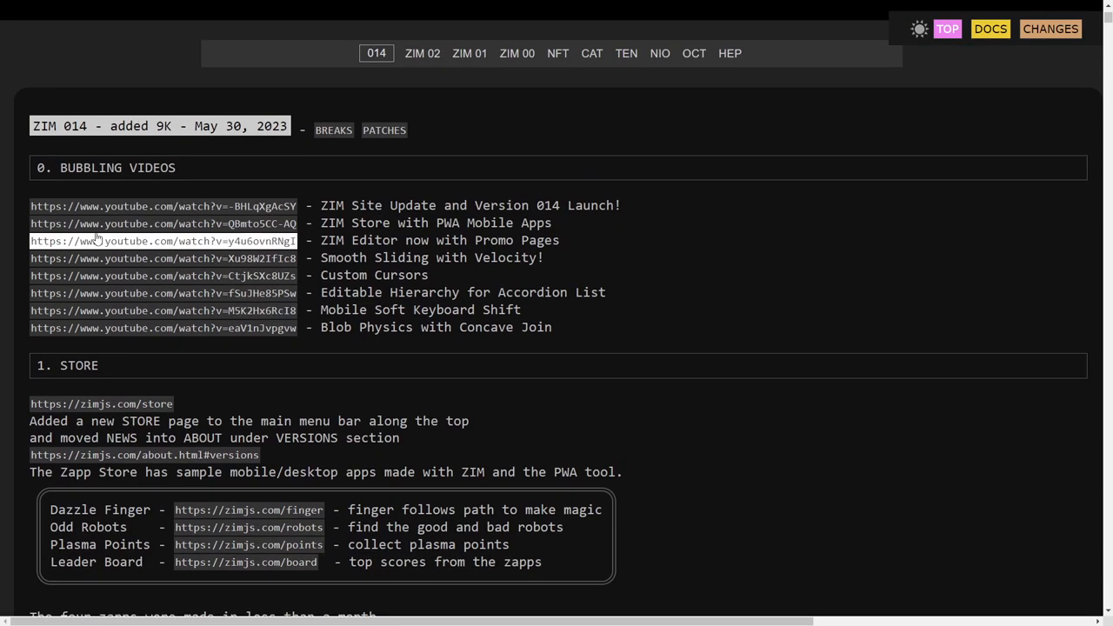
mouse_move(104, 275)
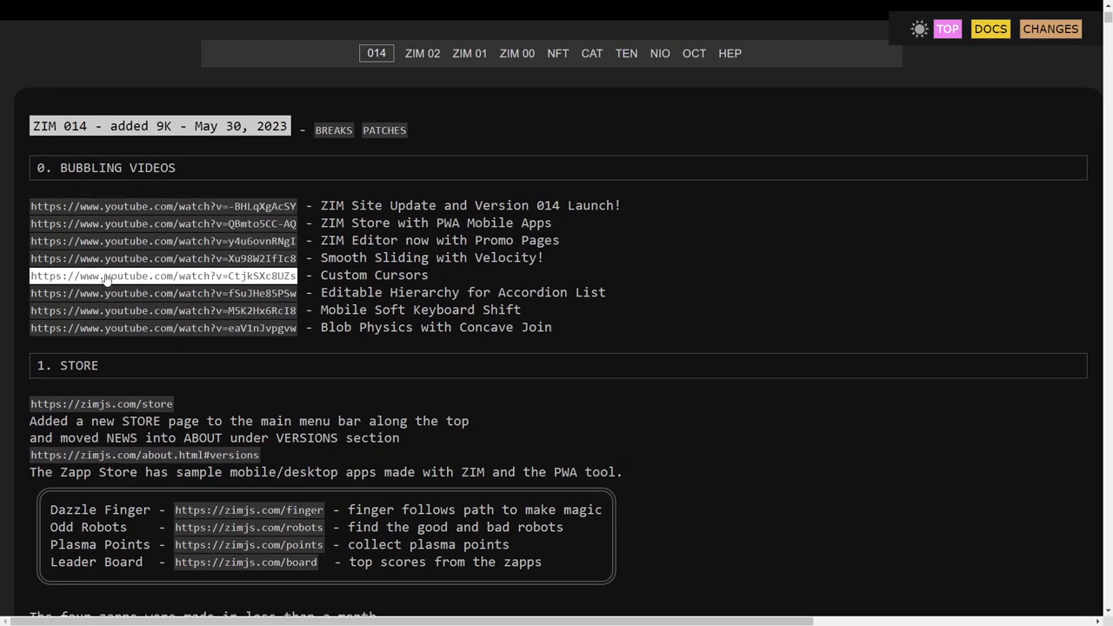
scroll(down, 3)
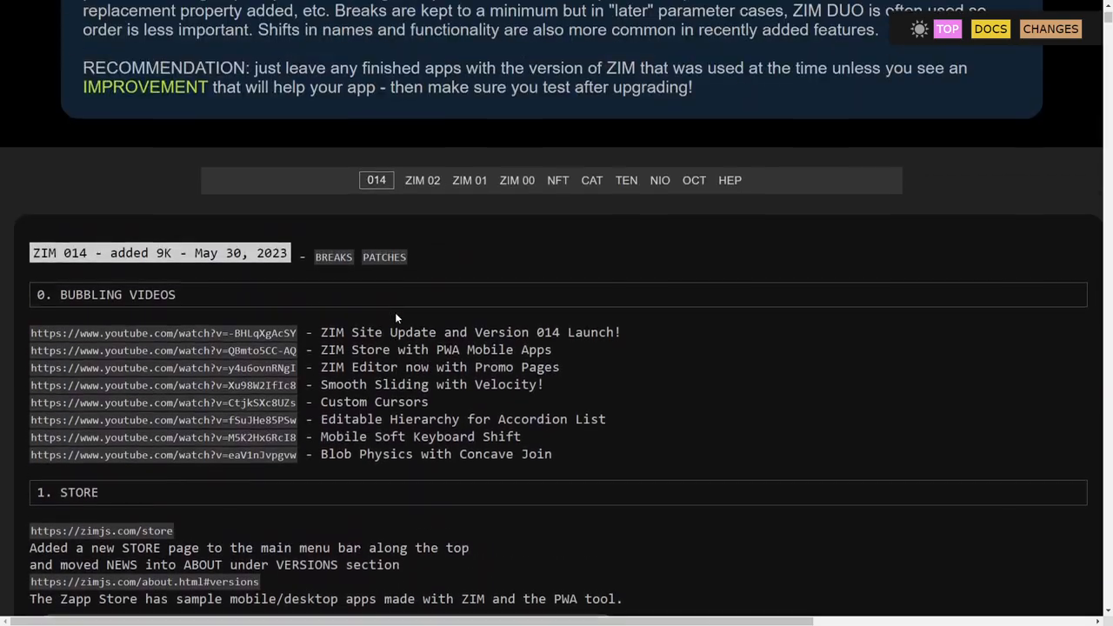
mouse_move(334, 257)
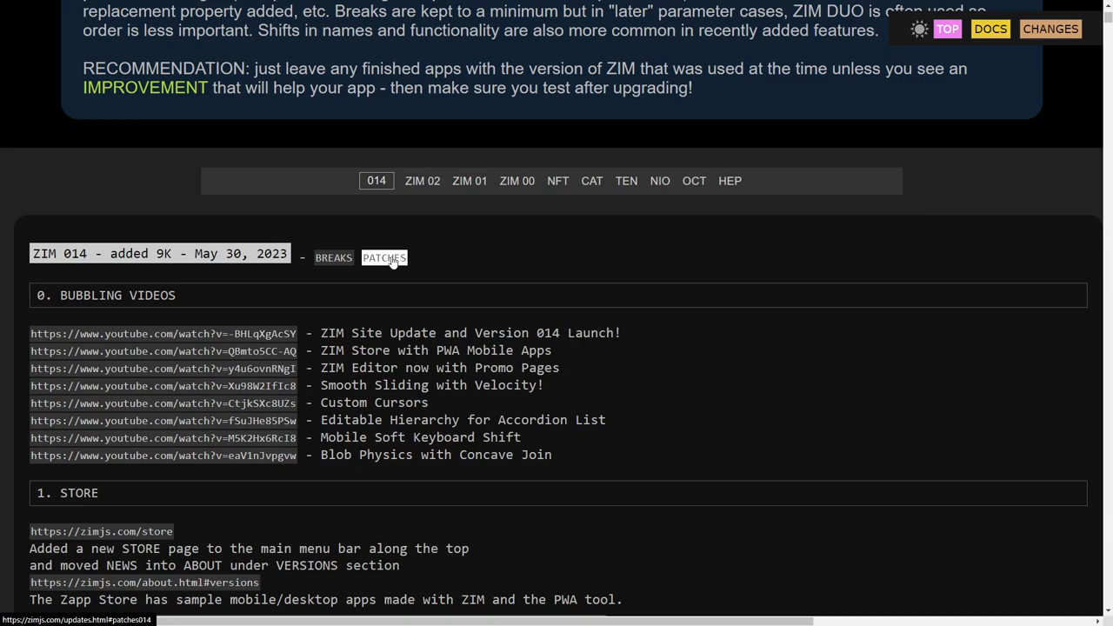
scroll(down, 3)
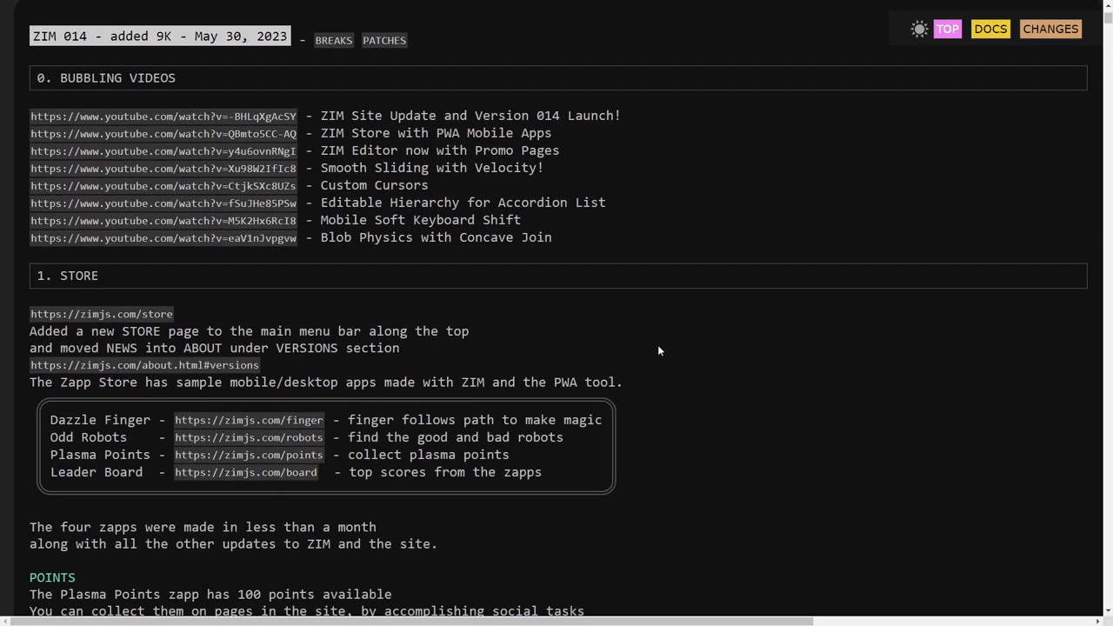
scroll(down, 3)
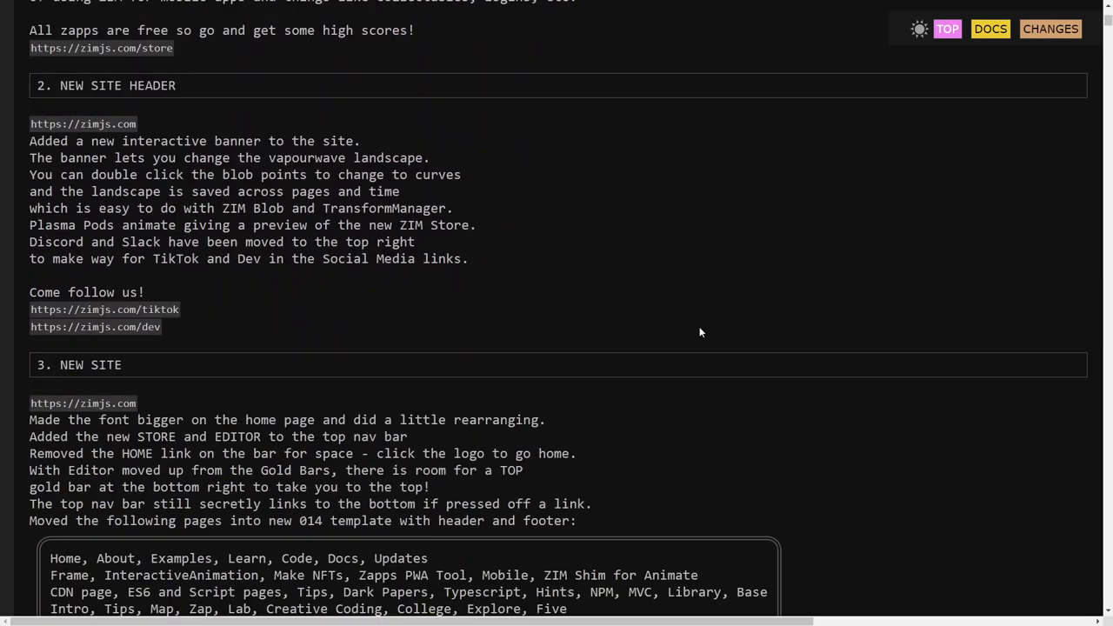
scroll(down, 3)
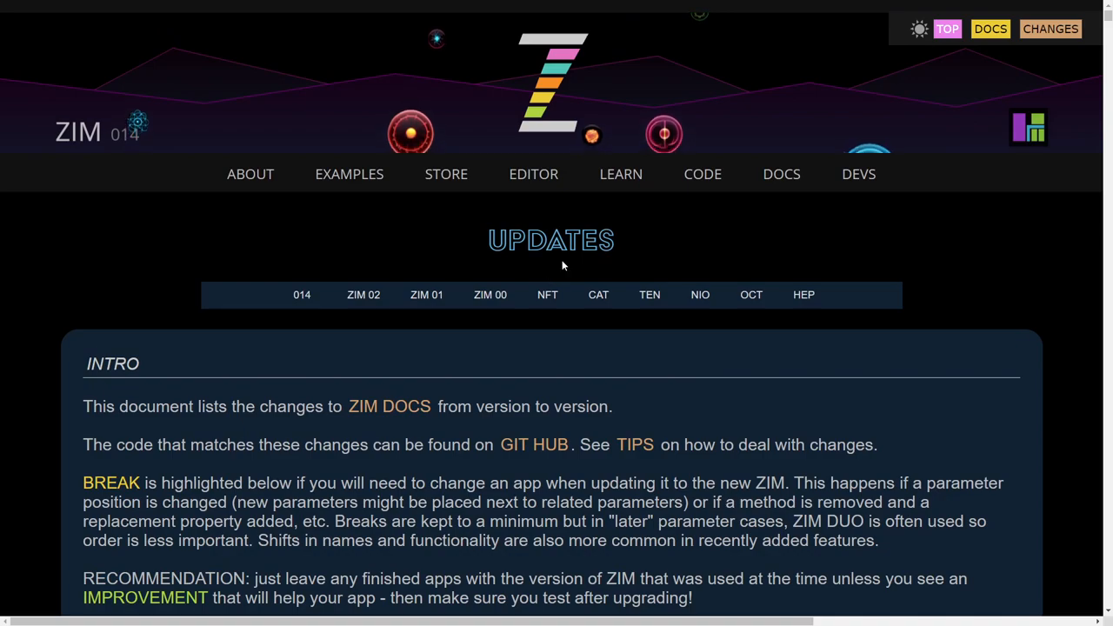
mouse_move(781, 174)
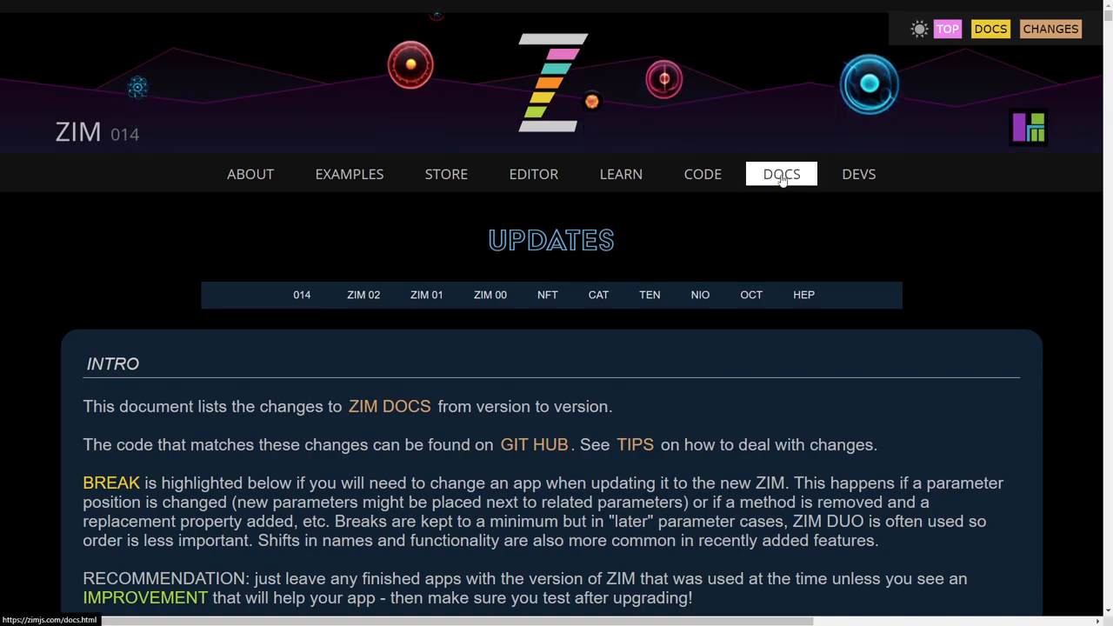
Return to Docs, then open and scroll through the plain-text TEXT version of the docs.
click(781, 174)
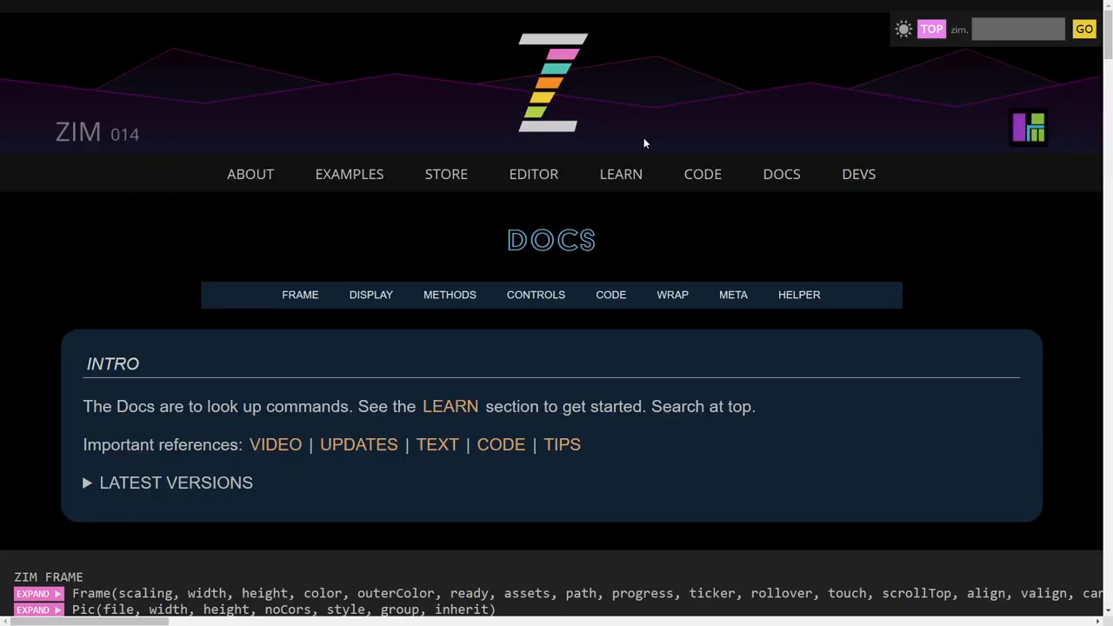
mouse_move(437, 444)
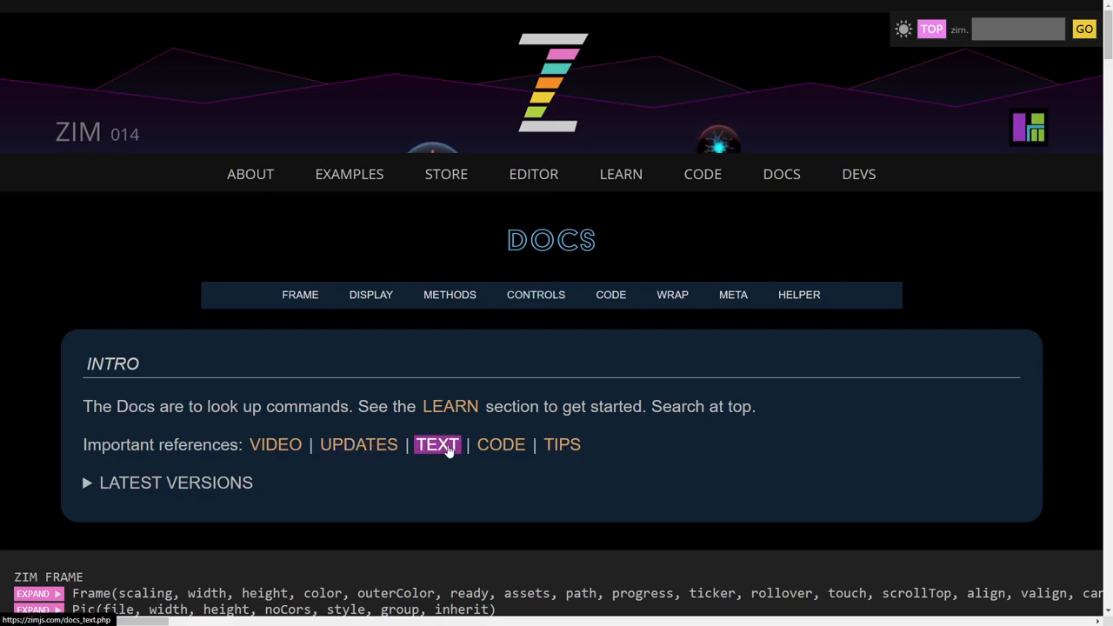
click(438, 445)
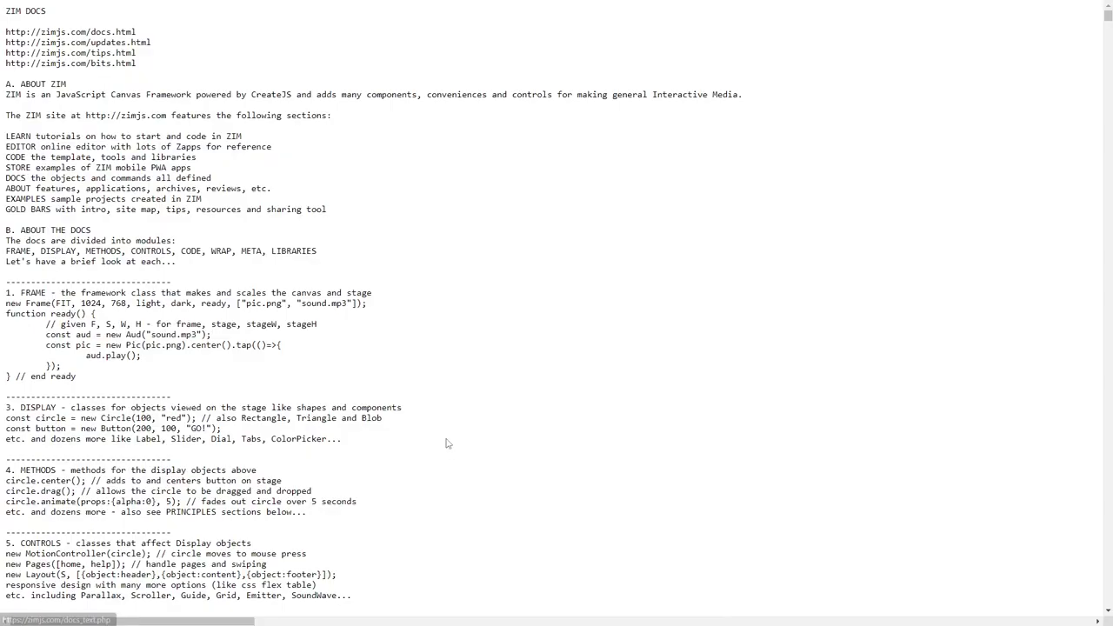
scroll(down, 3)
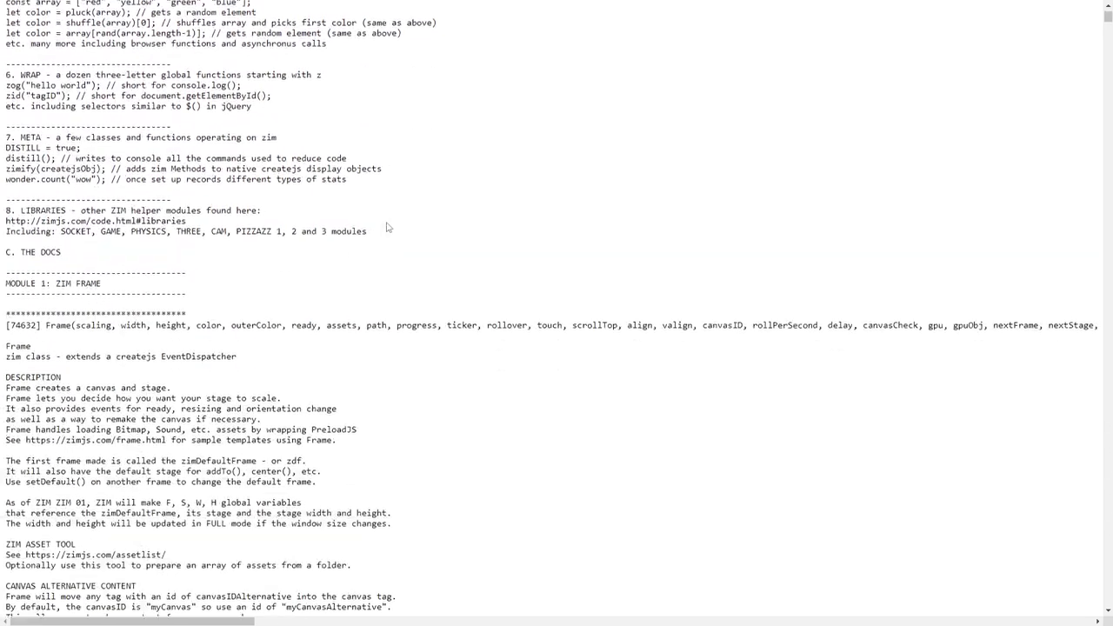
scroll(down, 3)
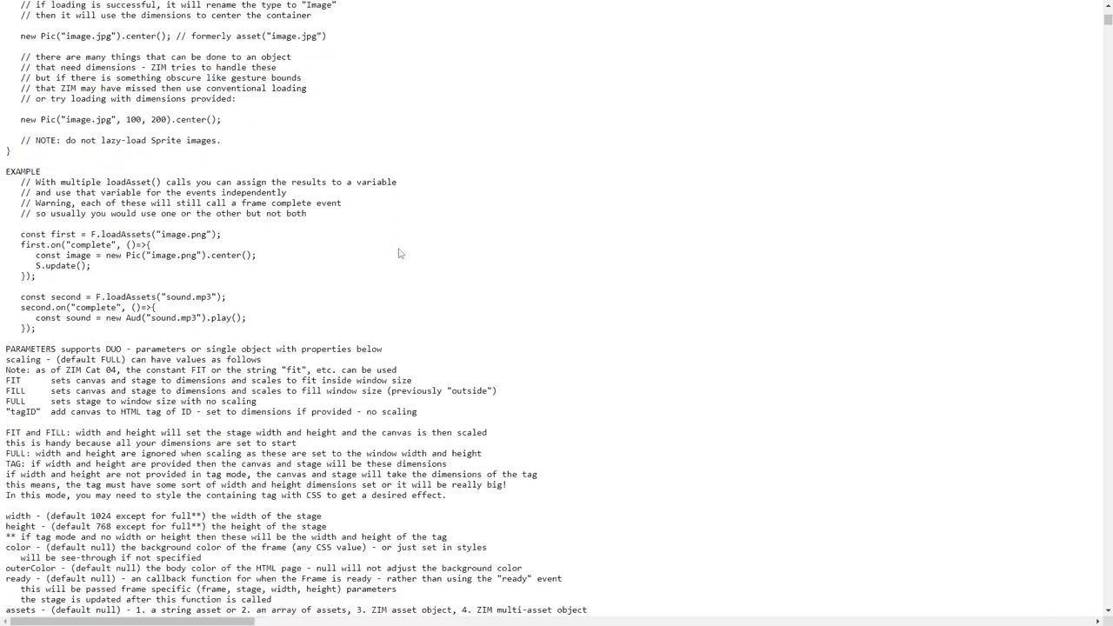
scroll(down, 3)
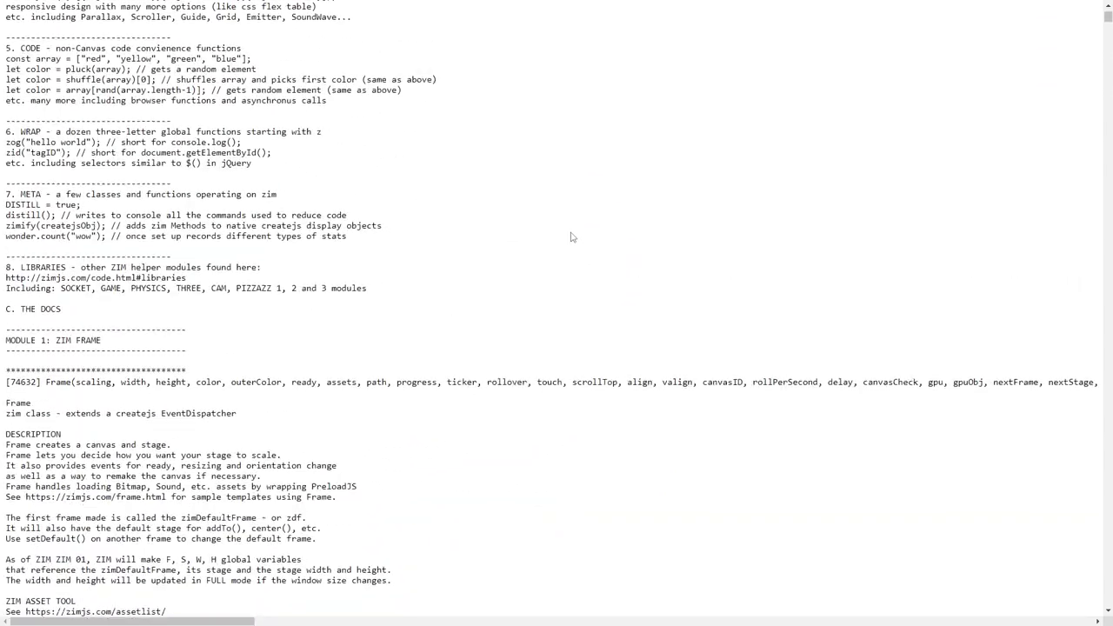
scroll(up, 3)
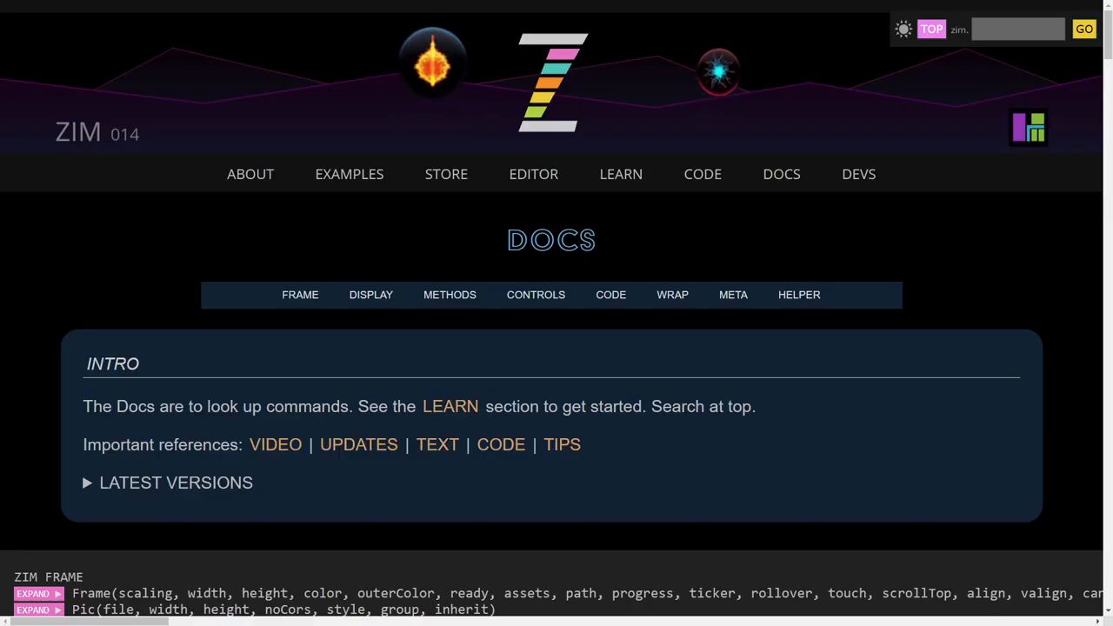
mouse_move(501, 444)
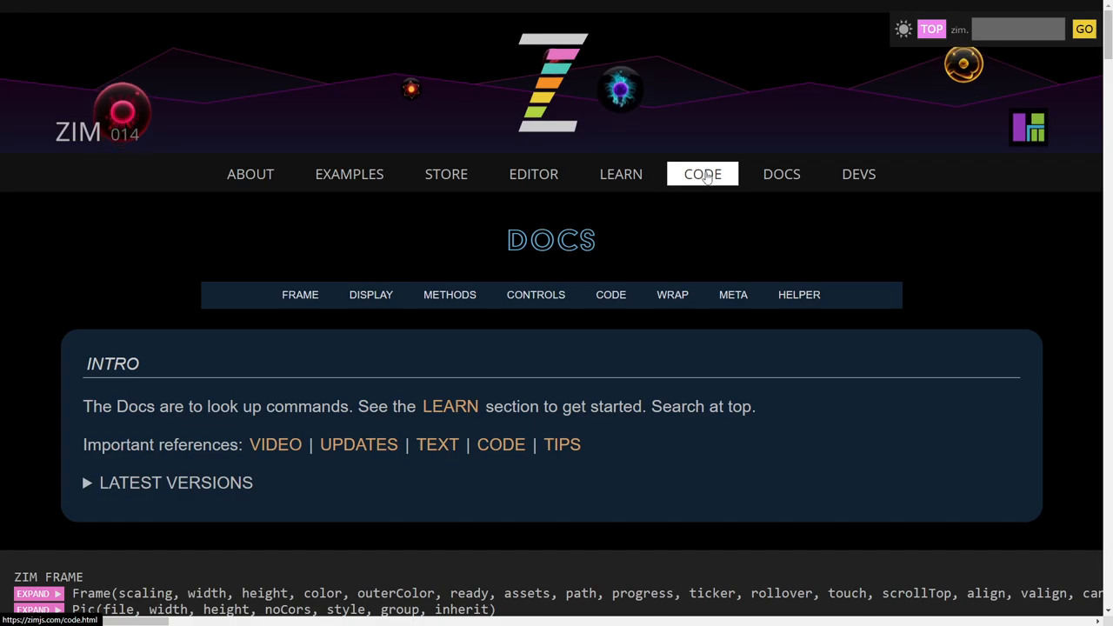
mouse_move(561, 444)
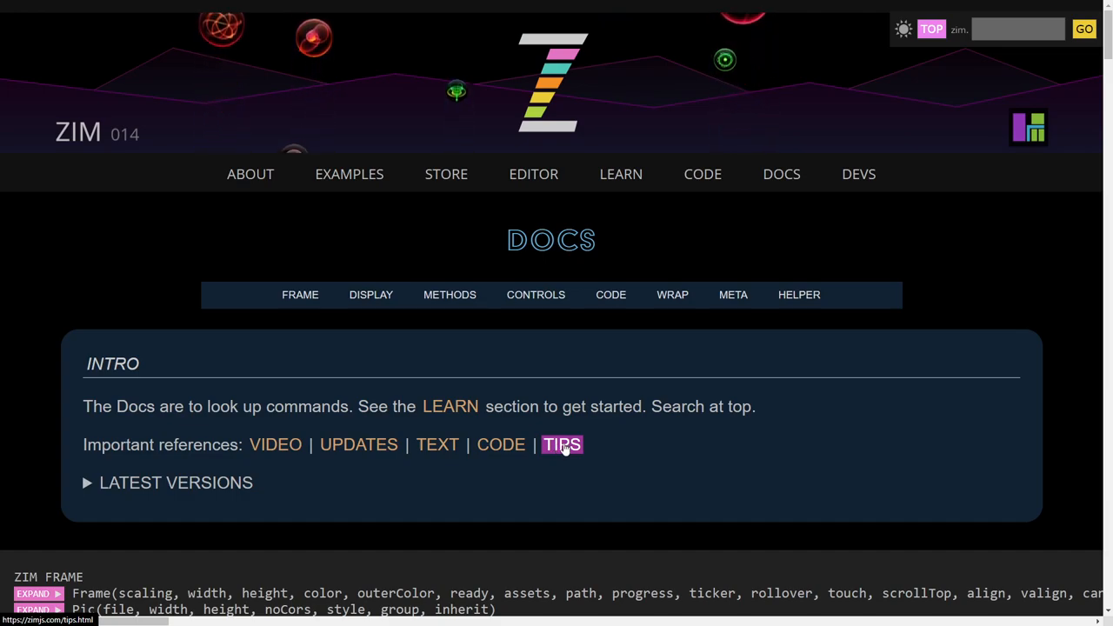
Open the TIPS link from the Docs intro and scroll to the Glossary section.
click(562, 445)
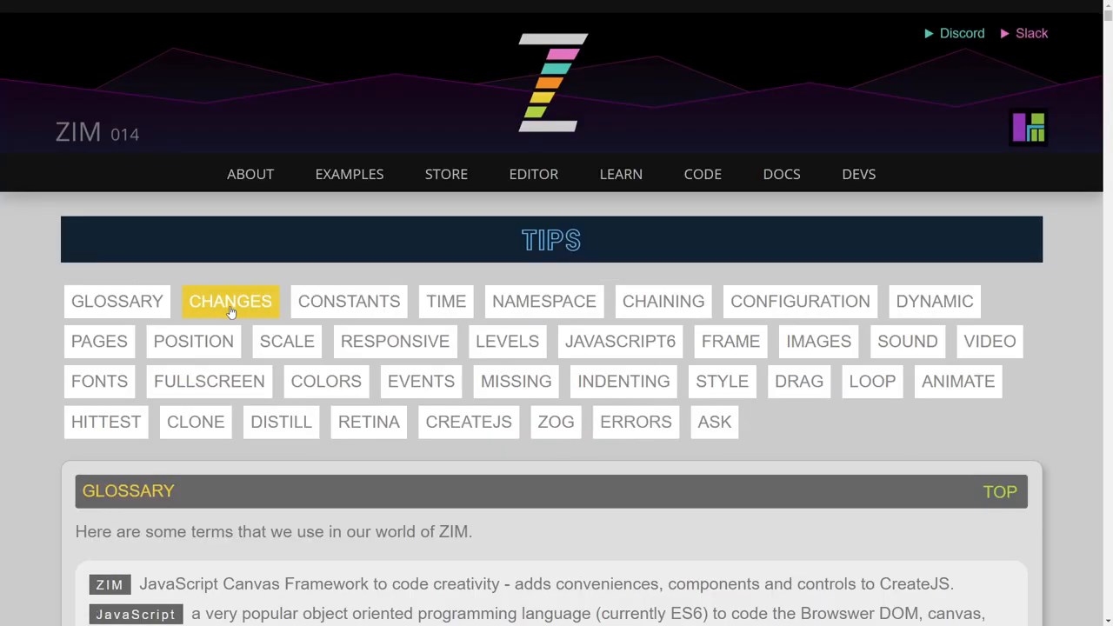
scroll(down, 3)
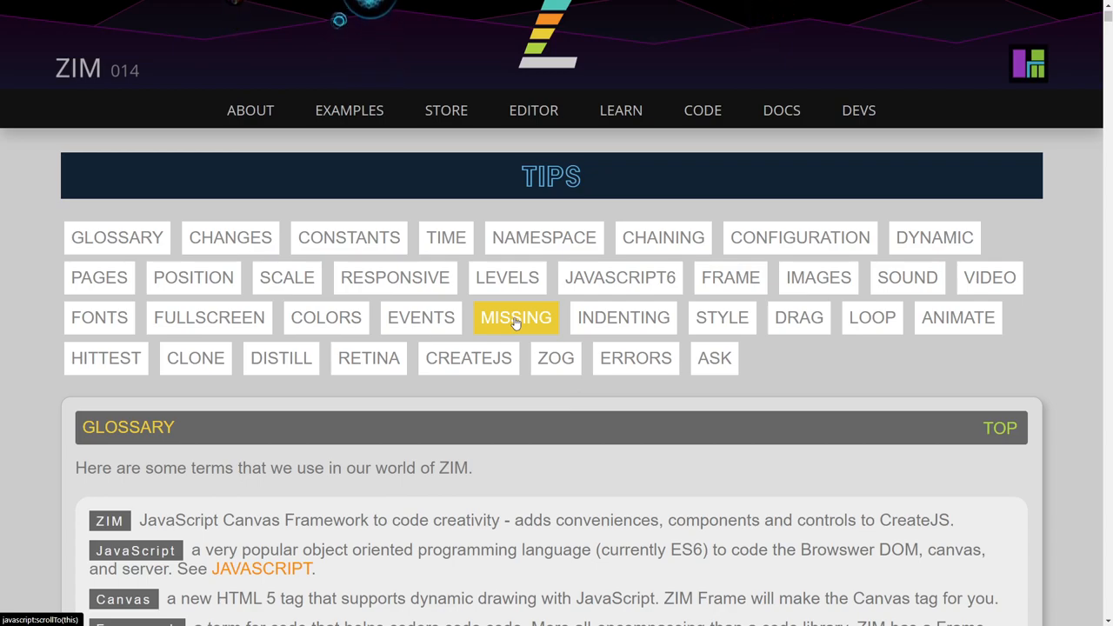
mouse_move(670, 304)
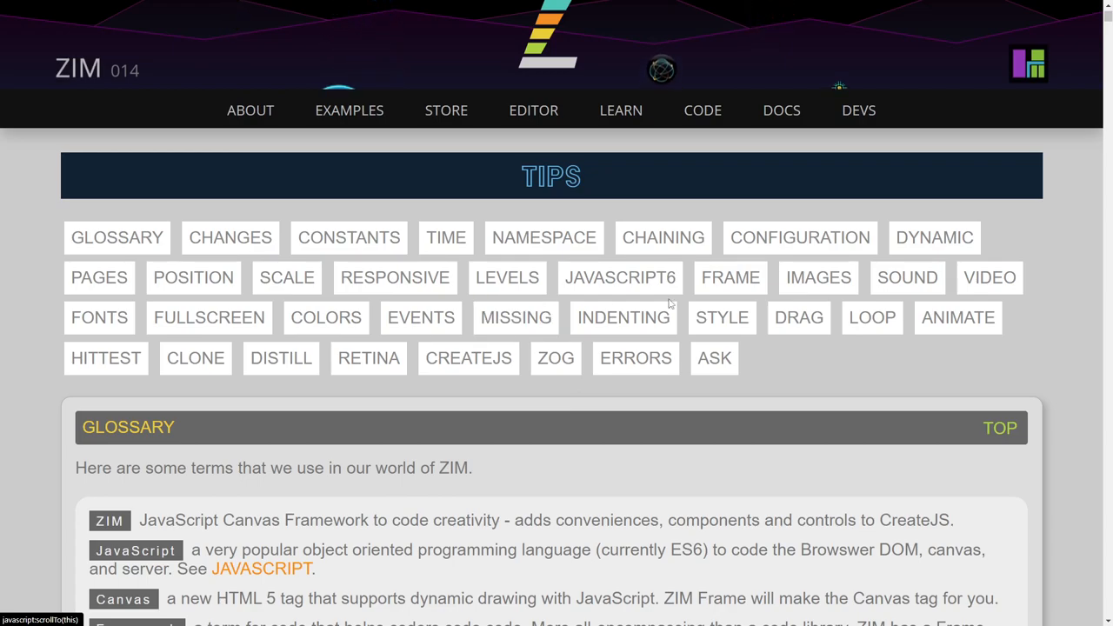
Return to the Docs page and expand the Latest Versions module, script and CDN links.
click(781, 110)
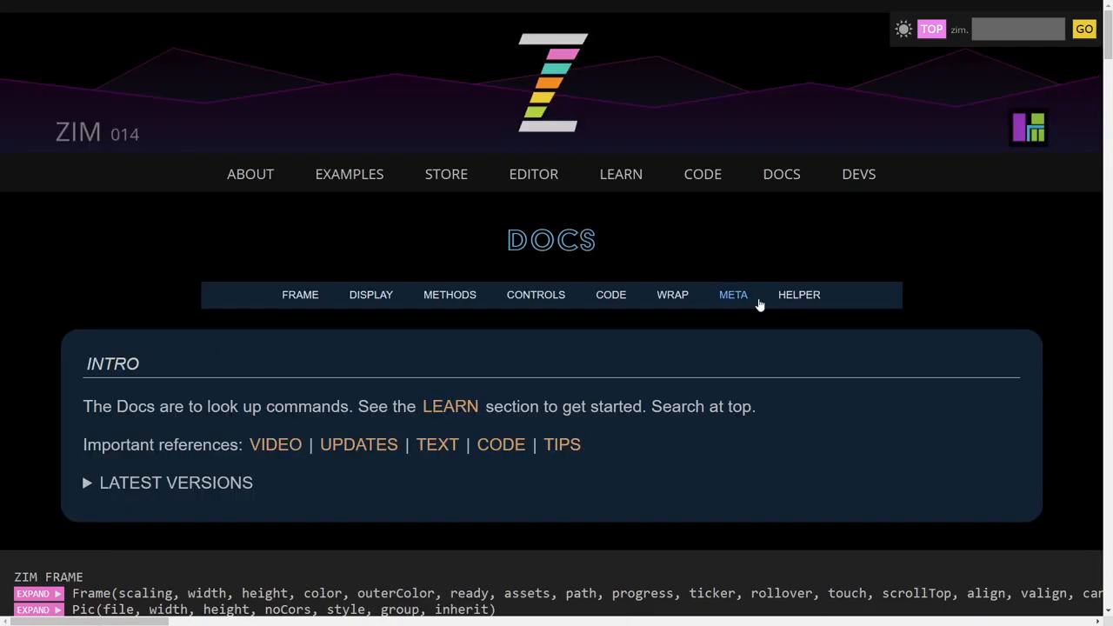
scroll(down, 3)
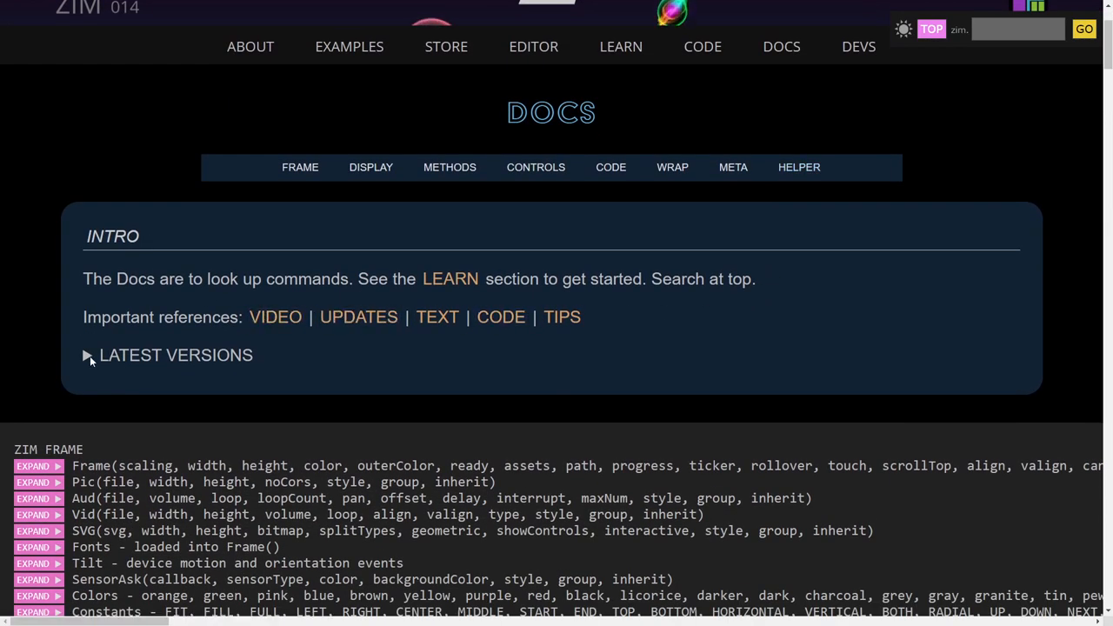
click(87, 355)
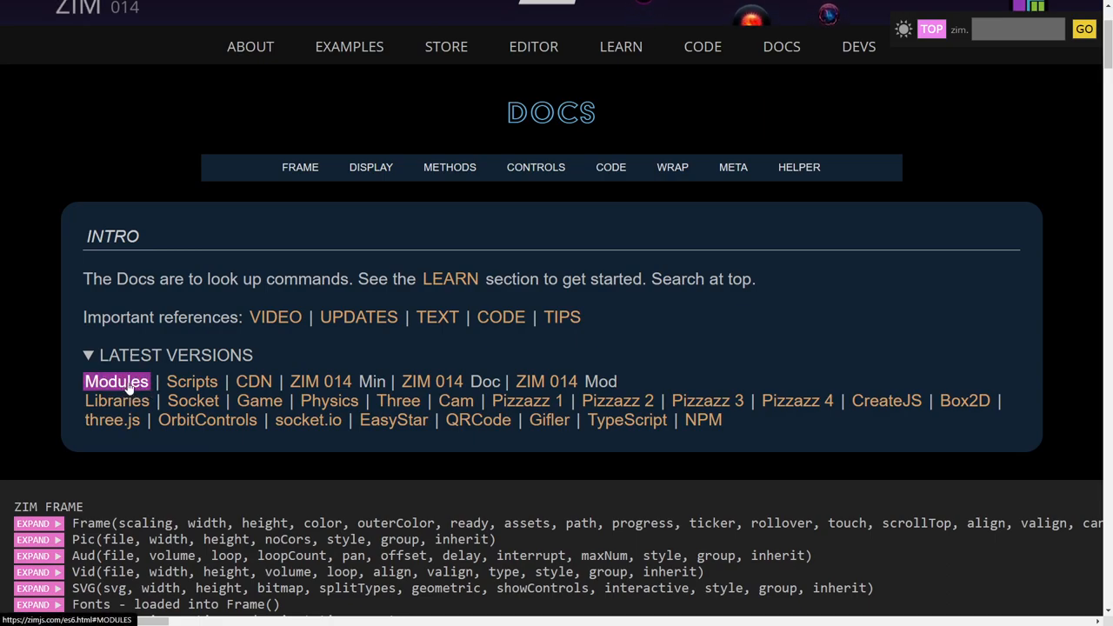
mouse_move(192, 382)
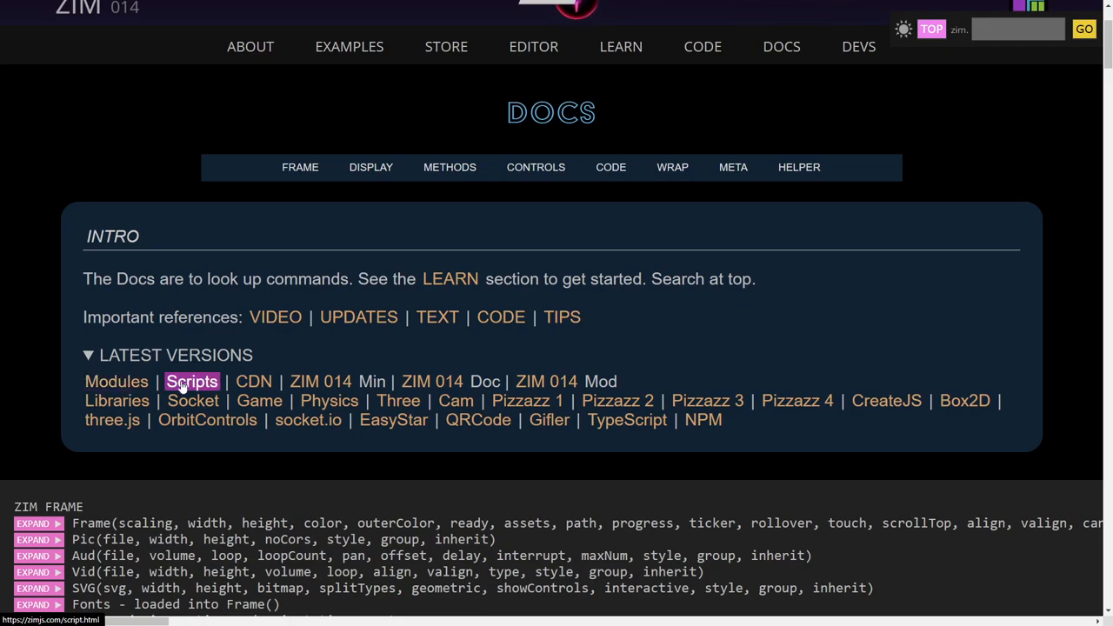
mouse_move(253, 381)
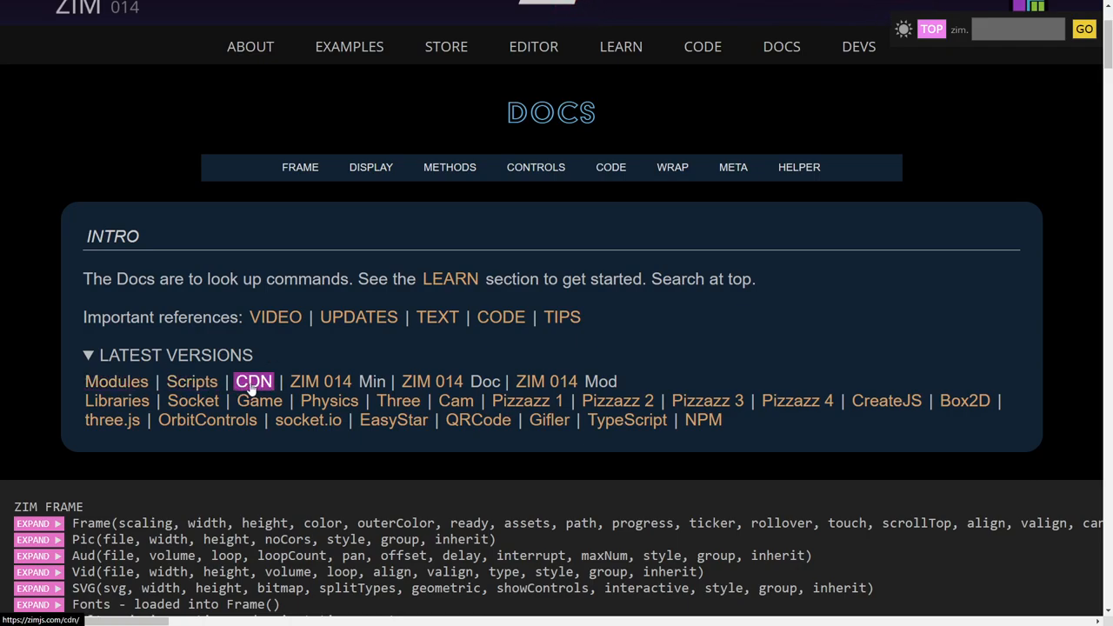
mouse_move(546, 381)
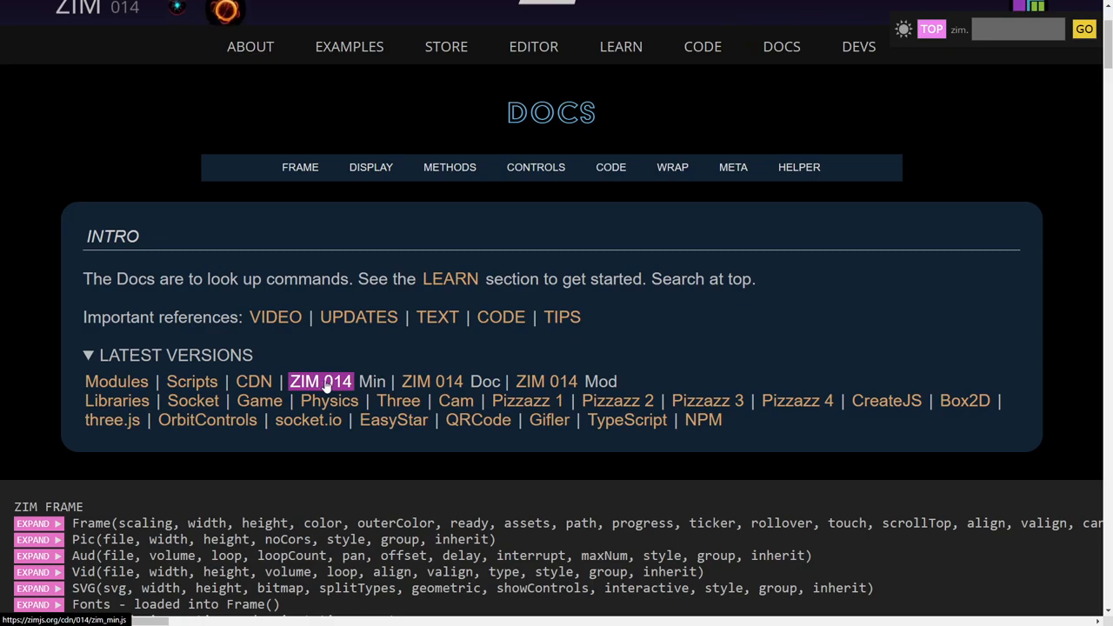
mouse_move(432, 381)
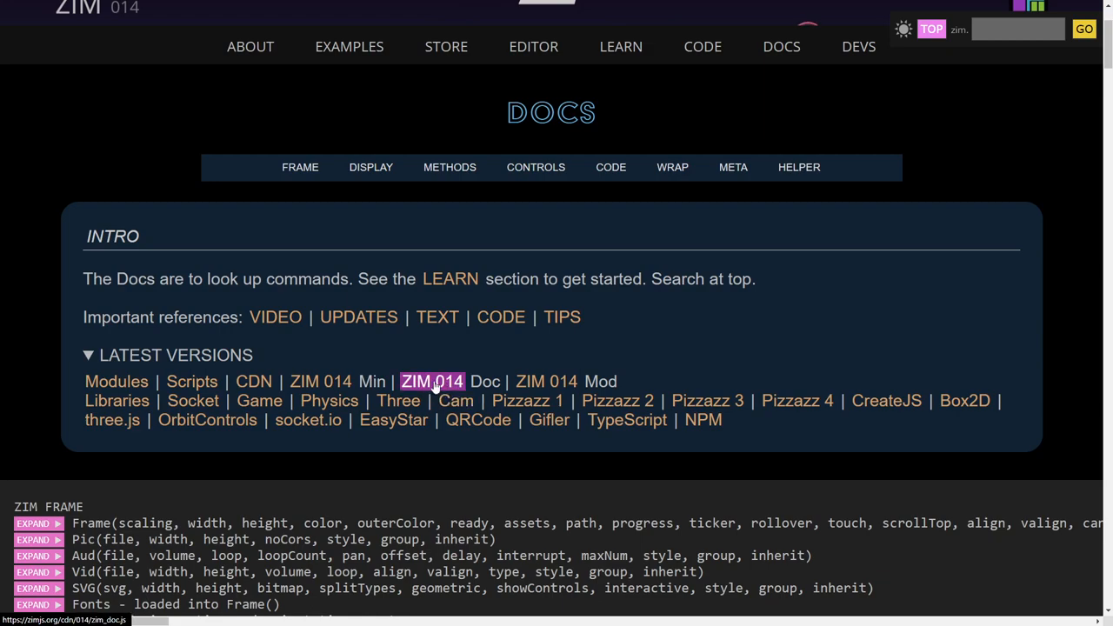
click(432, 382)
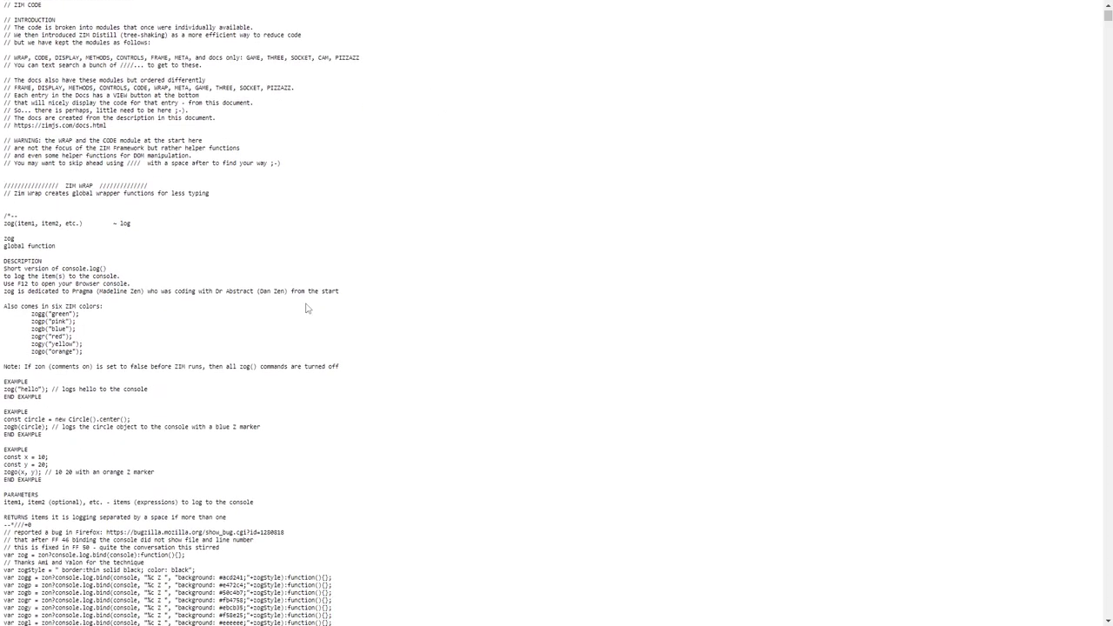
scroll(down, 3)
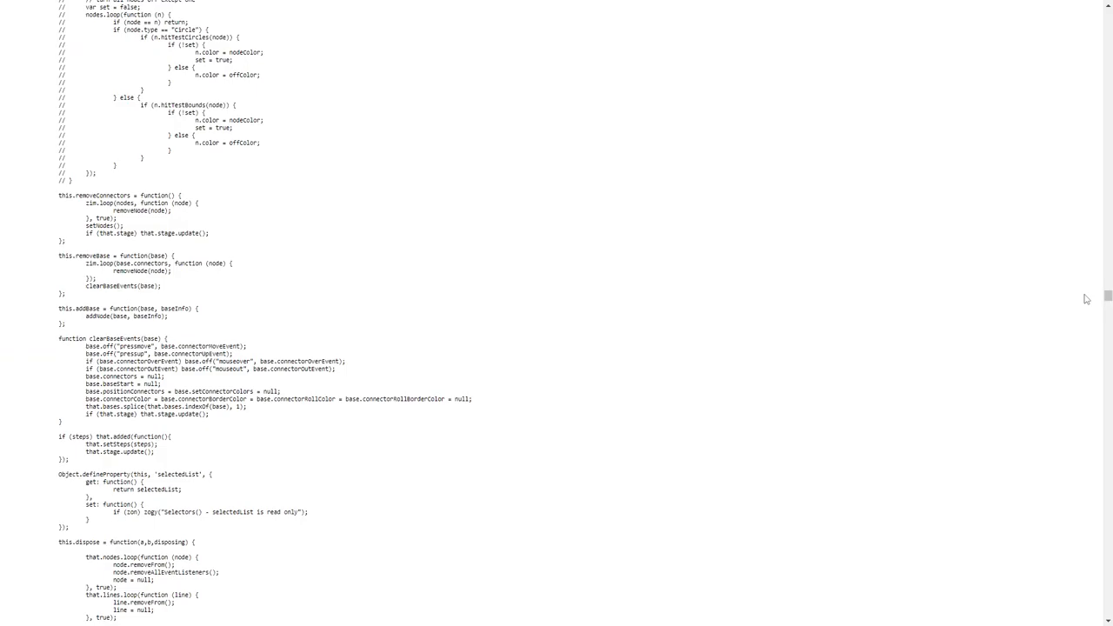
scroll(up, 3)
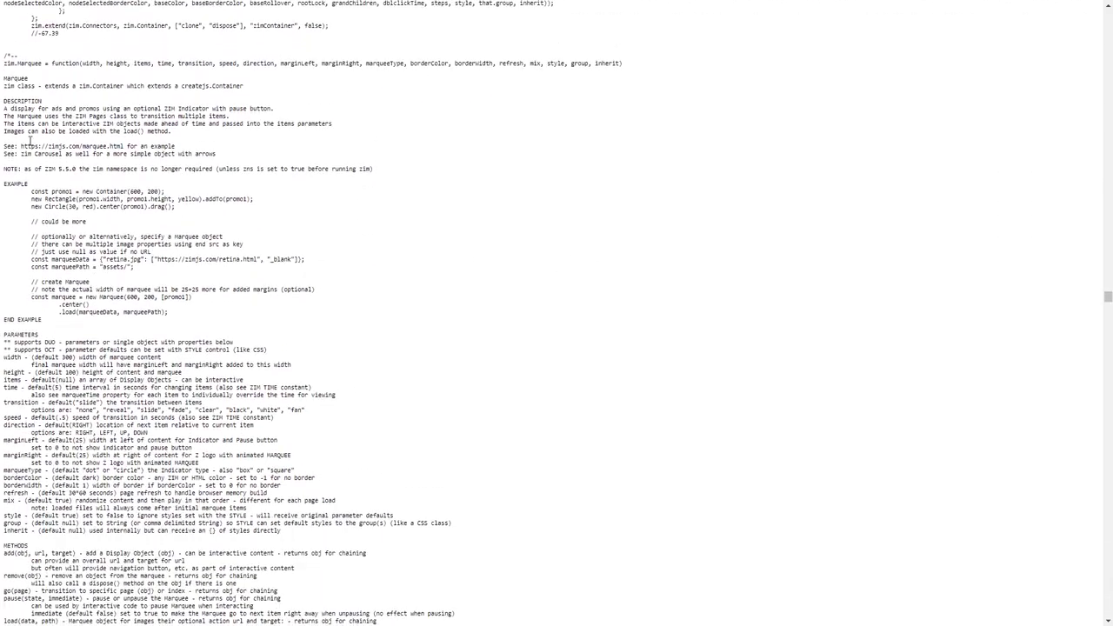
drag(5, 62, 117, 169)
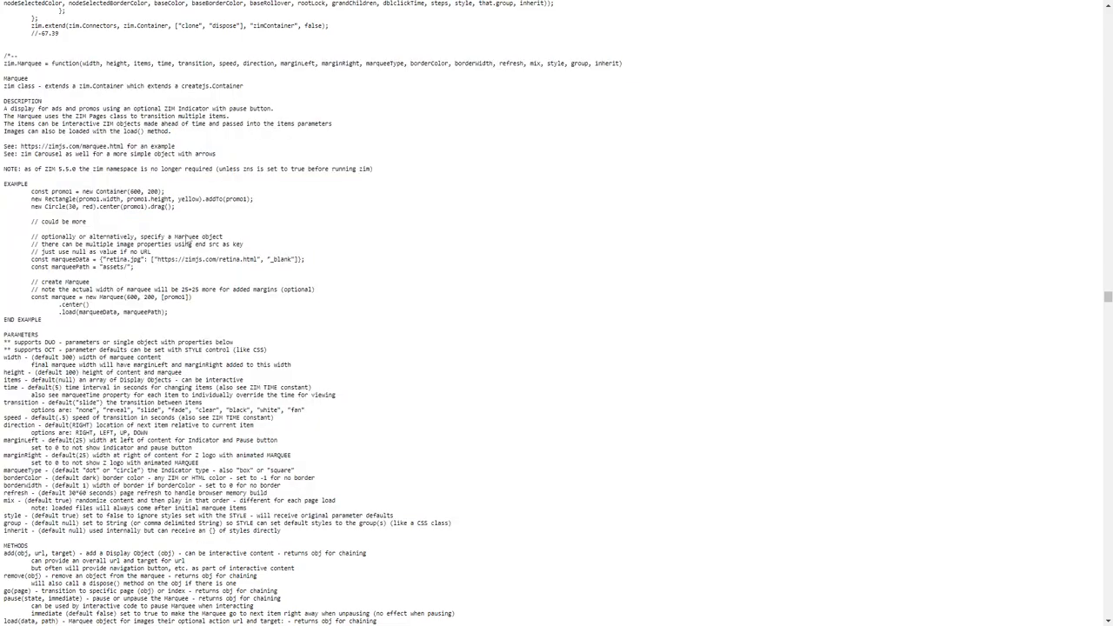
scroll(down, 3)
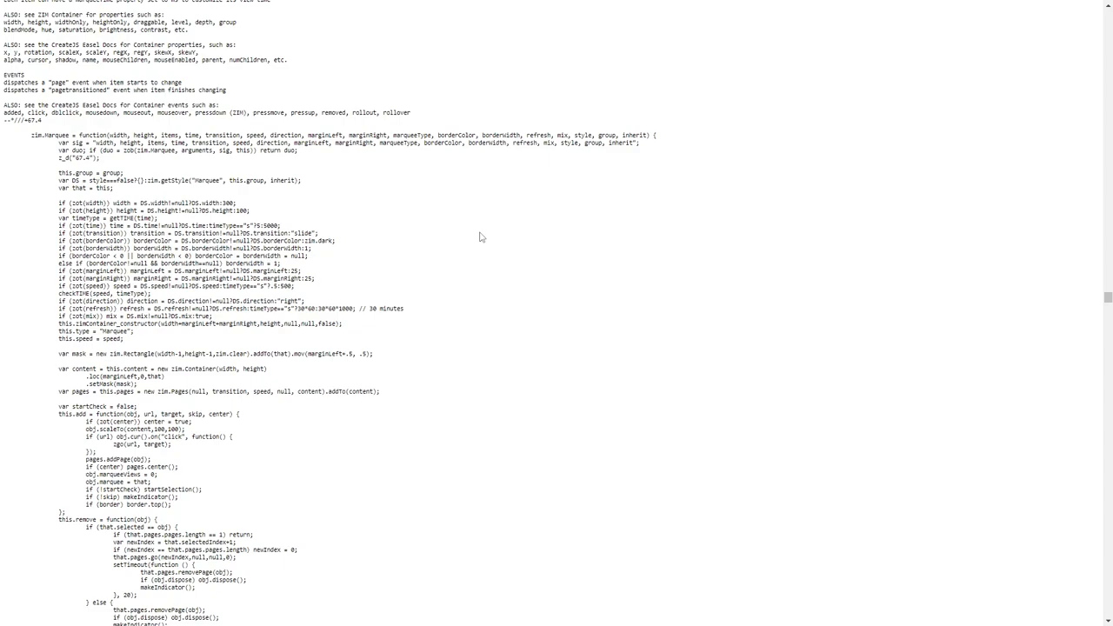
mouse_move(431, 171)
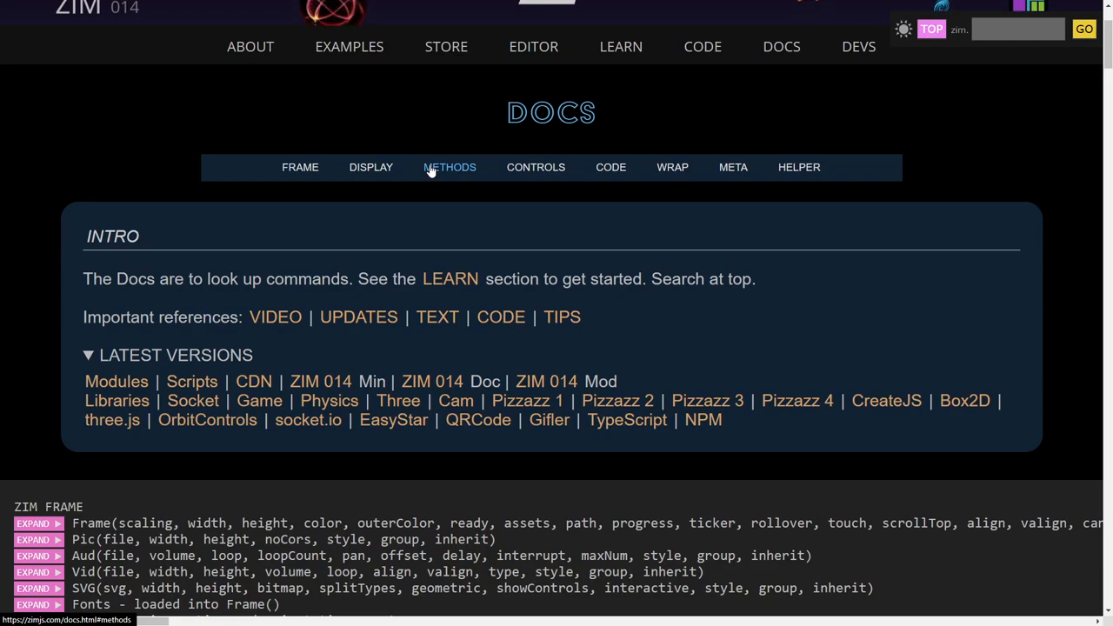
mouse_move(449, 185)
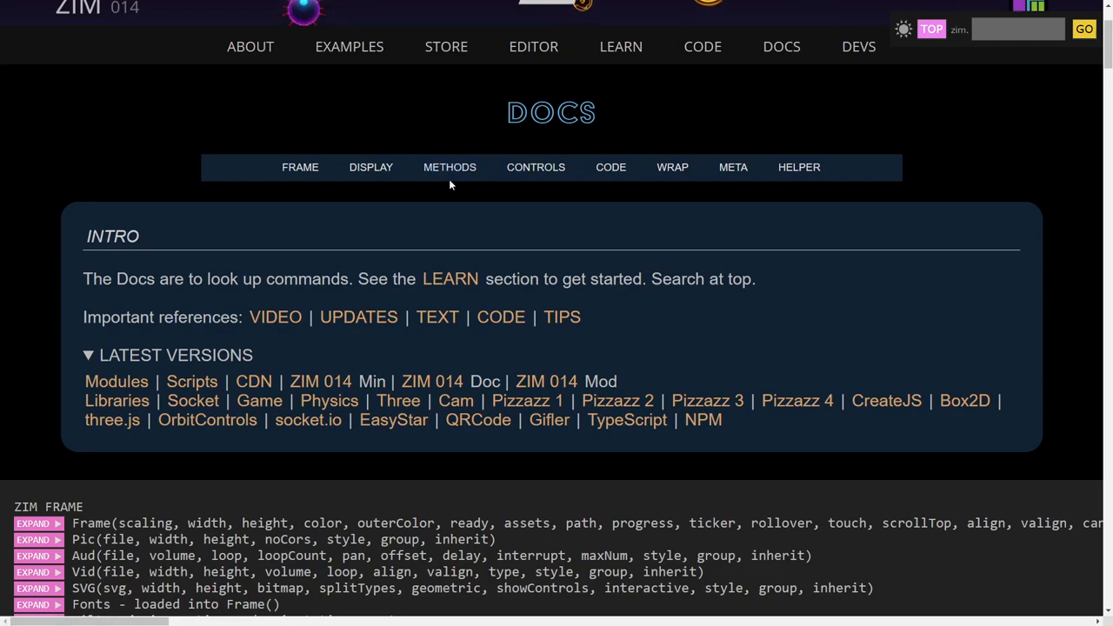
mouse_move(437, 317)
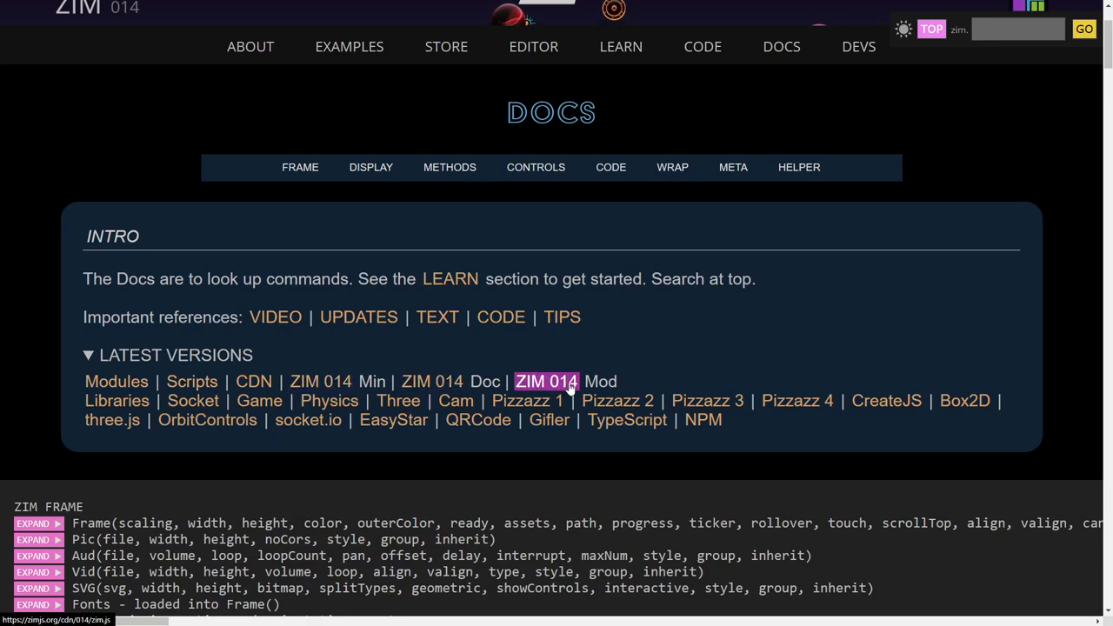
mouse_move(546, 381)
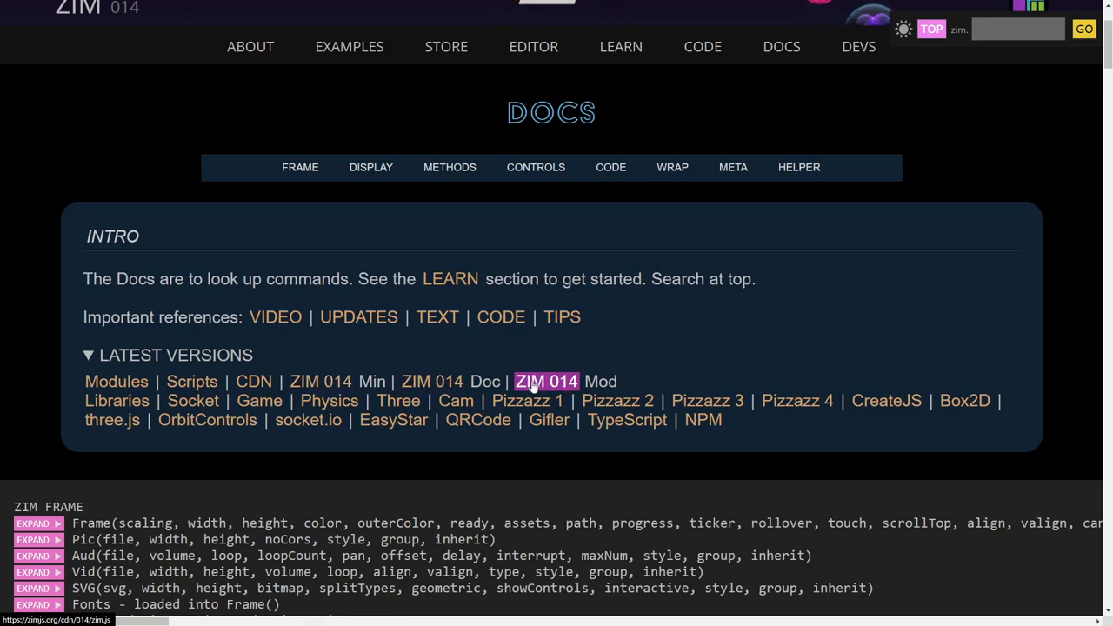
mouse_move(116, 400)
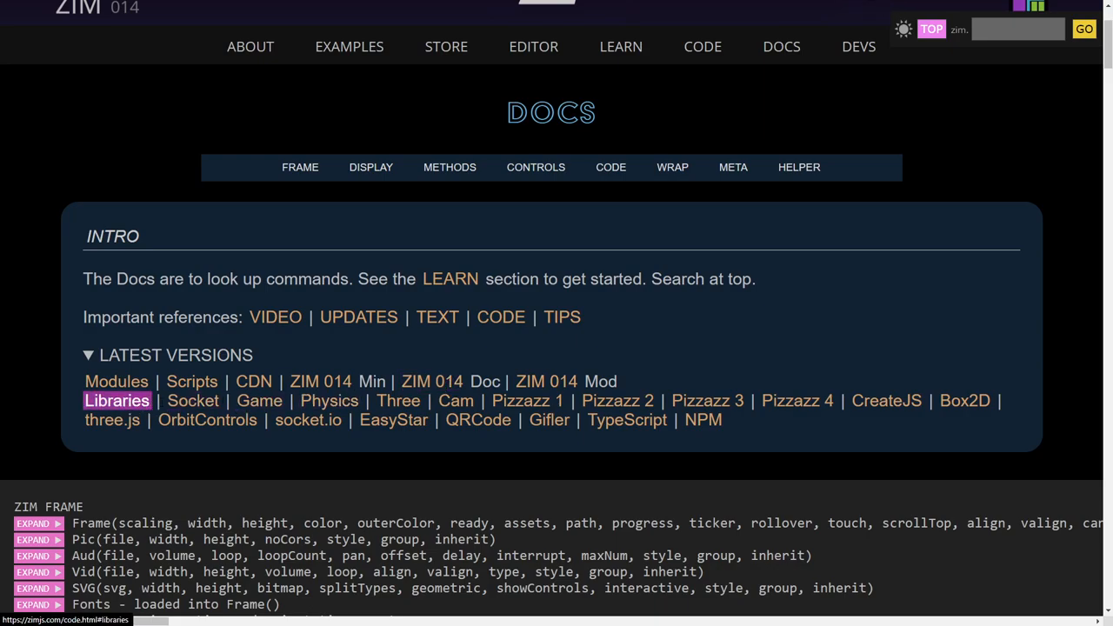
mouse_move(617, 400)
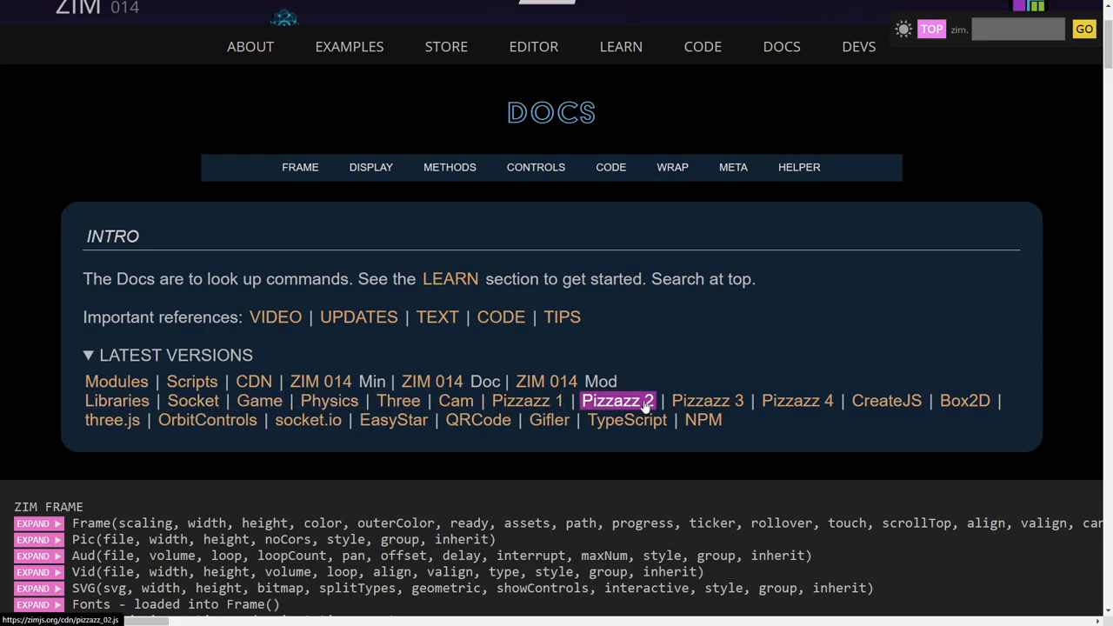
mouse_move(797, 400)
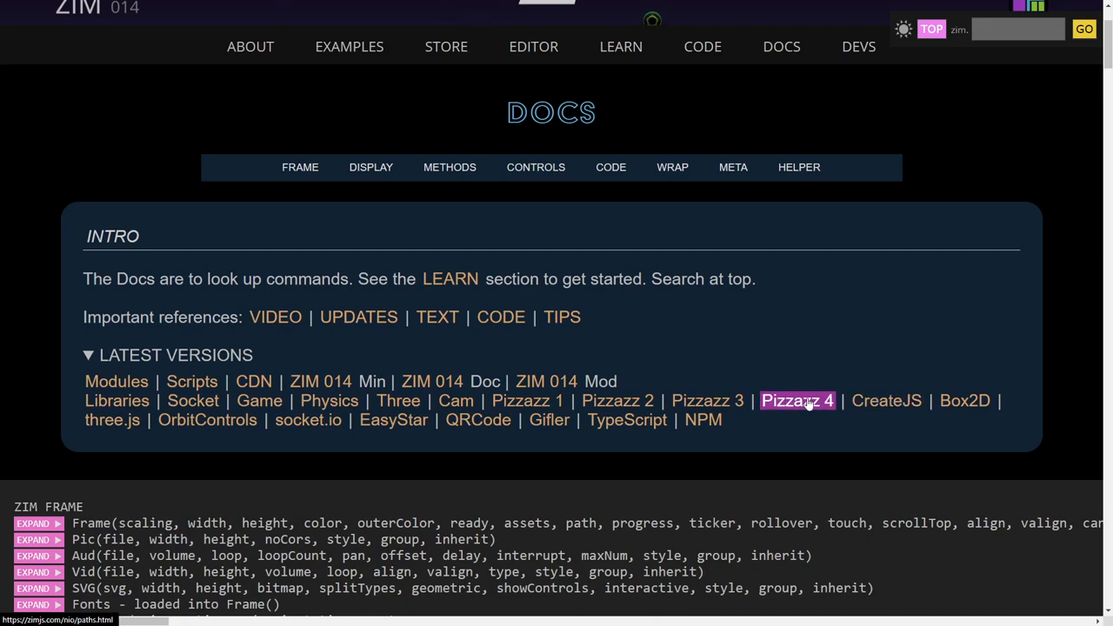
mouse_move(886, 401)
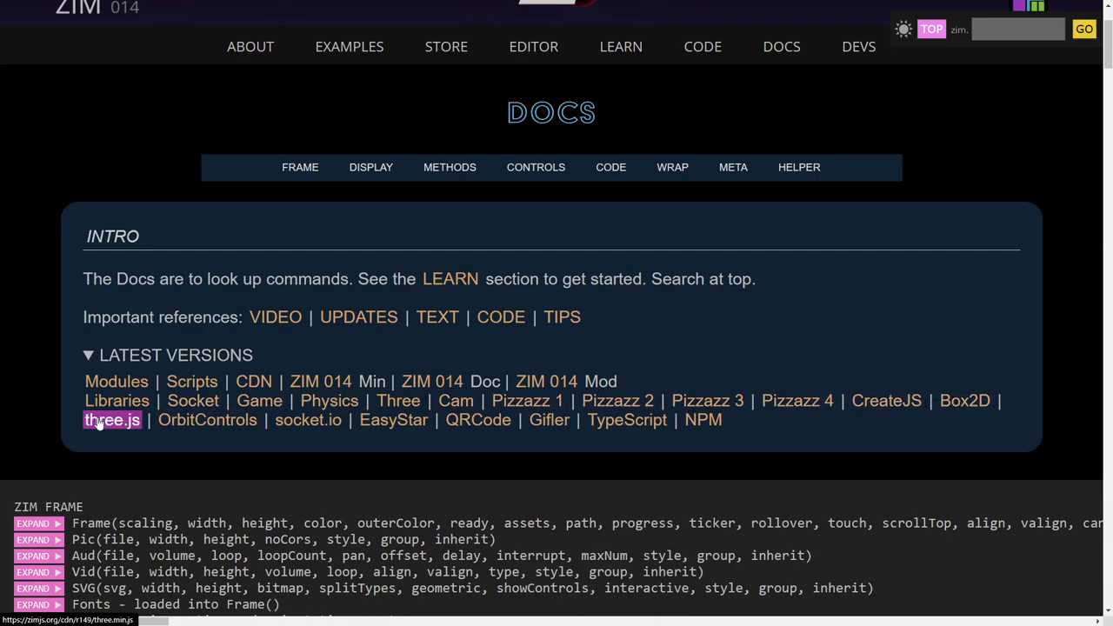
mouse_move(626, 420)
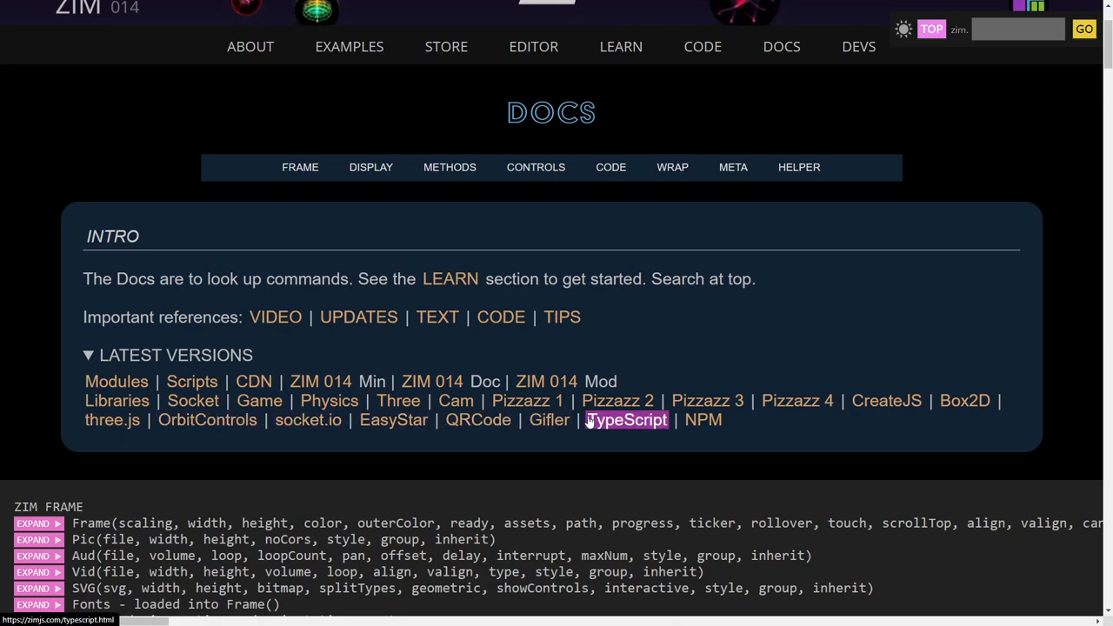
mouse_move(207, 420)
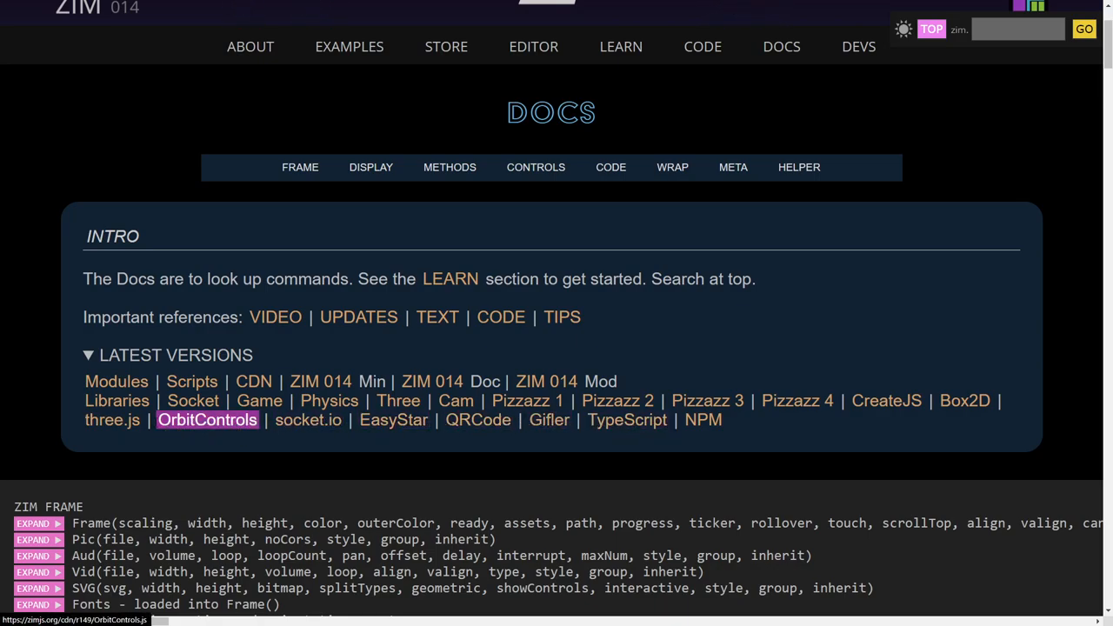
mouse_move(478, 420)
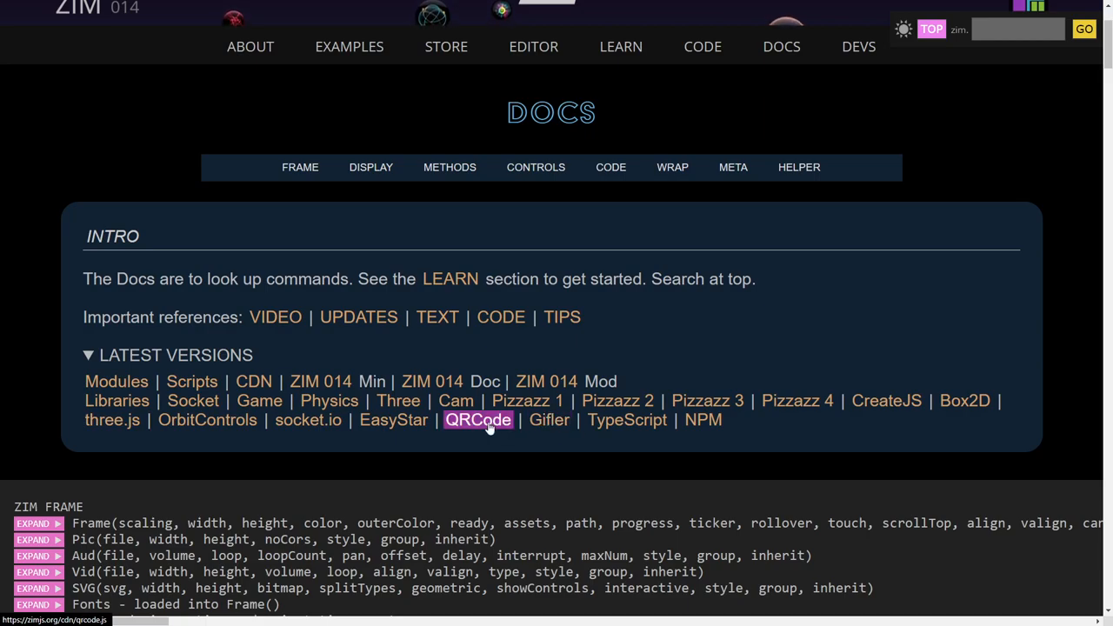
mouse_move(393, 411)
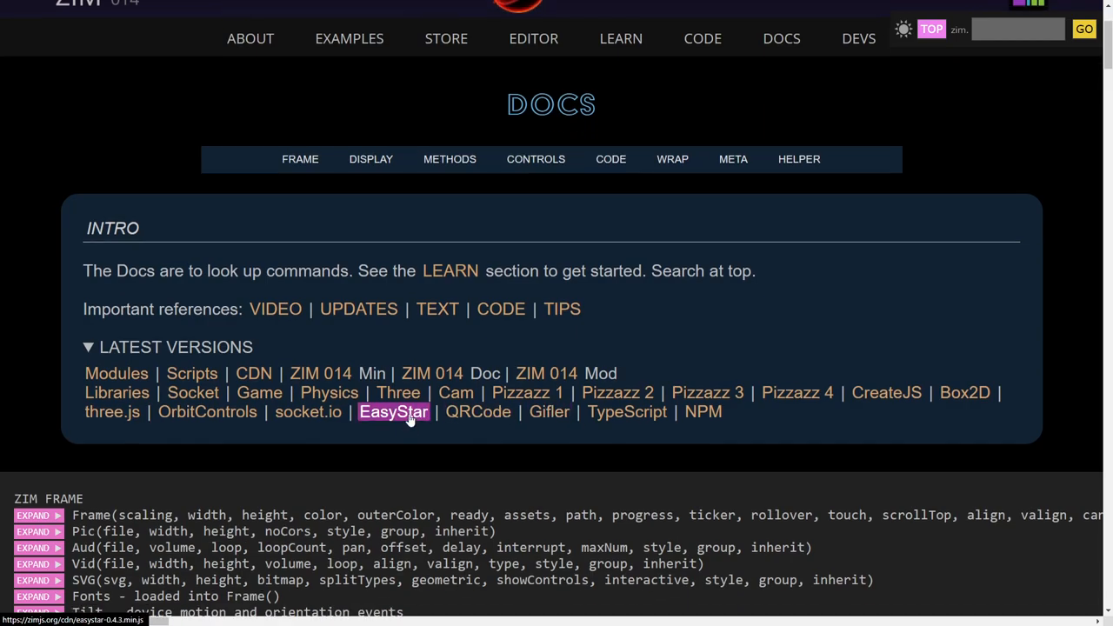
scroll(up, 3)
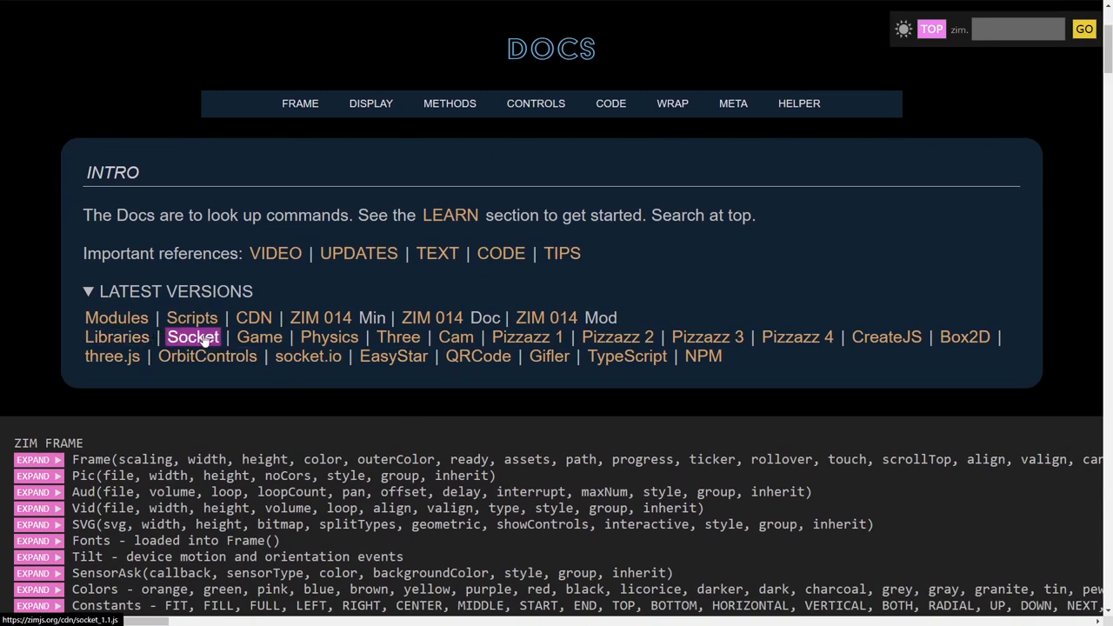
mouse_move(399, 338)
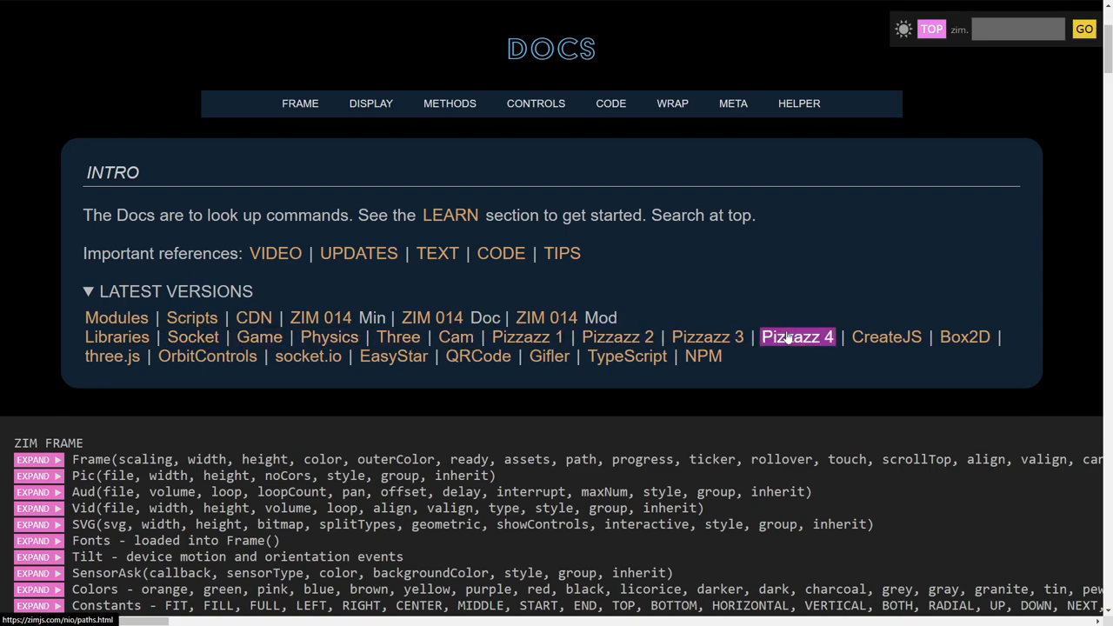
mouse_move(806, 137)
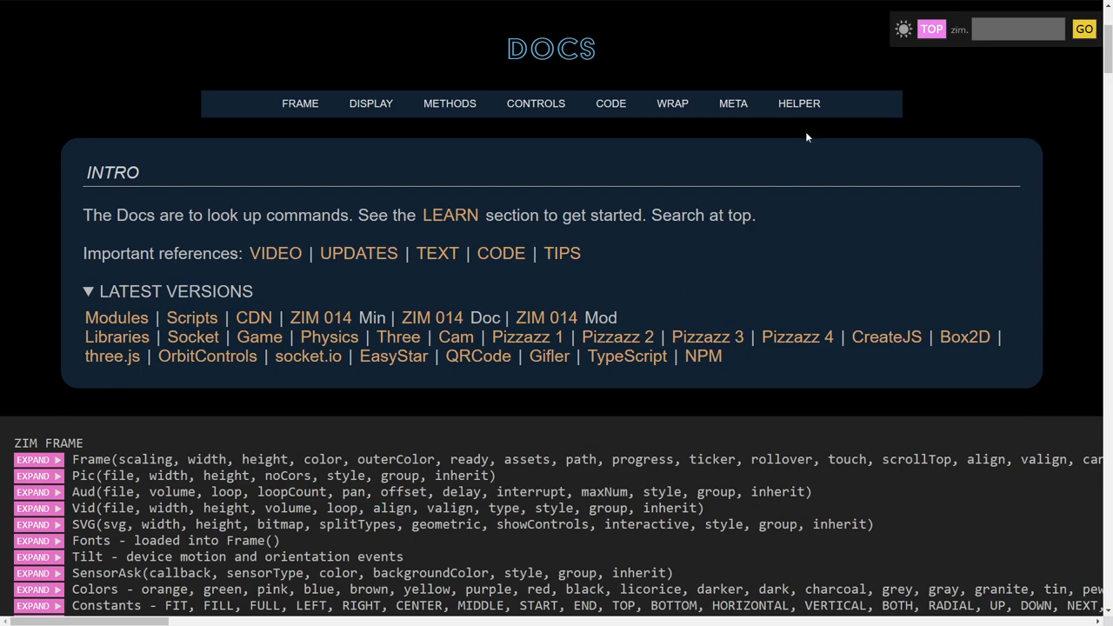
mouse_move(798, 104)
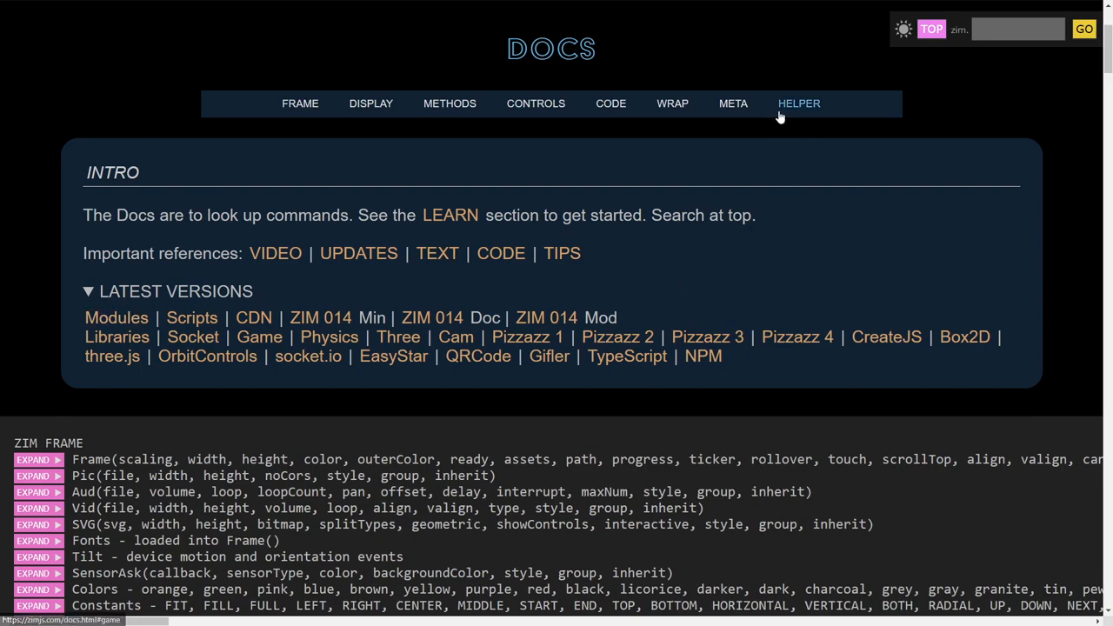
Scroll down to the ZIM Game, Three, Socket, Cam and Pizzazz command lists.
scroll(down, 3)
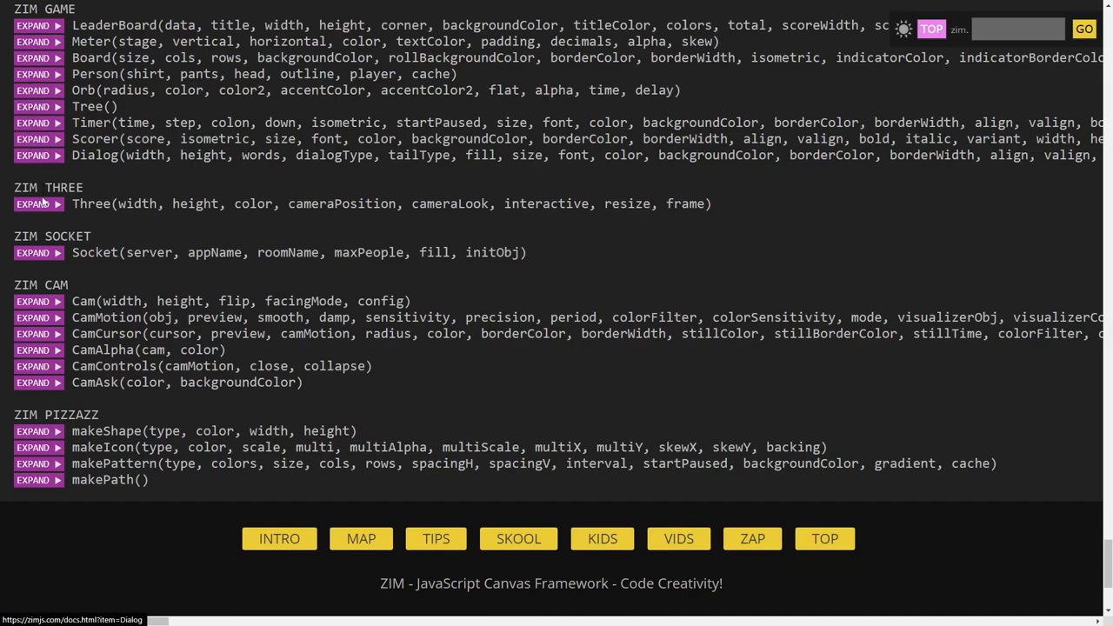
mouse_move(33, 350)
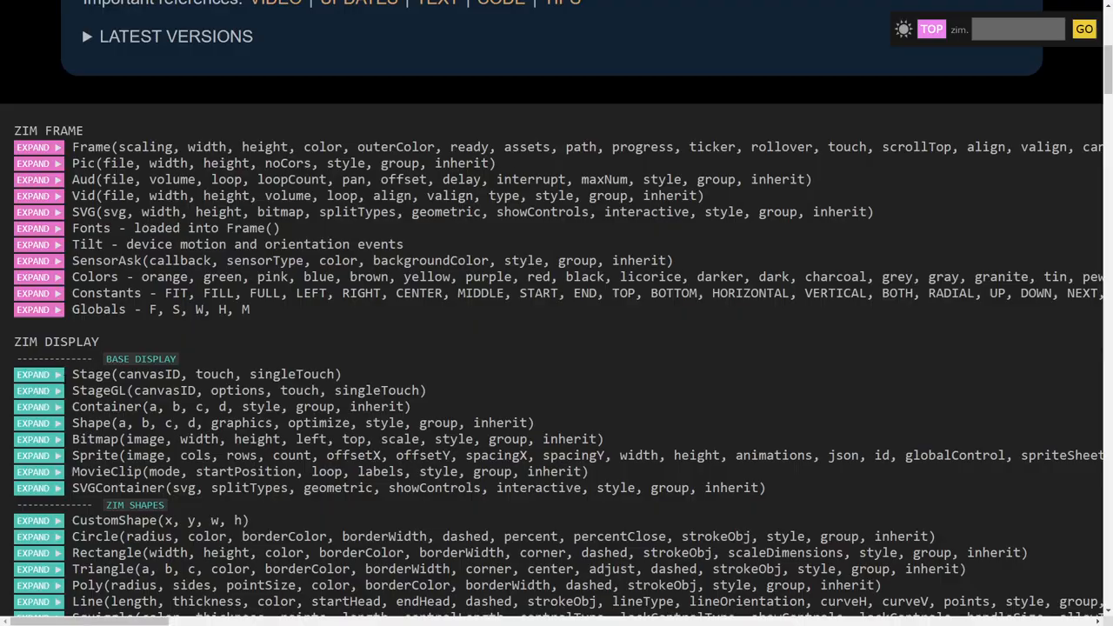
Scroll the docs past the ZIM Methods listings into the ZIM Controls section.
scroll(down, 3)
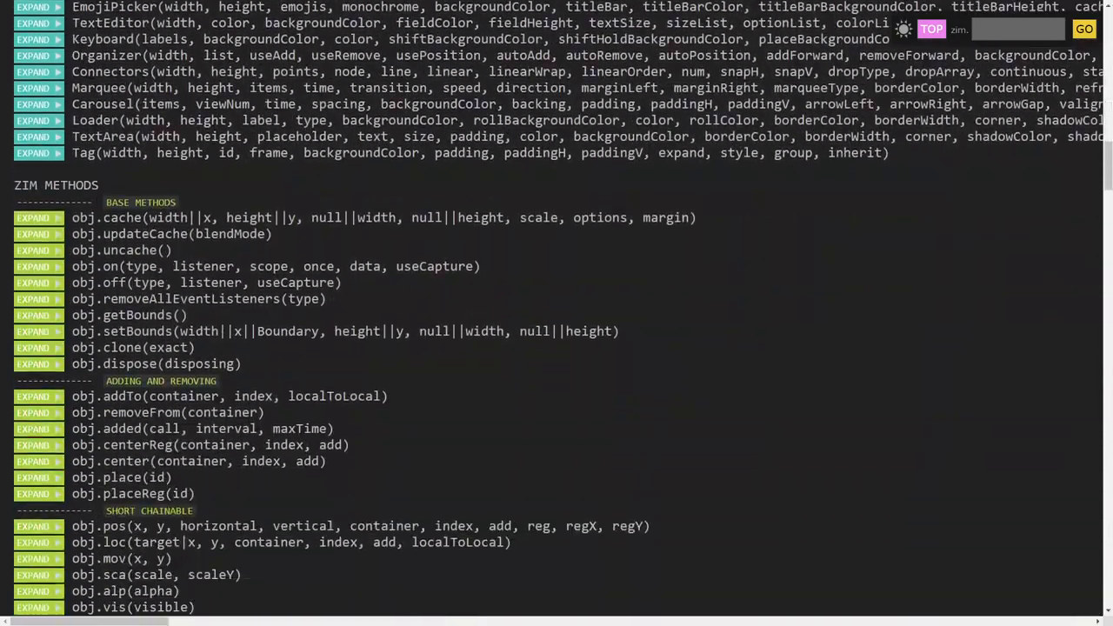
scroll(up, 3)
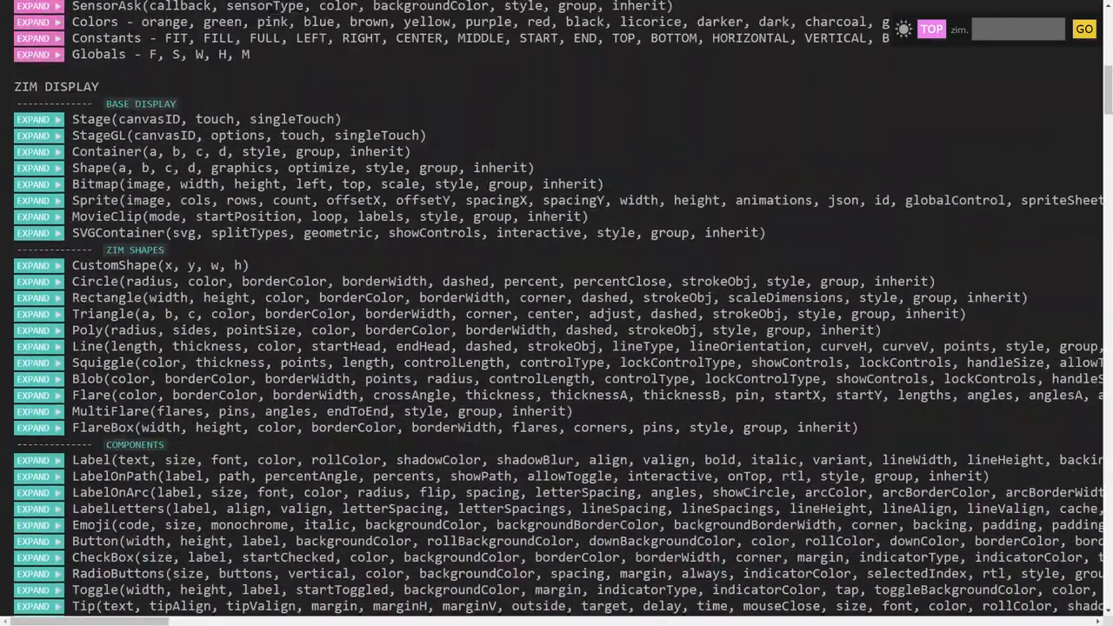
scroll(down, 3)
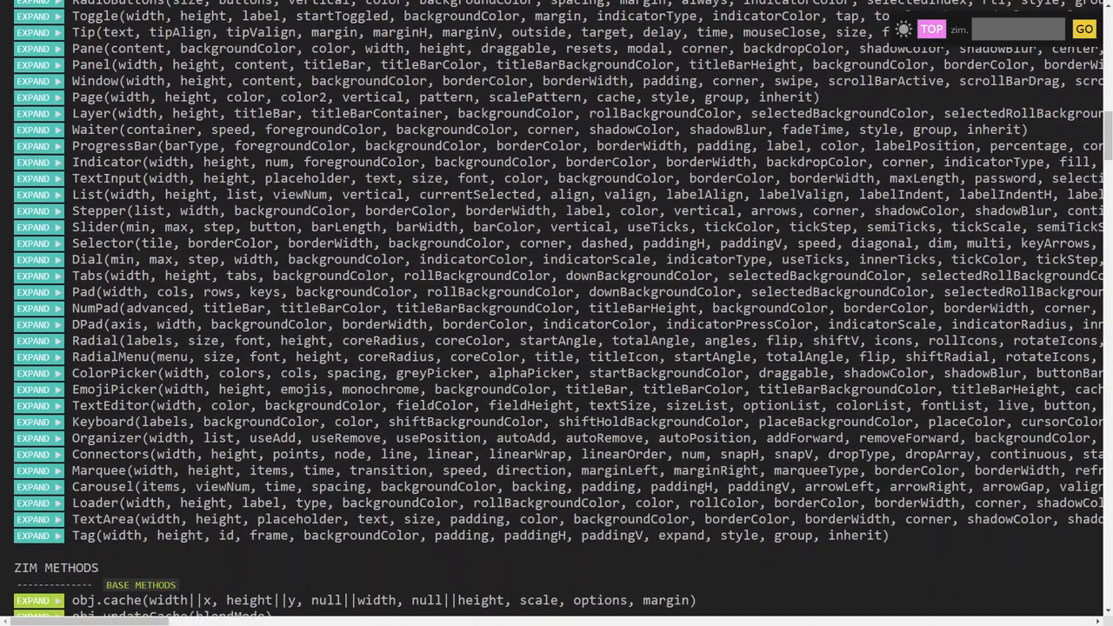
scroll(down, 3)
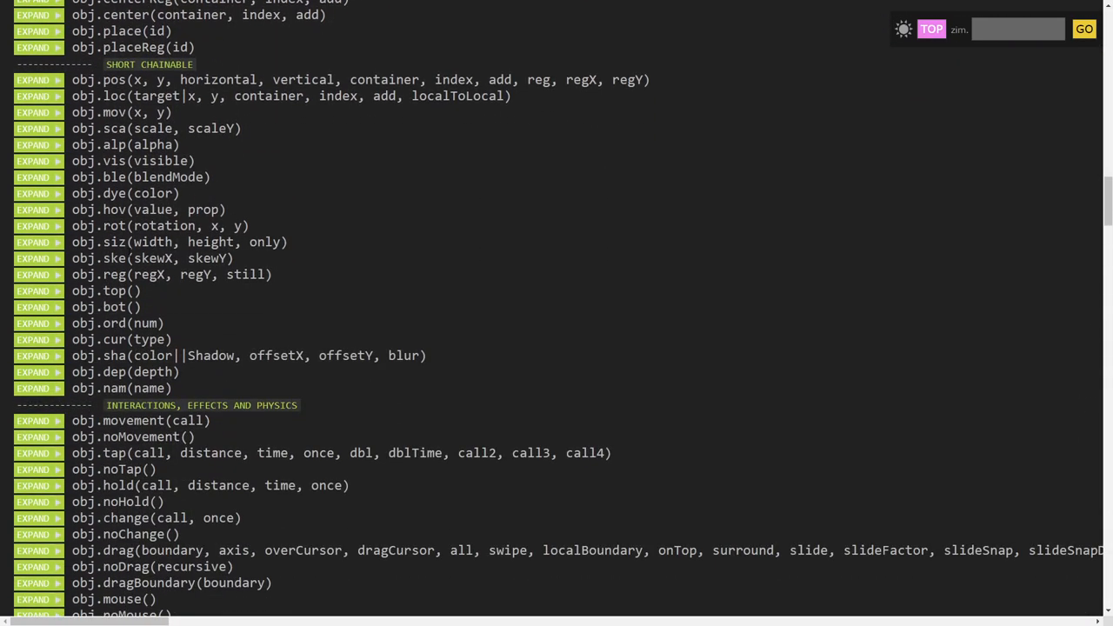
scroll(down, 3)
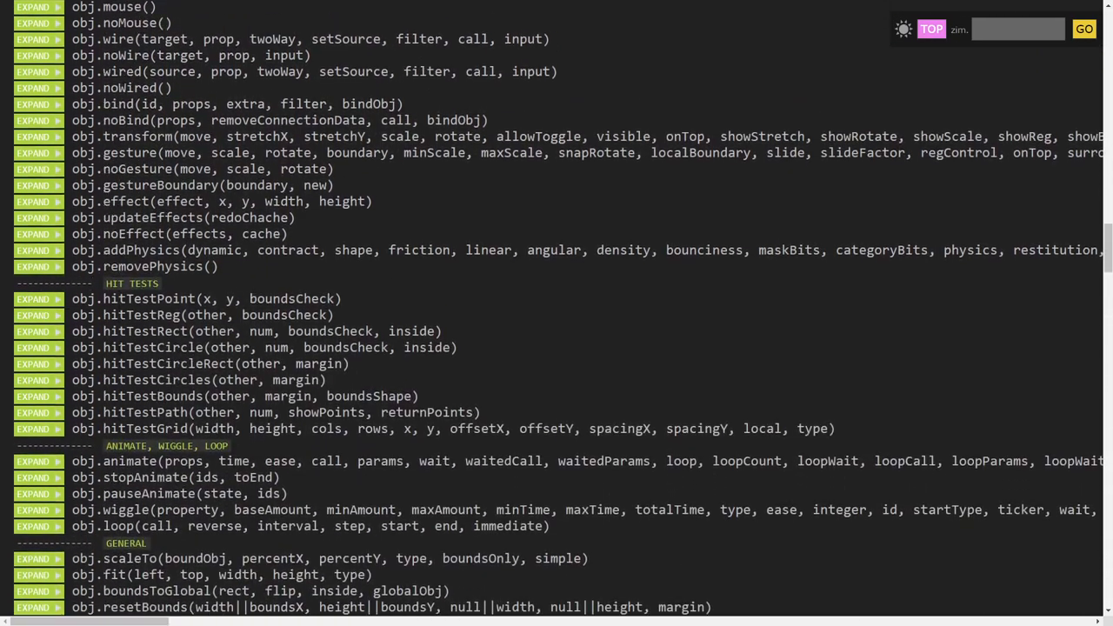
scroll(down, 3)
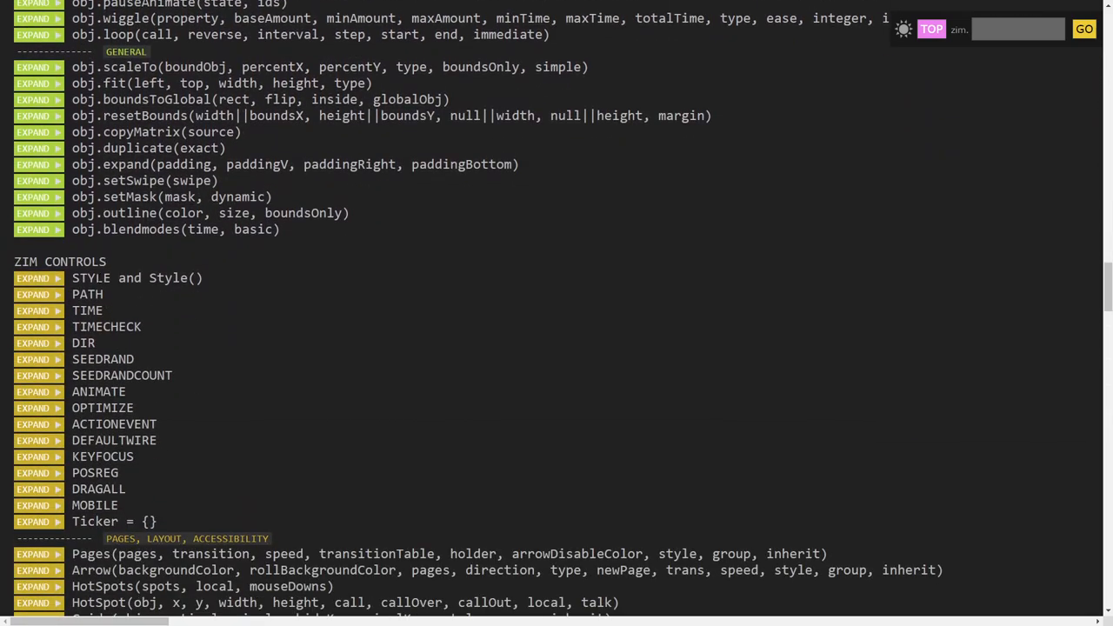
Scroll through the Controls, Managers and Effects entries down to ZIM Code's featured functions.
scroll(down, 3)
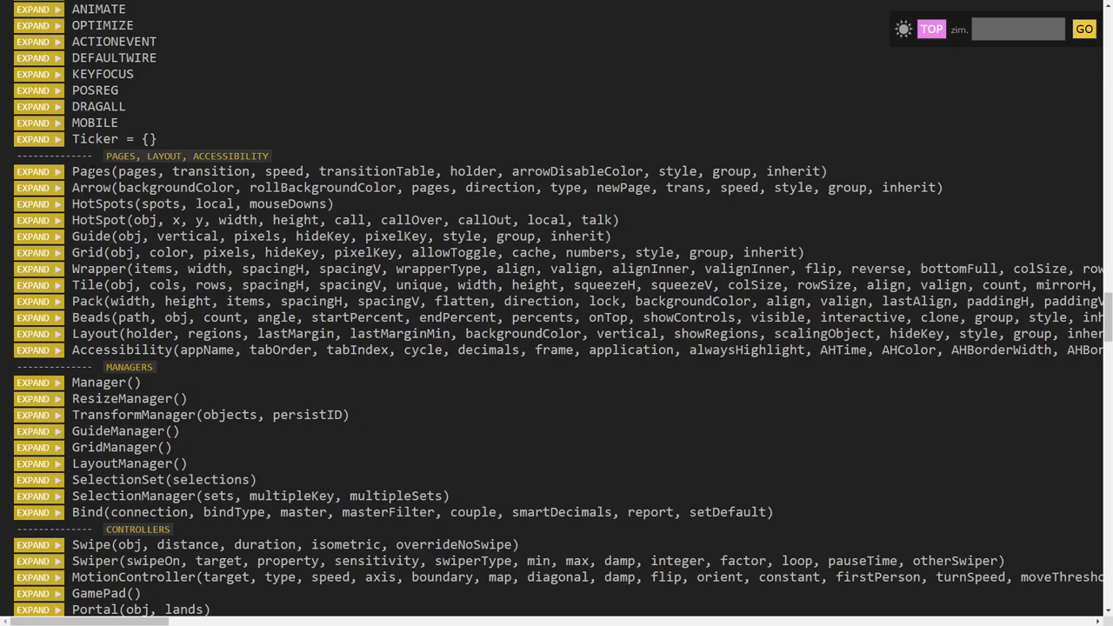
scroll(down, 3)
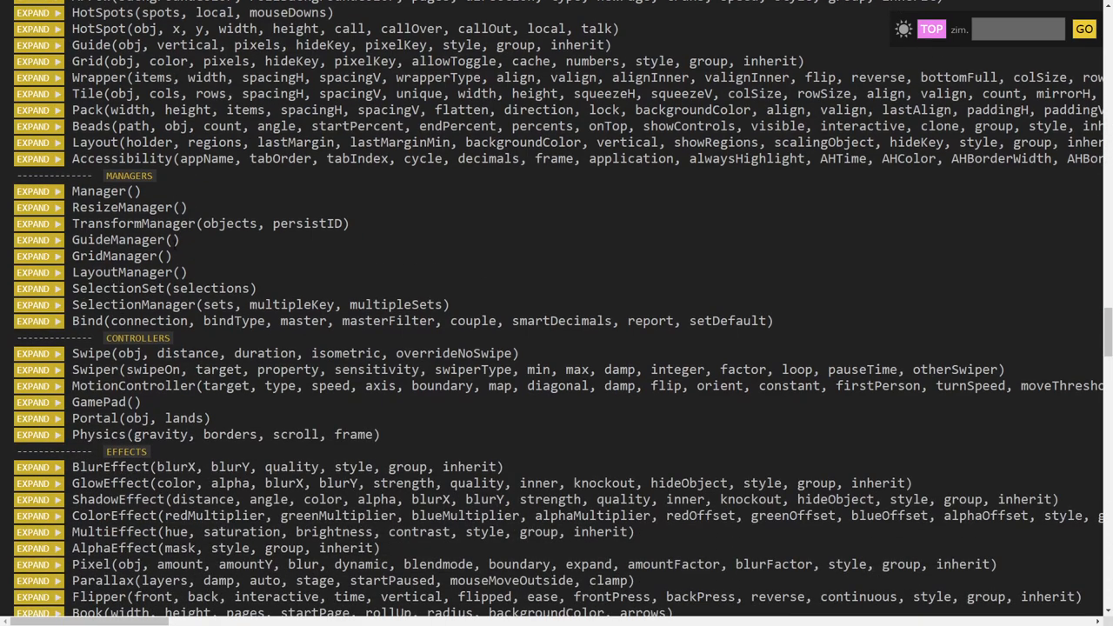
scroll(down, 3)
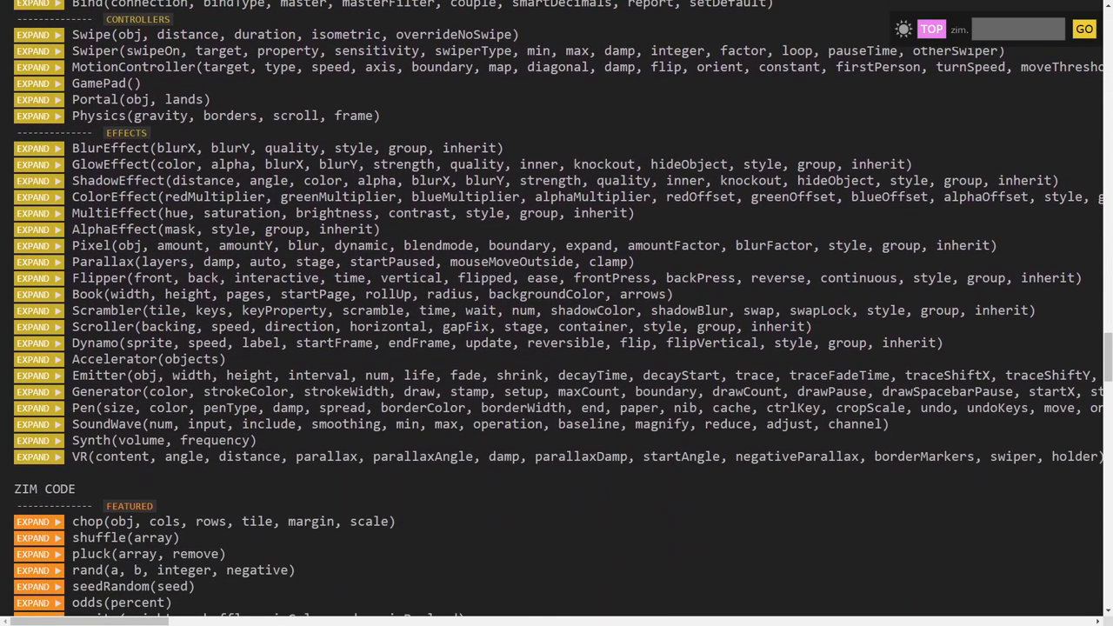
scroll(up, 3)
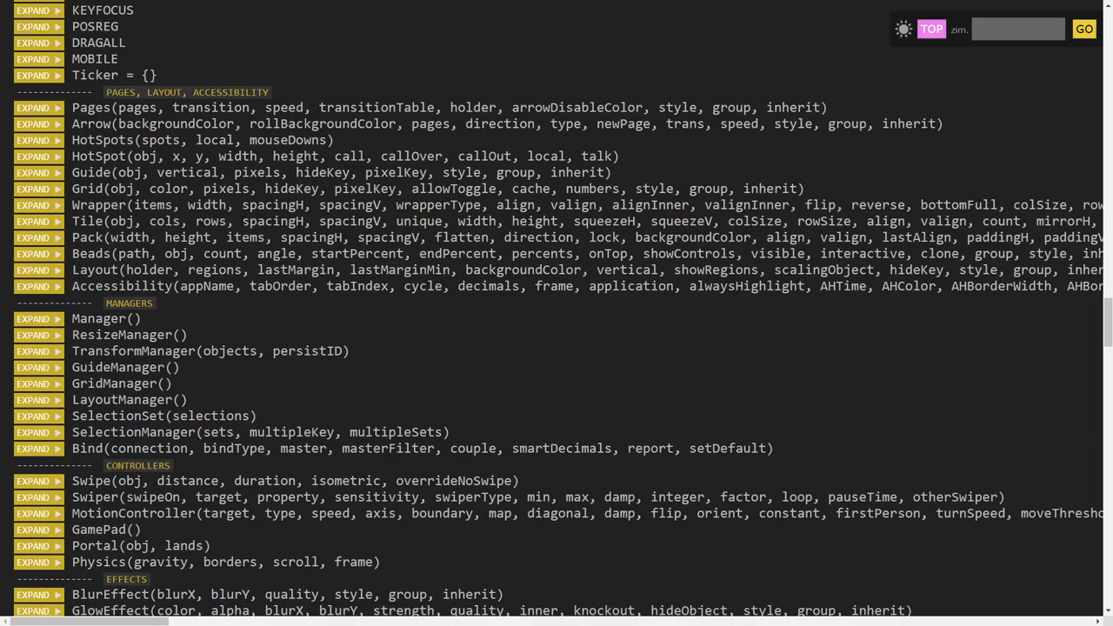
scroll(down, 3)
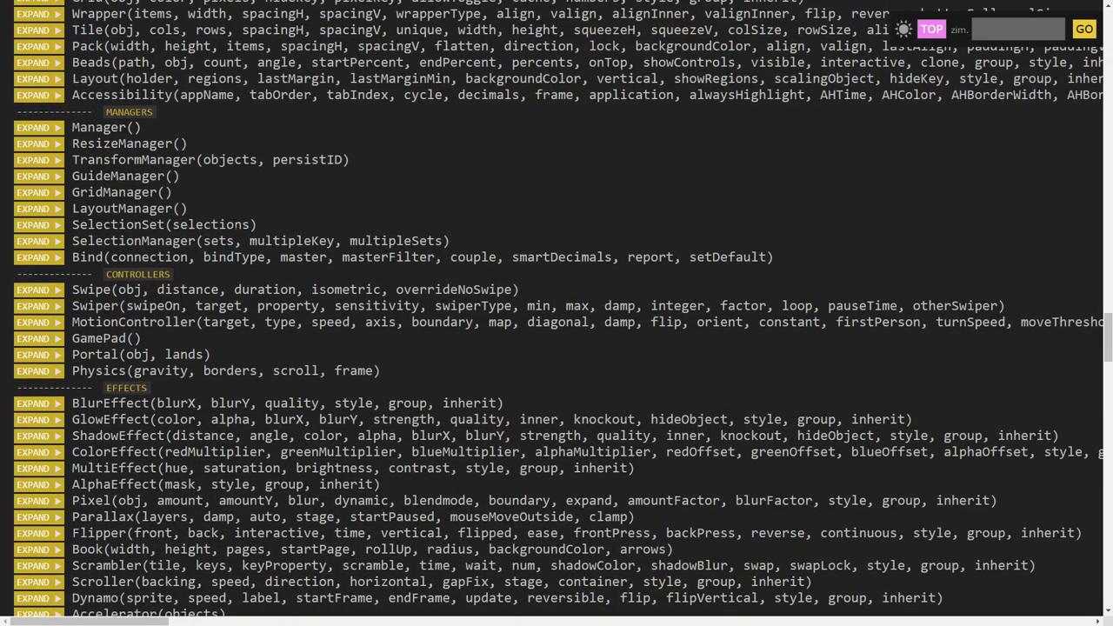
scroll(down, 3)
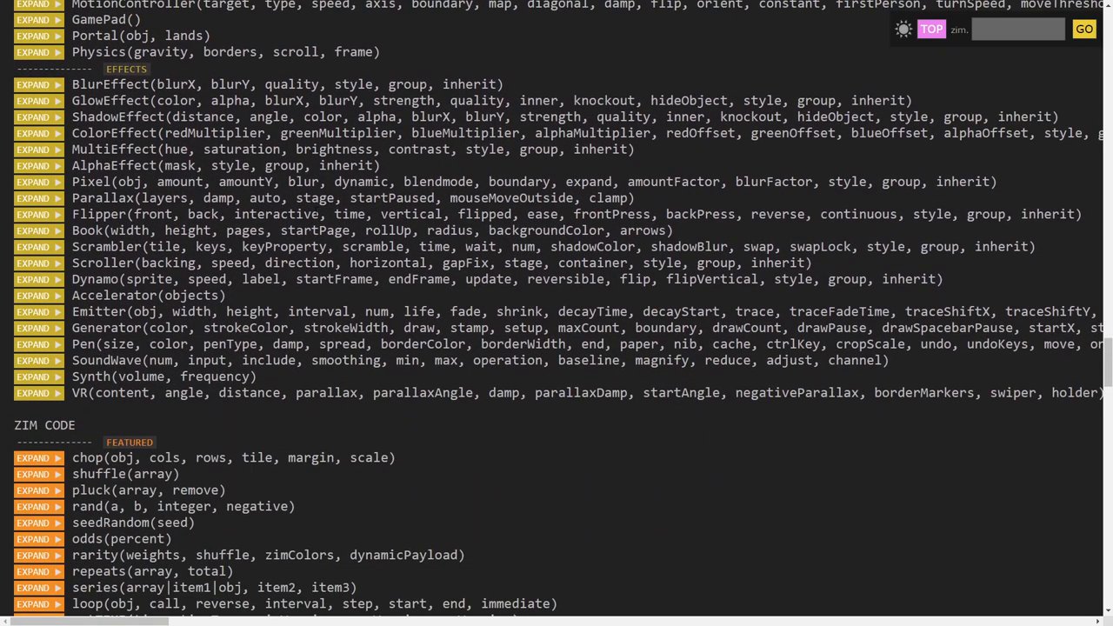
scroll(up, 3)
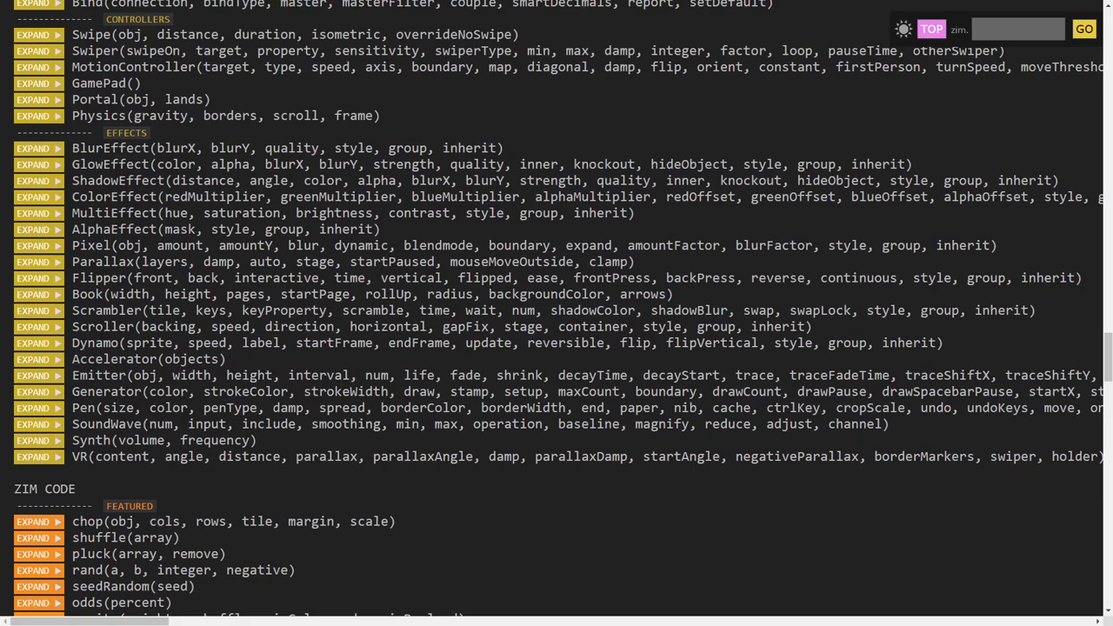
scroll(down, 3)
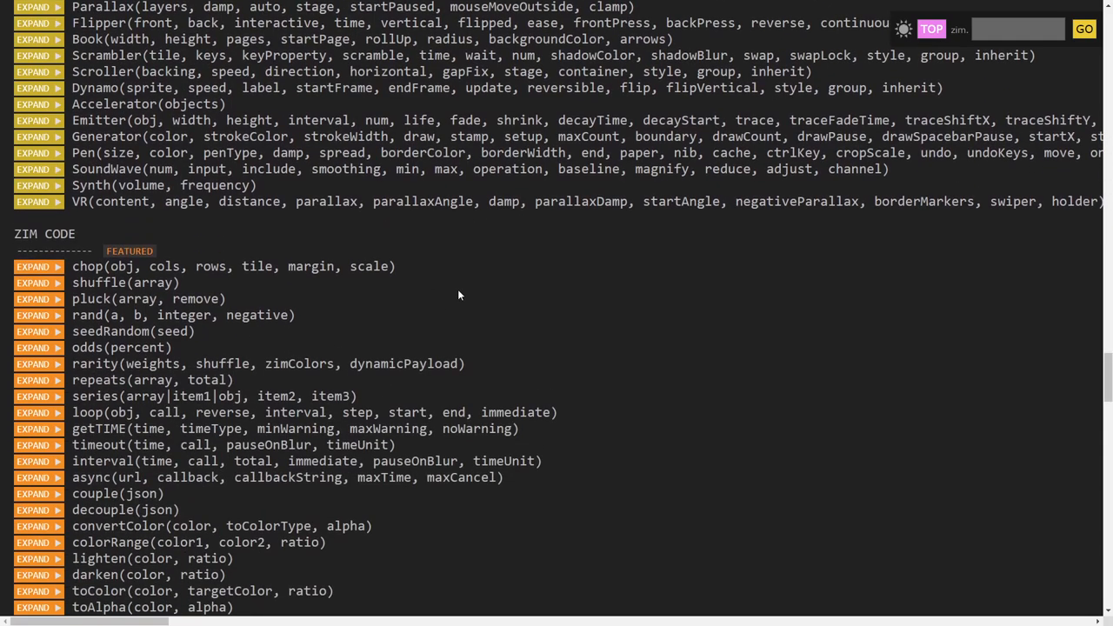
mouse_move(509, 282)
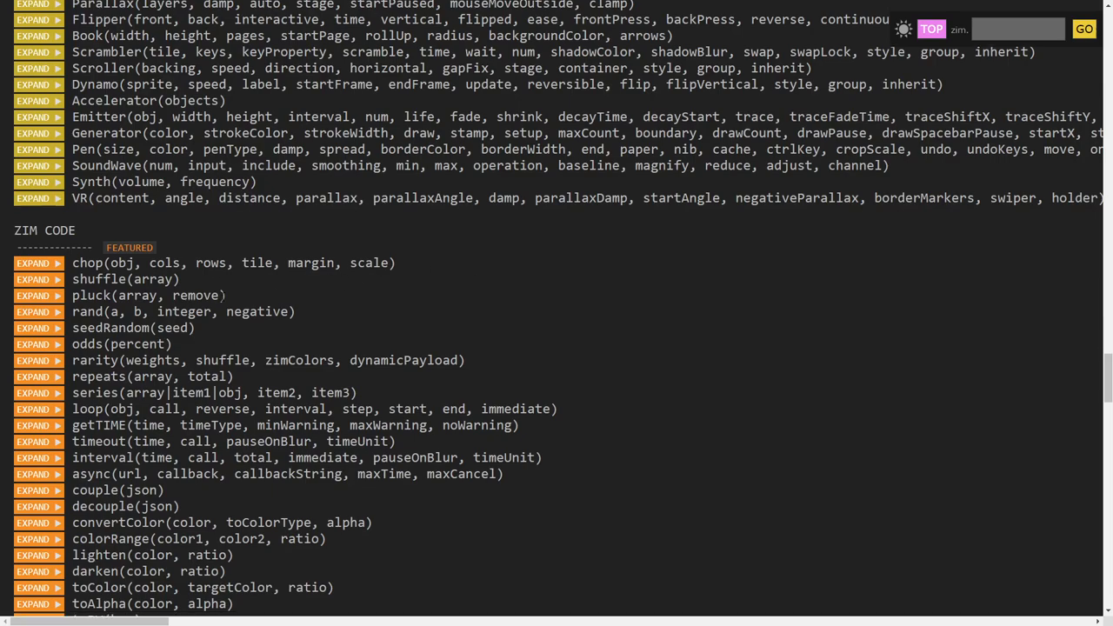
Scroll down through the ZIM Code, Wrap and Meta entries.
scroll(down, 3)
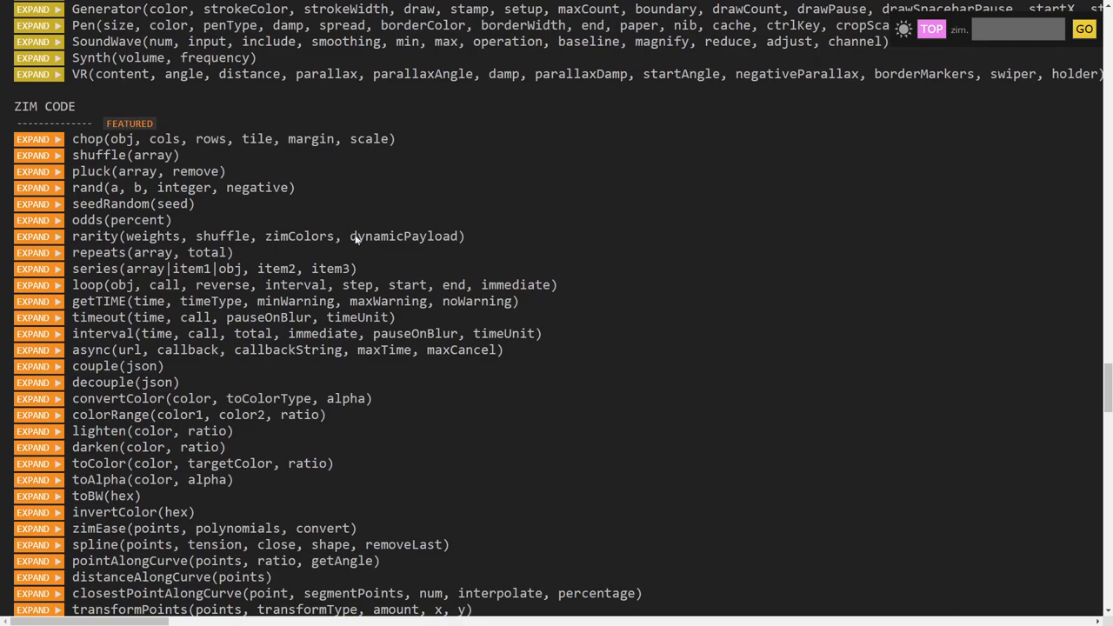
scroll(up, 3)
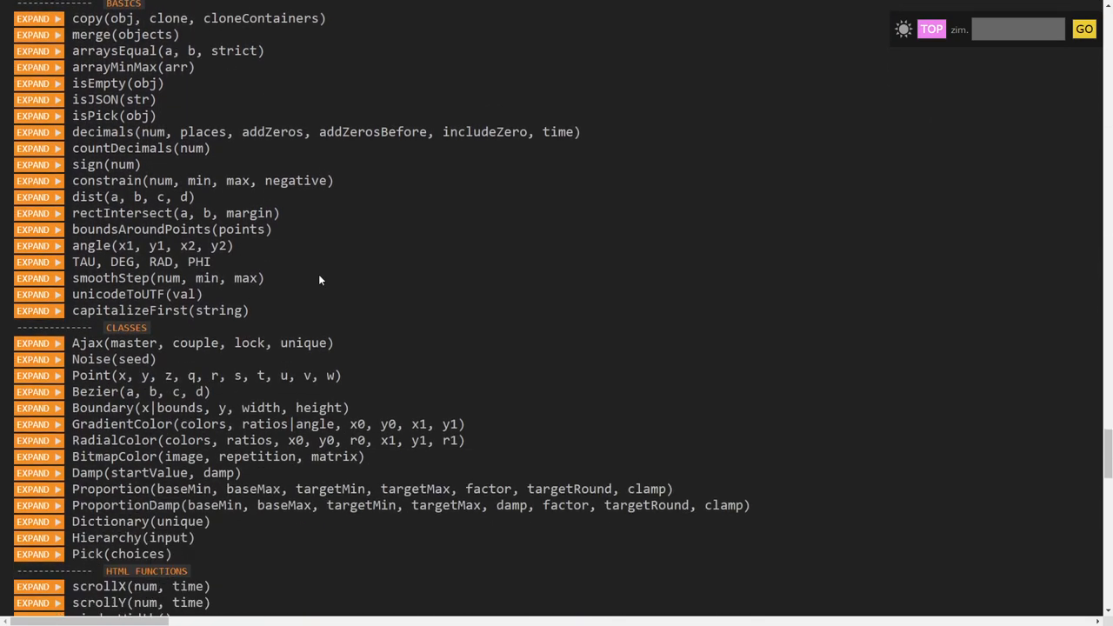
scroll(down, 3)
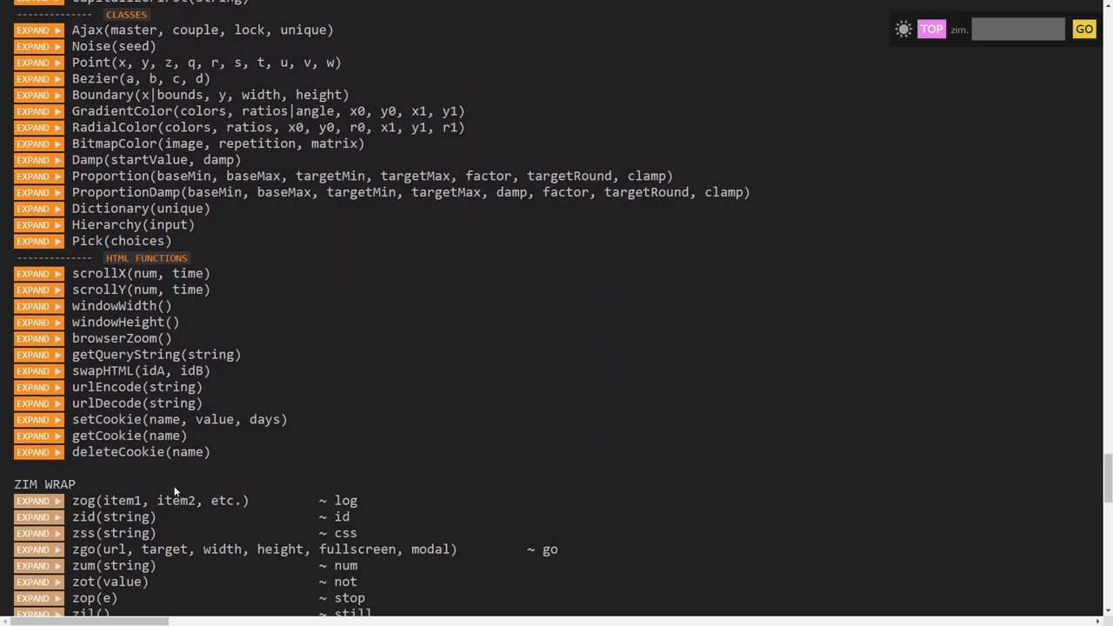
scroll(down, 3)
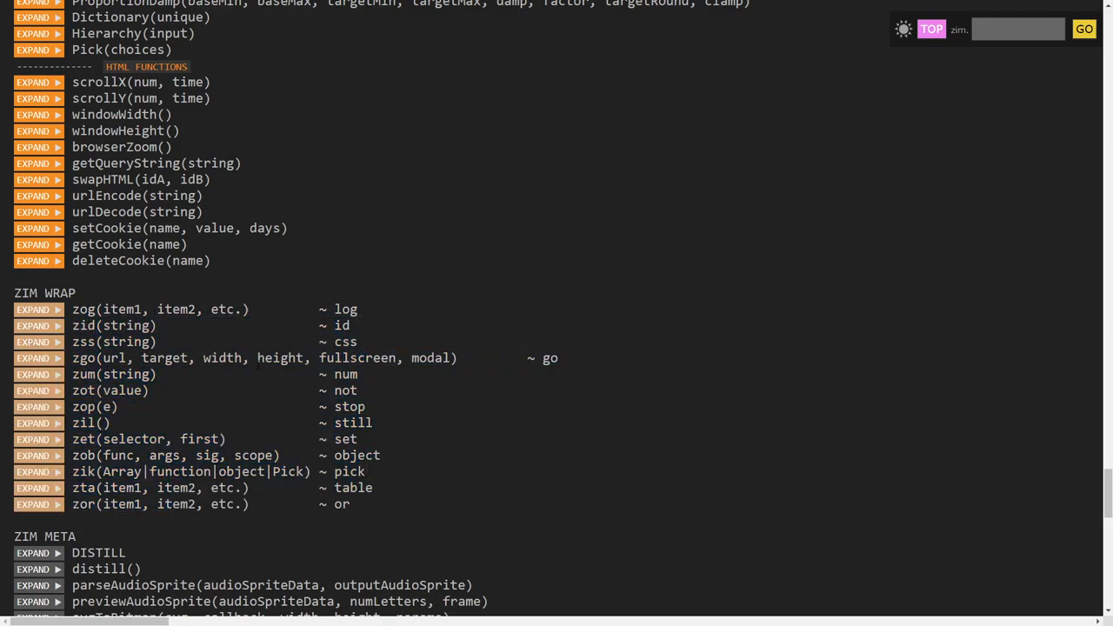
Scroll back up to the ZIM Methods section.
scroll(up, 3)
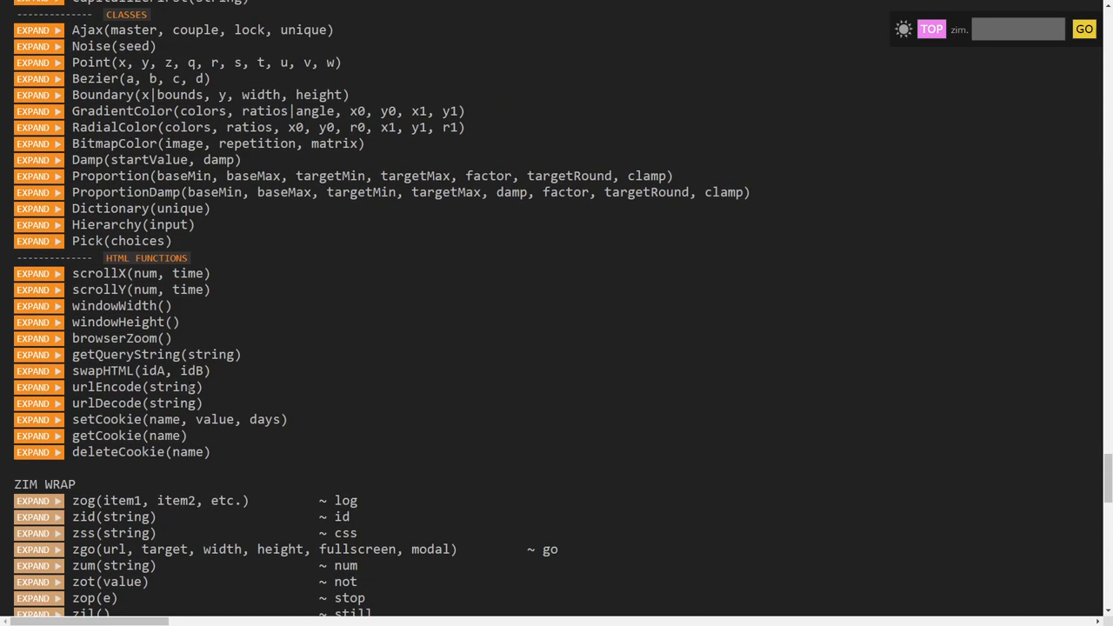
mouse_move(184, 347)
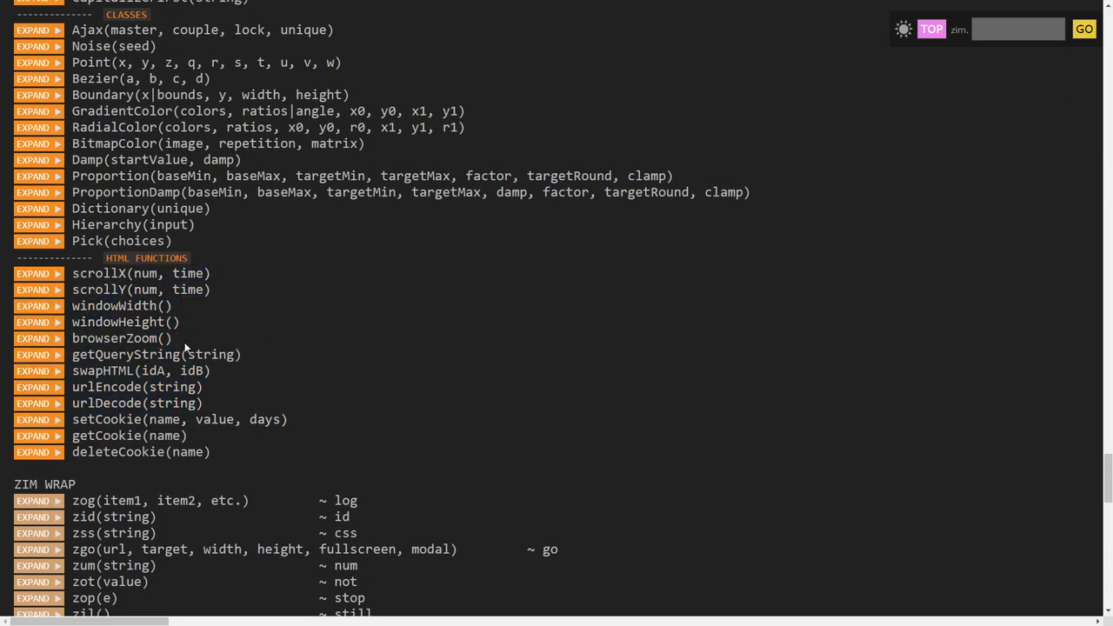
scroll(up, 3)
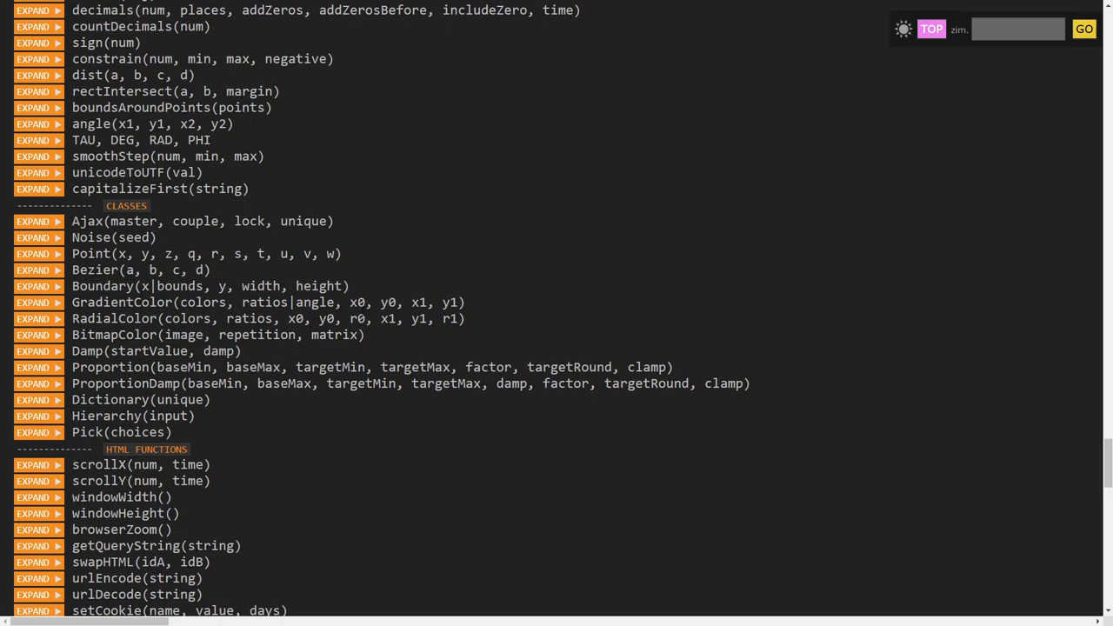
scroll(up, 3)
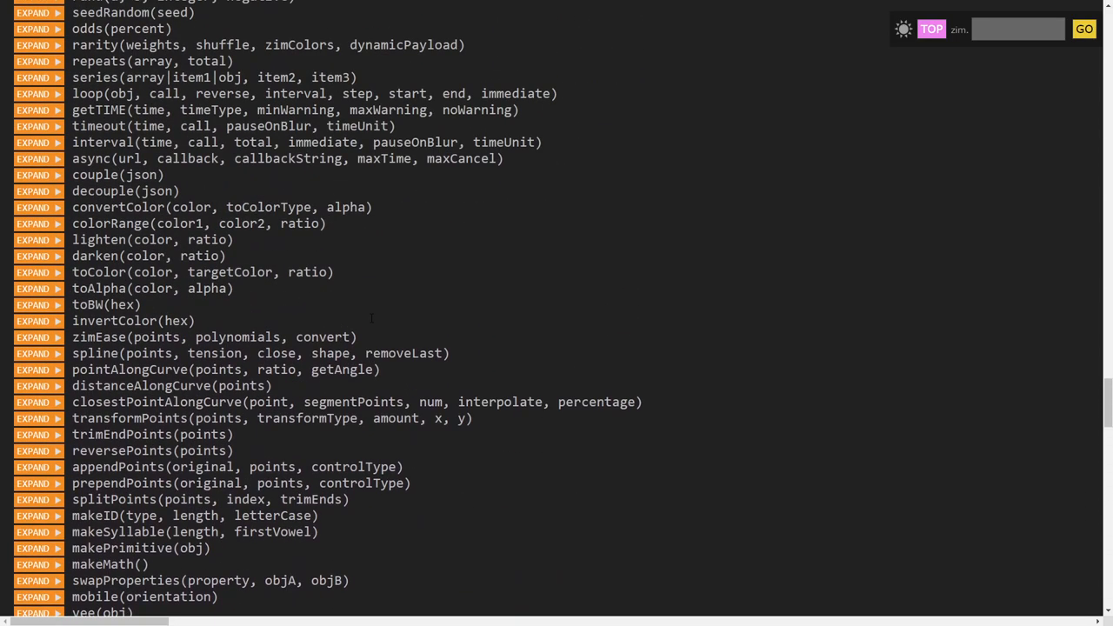
scroll(up, 3)
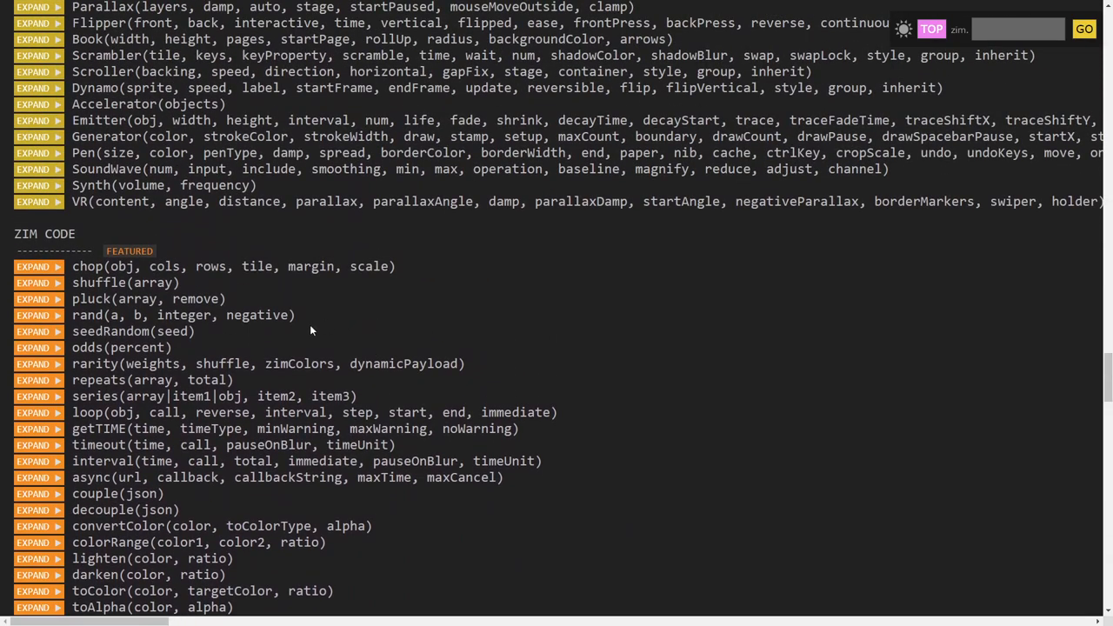
scroll(down, 3)
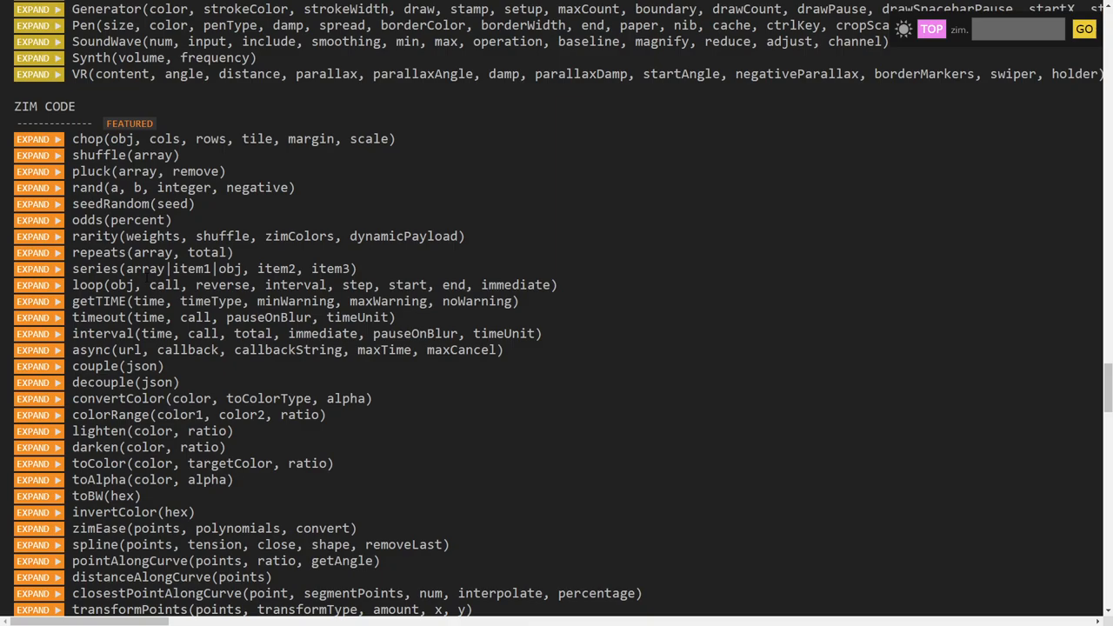
scroll(down, 3)
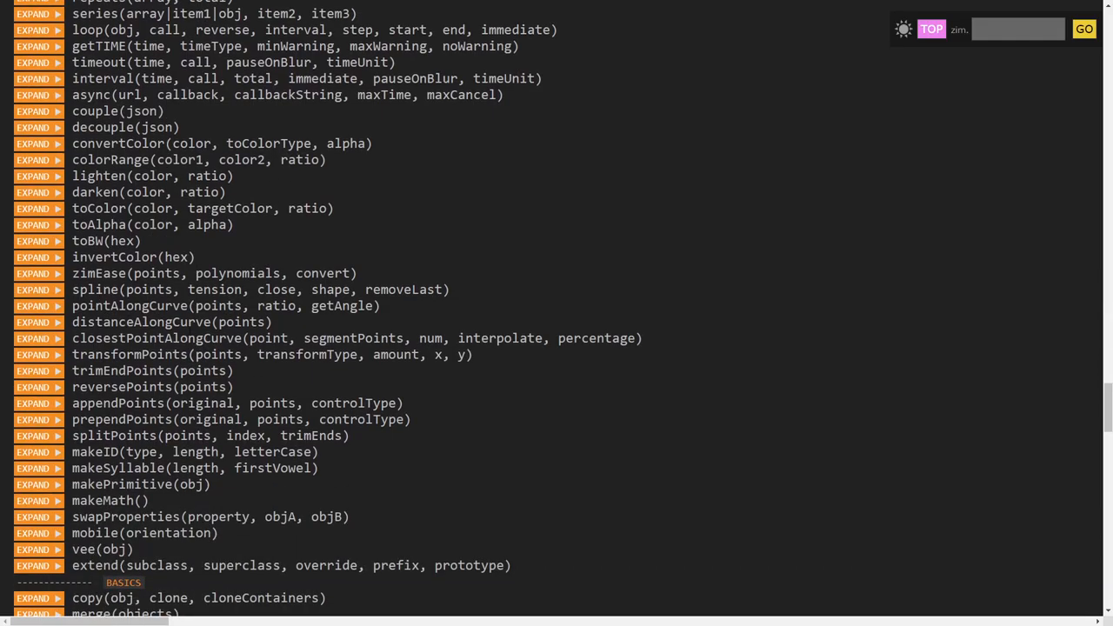
scroll(down, 3)
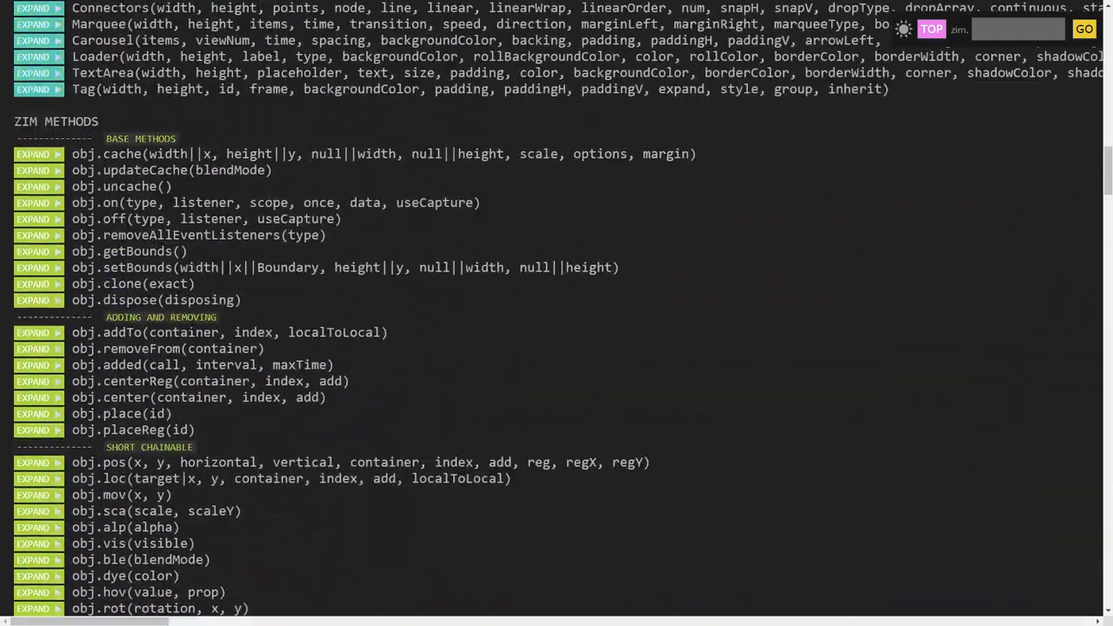
scroll(up, 3)
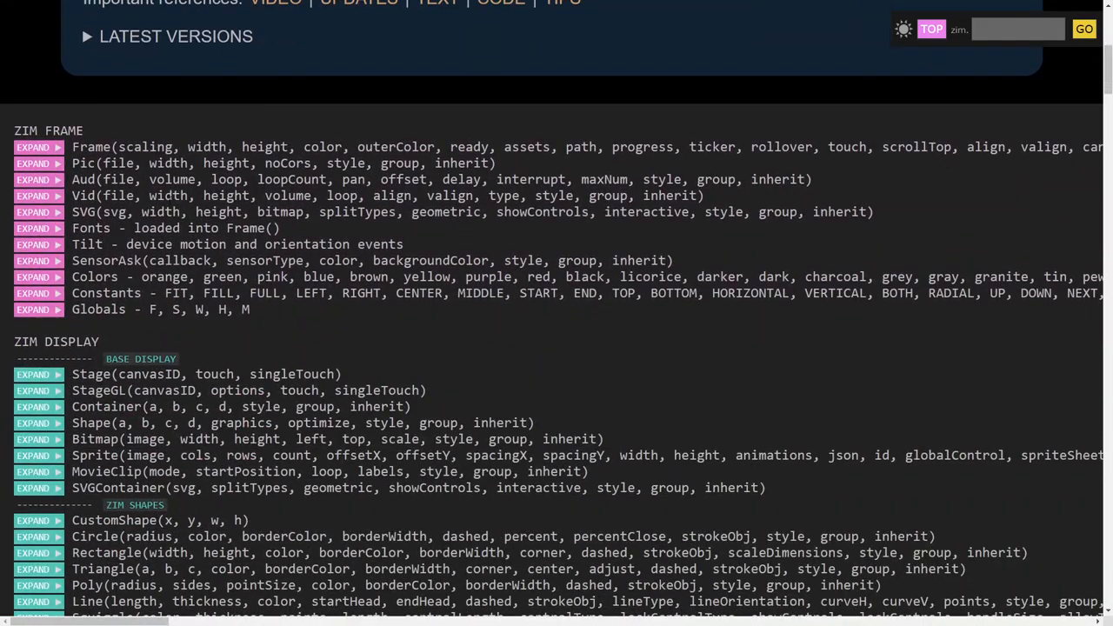
mouse_move(39, 164)
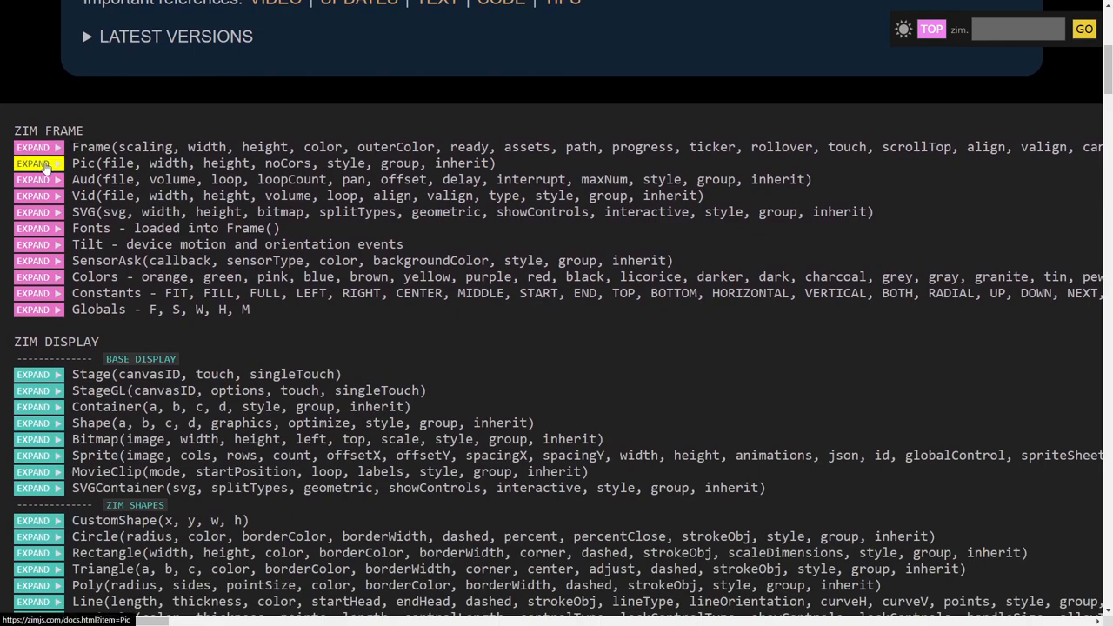
mouse_move(40, 211)
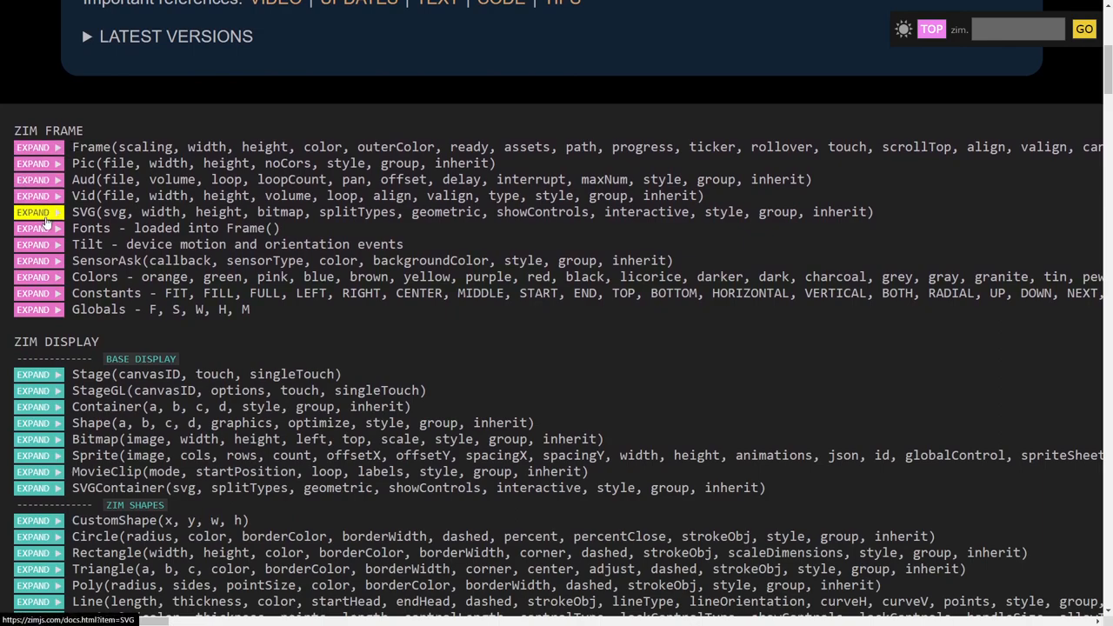
mouse_move(38, 276)
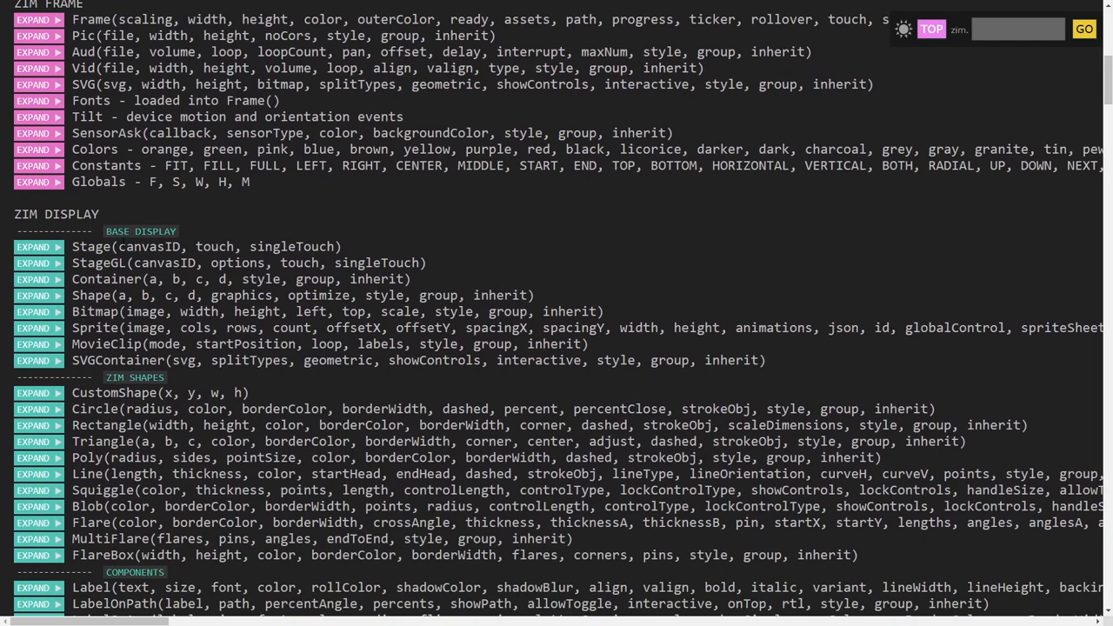
scroll(down, 3)
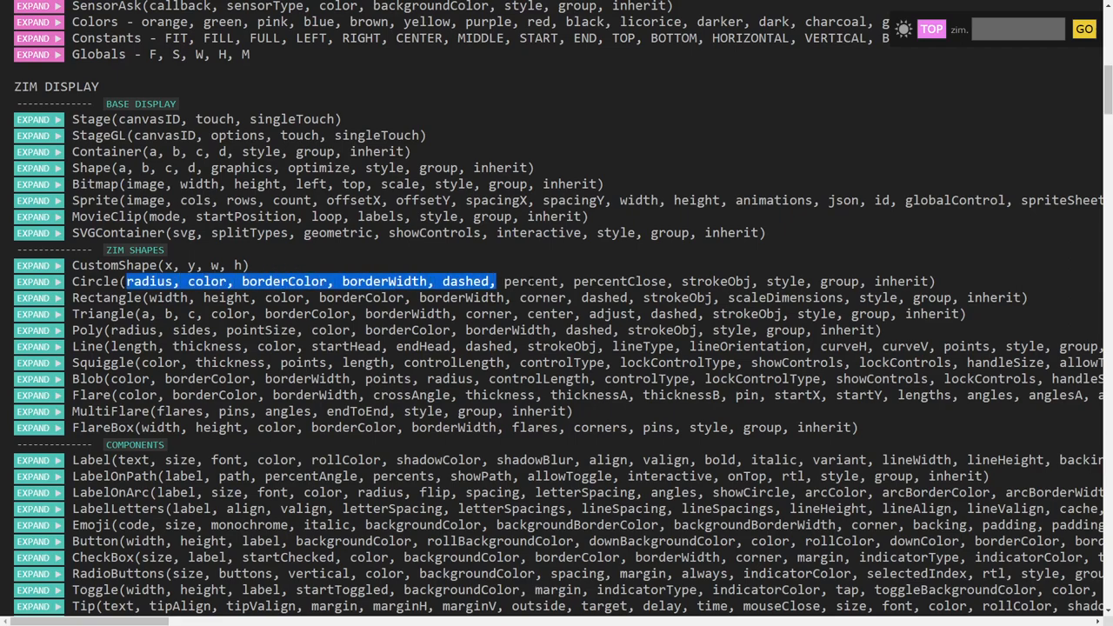
drag(495, 281, 929, 280)
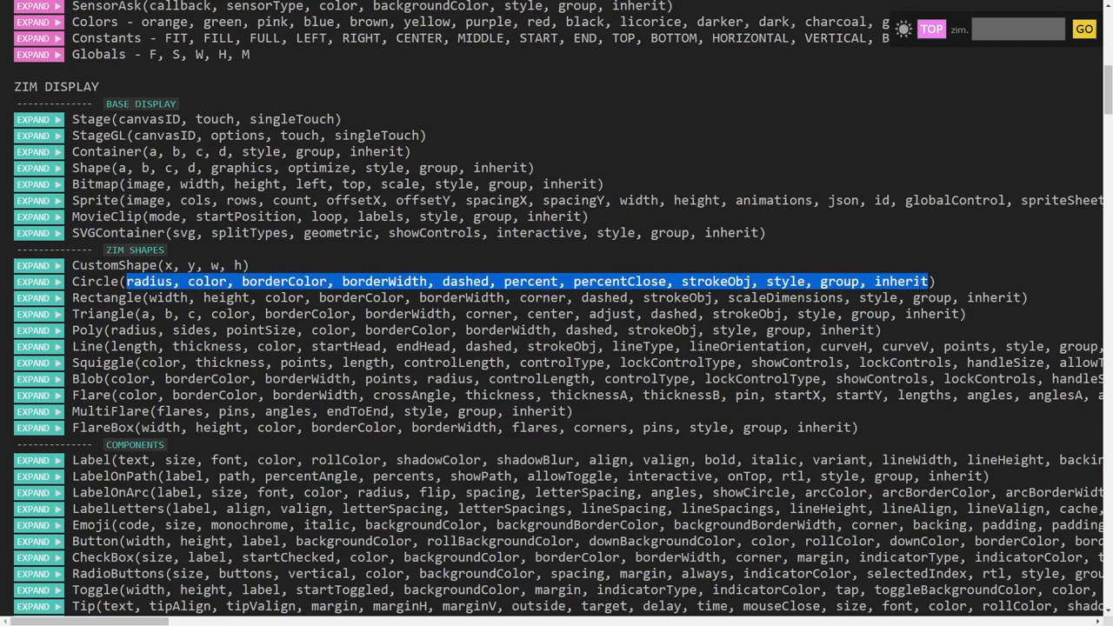
click(33, 282)
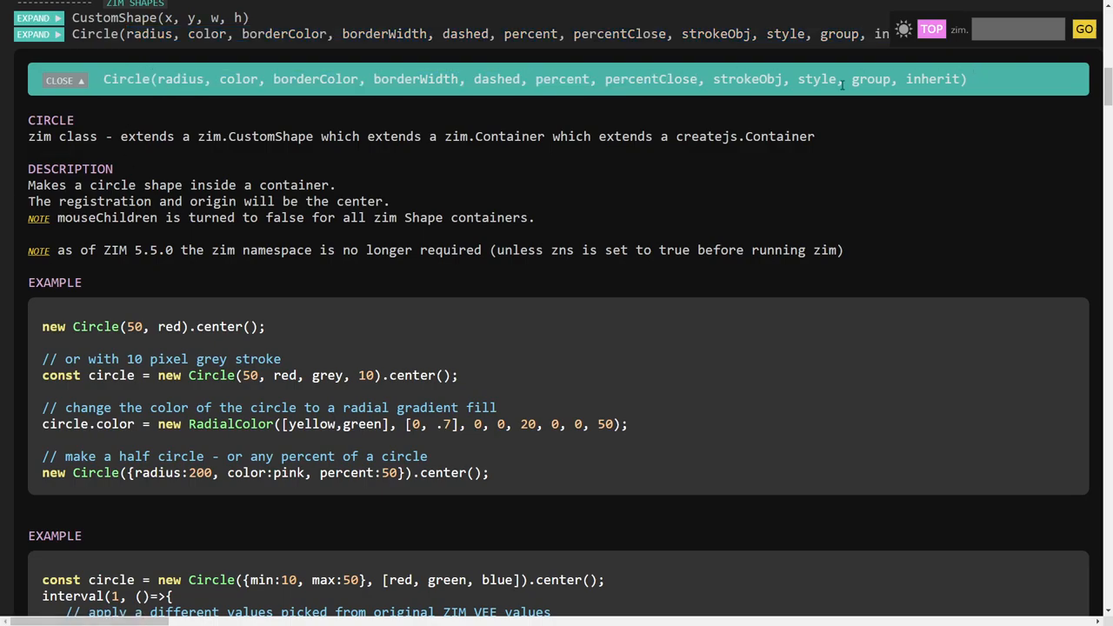
mouse_move(435, 113)
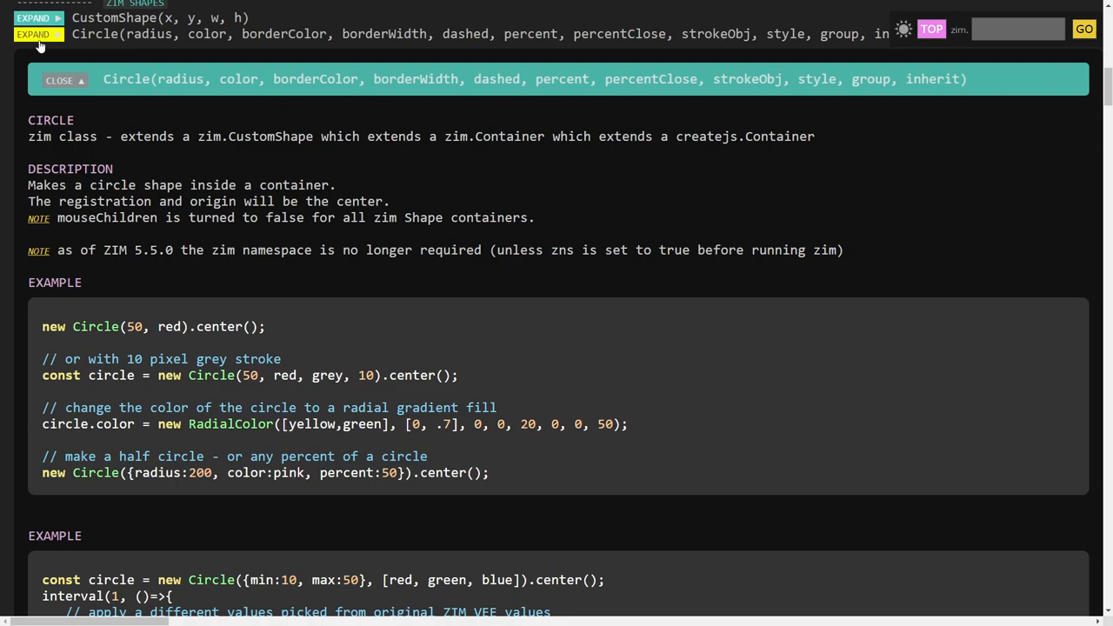
click(59, 79)
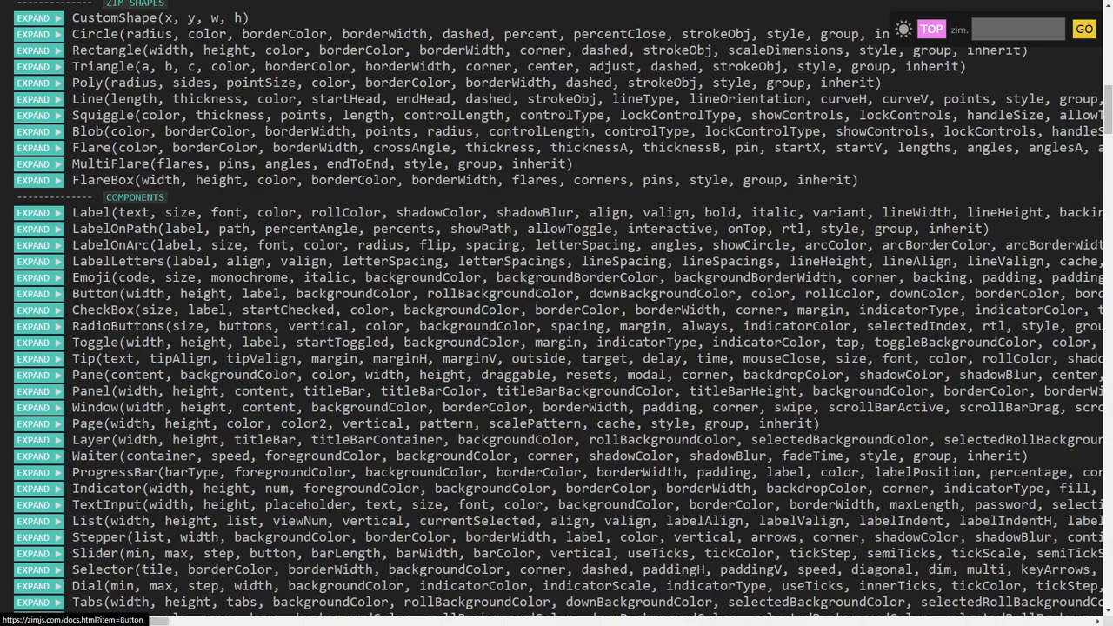
Search the docs for 'butt' and expand the full Button entry.
click(1017, 28)
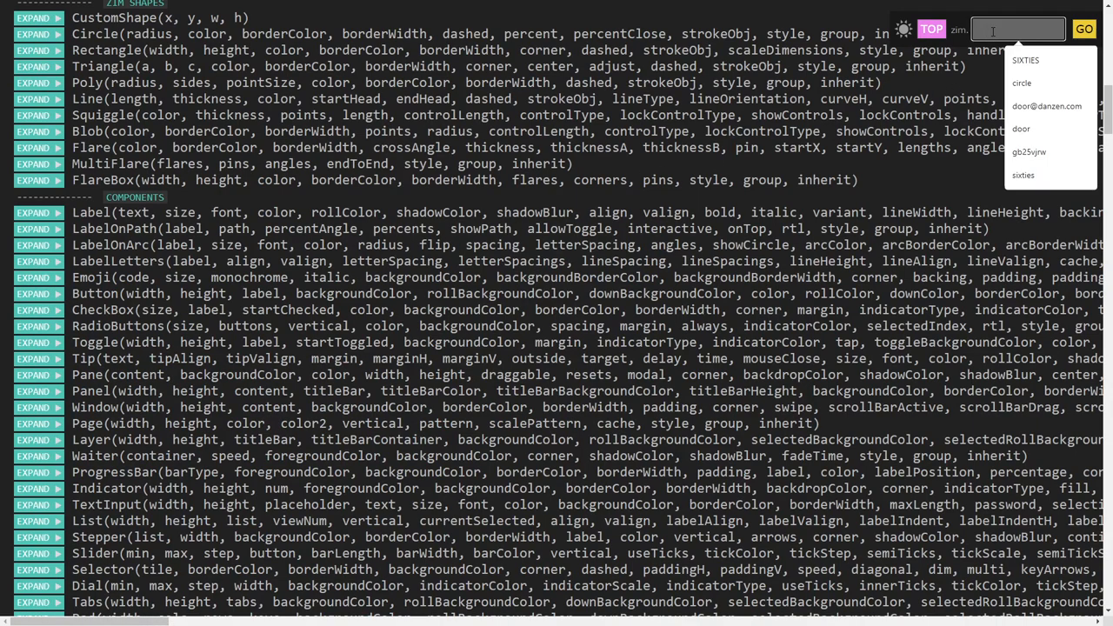
text(butt)
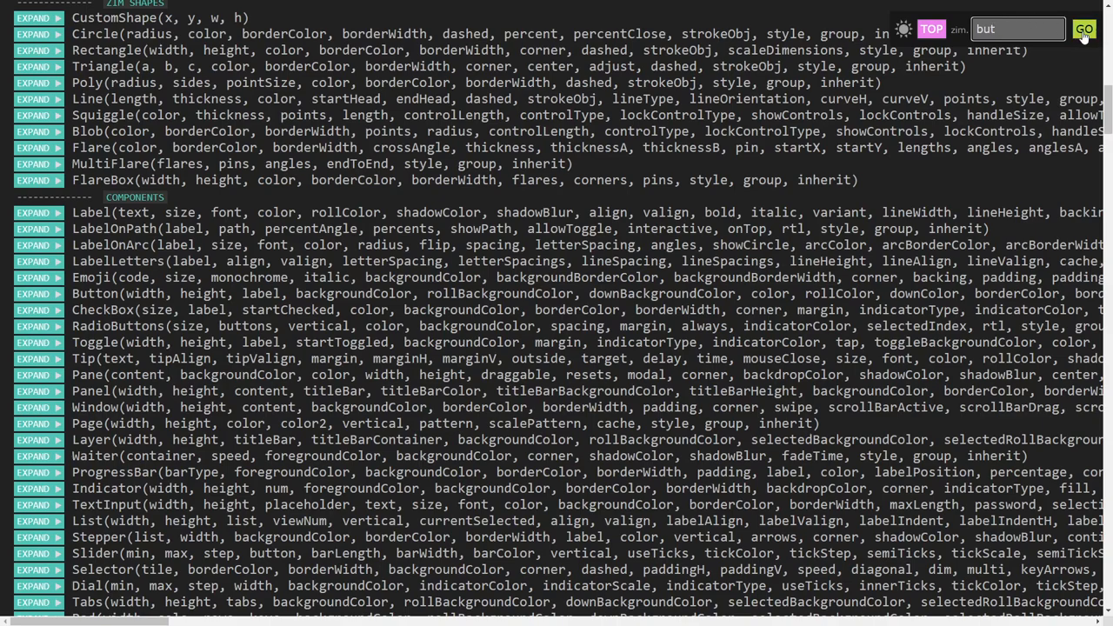
click(38, 293)
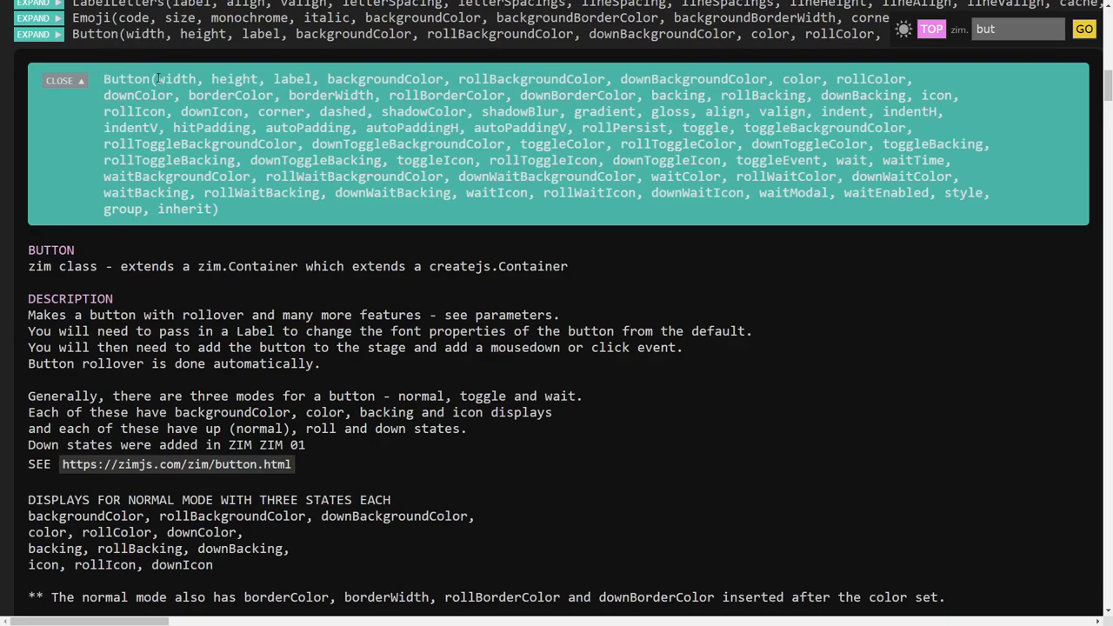
double_click(174, 33)
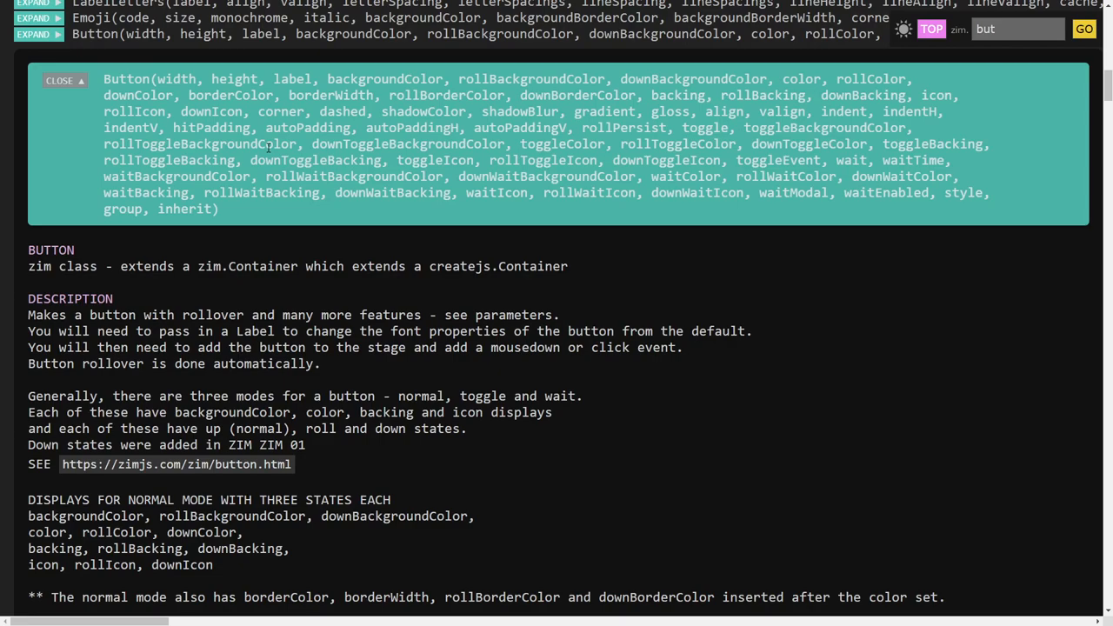
mouse_move(112, 245)
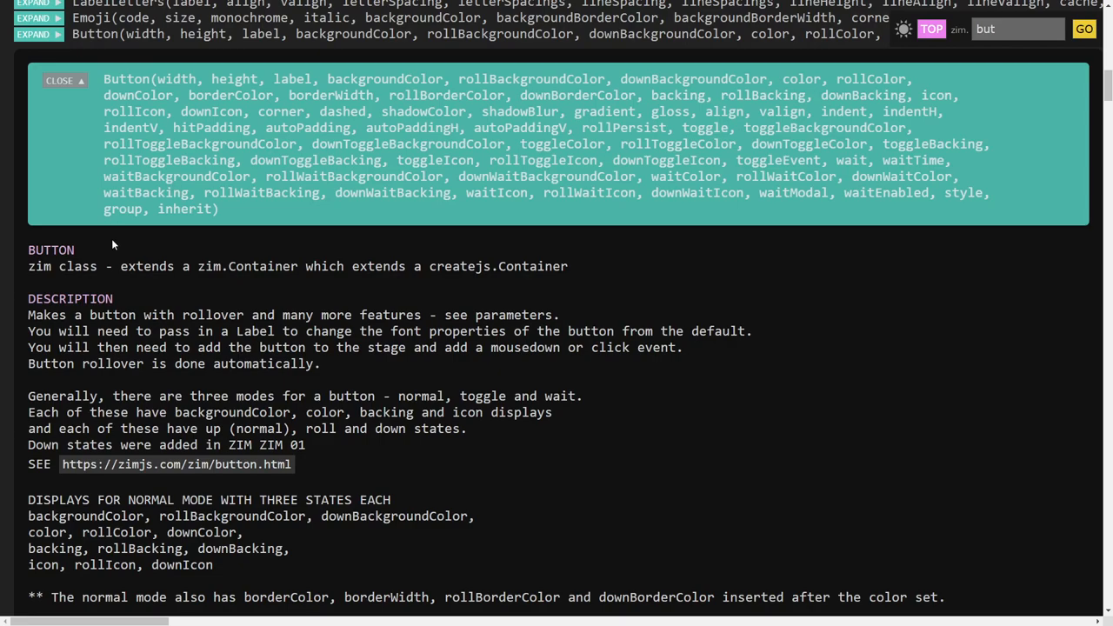
scroll(down, 3)
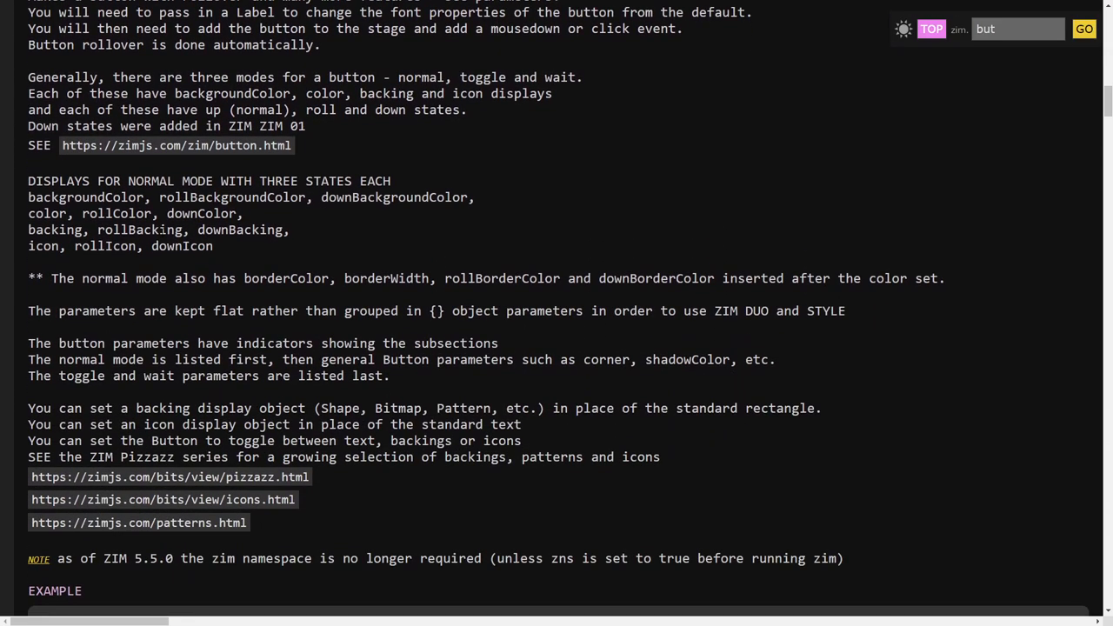
scroll(down, 3)
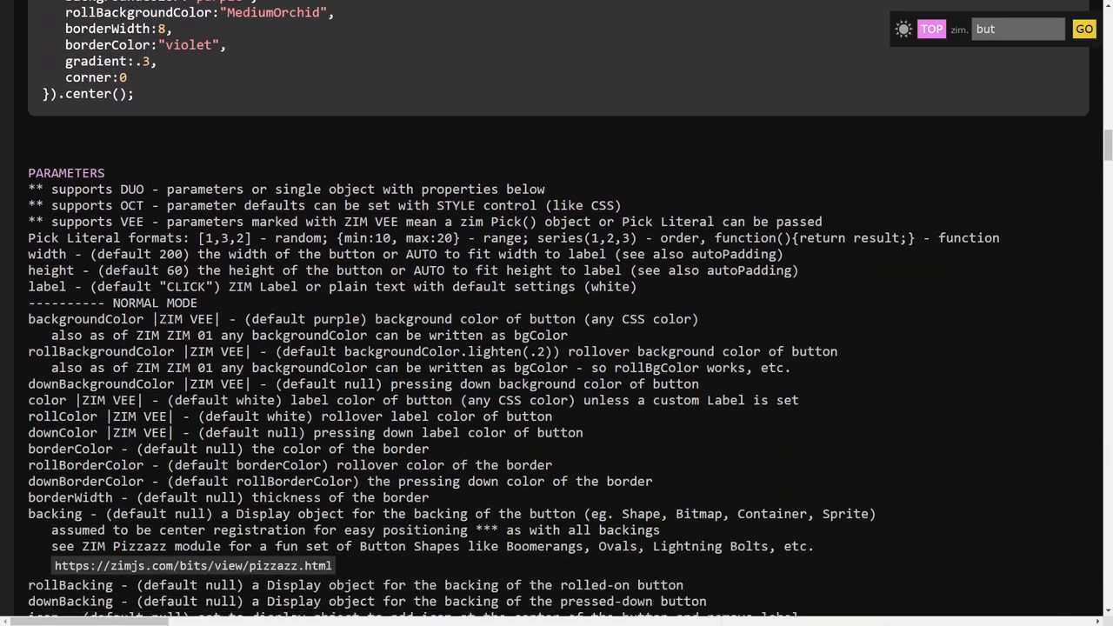
scroll(down, 3)
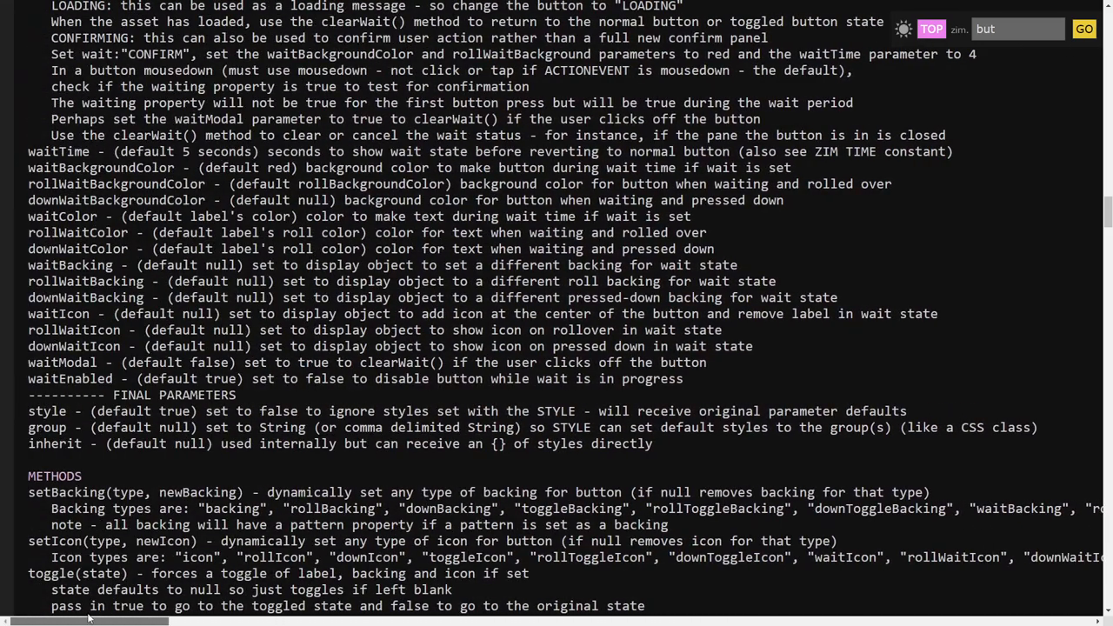
scroll(up, 3)
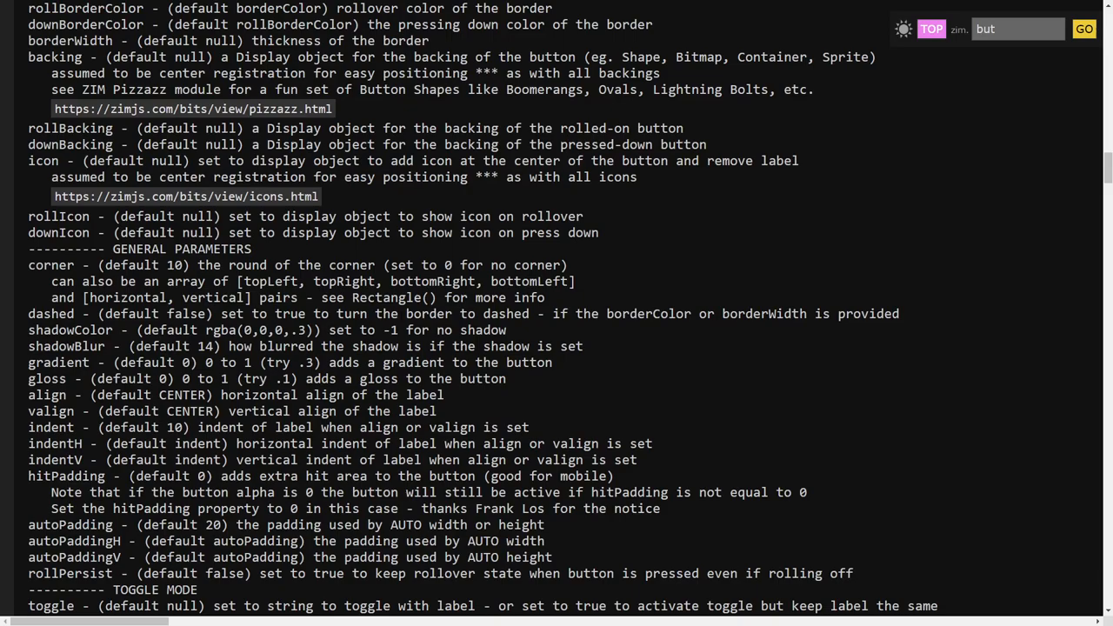
scroll(up, 3)
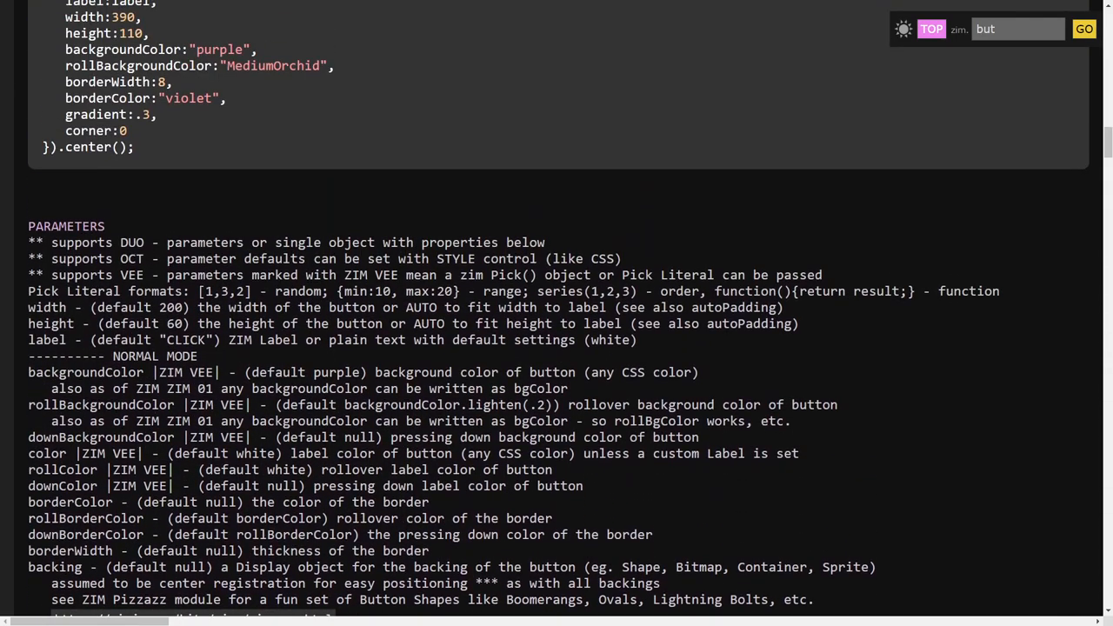
scroll(up, 3)
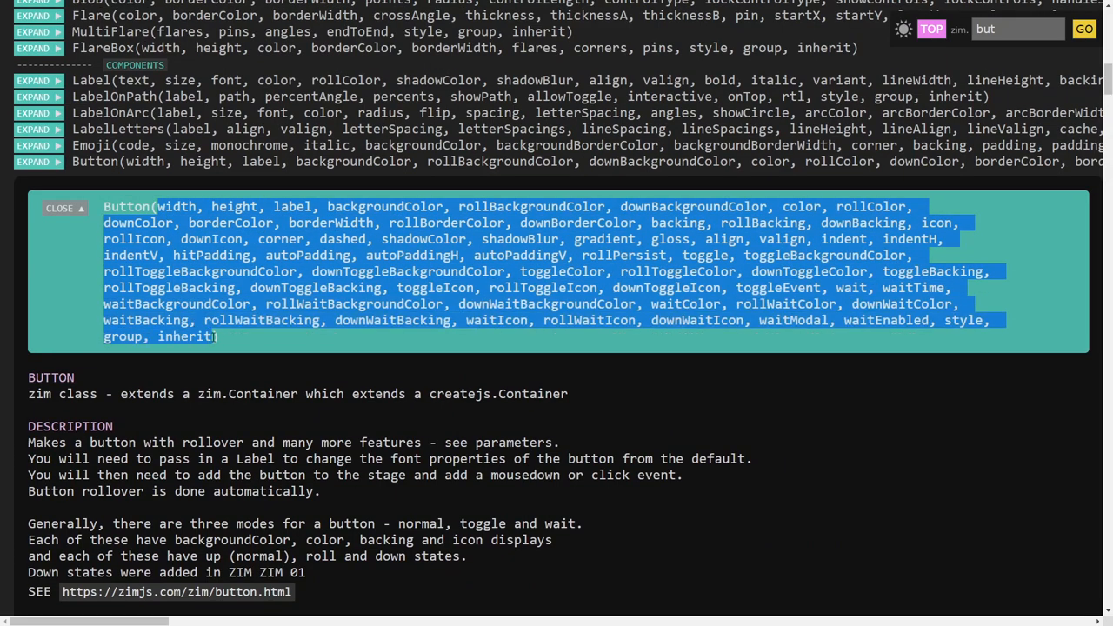
Highlight the Button's createjs.Container inheritance line and its DESCRIPTION heading.
scroll(down, 3)
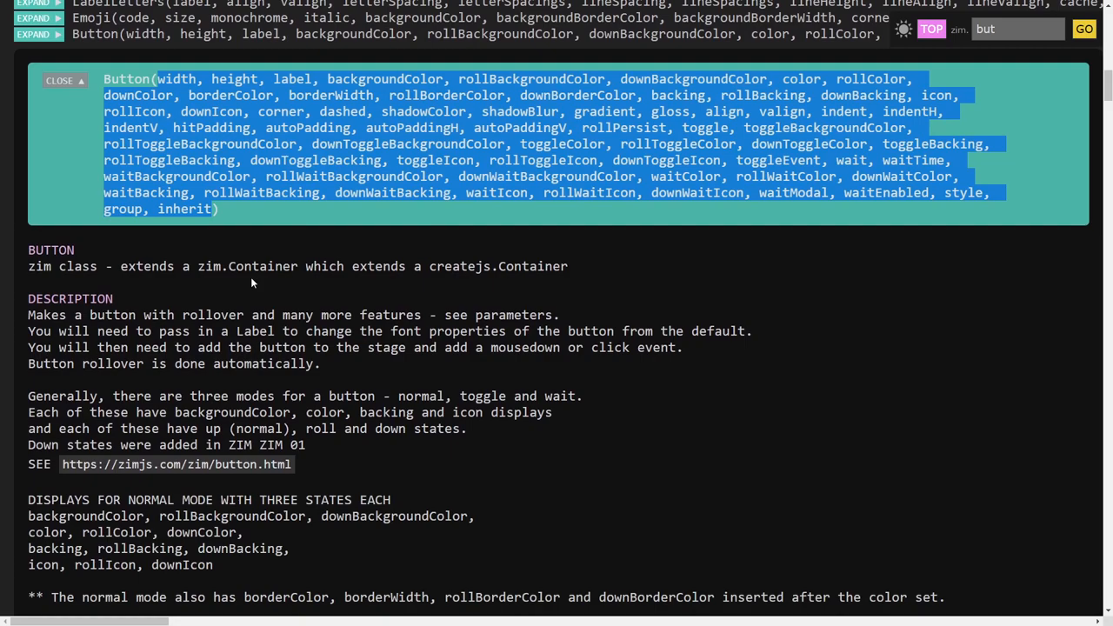
mouse_move(252, 284)
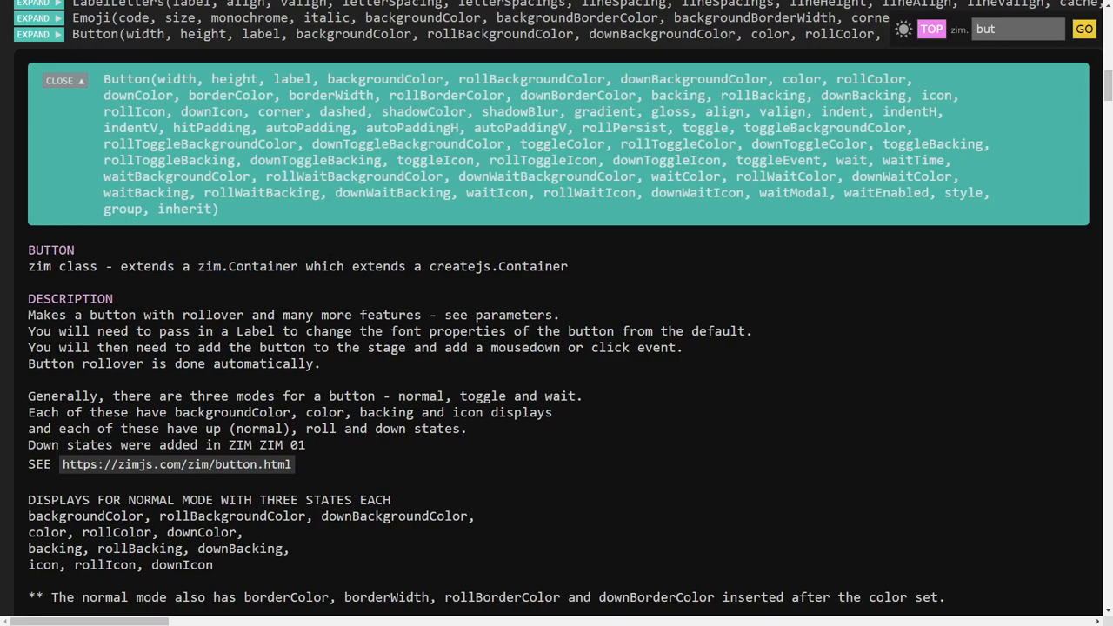
double_click(500, 266)
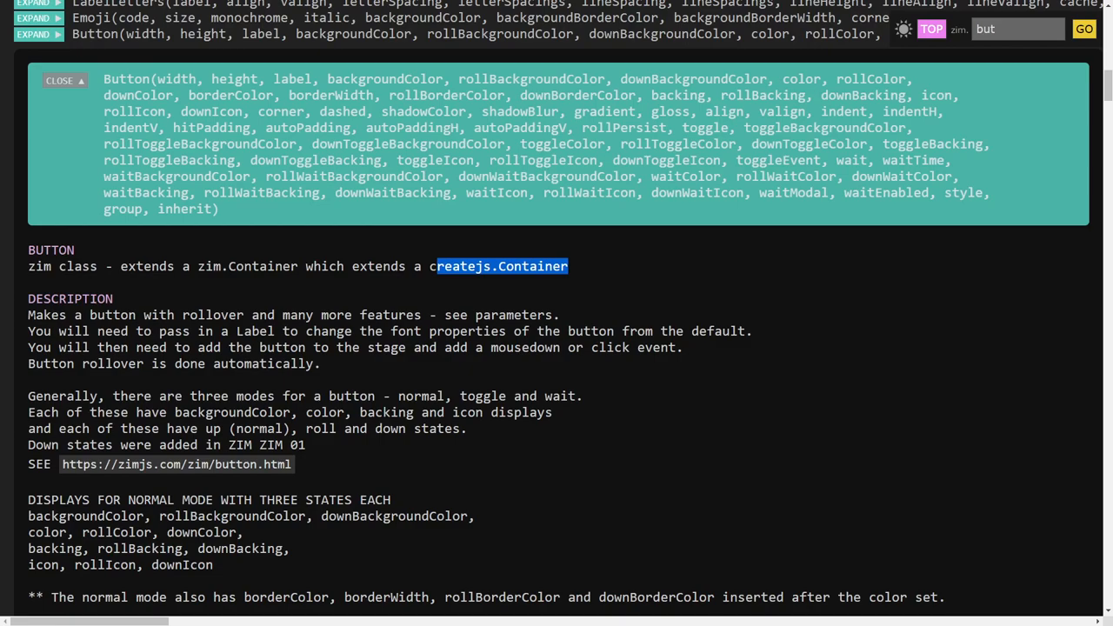
scroll(down, 3)
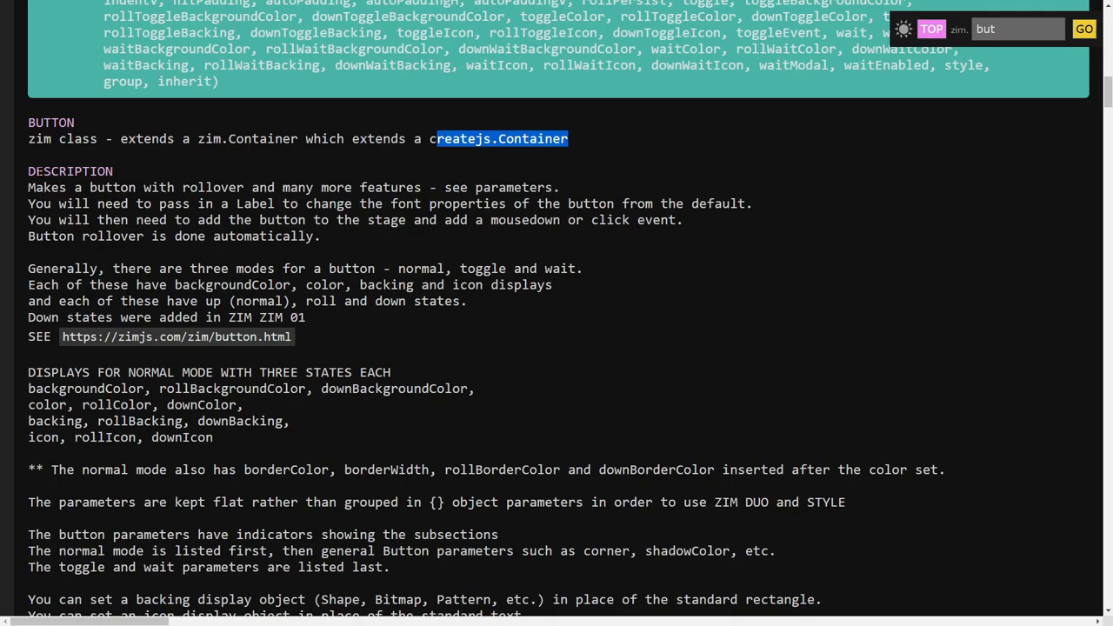
double_click(70, 170)
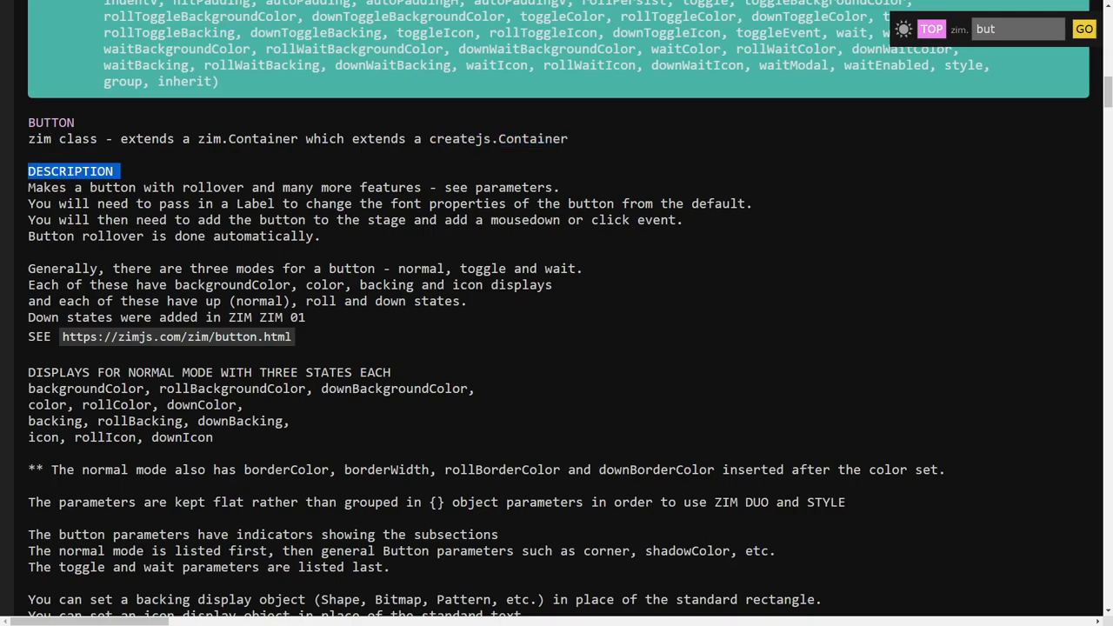
click(313, 339)
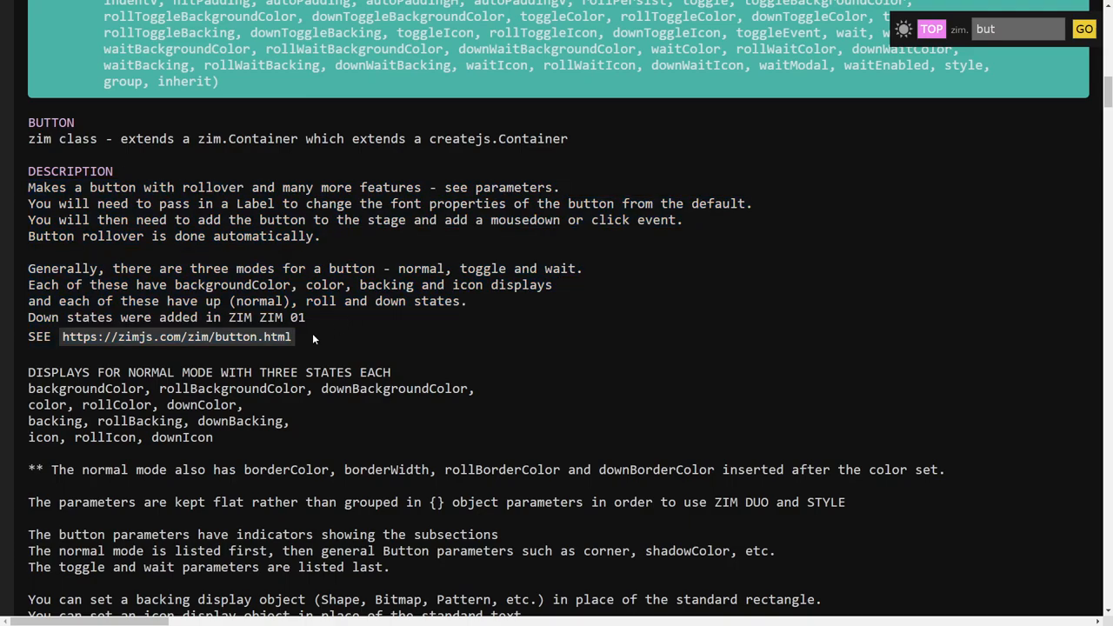
mouse_move(83, 341)
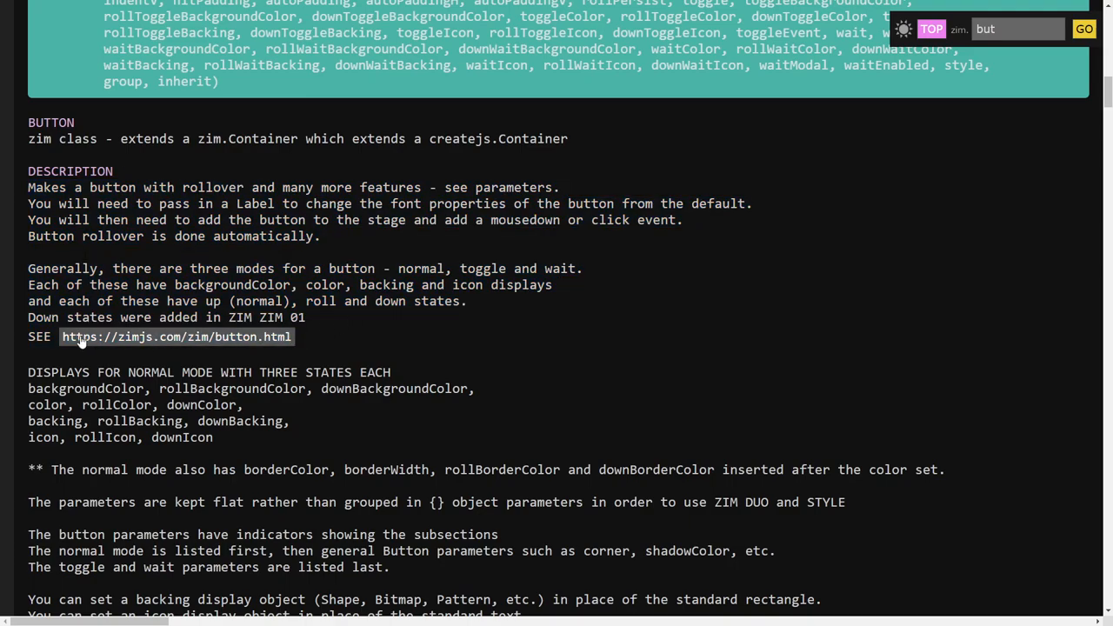
Read past the border-parameter note and example code down to the Button PARAMETERS.
scroll(down, 3)
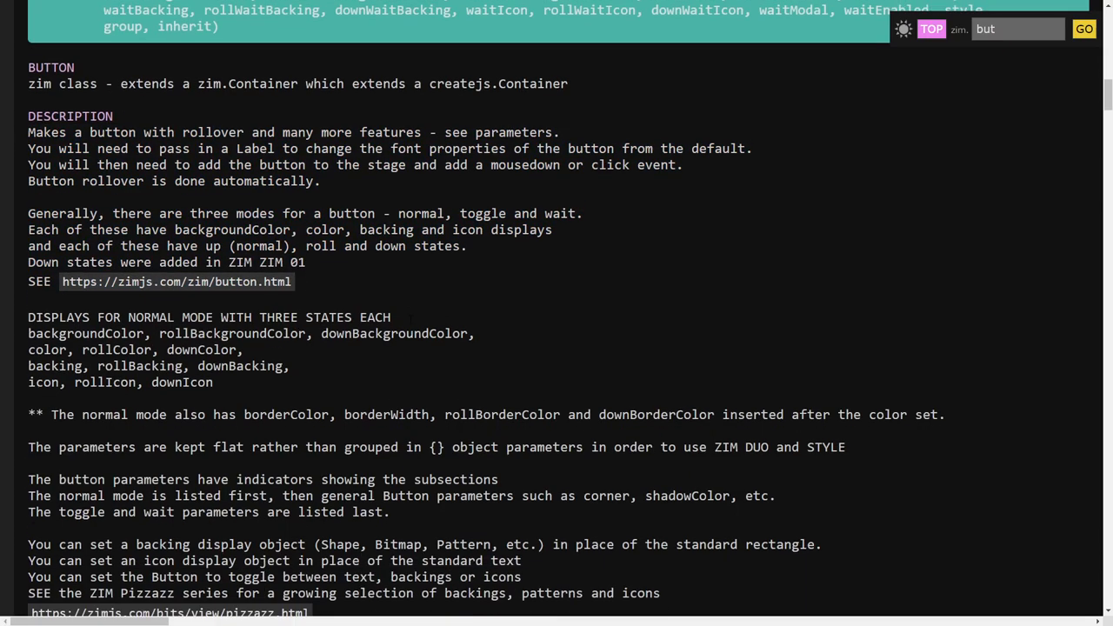
scroll(down, 3)
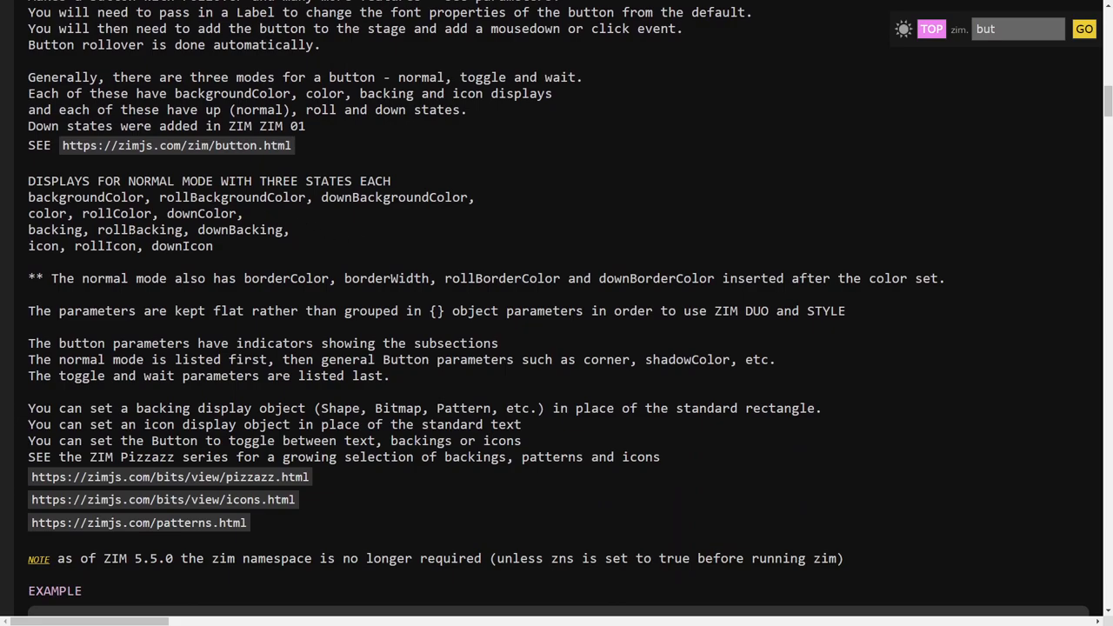
scroll(down, 3)
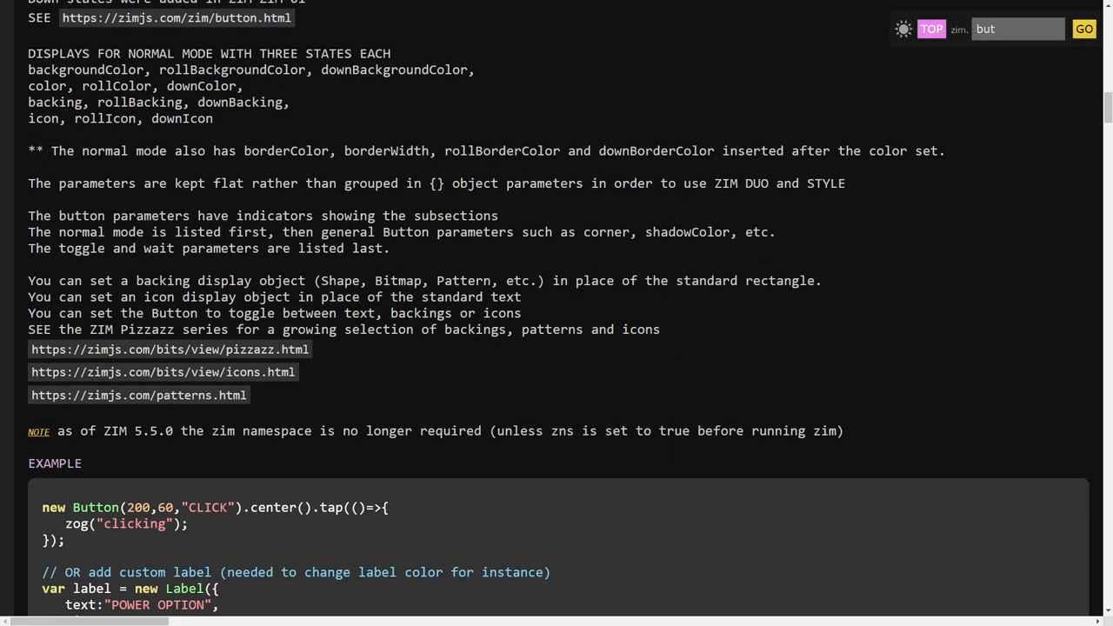
double_click(38, 150)
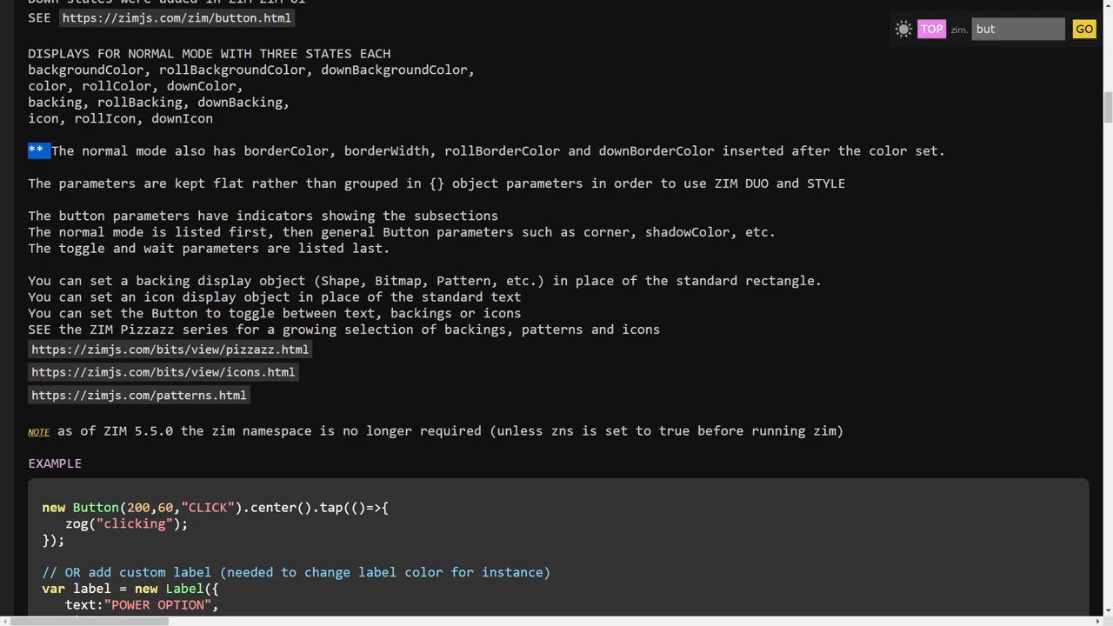
mouse_move(74, 349)
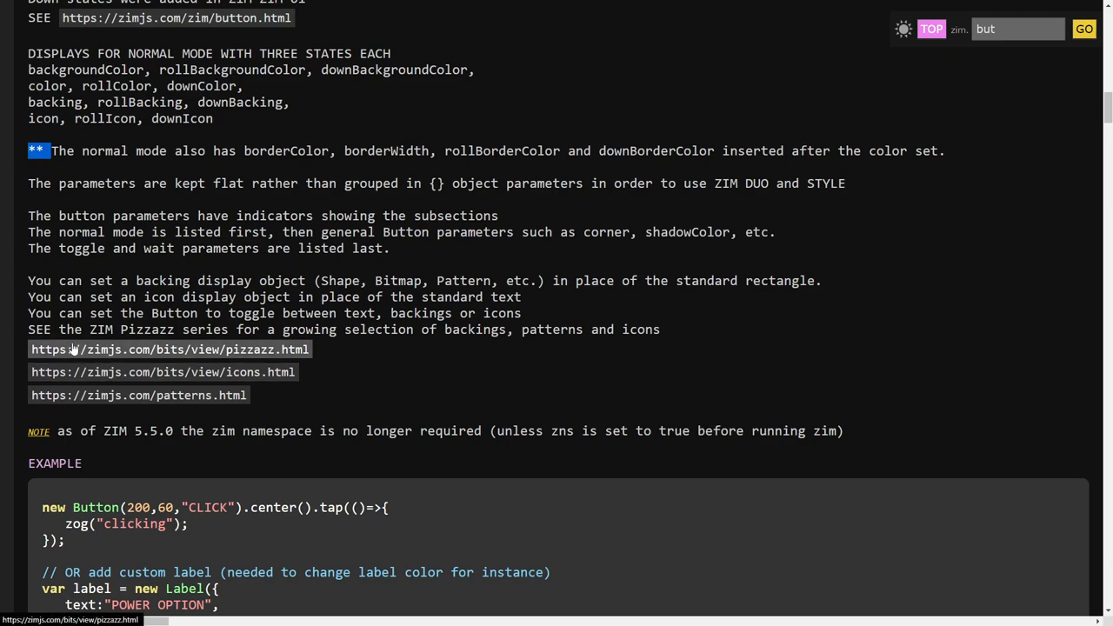
mouse_move(204, 416)
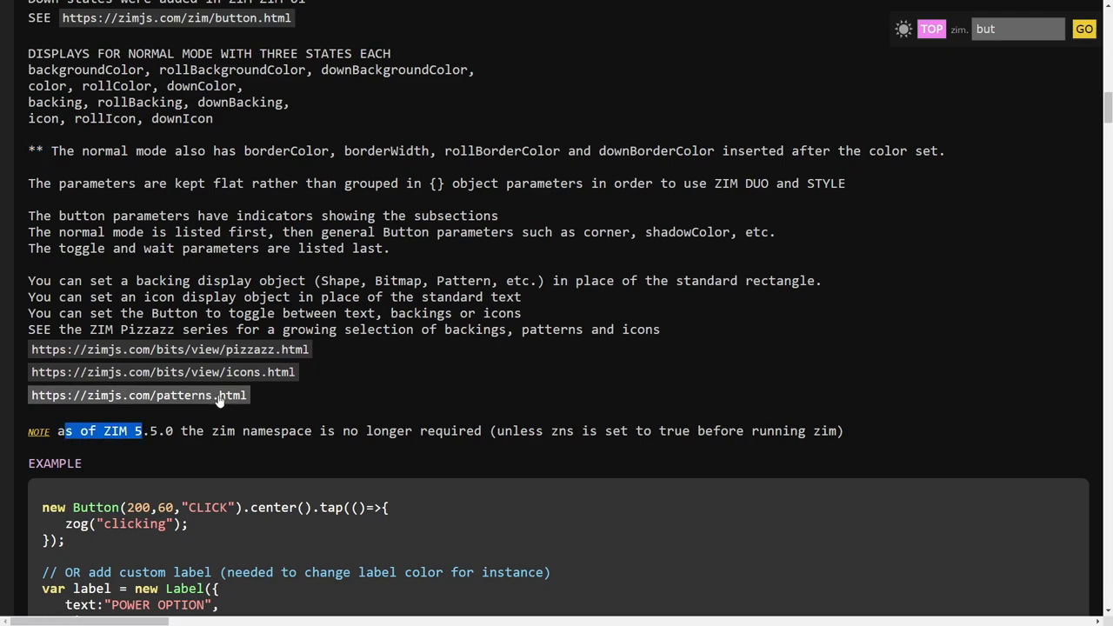
scroll(down, 3)
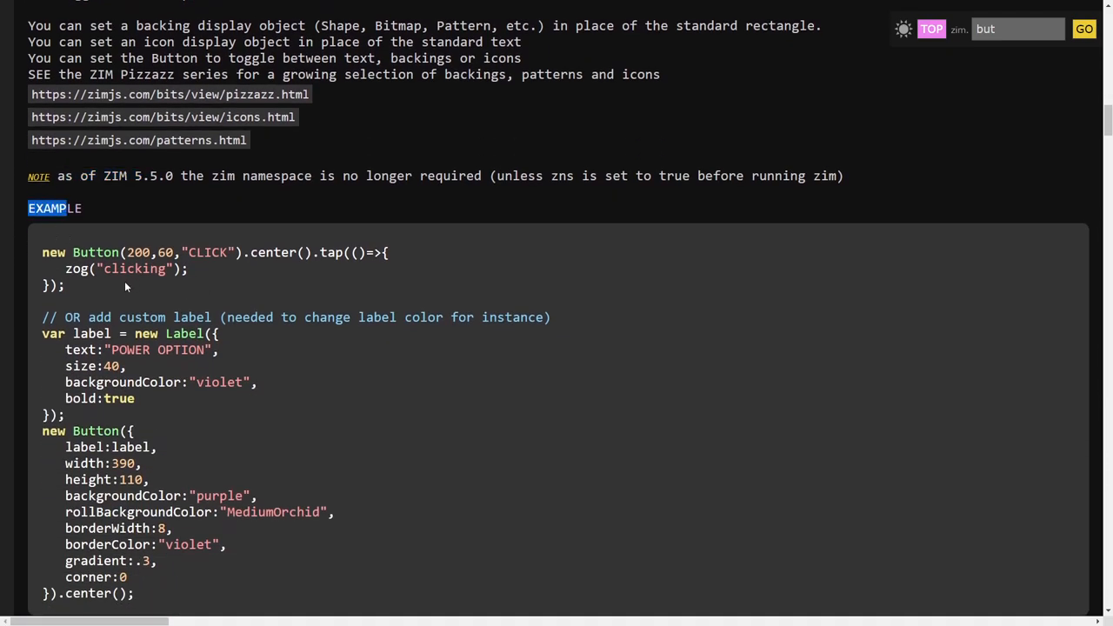
scroll(down, 3)
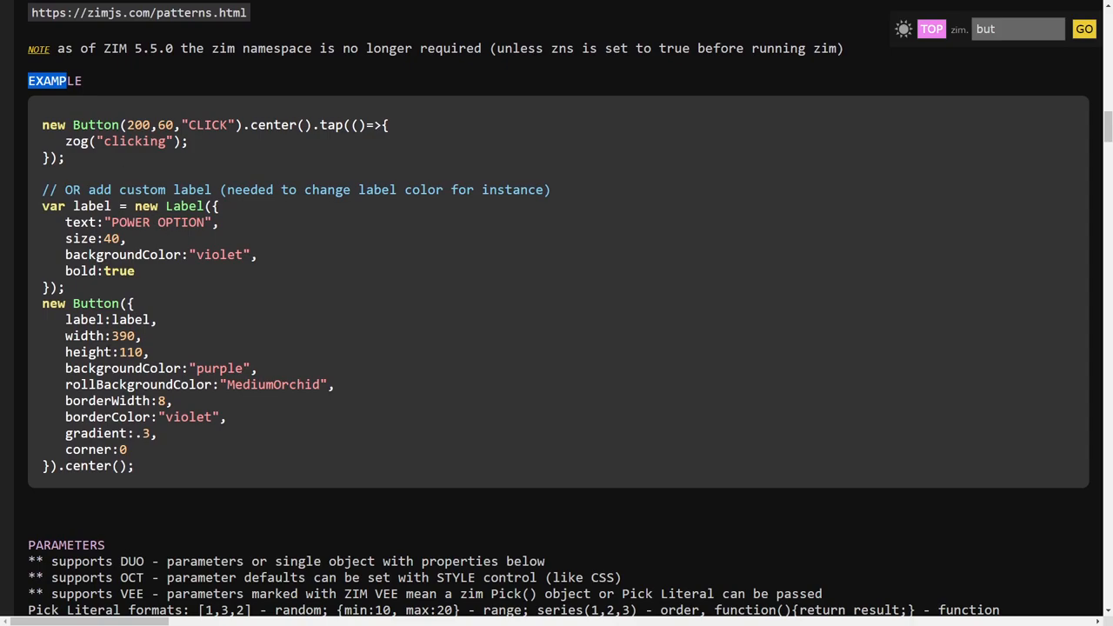
mouse_move(220, 312)
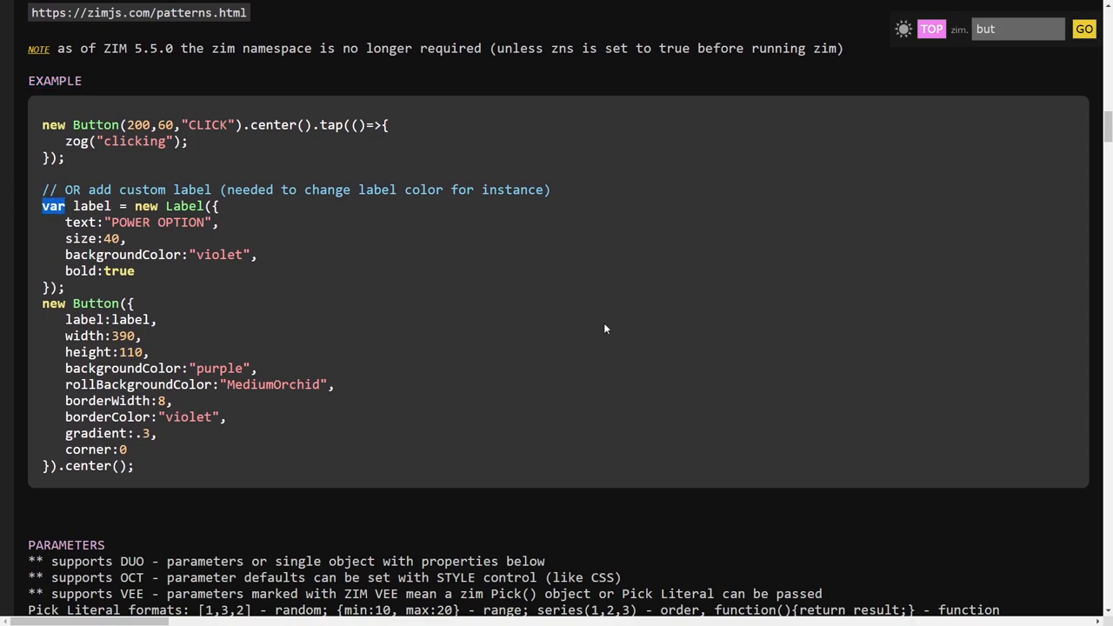
mouse_move(582, 332)
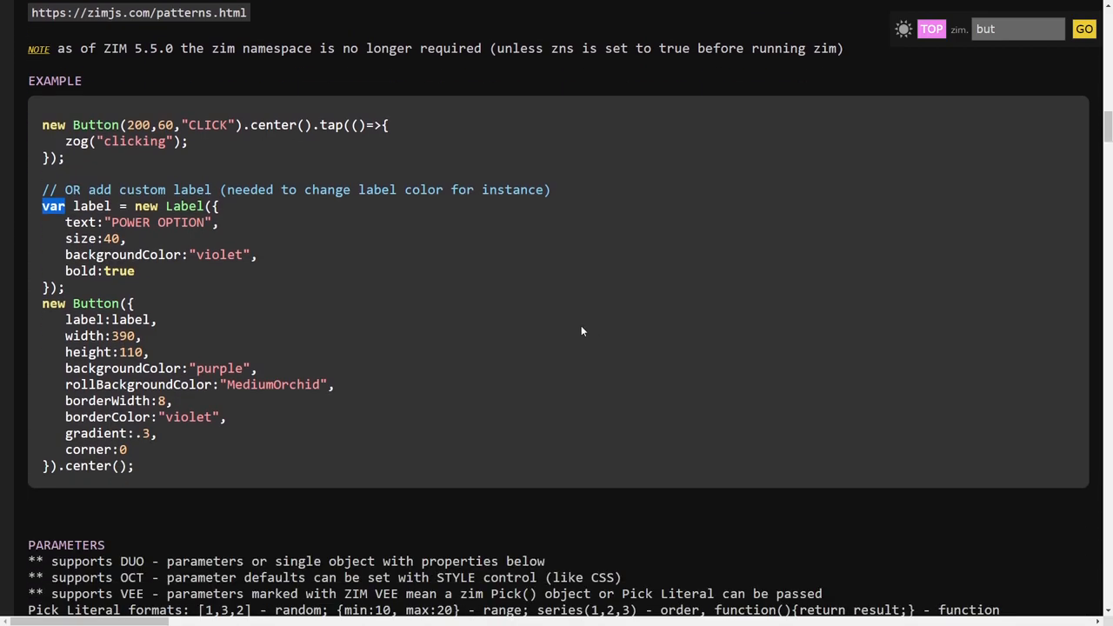
mouse_move(646, 330)
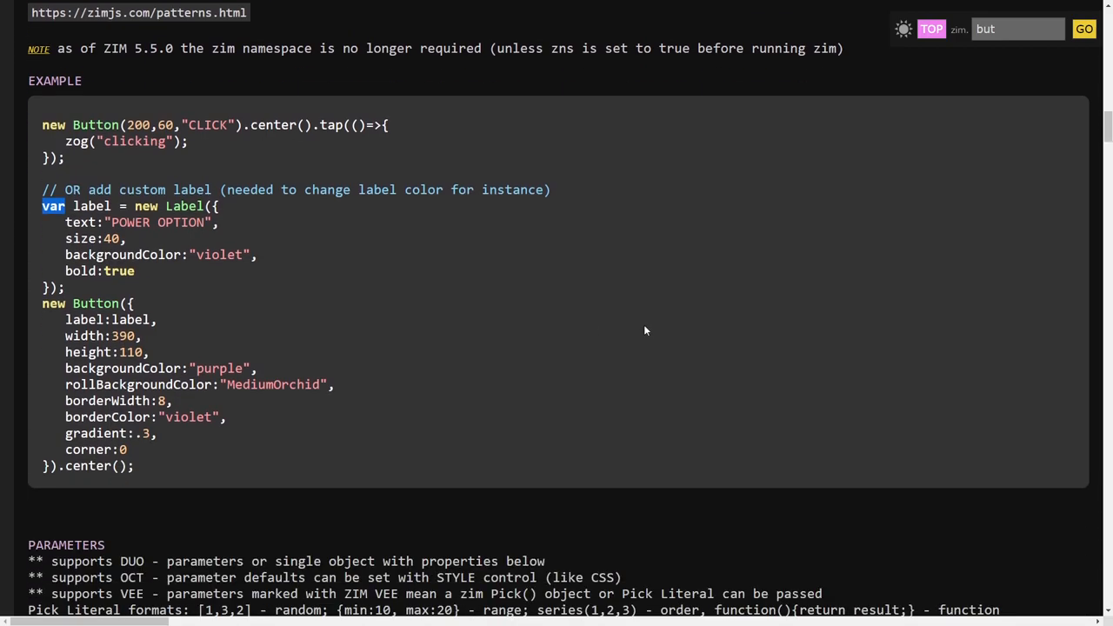
scroll(down, 3)
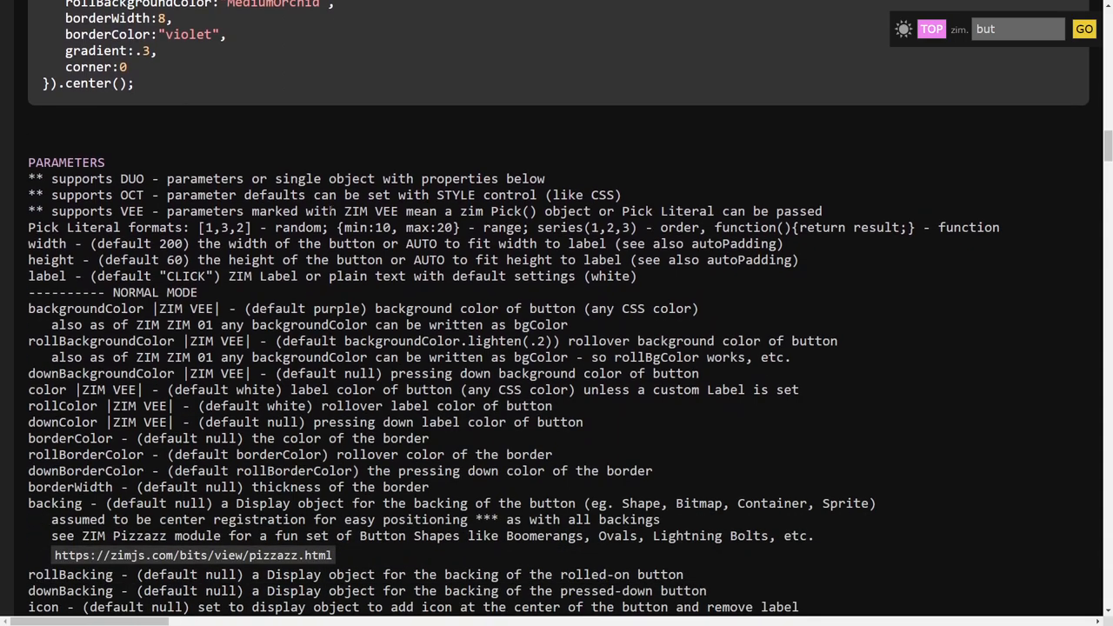
double_click(66, 163)
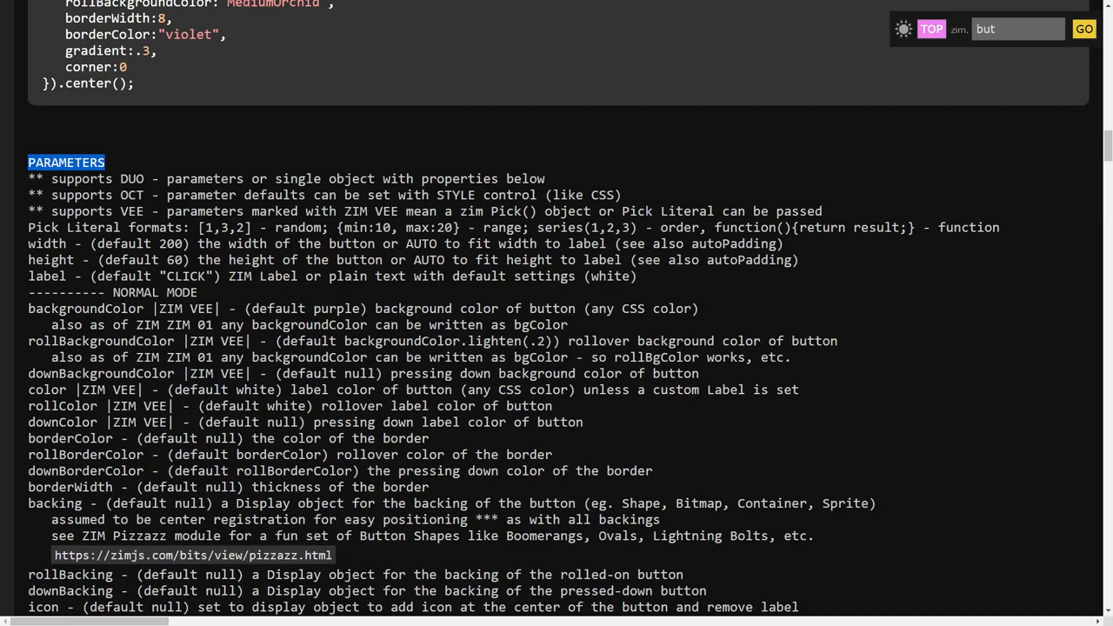
double_click(131, 178)
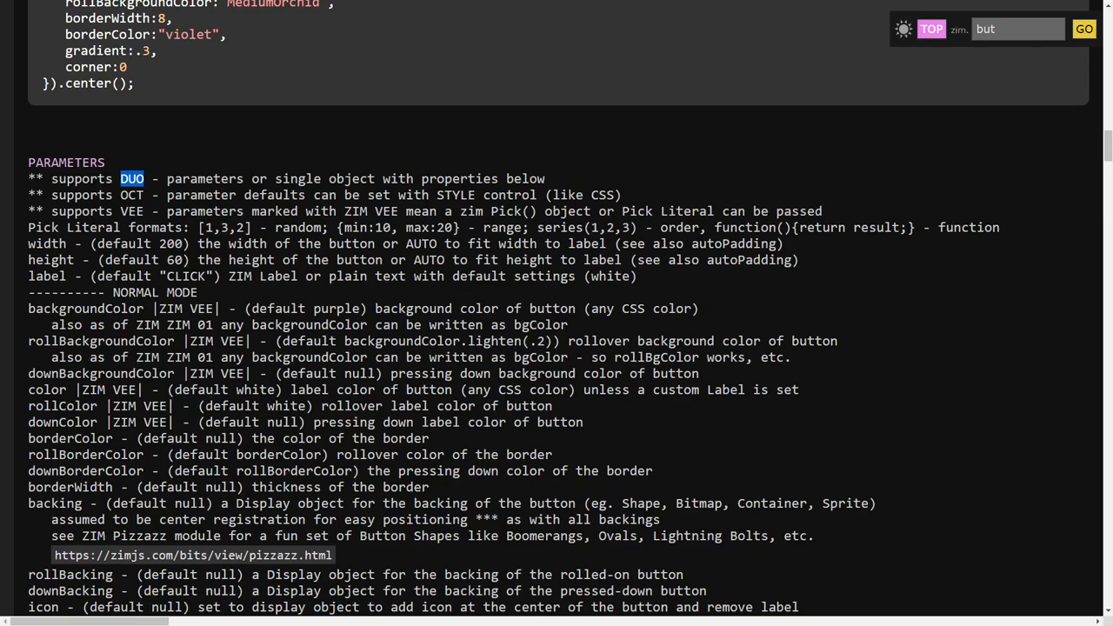
double_click(460, 178)
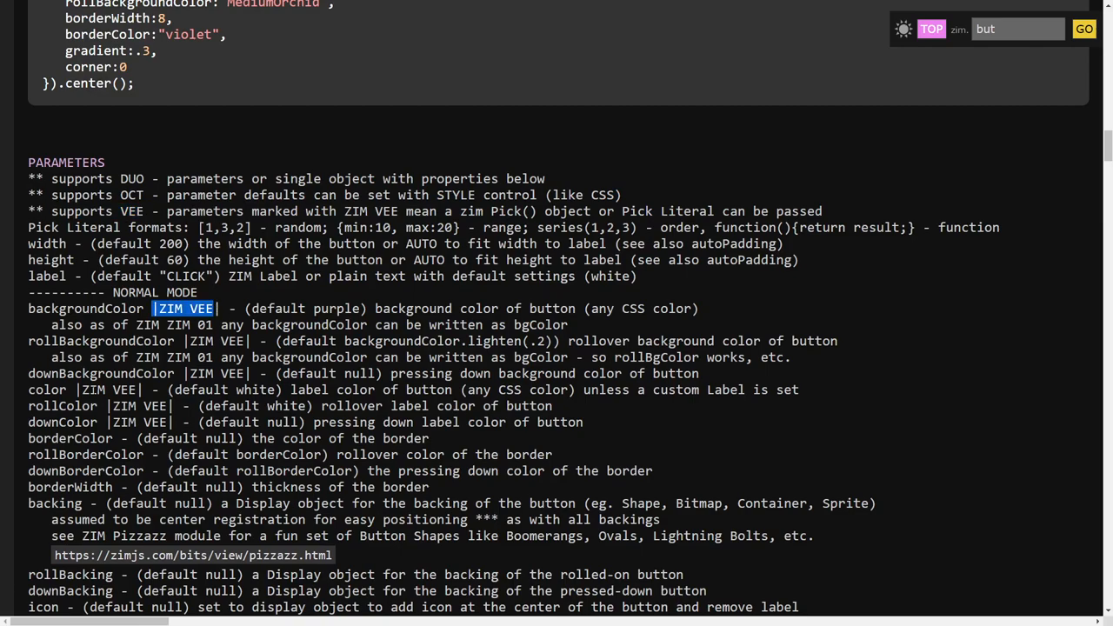
double_click(137, 406)
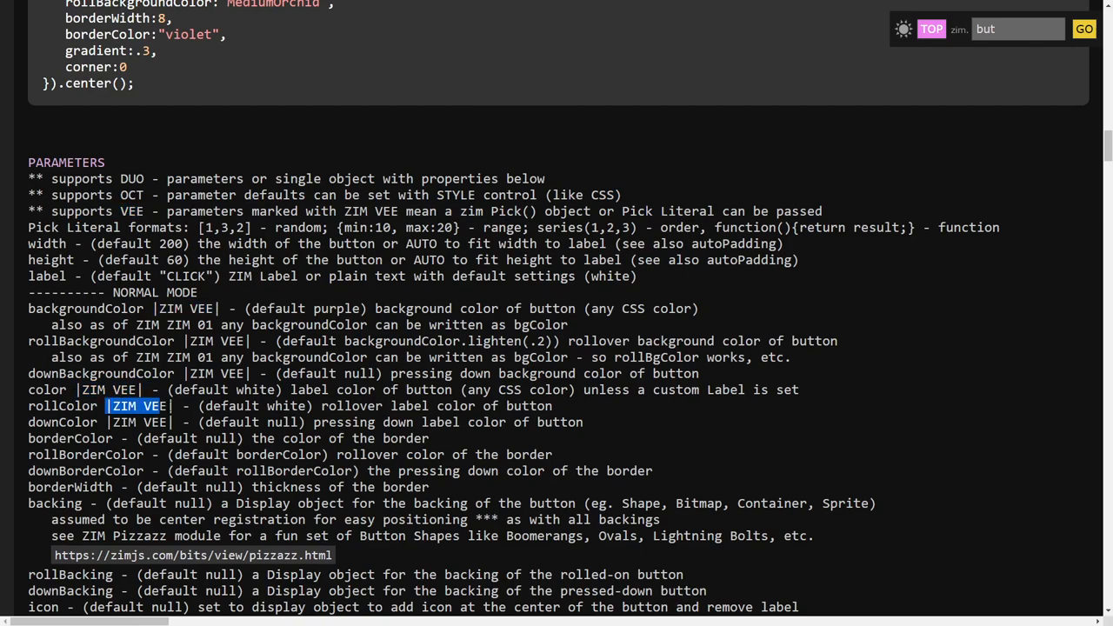
double_click(139, 422)
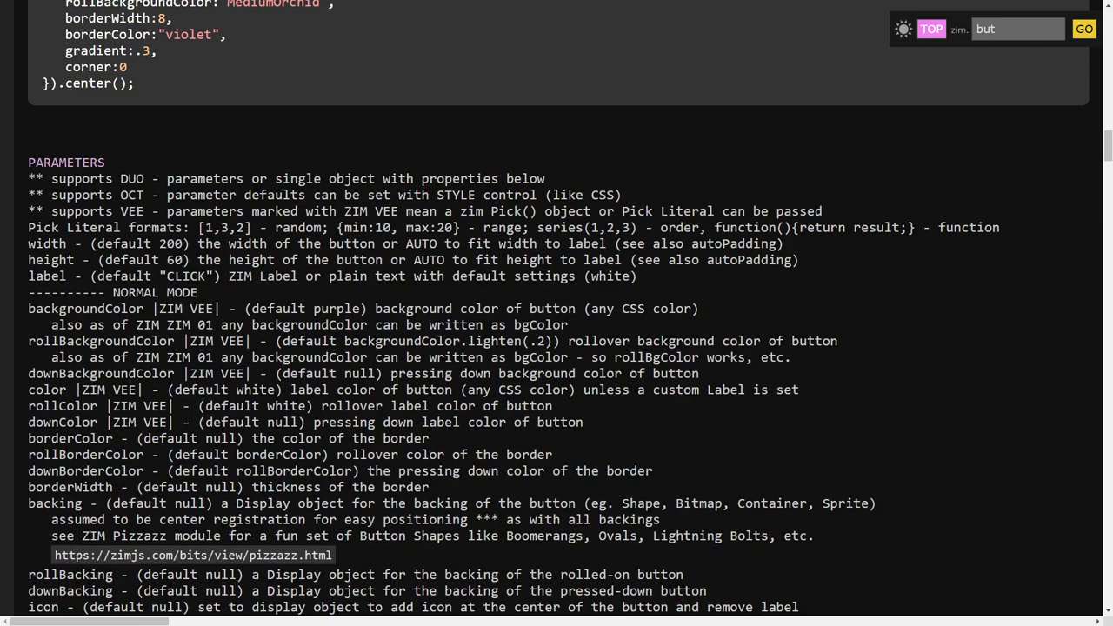
drag(107, 211, 416, 212)
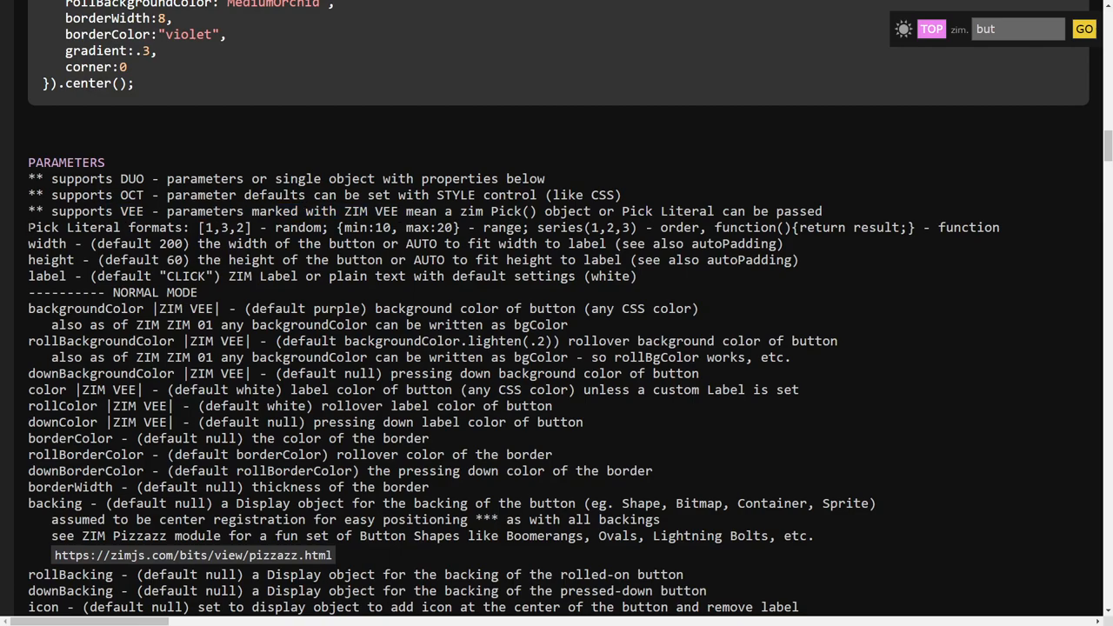
double_click(219, 227)
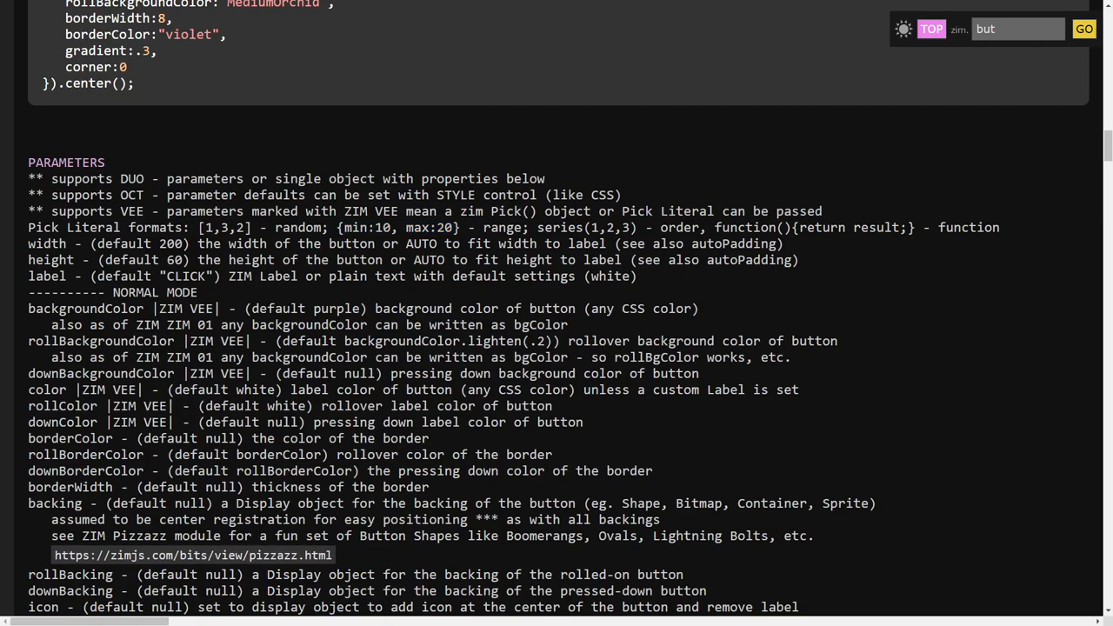
double_click(395, 228)
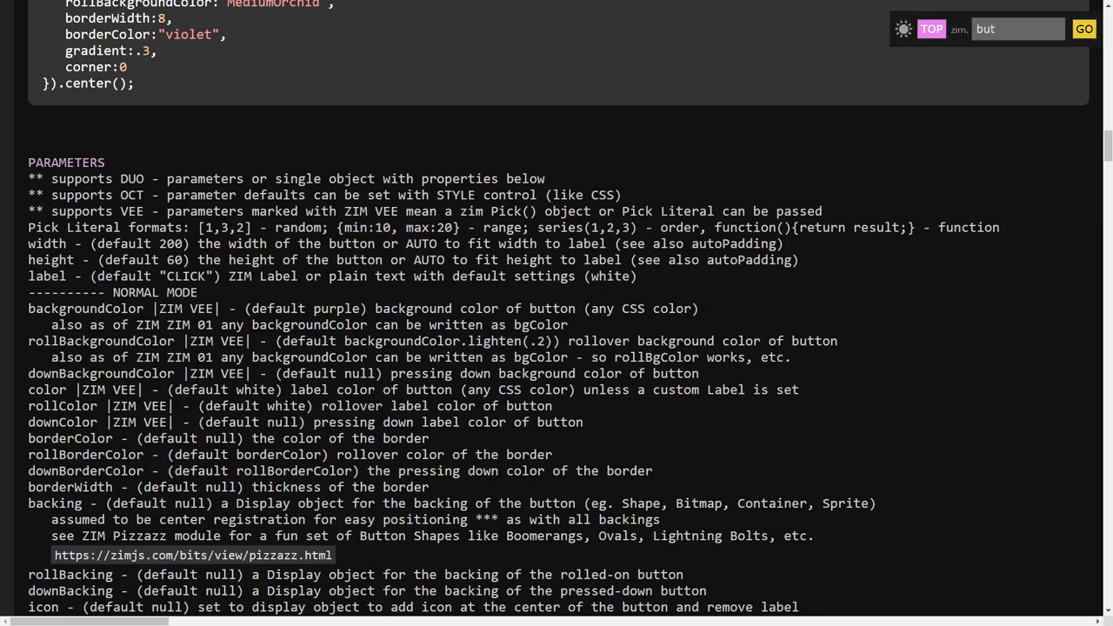
double_click(586, 227)
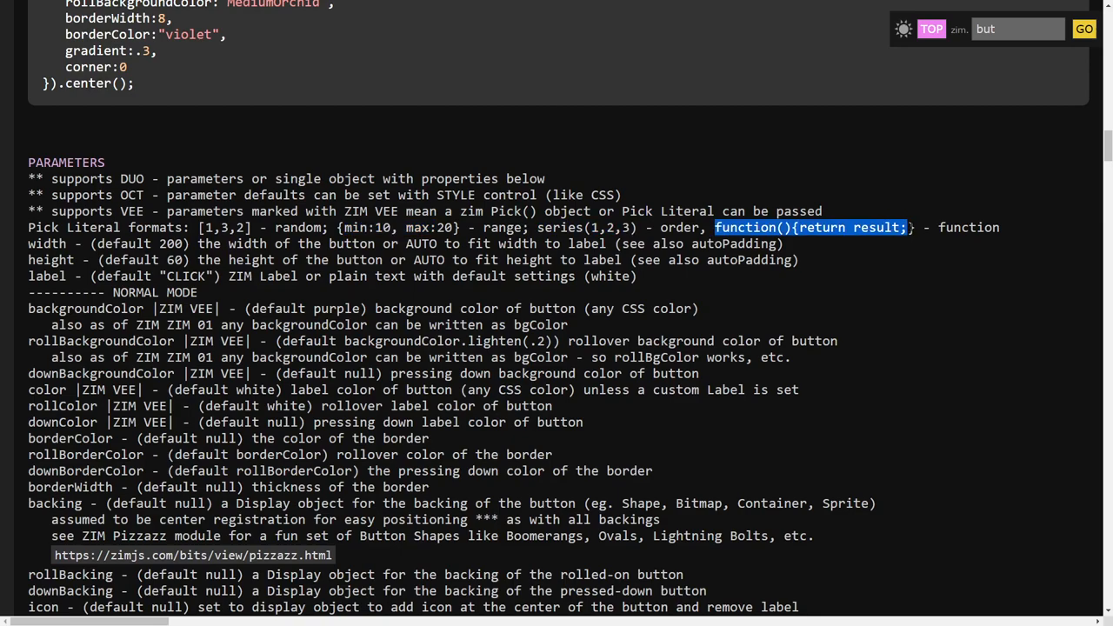
mouse_move(731, 308)
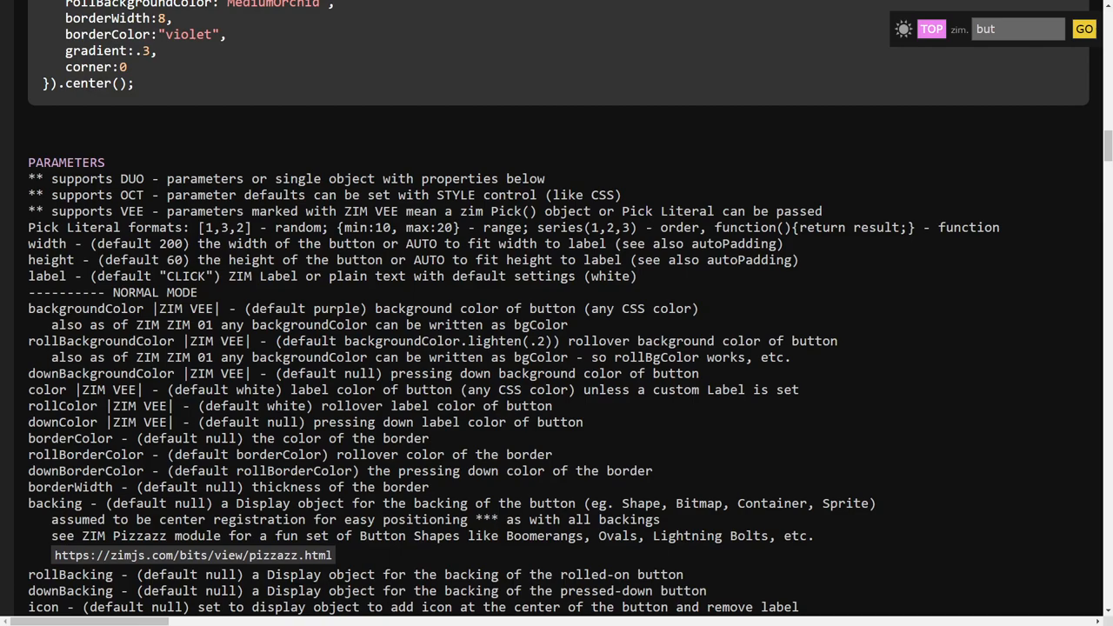
drag(234, 390, 439, 406)
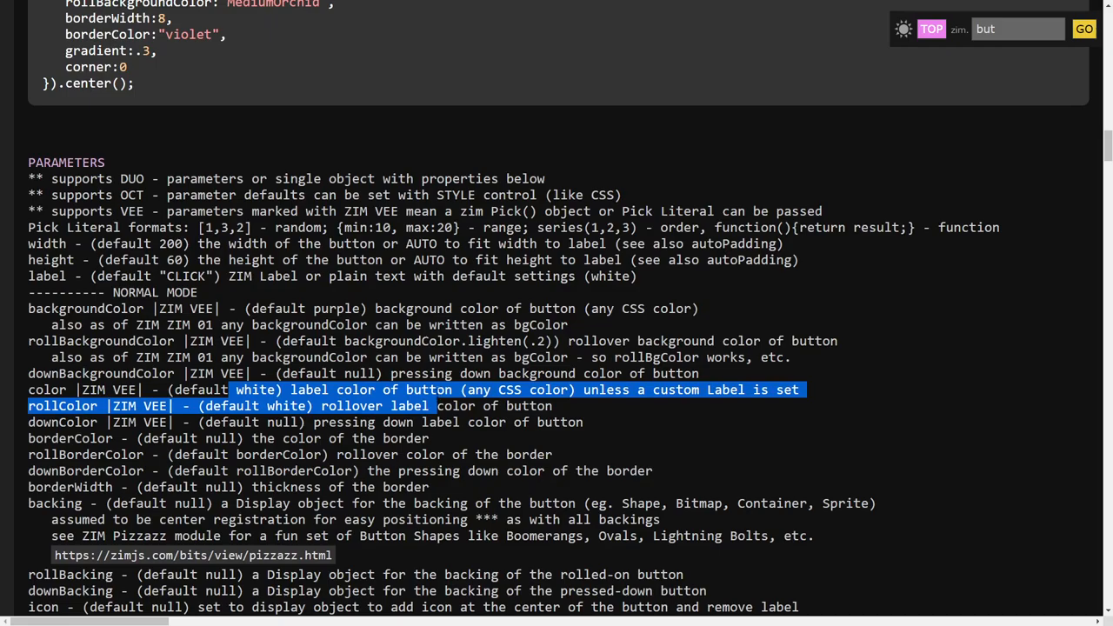
Scroll to the Button METHODS section and highlight its heading and methods list.
scroll(down, 3)
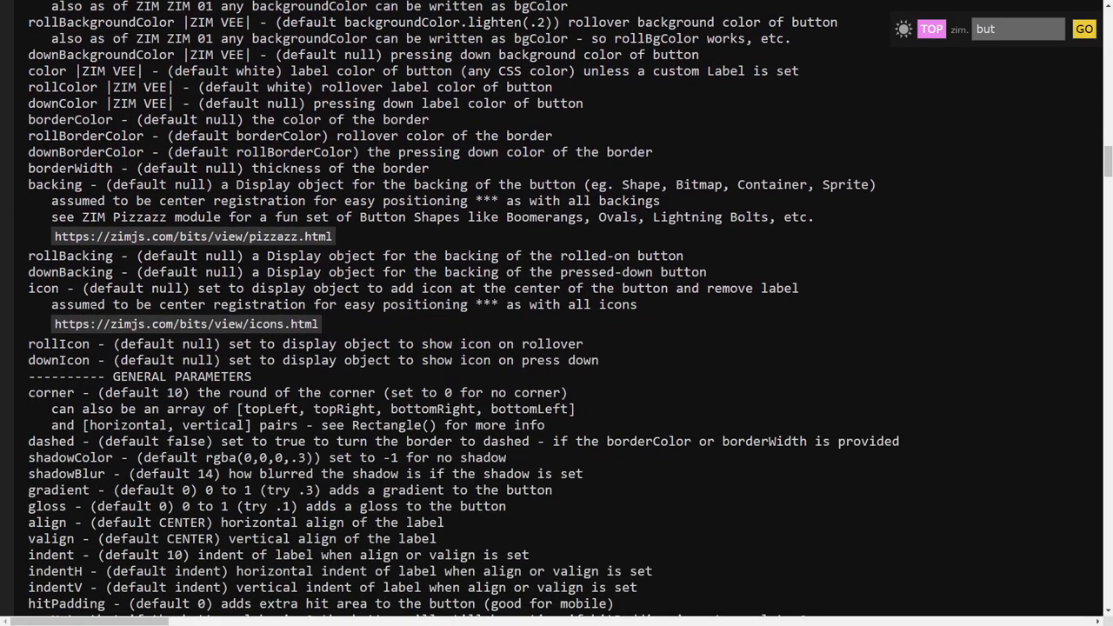
scroll(down, 3)
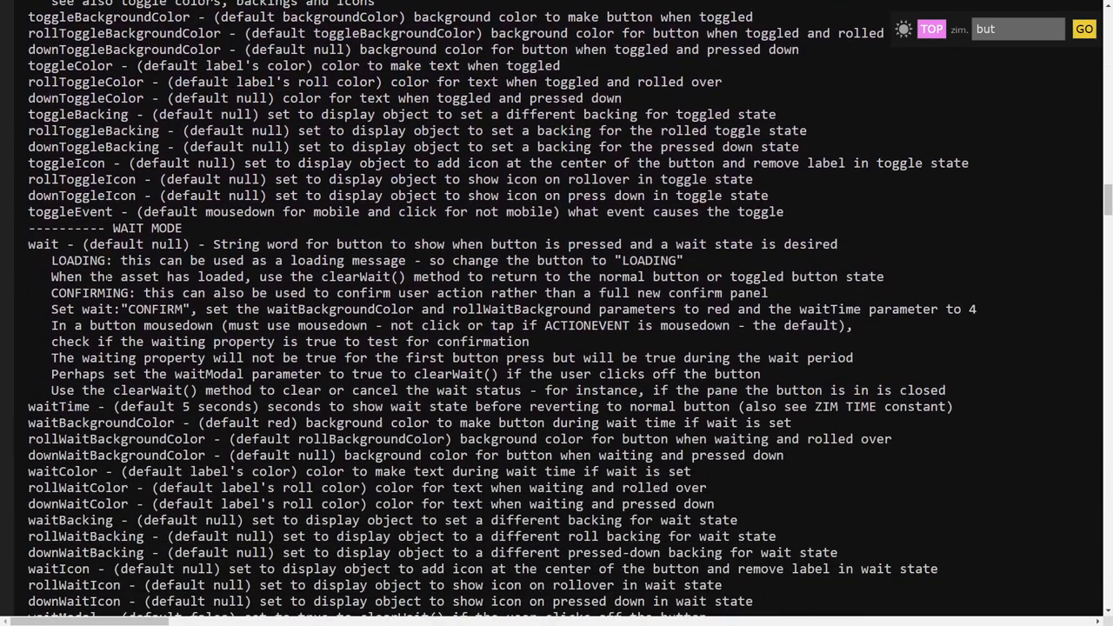
scroll(down, 3)
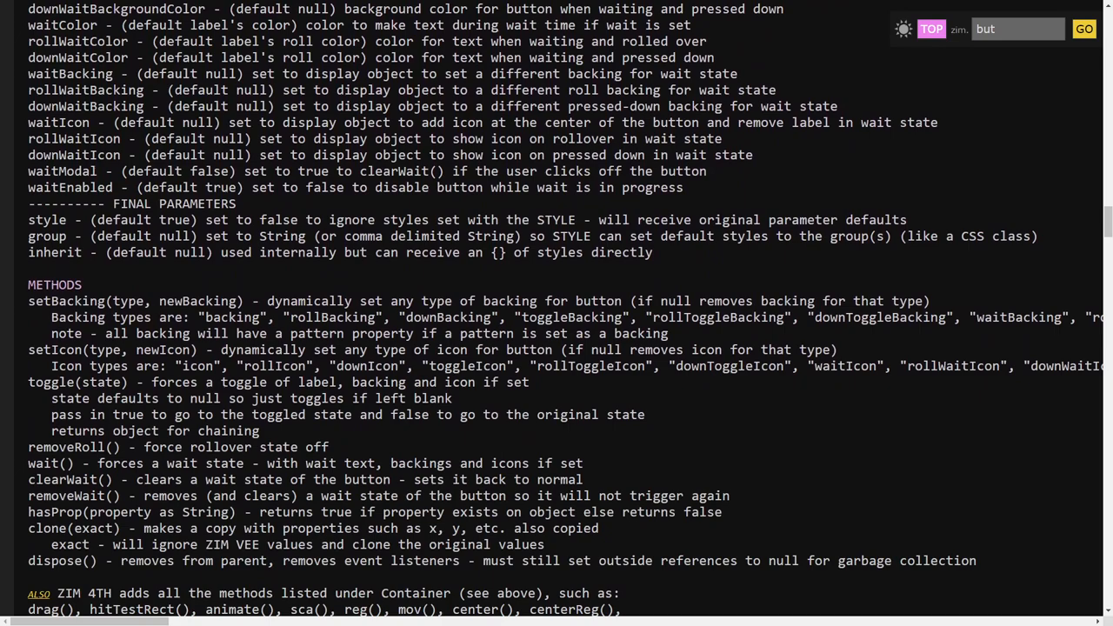
double_click(54, 284)
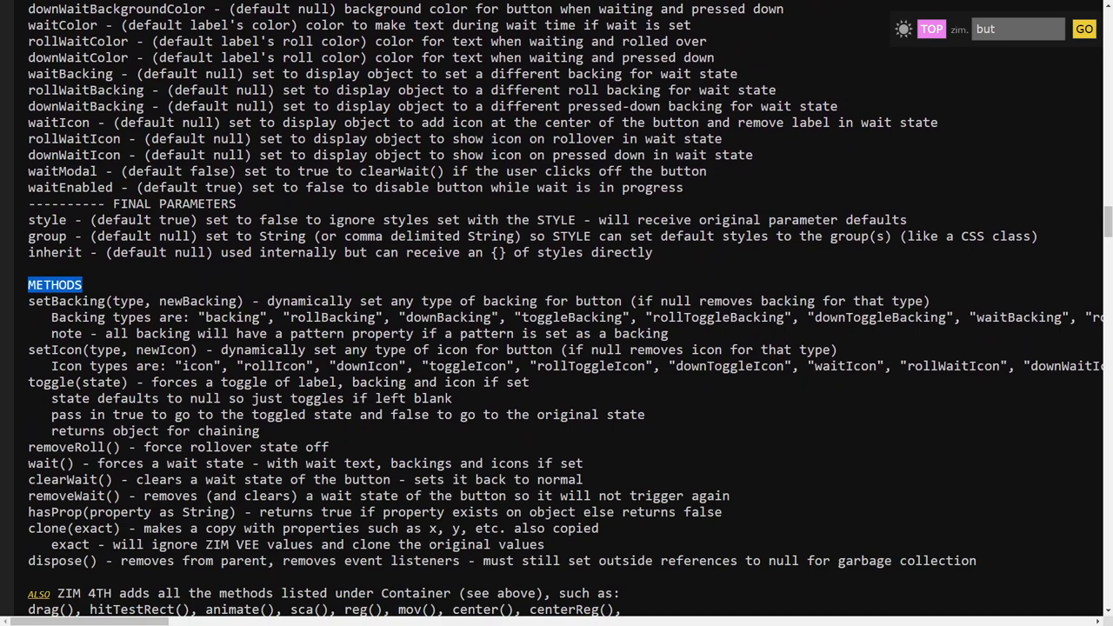
drag(28, 301, 152, 383)
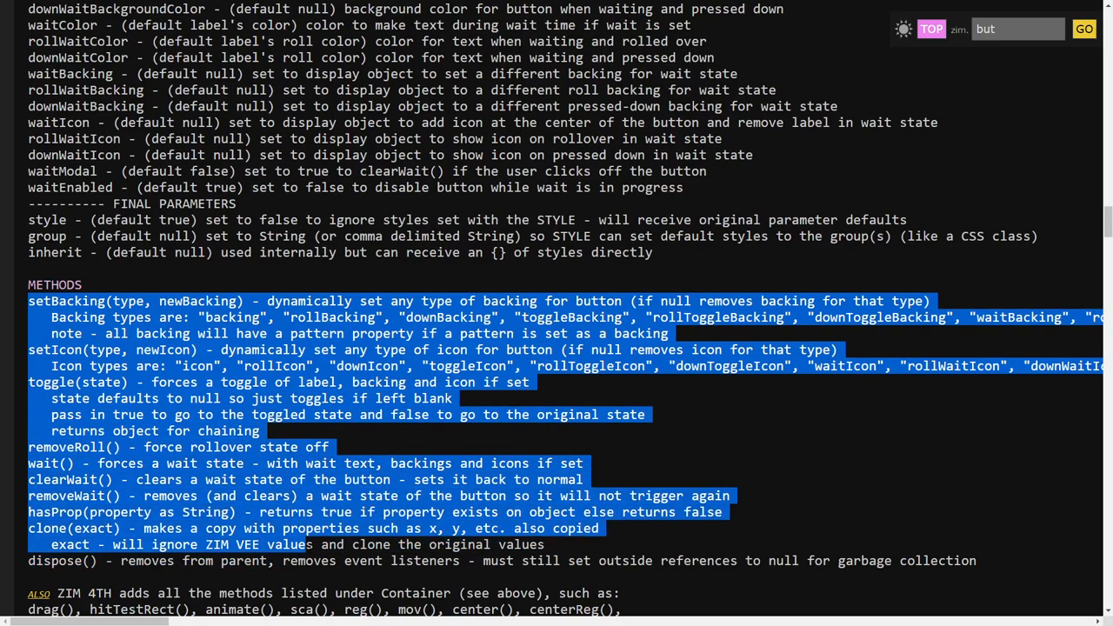
Highlight the inherited Container methods, then scroll back up to the wait-mode parameters.
scroll(down, 3)
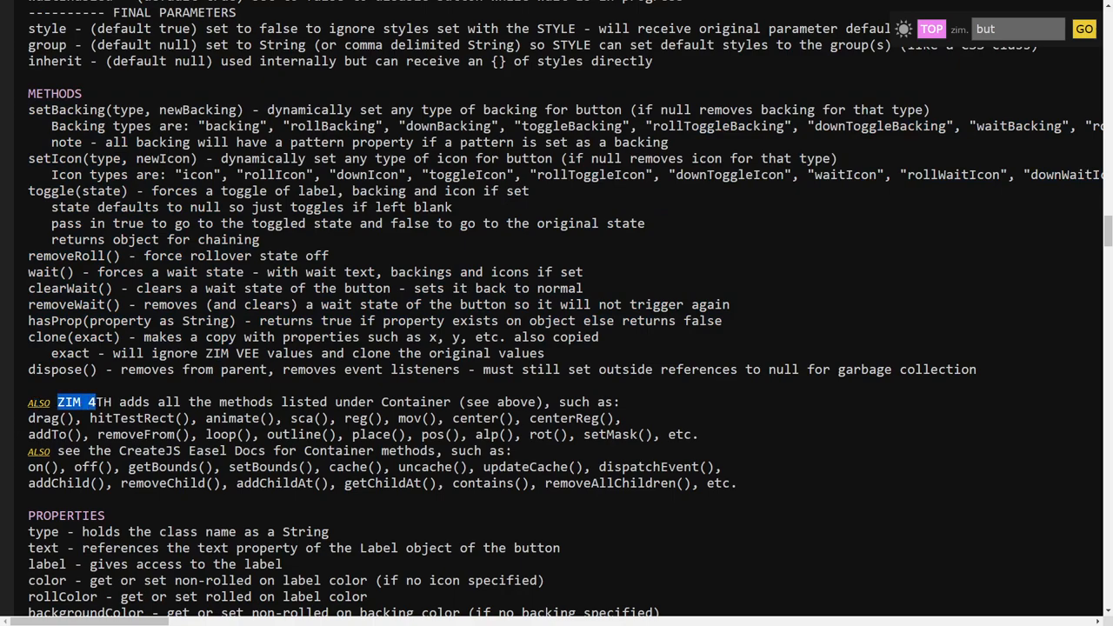
drag(58, 401, 417, 418)
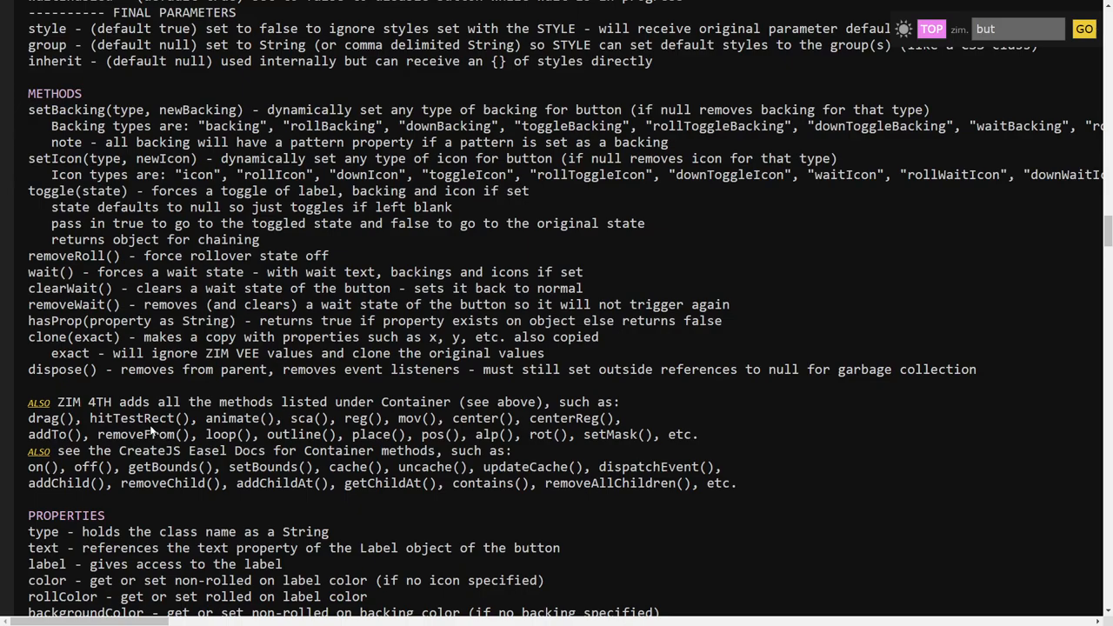
scroll(up, 3)
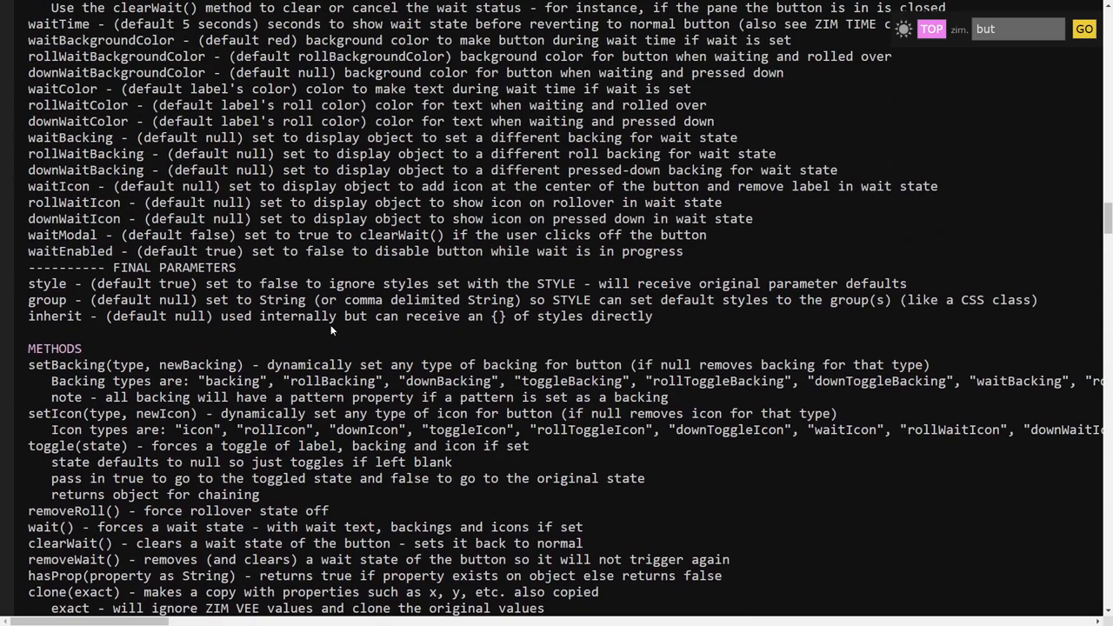
scroll(up, 3)
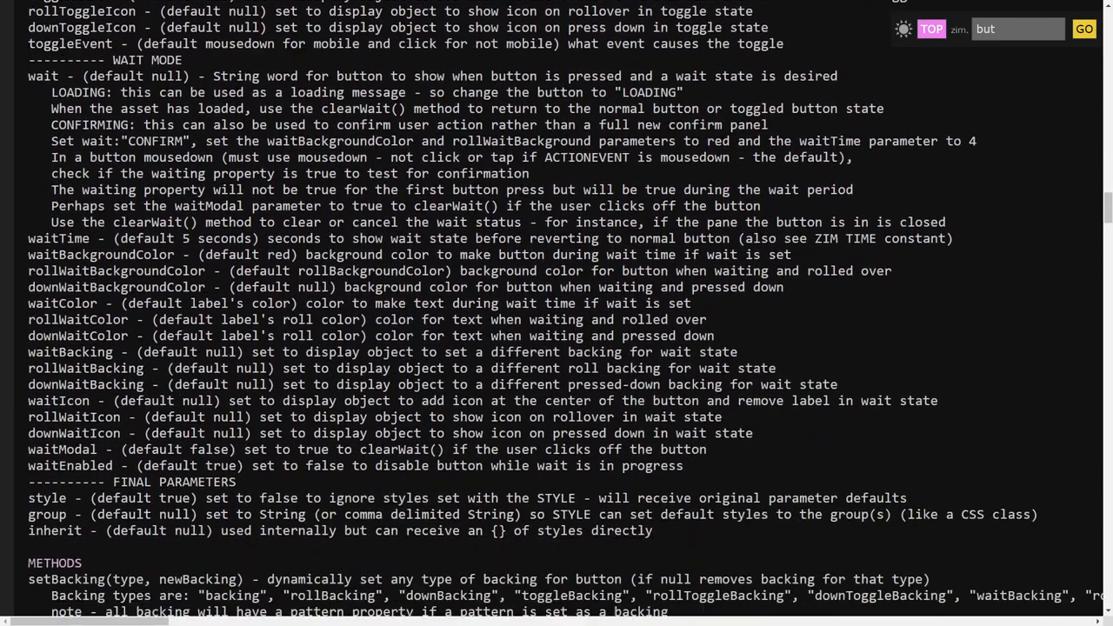
scroll(down, 3)
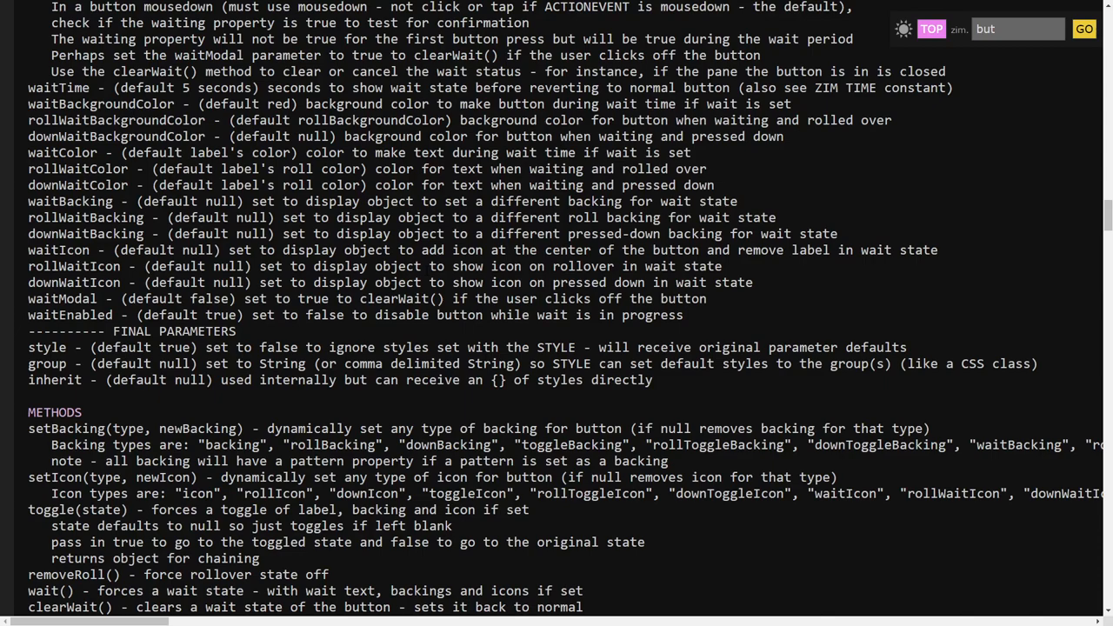
mouse_move(951, 60)
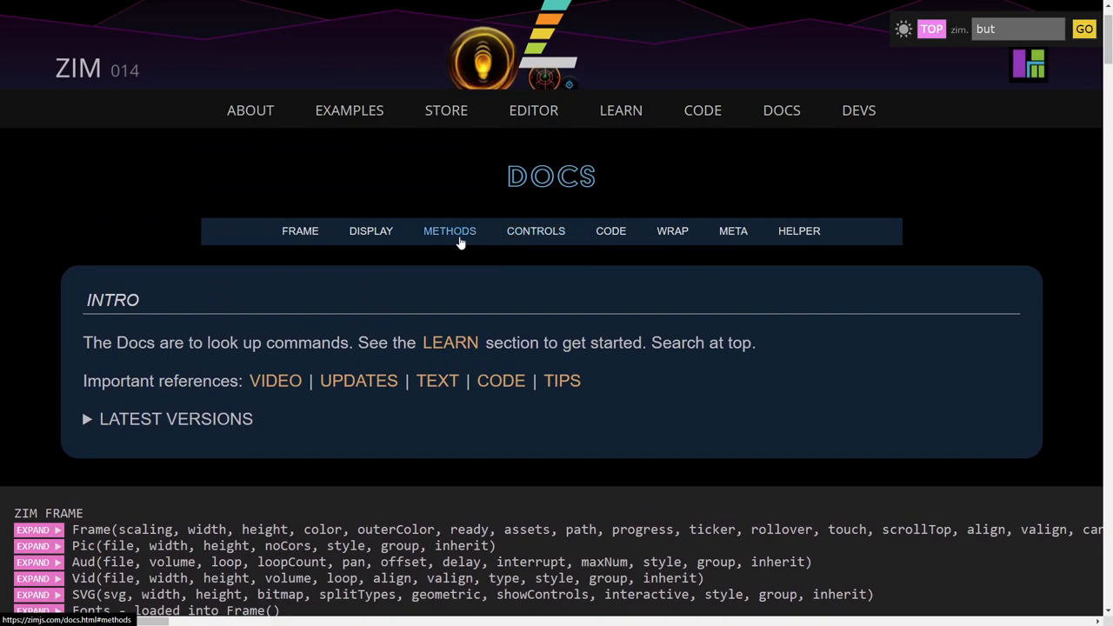
Jump to ZIM METHODS and scroll to the Frame and Display sections showing Circle.
click(449, 231)
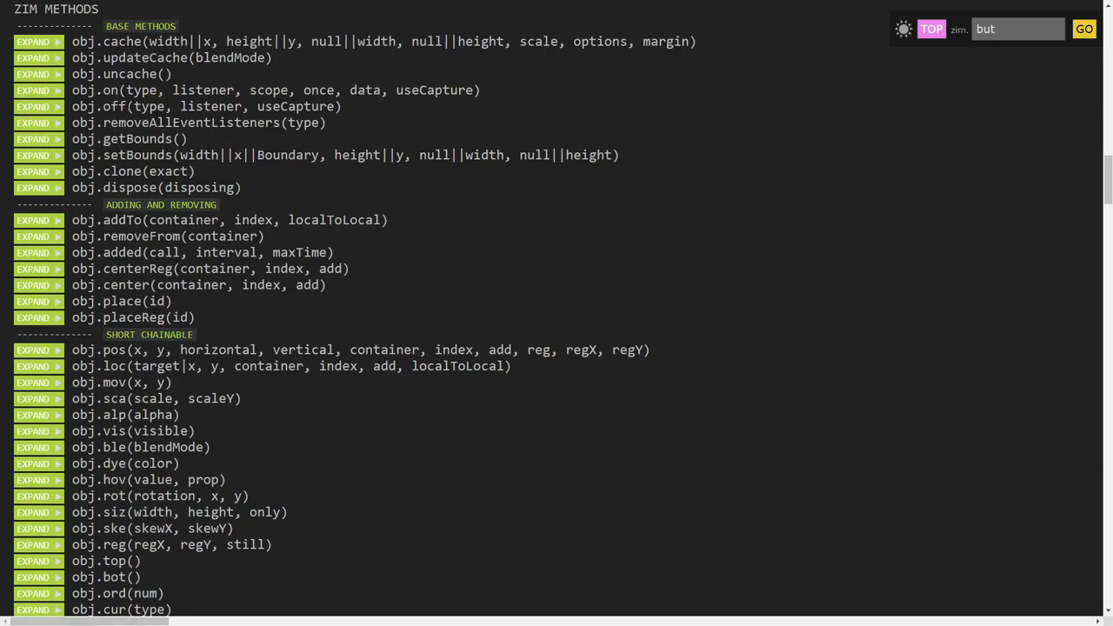
scroll(down, 3)
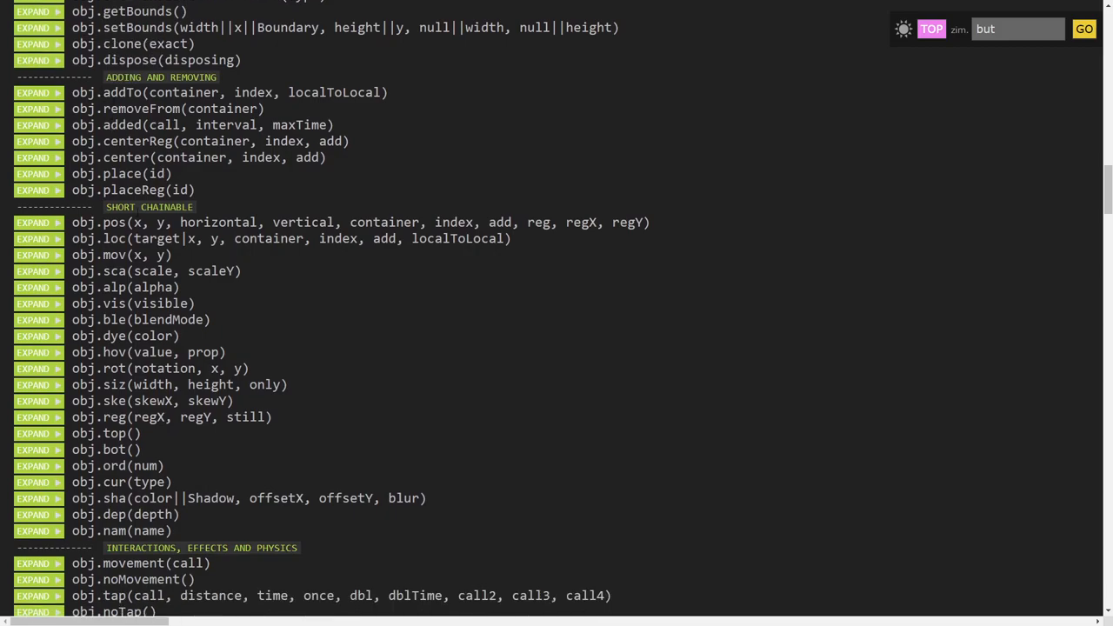
scroll(down, 3)
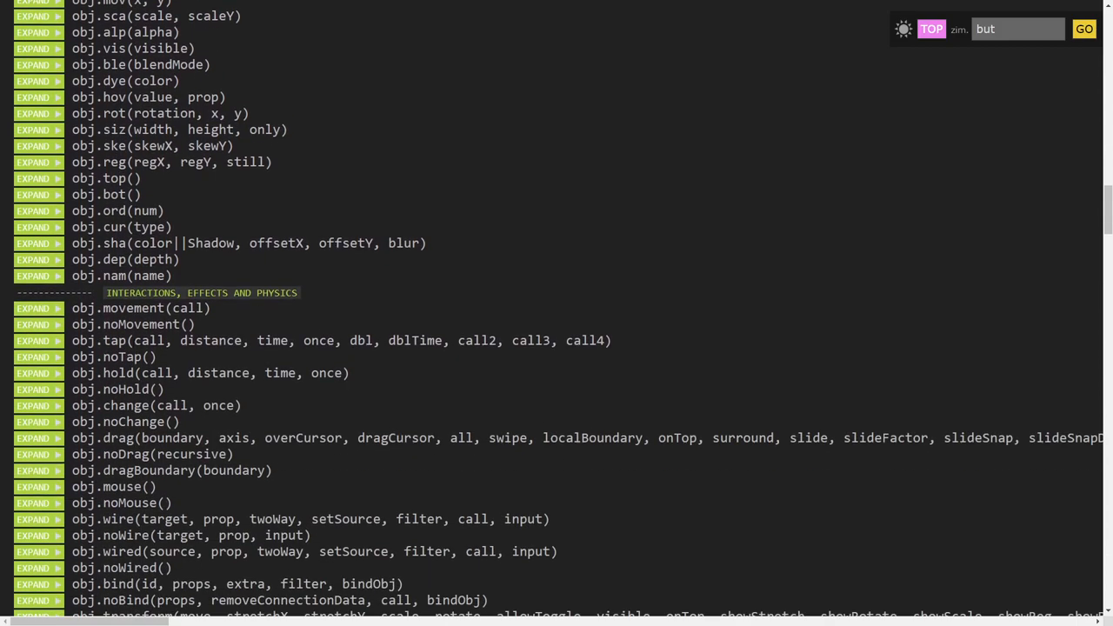
scroll(down, 3)
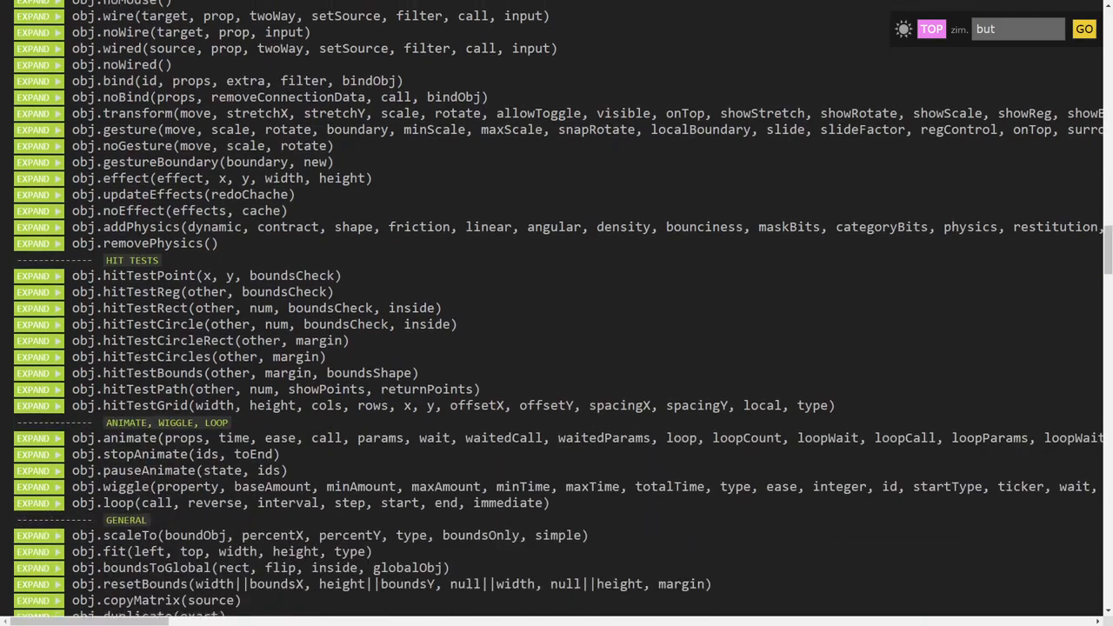
scroll(down, 3)
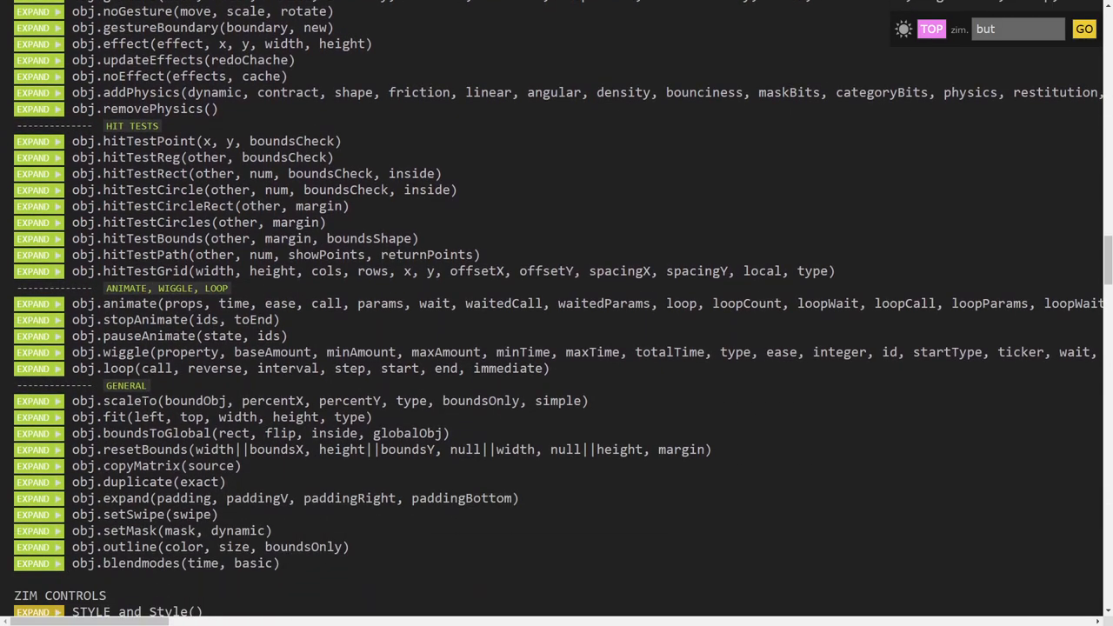
mouse_move(198, 395)
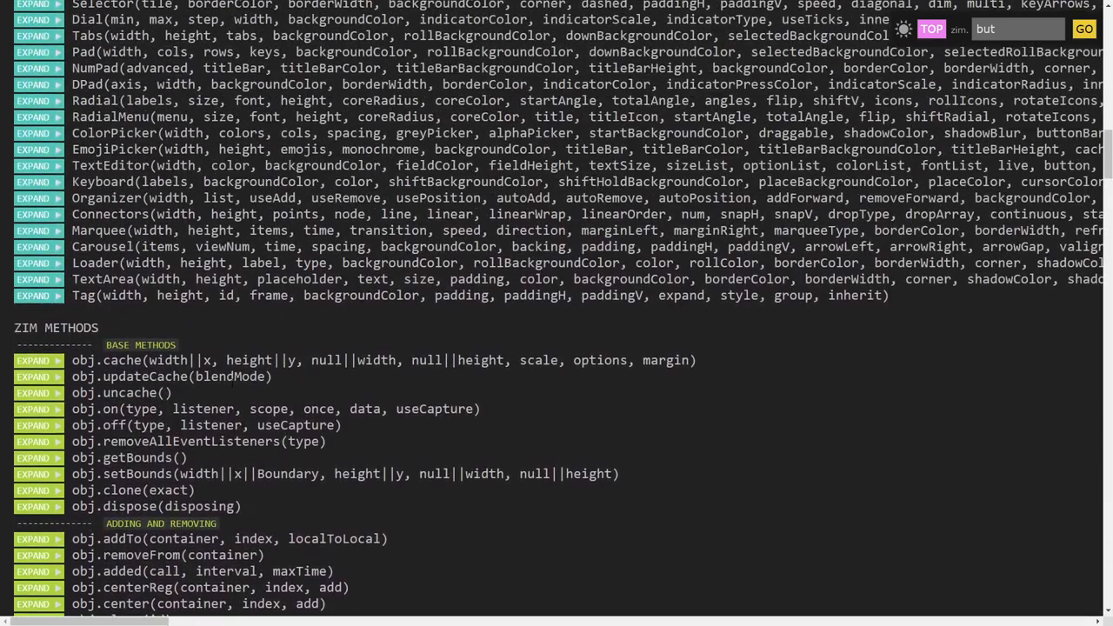
scroll(up, 3)
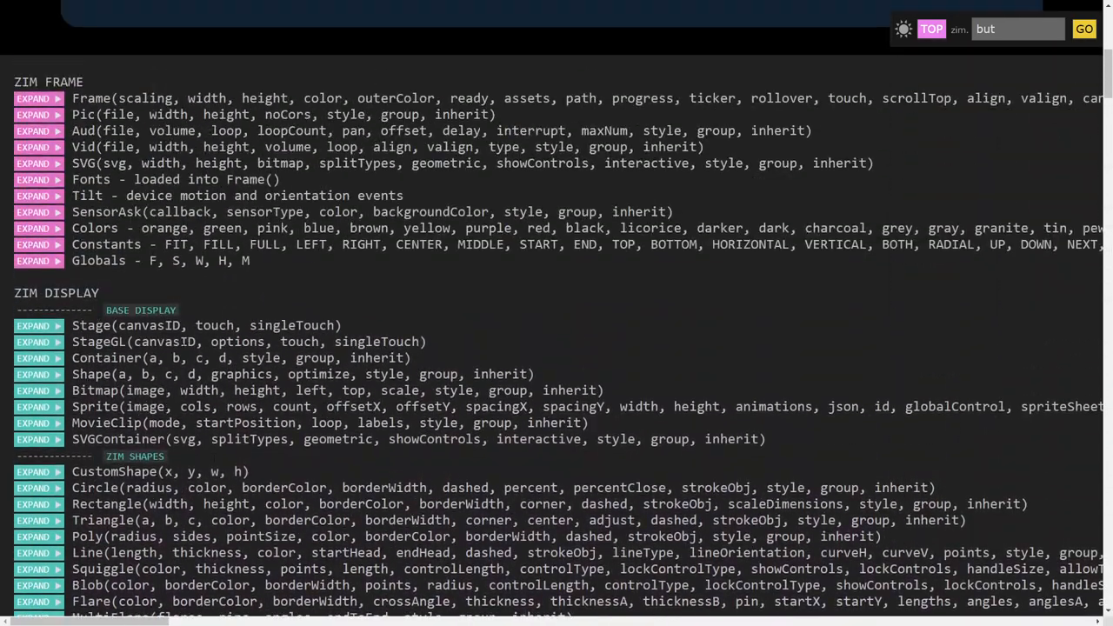
scroll(down, 3)
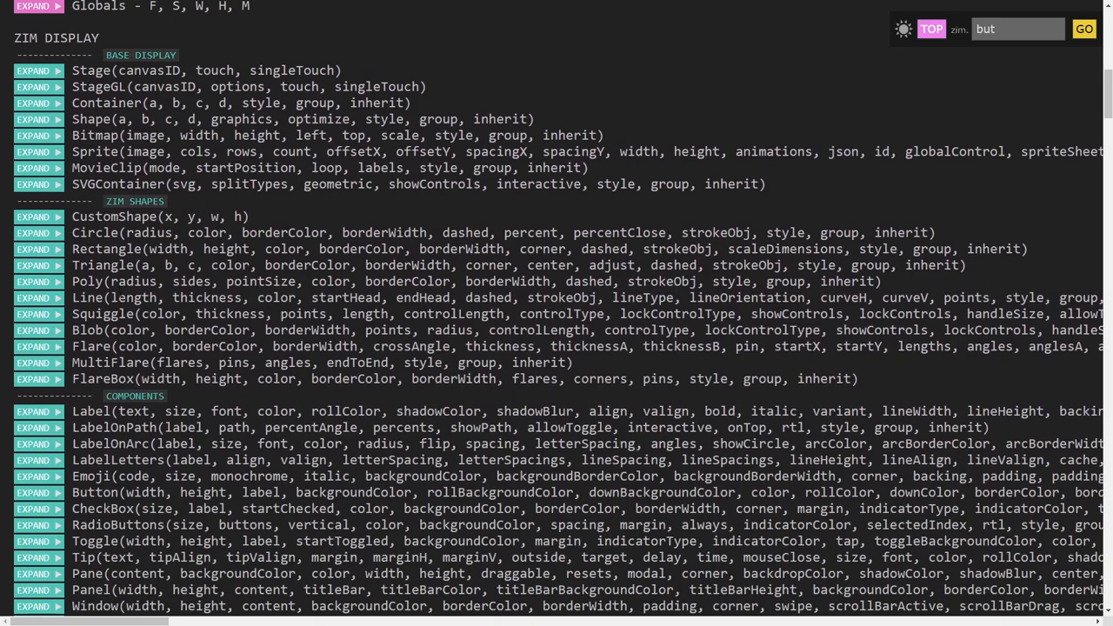
Expand the Circle entry and scroll down to its methods list.
click(38, 233)
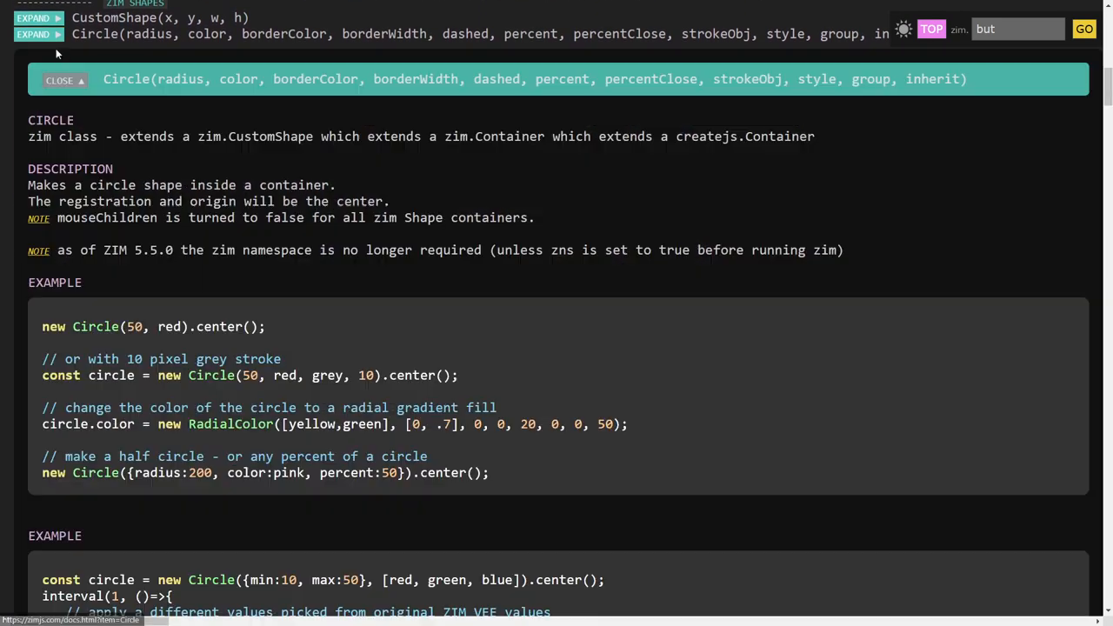
scroll(down, 3)
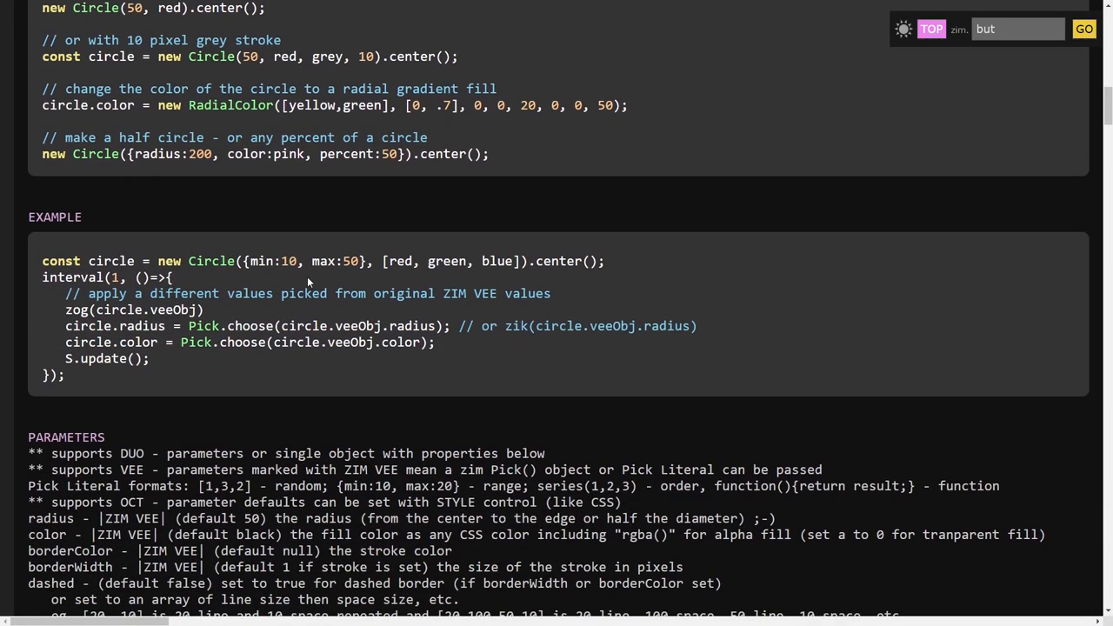
scroll(down, 3)
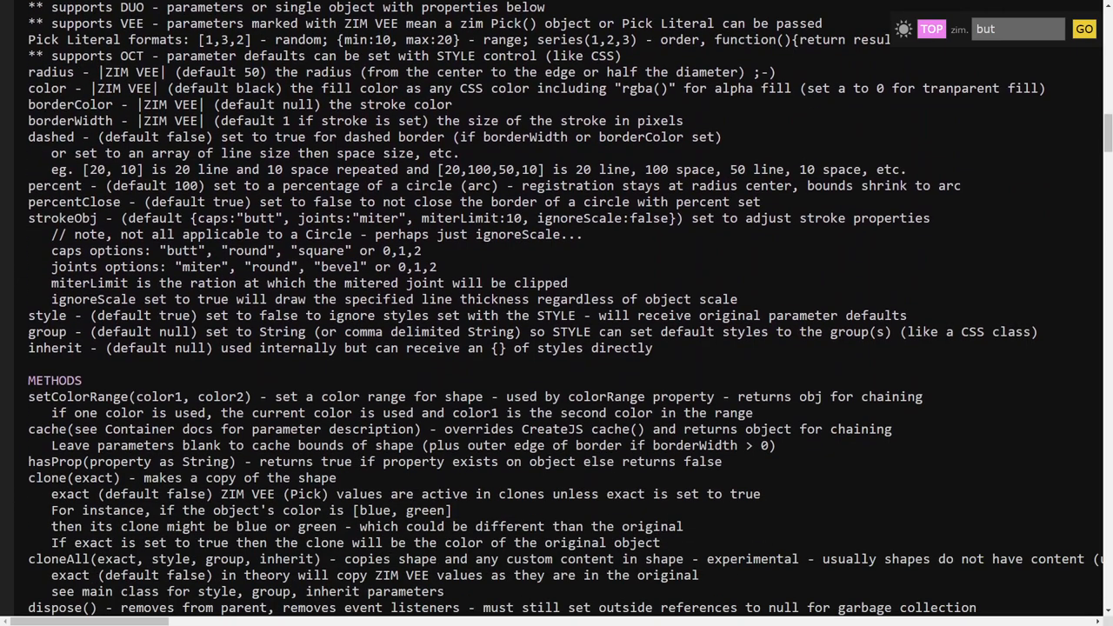
scroll(down, 3)
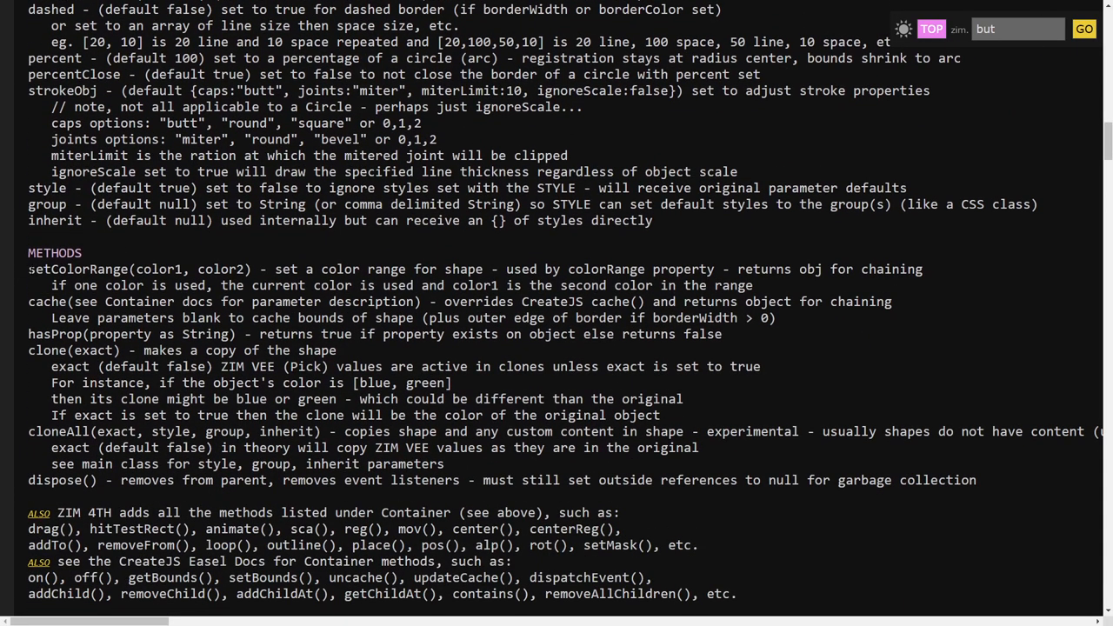
scroll(down, 3)
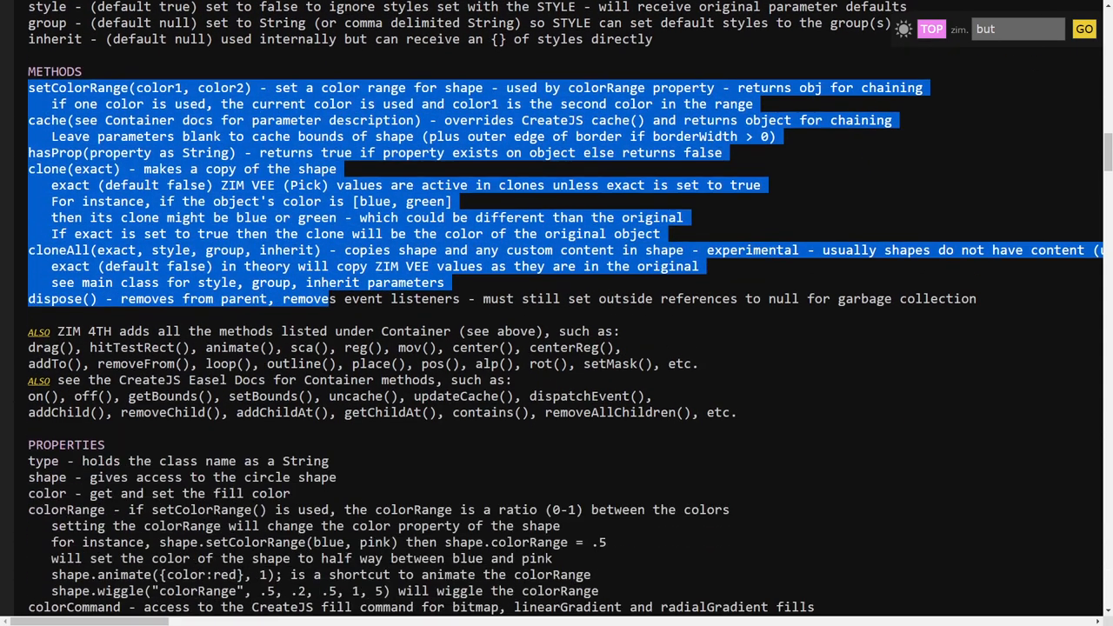
scroll(down, 3)
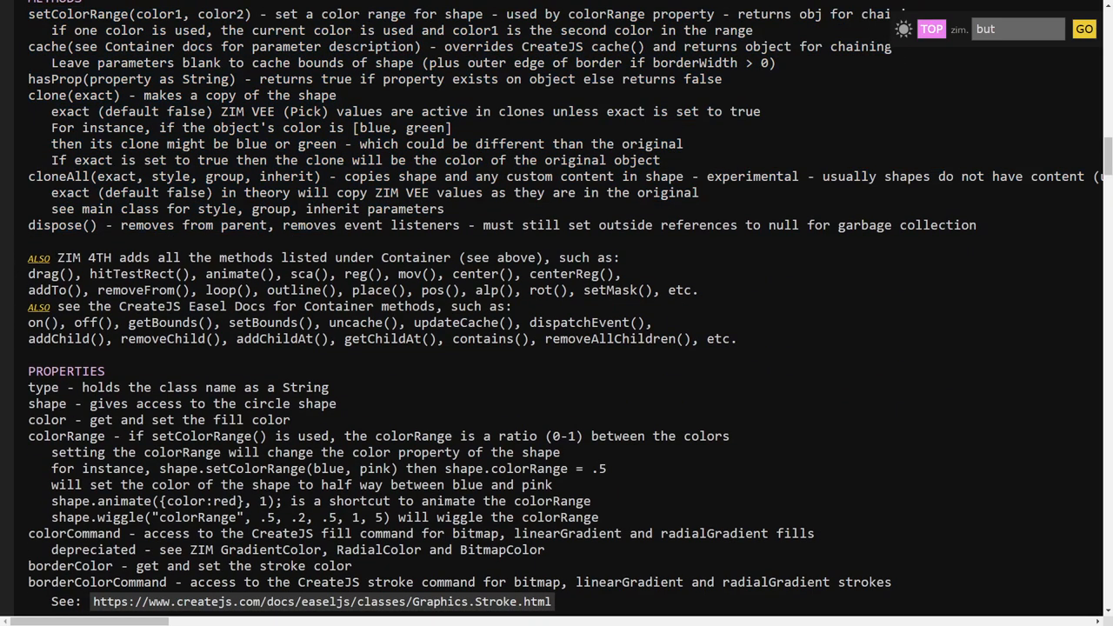
Highlight the inherited on, off, getBounds and setBounds methods, then reach the properties.
drag(57, 257, 697, 290)
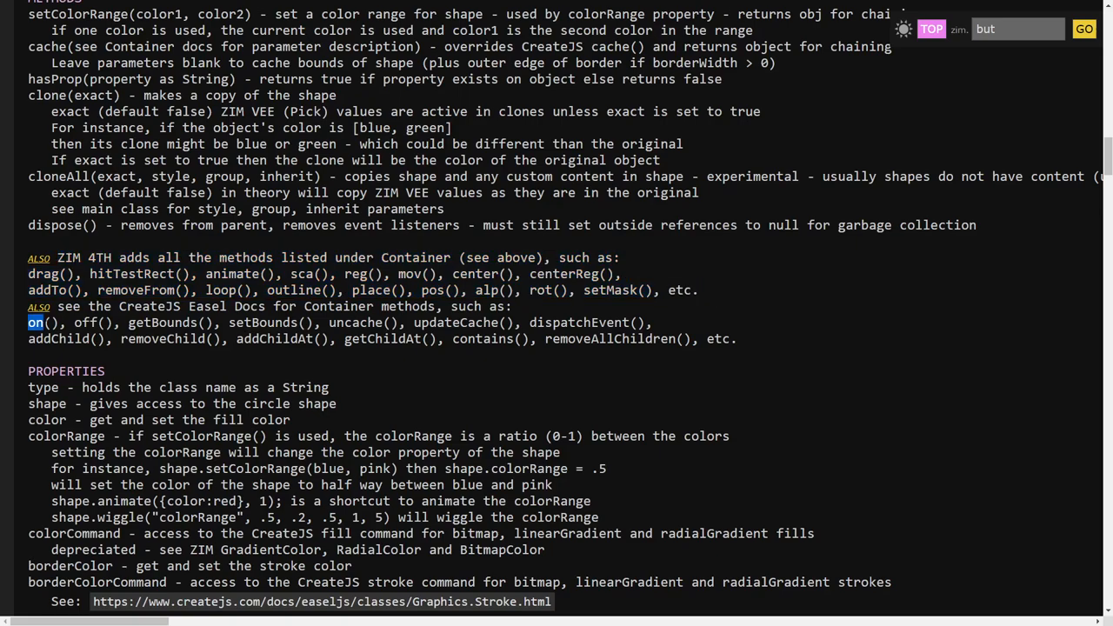
drag(29, 323, 307, 322)
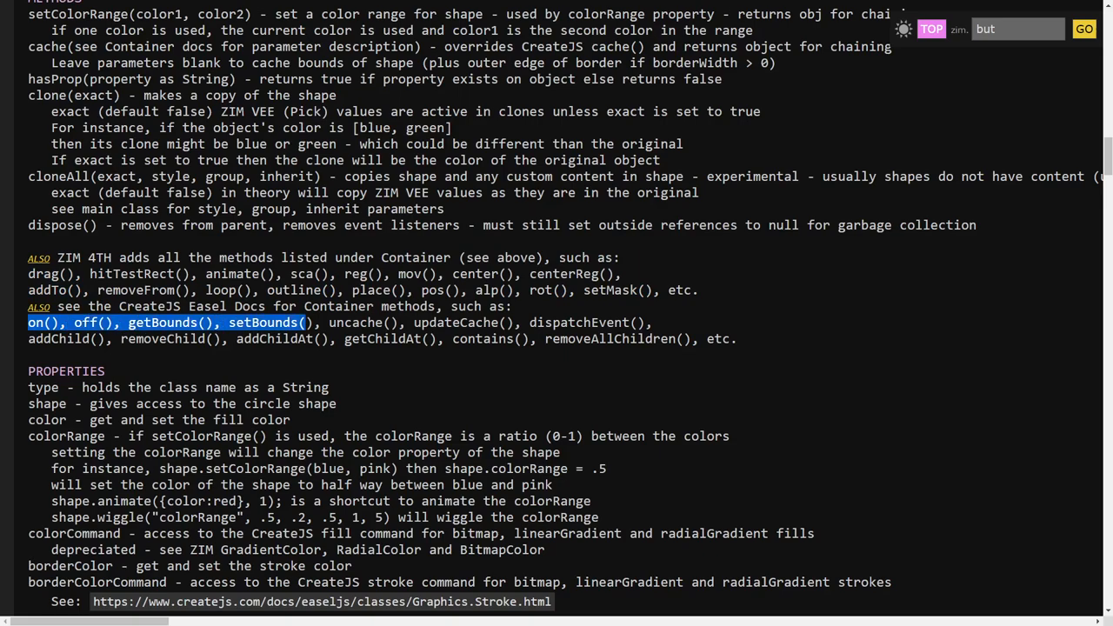
drag(304, 322, 735, 339)
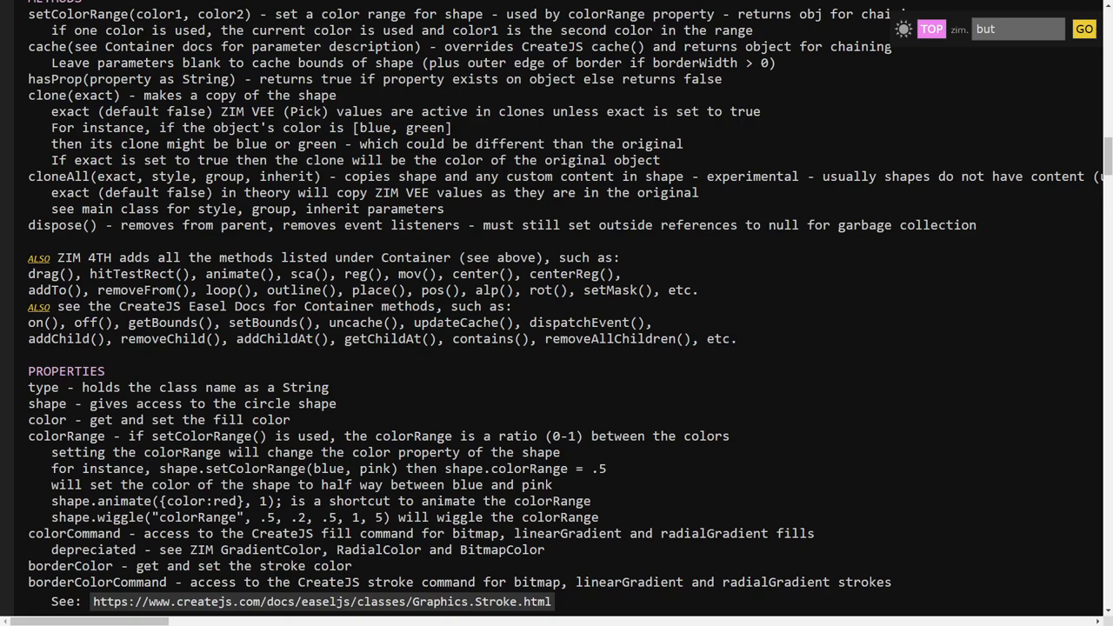
scroll(down, 3)
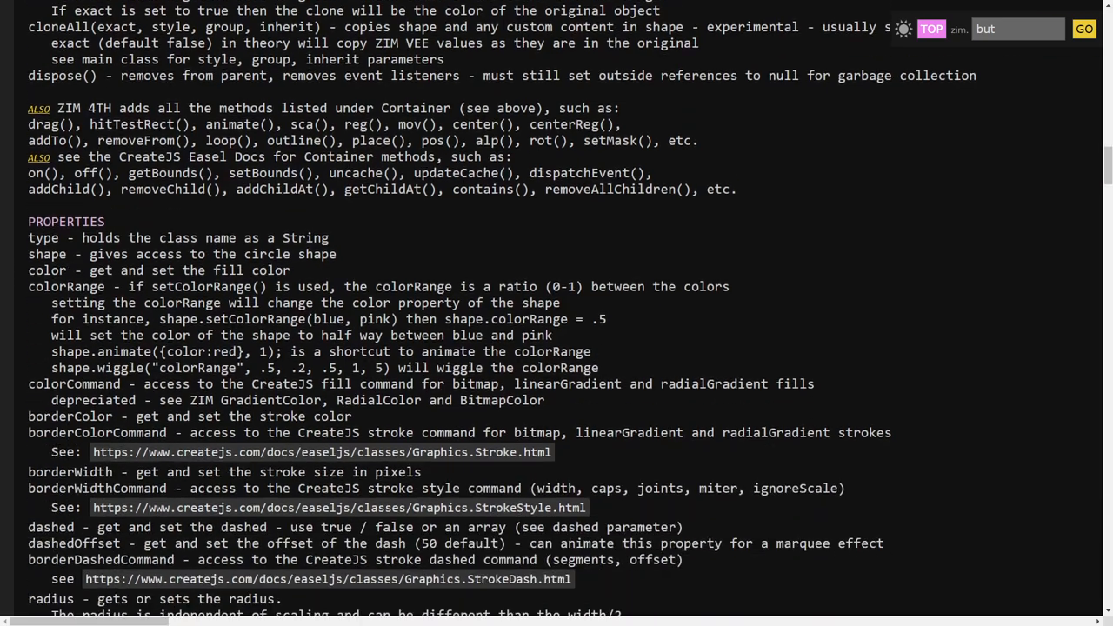
Highlight the Circle type property, its description, and the shape through borderColor properties.
scroll(down, 3)
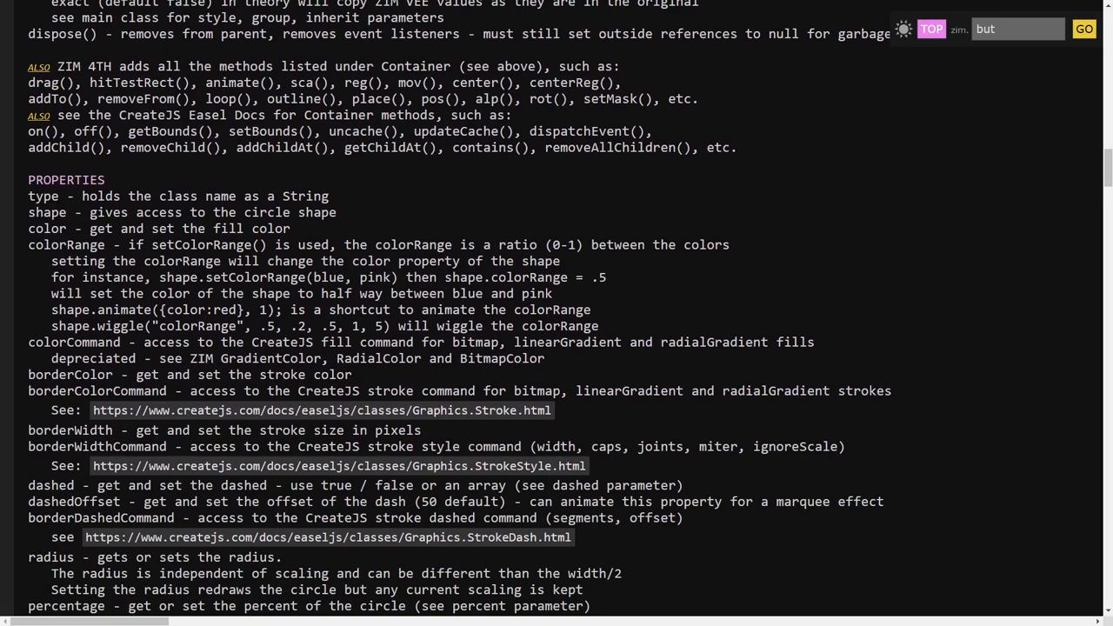
double_click(43, 195)
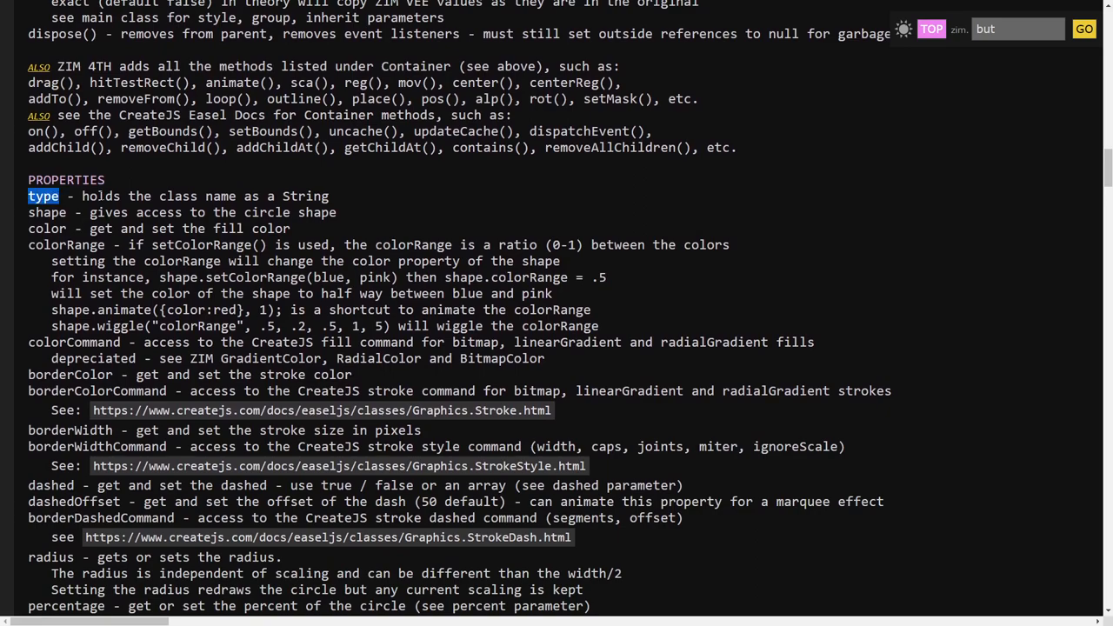
drag(60, 195, 328, 196)
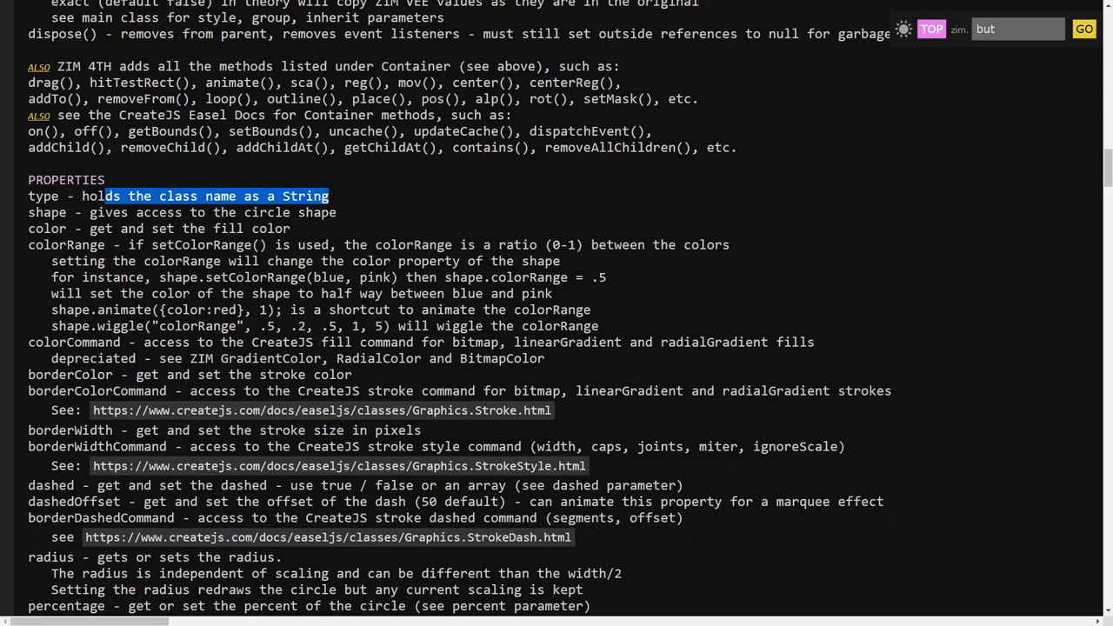
drag(329, 195, 111, 375)
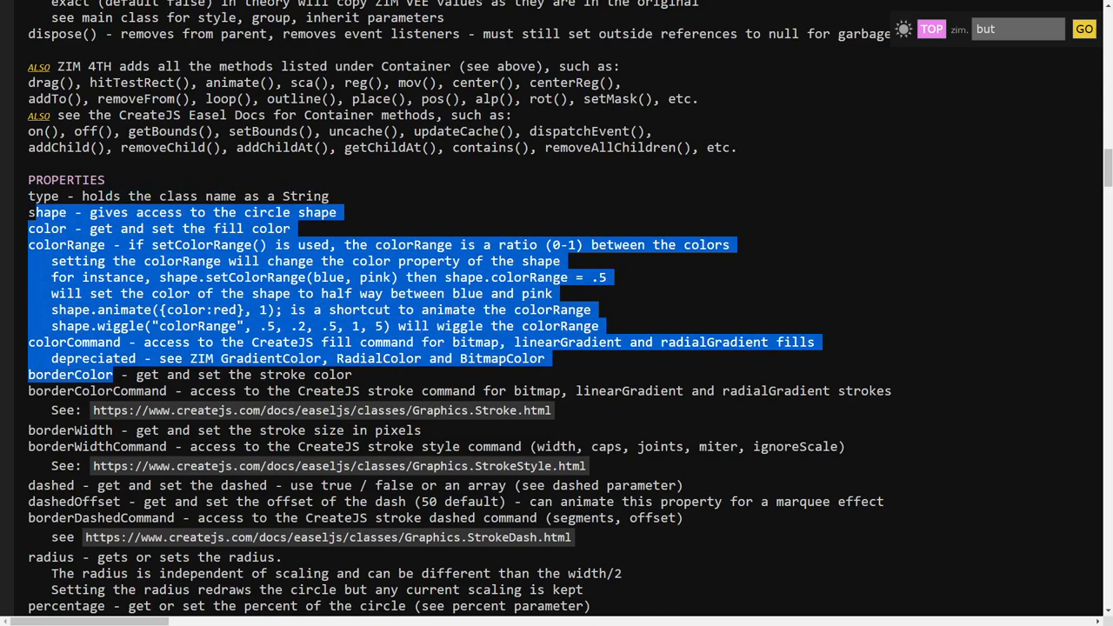
Highlight the inherited width, height, widthOnly, heightOnly, x and y Container properties.
scroll(down, 3)
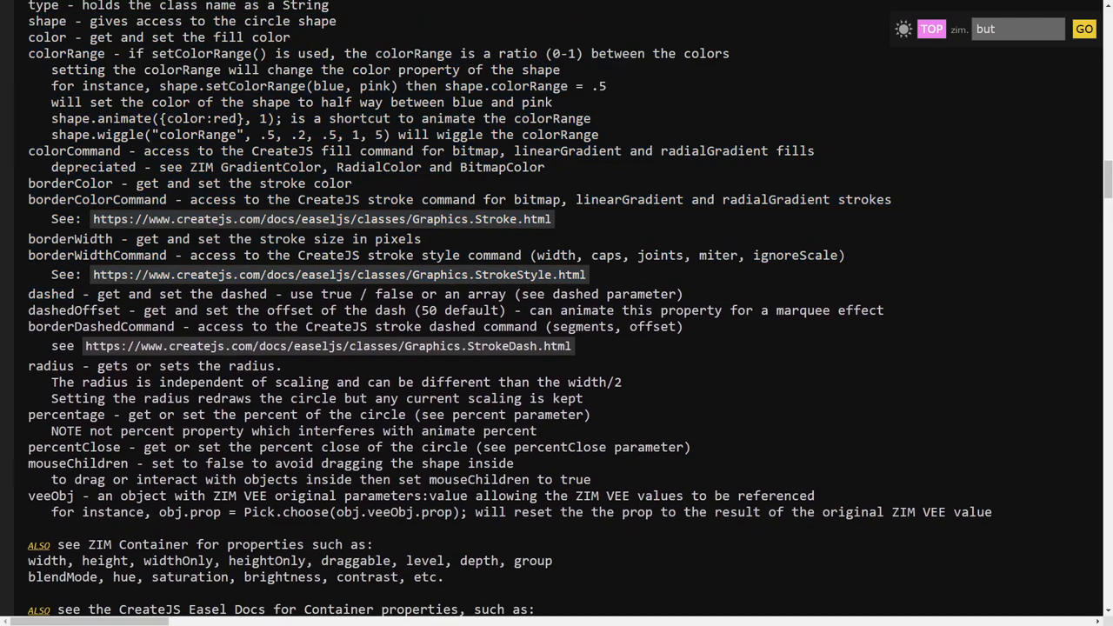
scroll(down, 3)
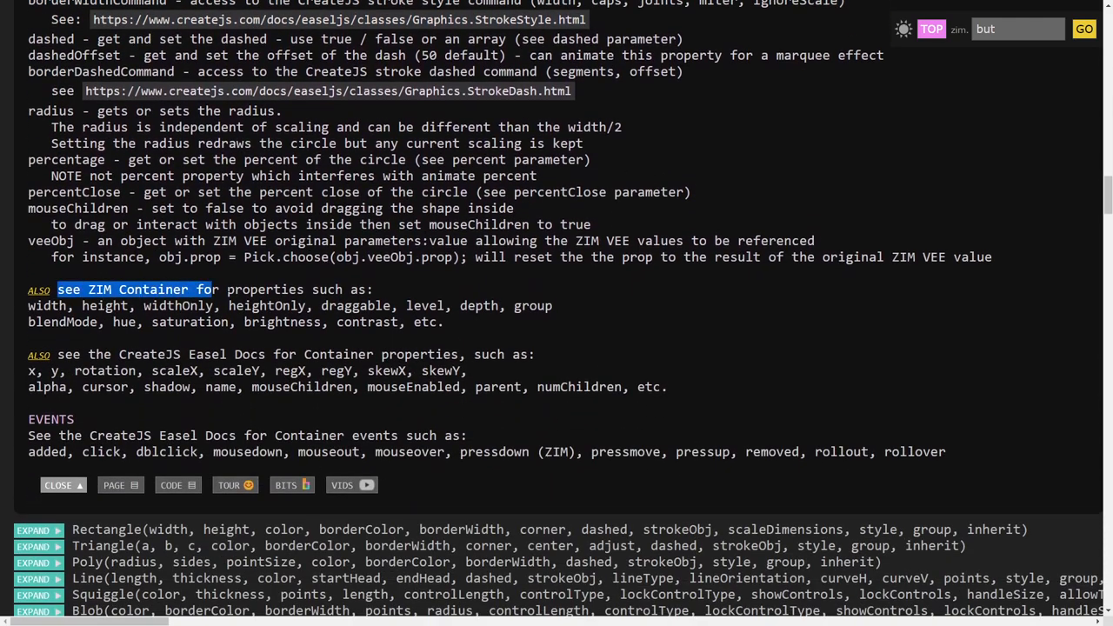
drag(218, 290, 373, 290)
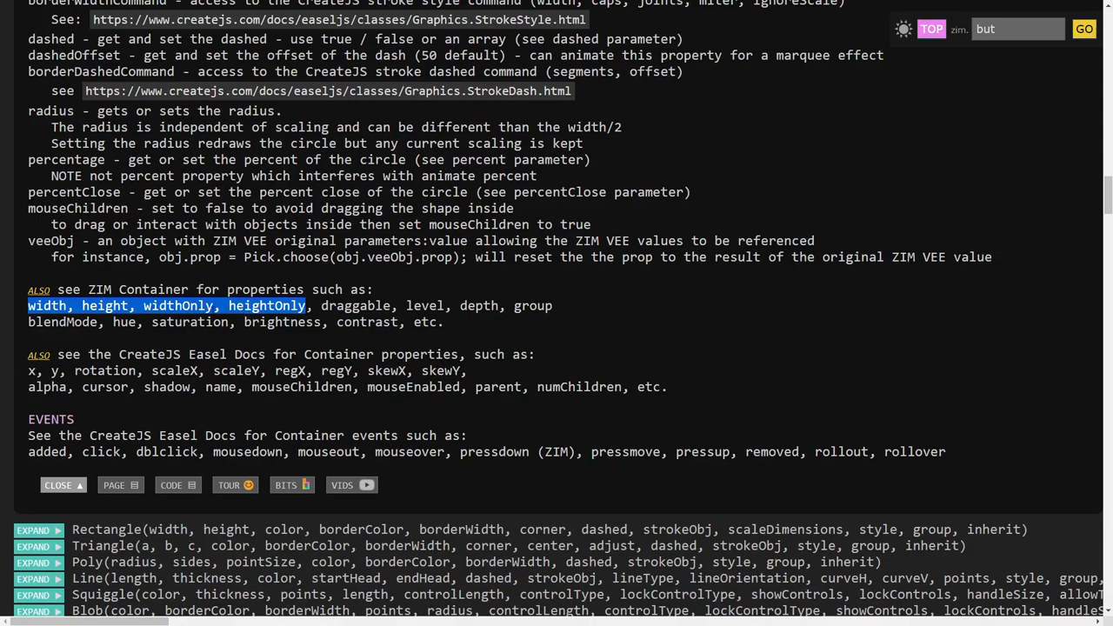
click(440, 321)
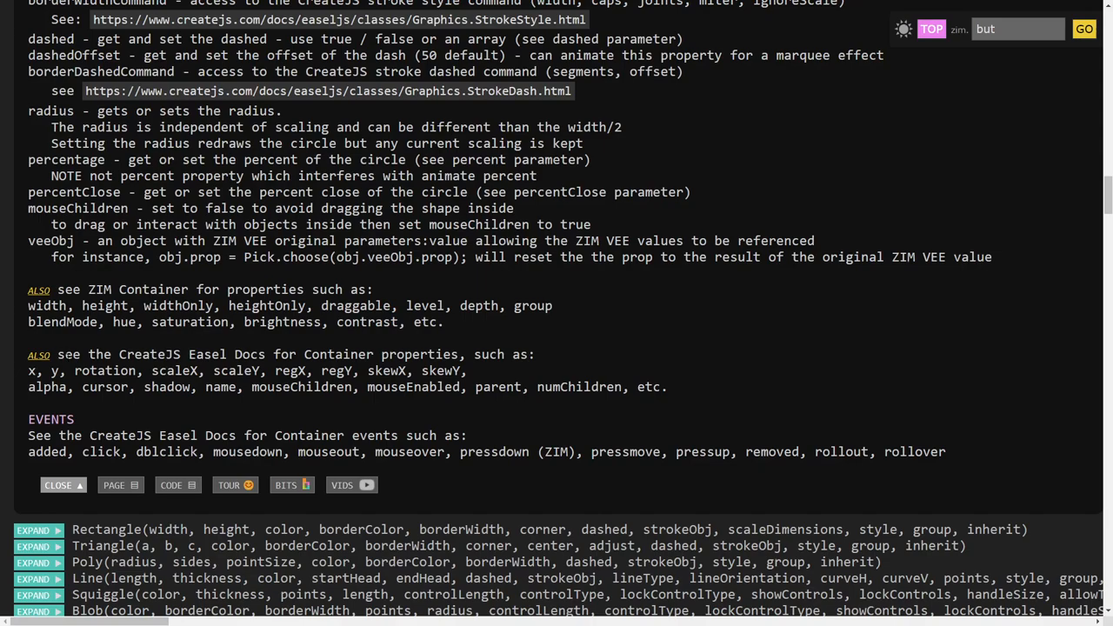
double_click(36, 371)
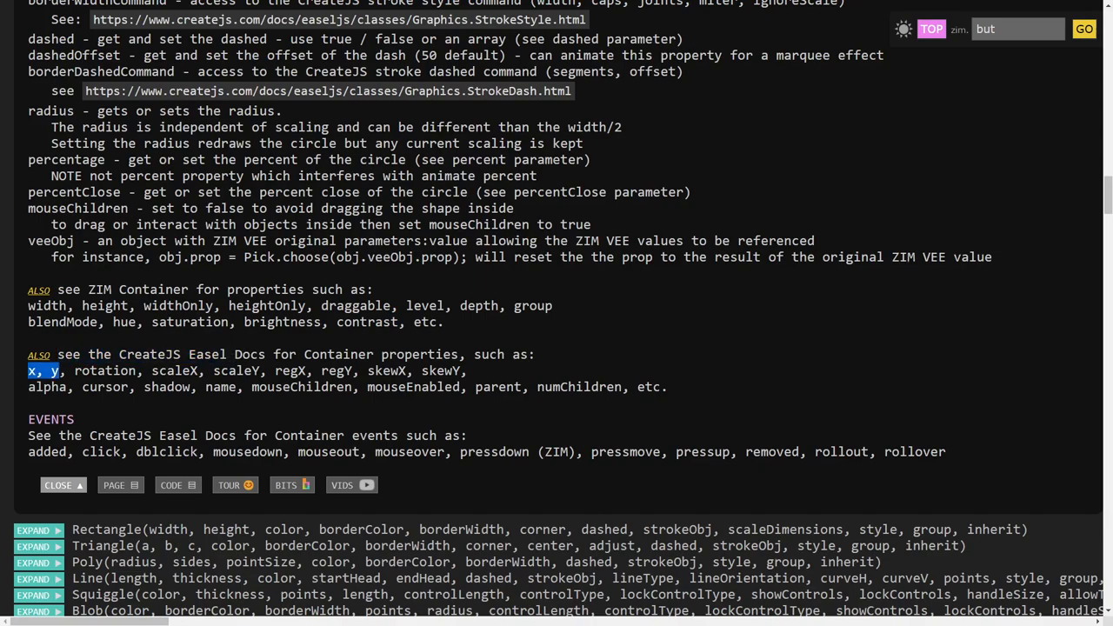
drag(28, 371, 635, 387)
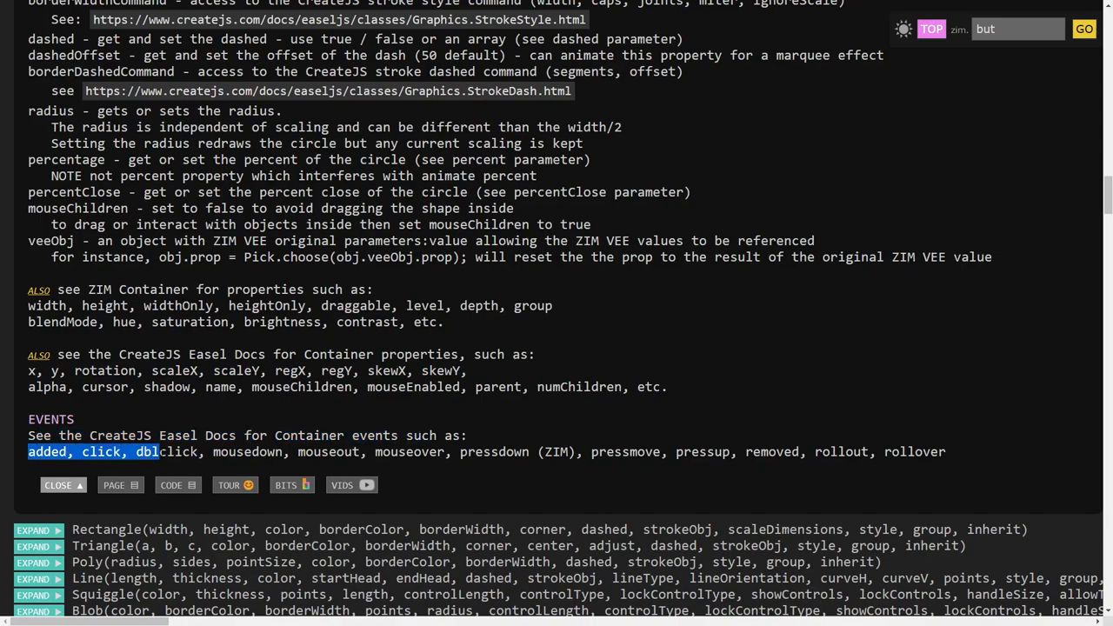
Highlight the inherited Container events list, from added through rollover.
drag(159, 452, 574, 451)
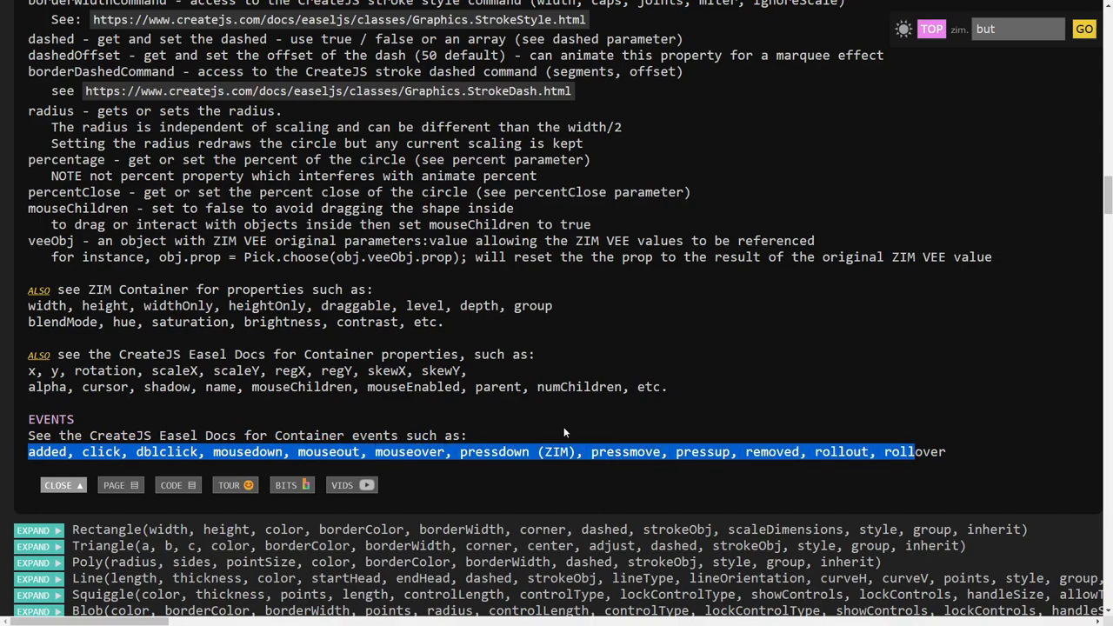
mouse_move(522, 403)
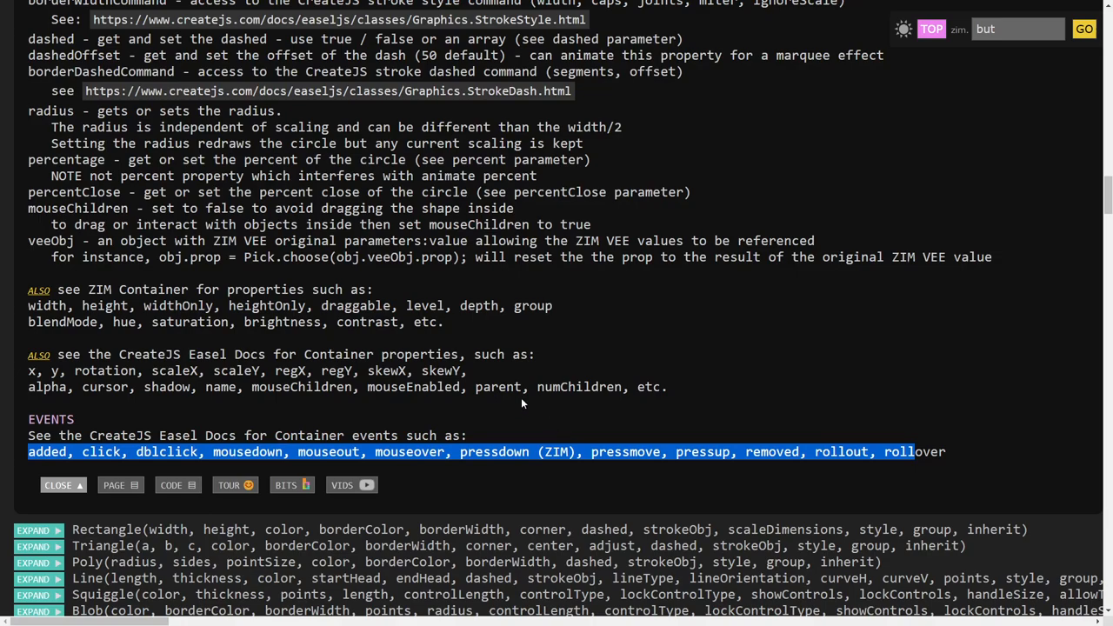
mouse_move(670, 209)
text(pages)
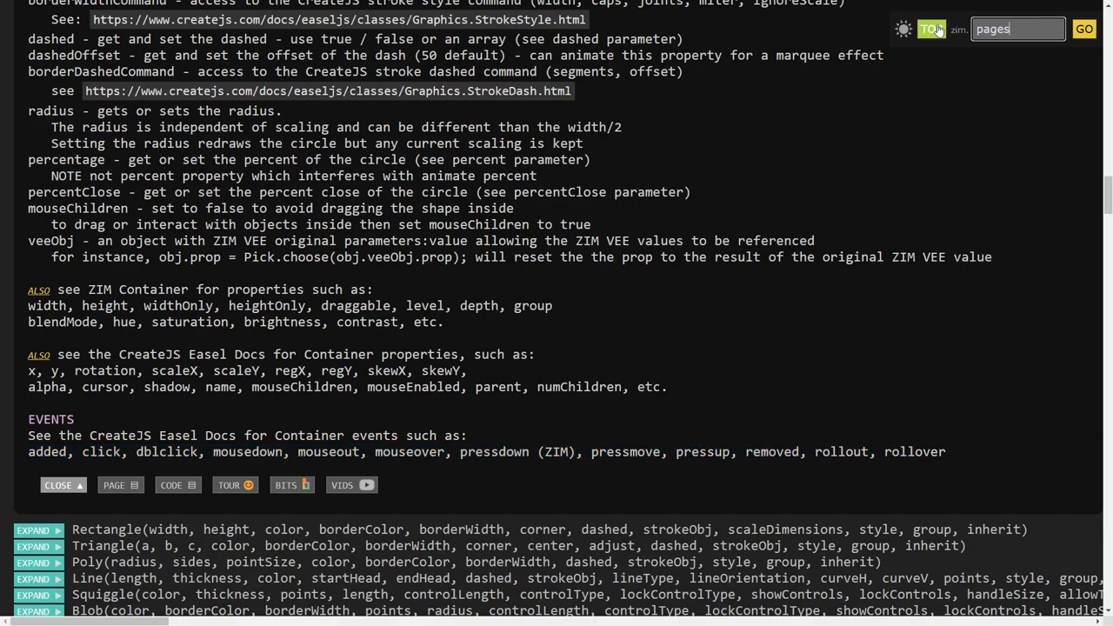
click(1083, 28)
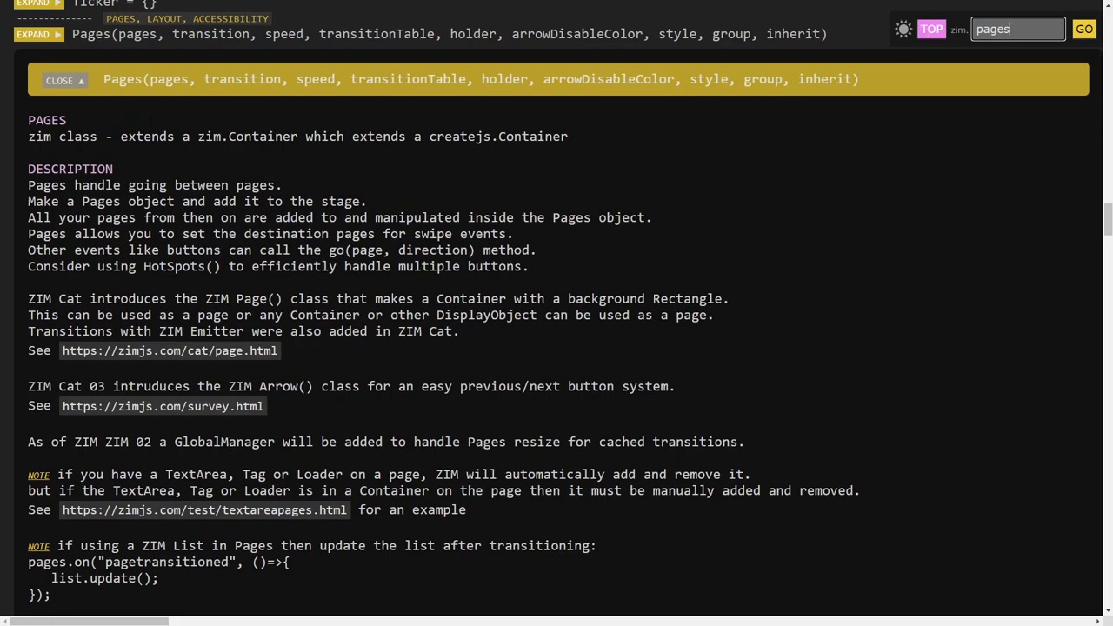
scroll(down, 3)
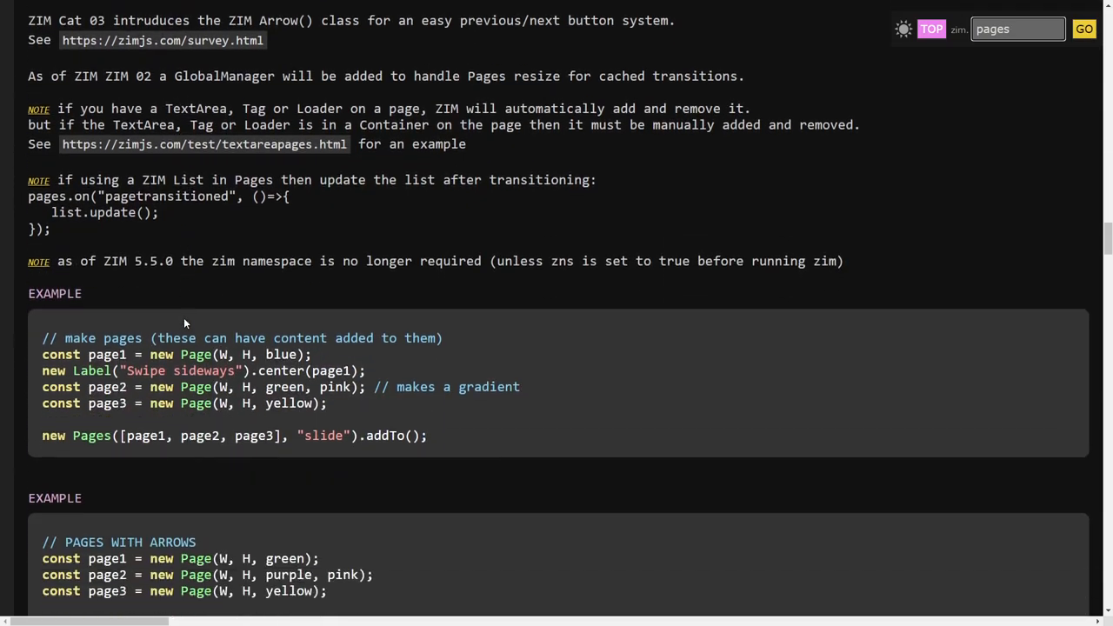
scroll(down, 3)
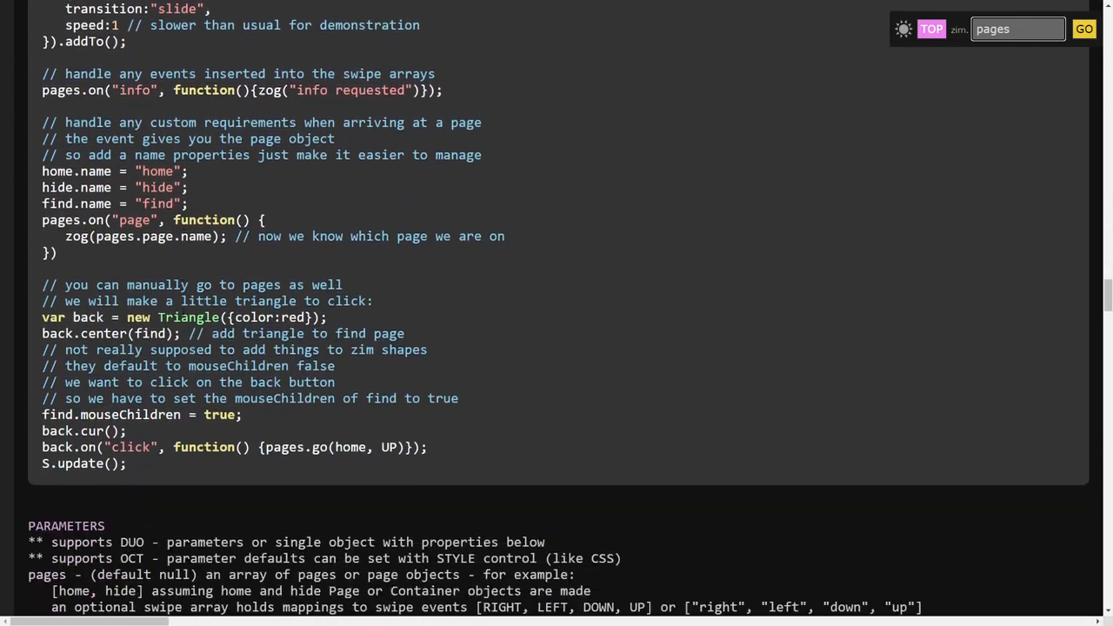
scroll(down, 3)
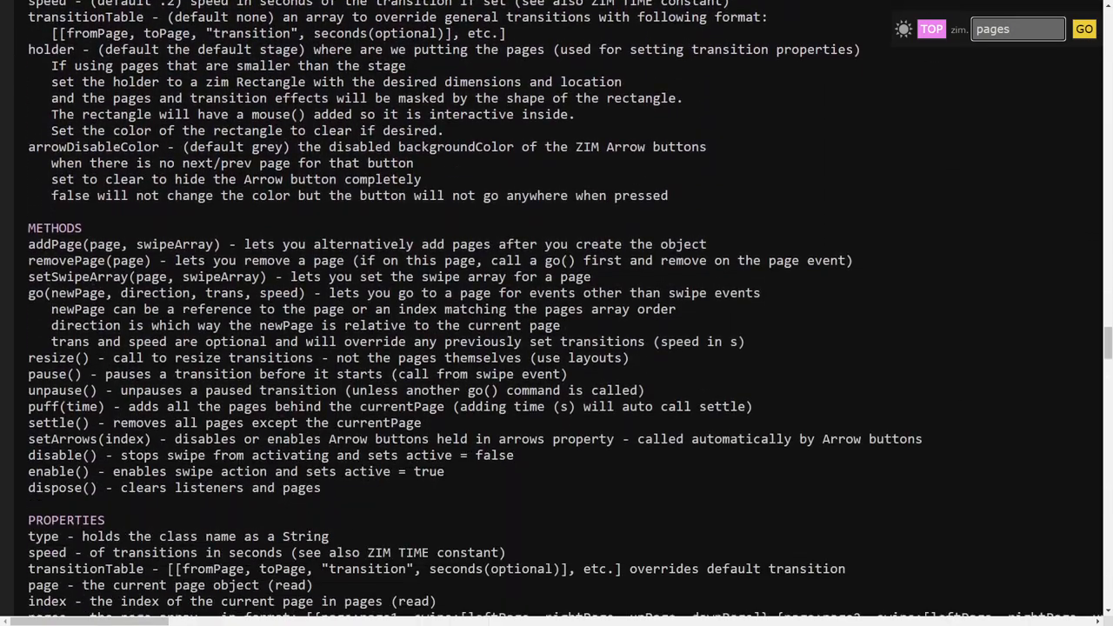
scroll(down, 3)
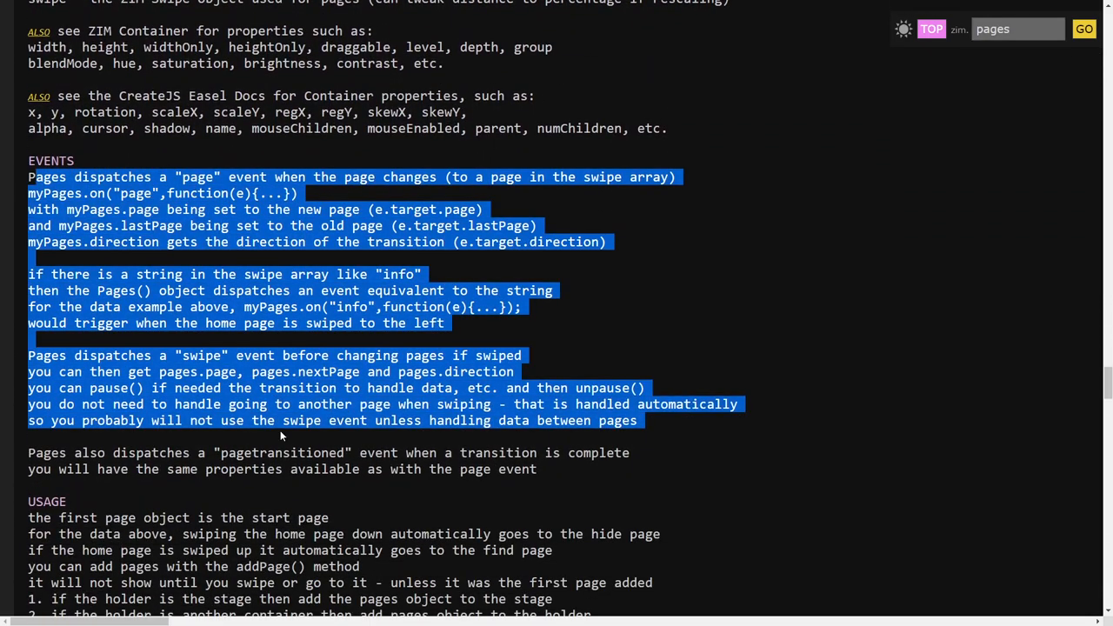
click(209, 270)
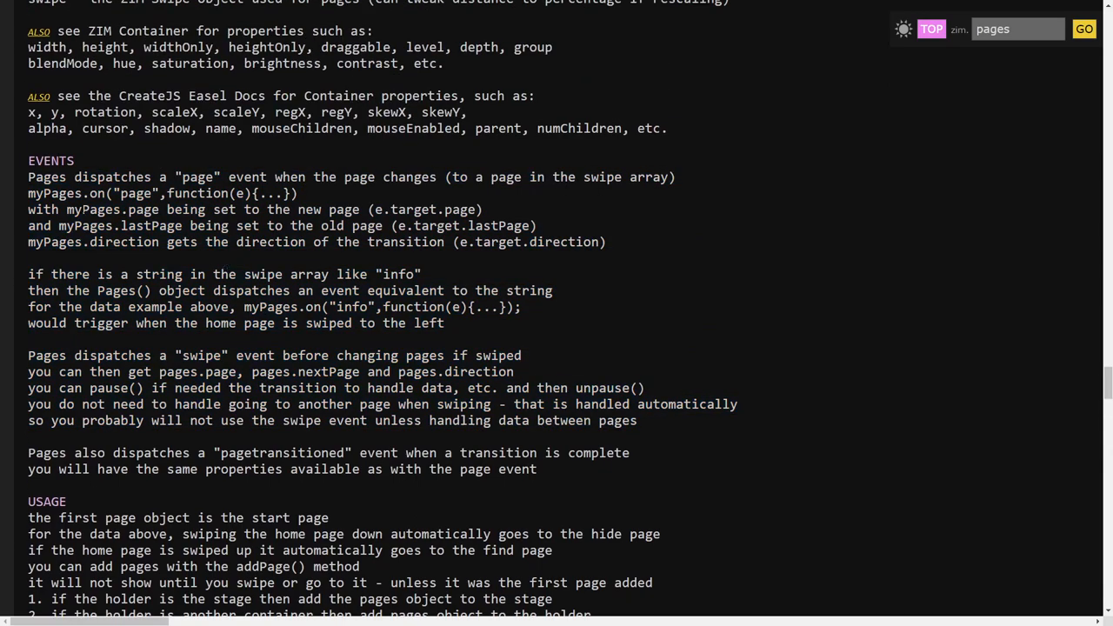
double_click(198, 176)
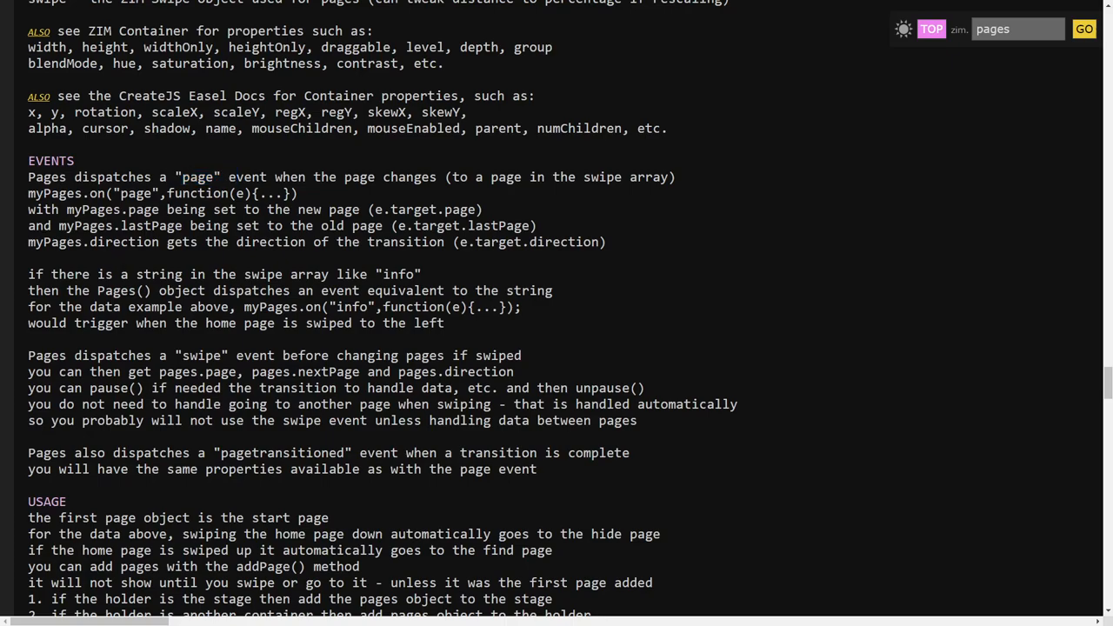
double_click(201, 355)
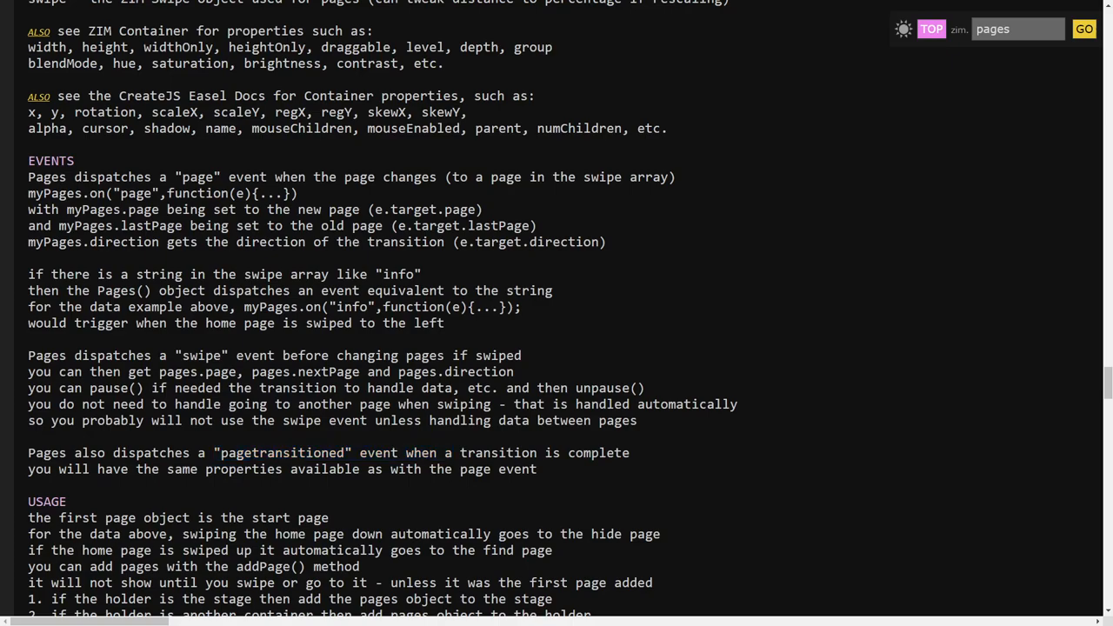
mouse_move(257, 504)
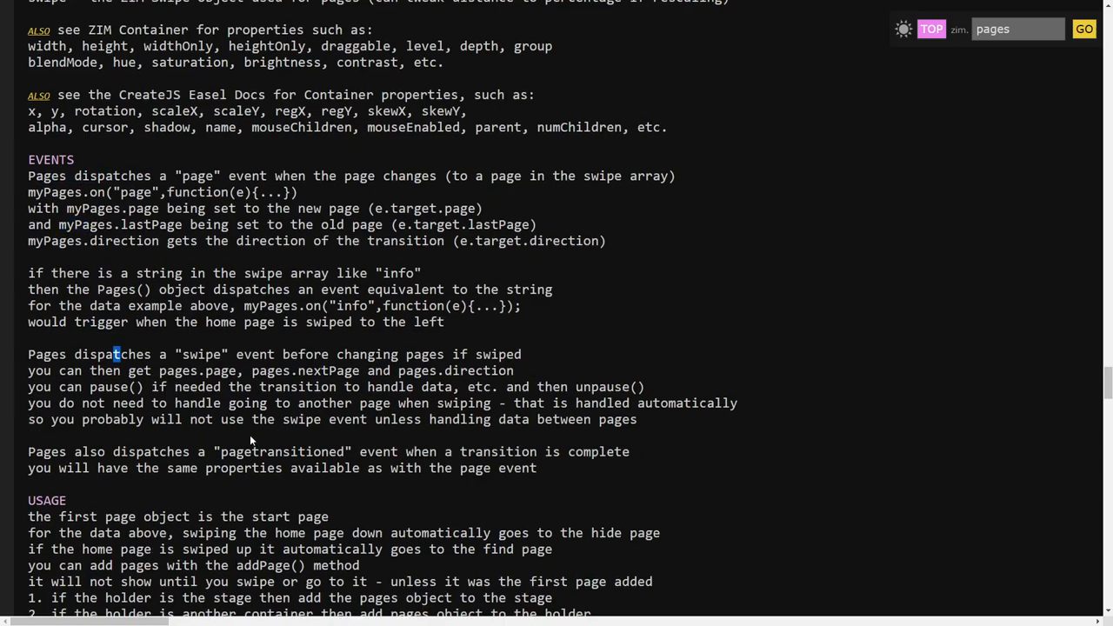
scroll(down, 3)
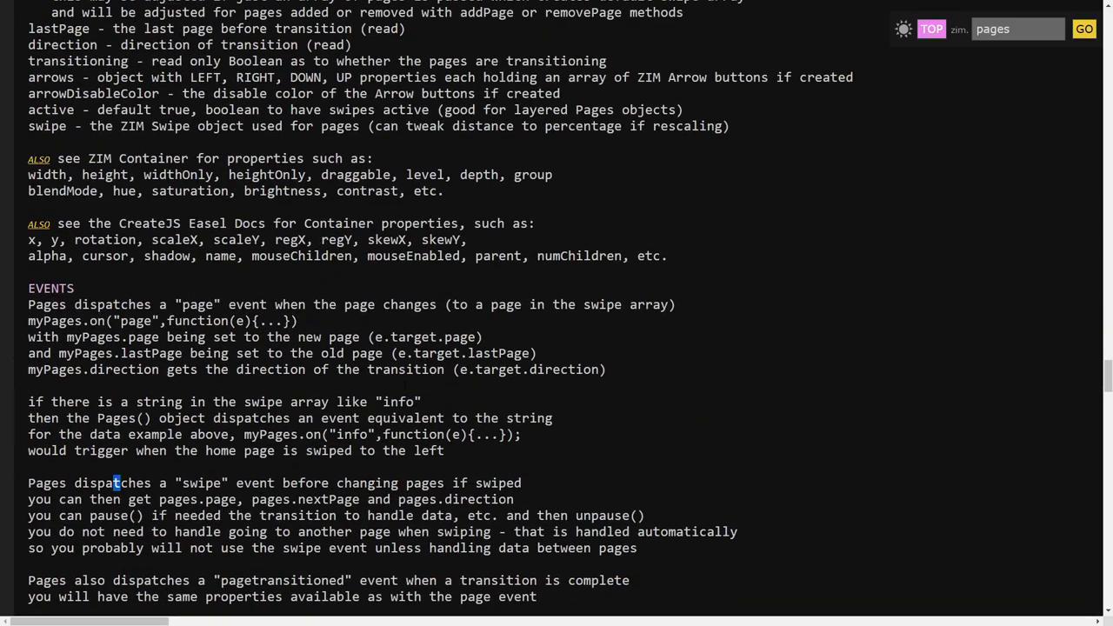
scroll(down, 3)
text(circle)
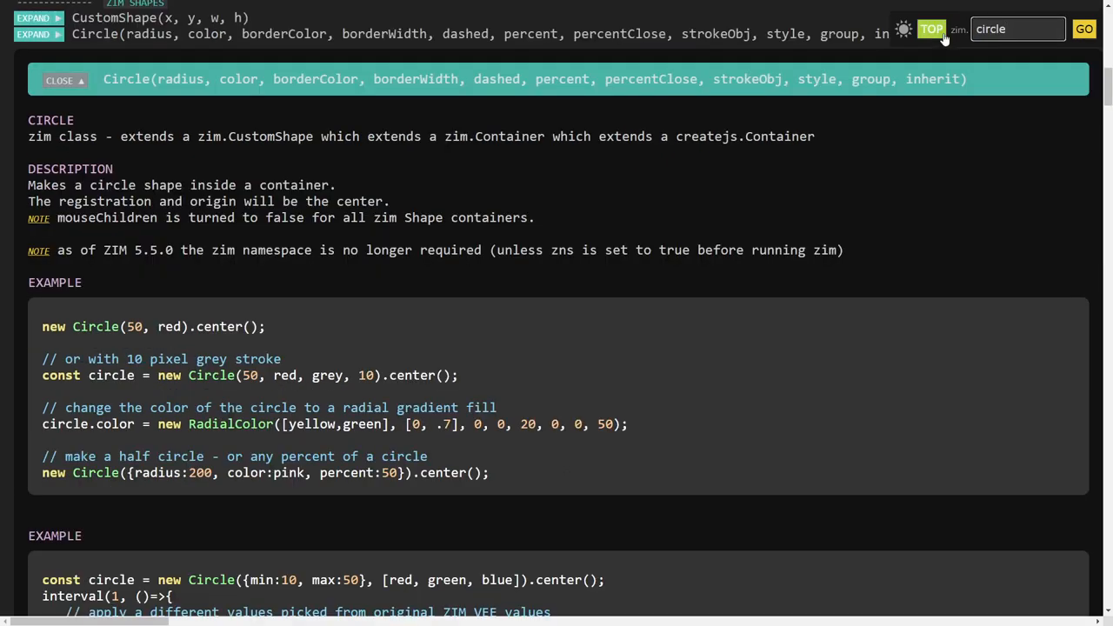
Scroll the standalone Circle page through its description and first example.
scroll(down, 3)
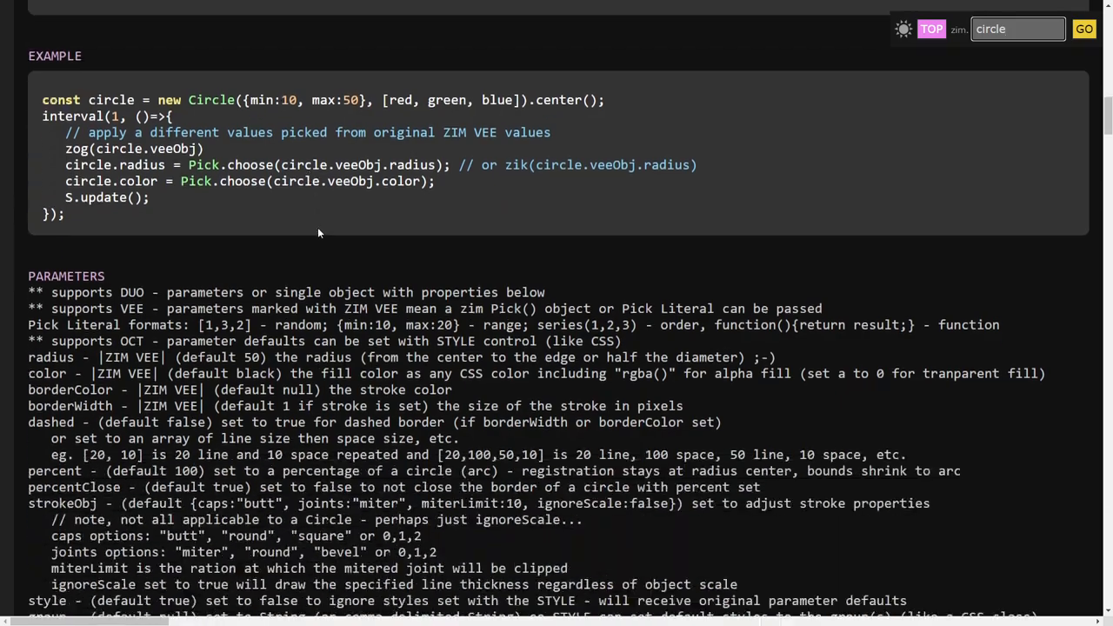
scroll(down, 3)
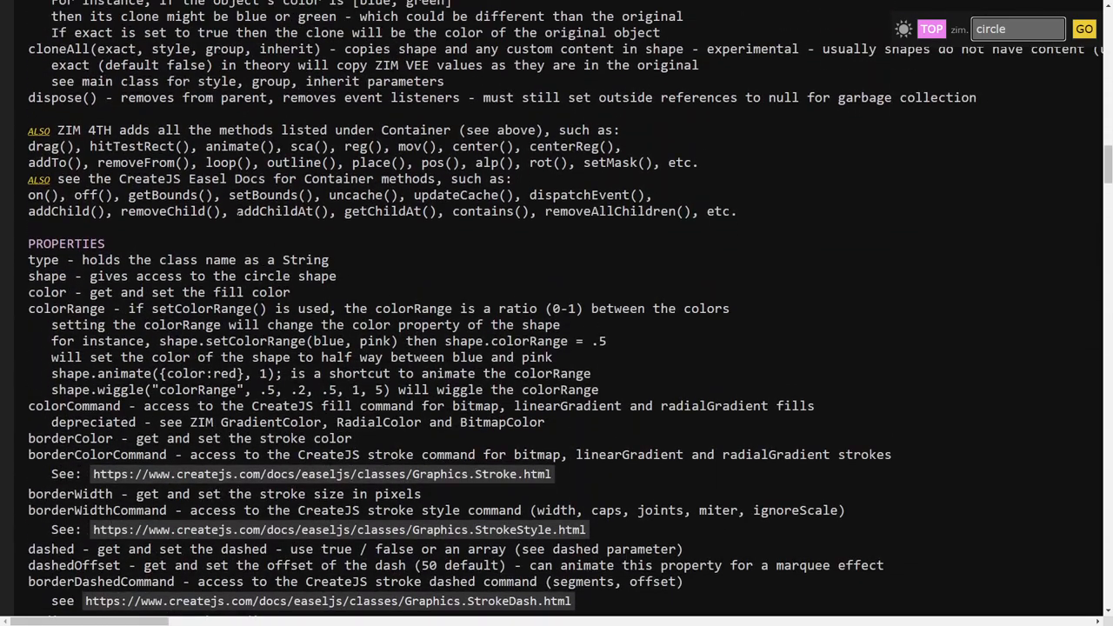
scroll(down, 3)
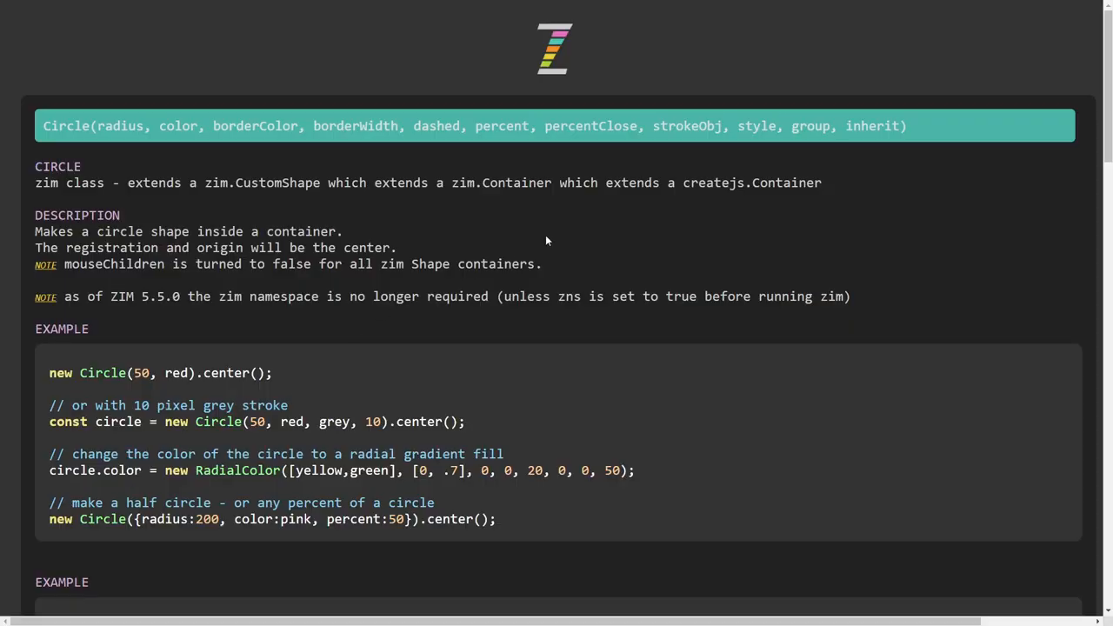
scroll(down, 3)
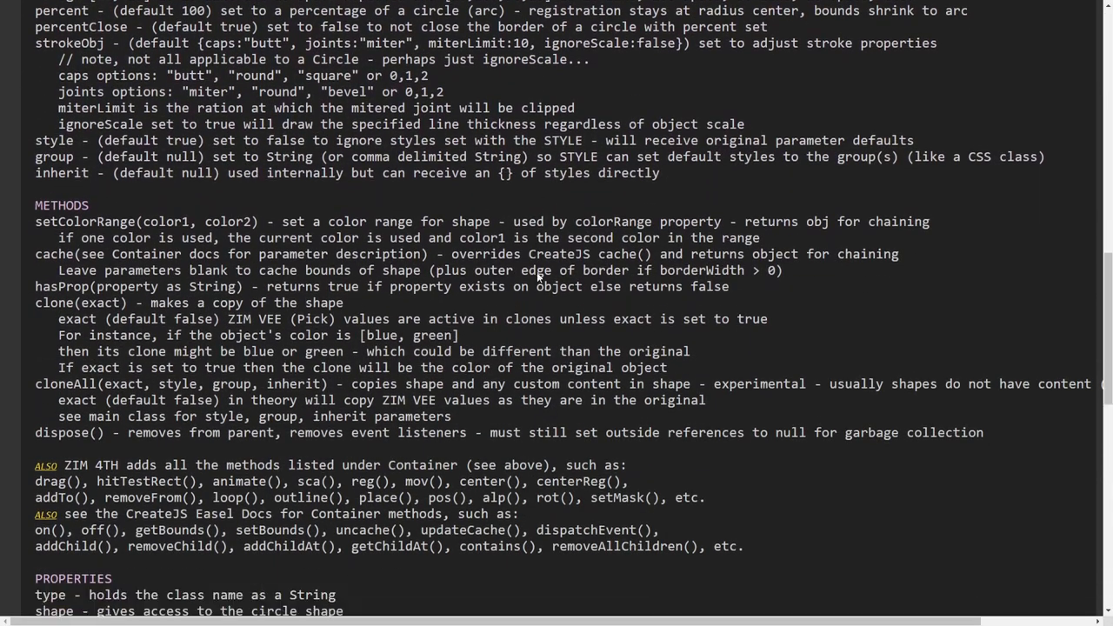
scroll(down, 3)
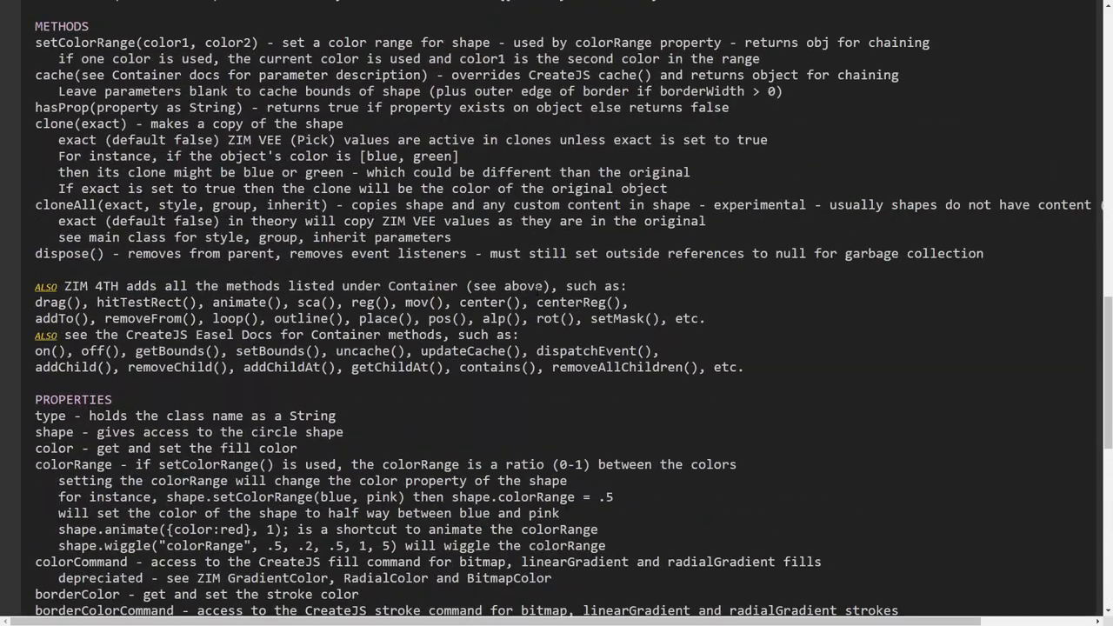
scroll(up, 3)
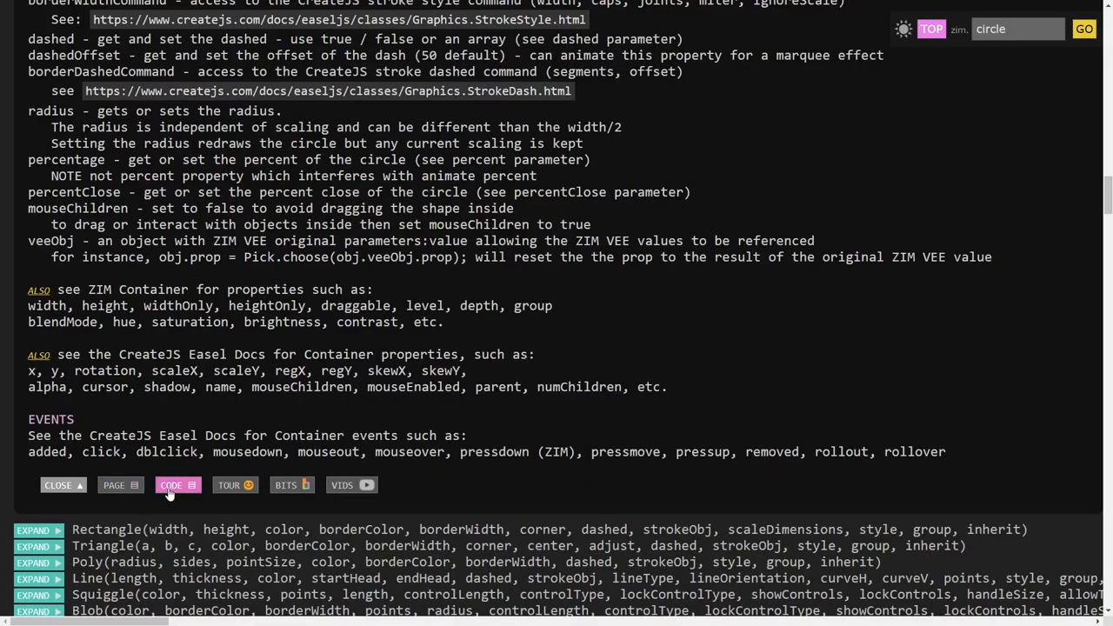
click(172, 485)
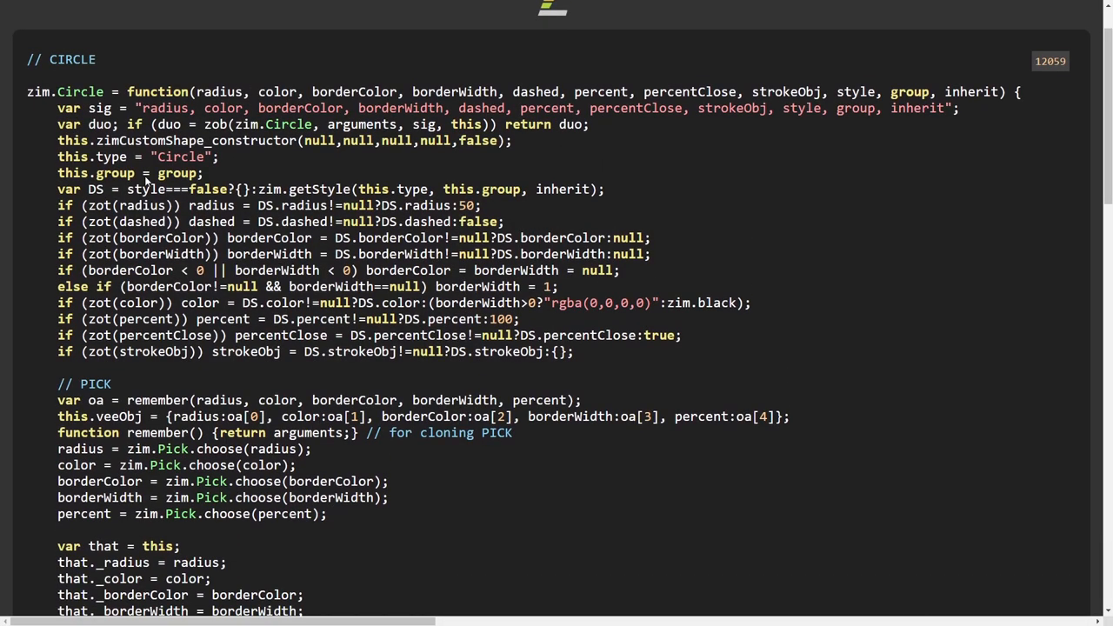
scroll(down, 3)
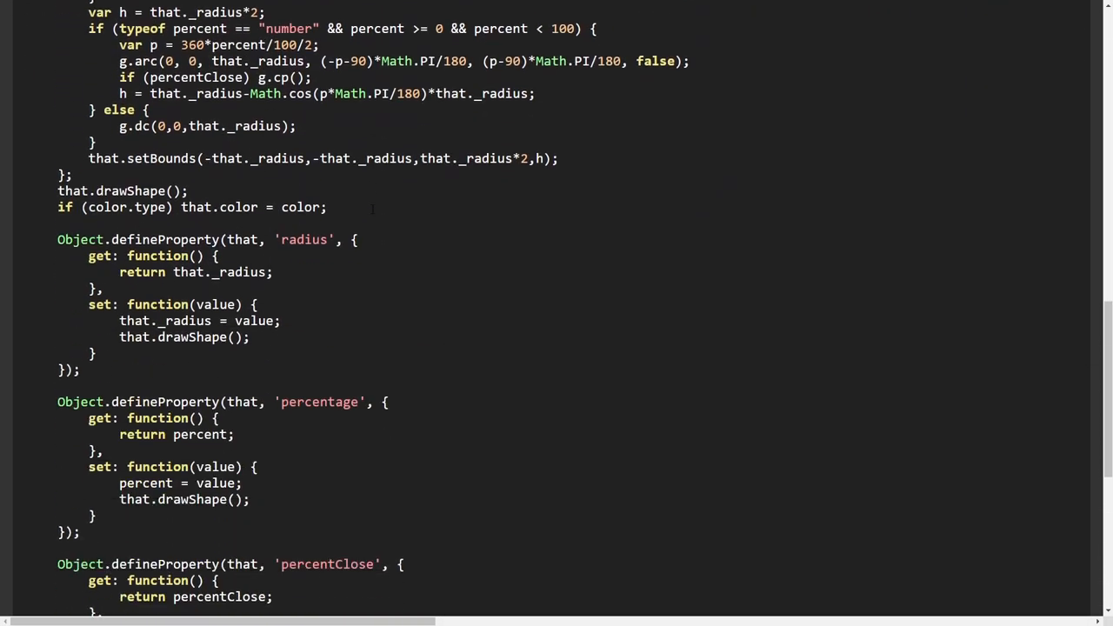
scroll(down, 3)
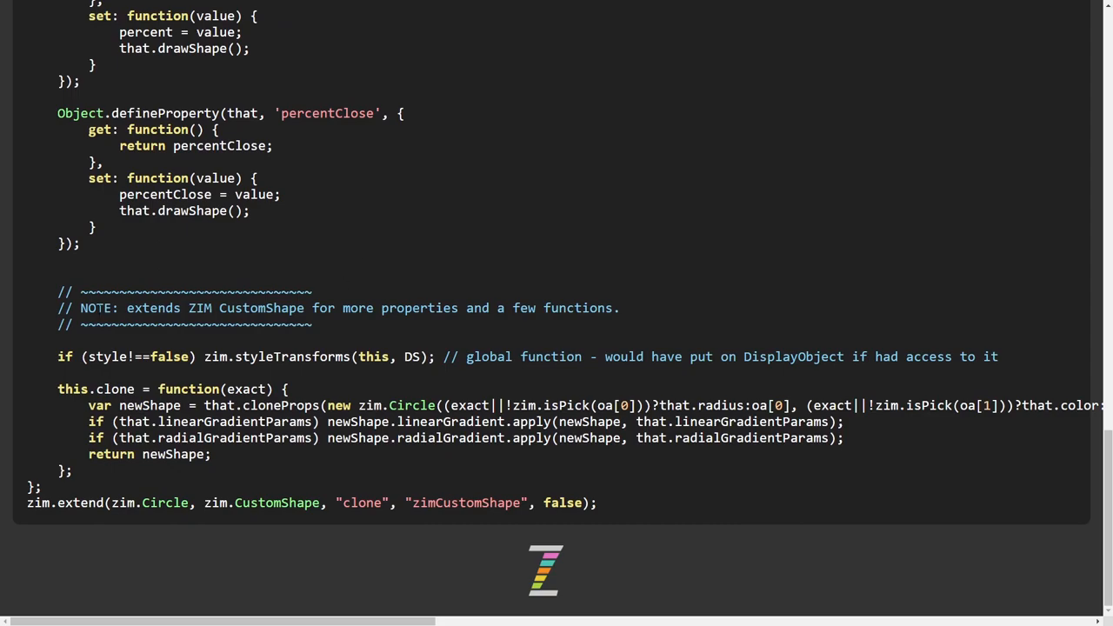
drag(80, 307, 536, 308)
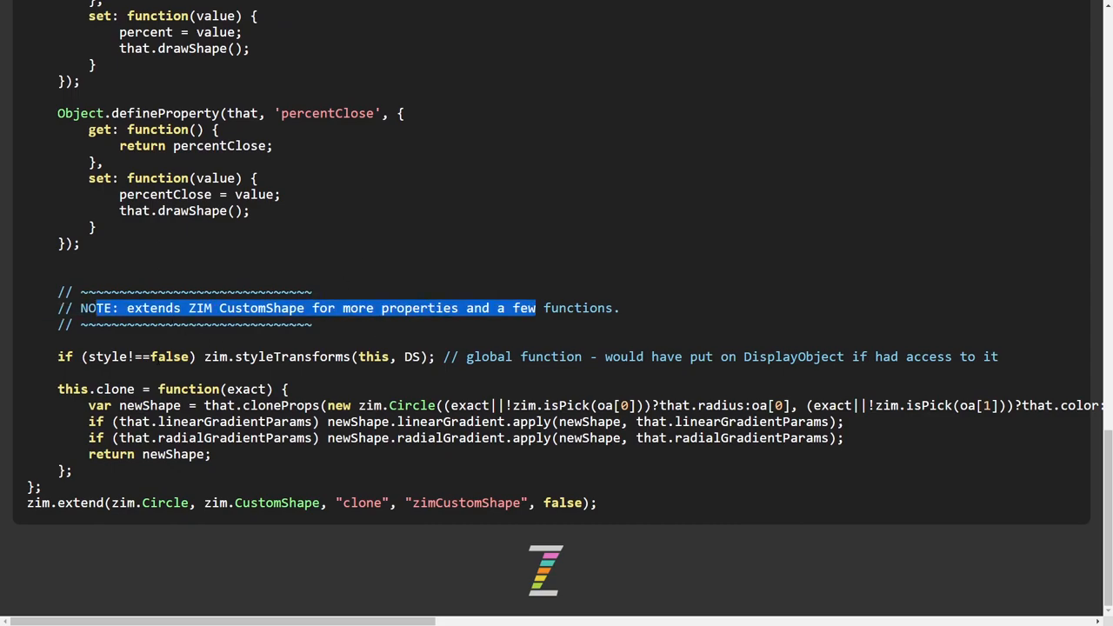
scroll(up, 3)
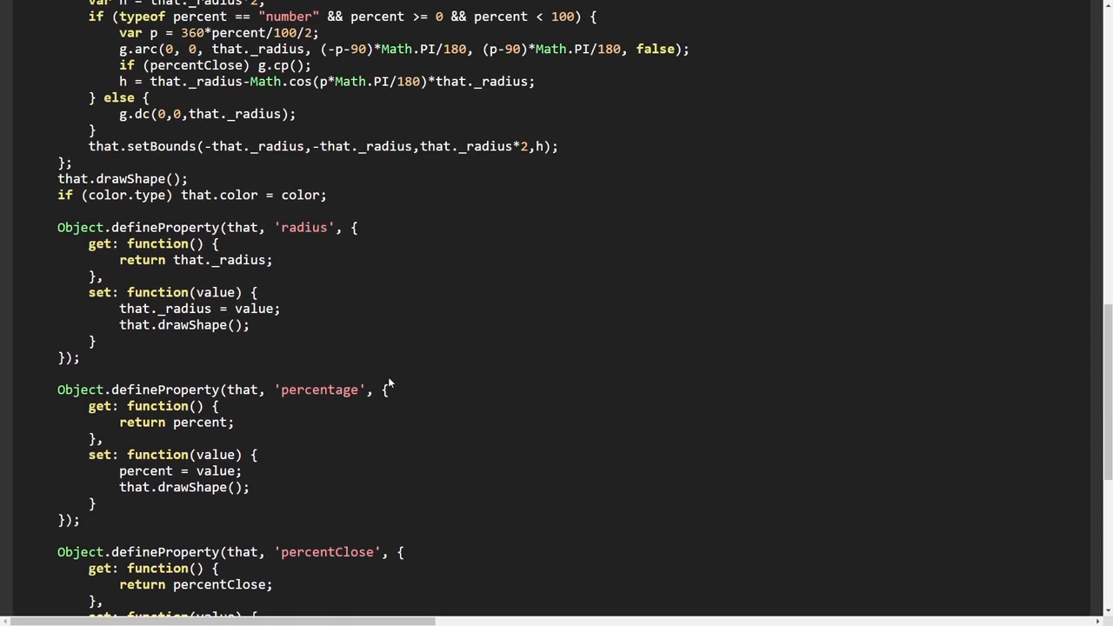
scroll(up, 3)
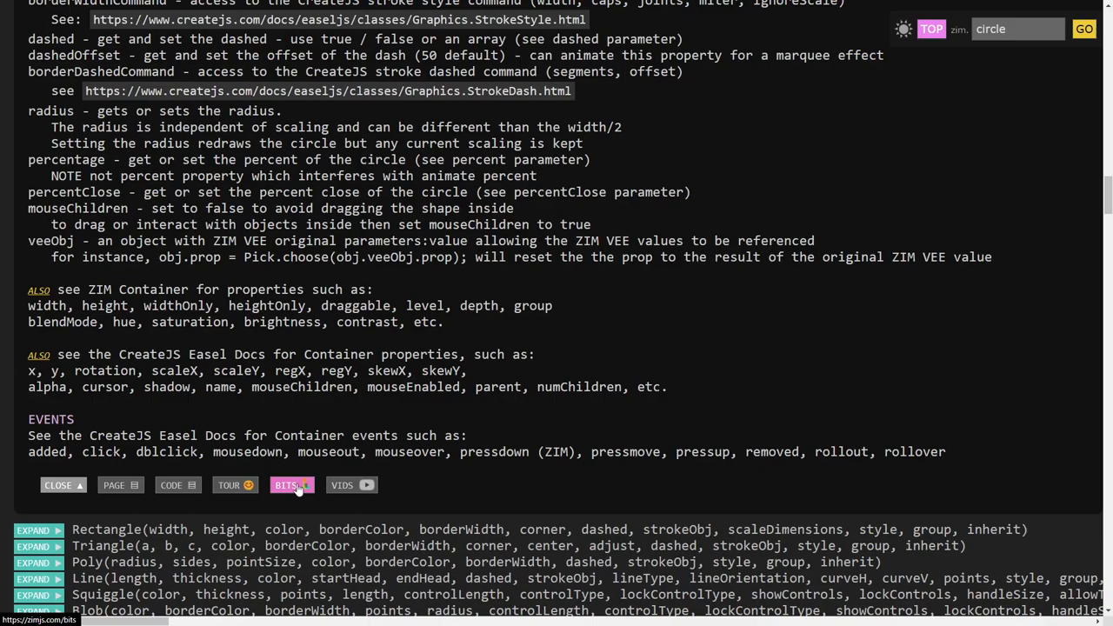
Open the Circle Bits results and step forward from the Drawing ZIM Shapes example.
click(290, 485)
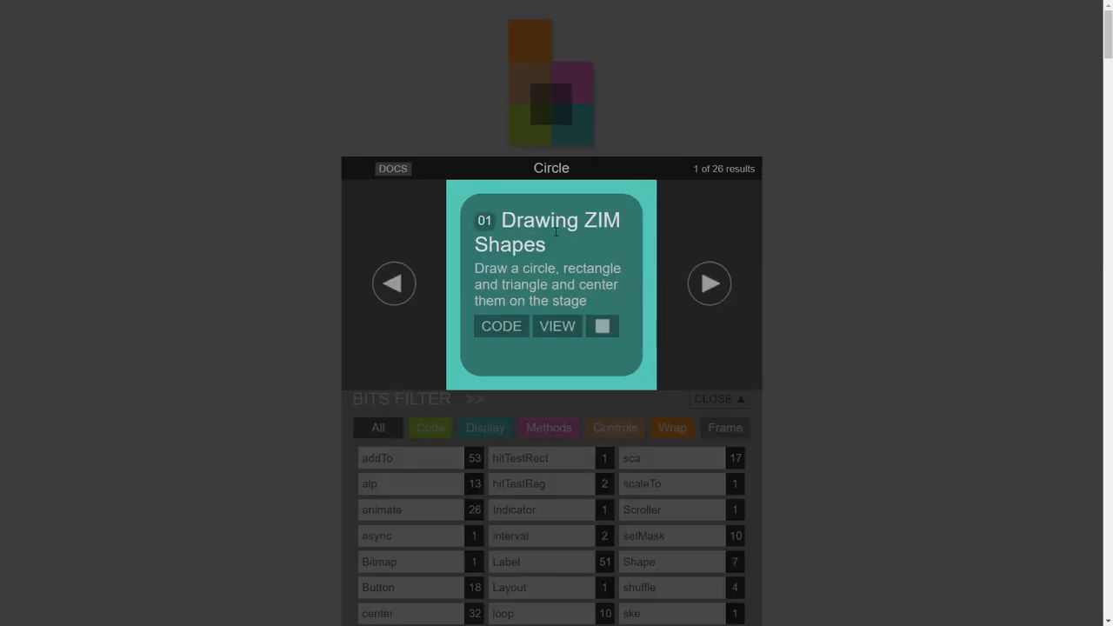
mouse_move(635, 283)
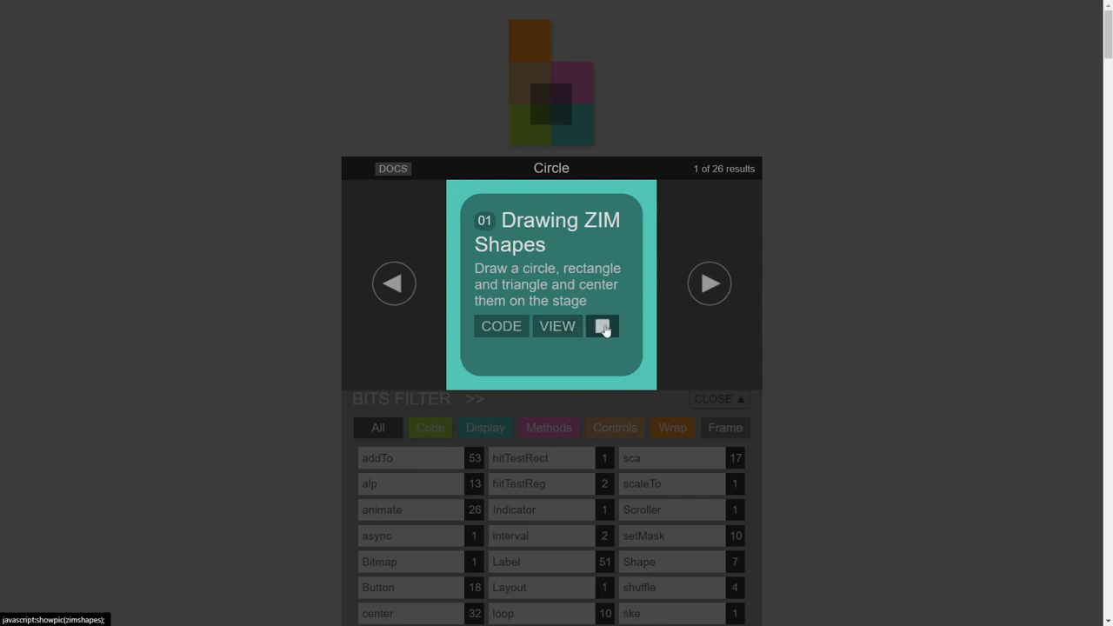
click(710, 282)
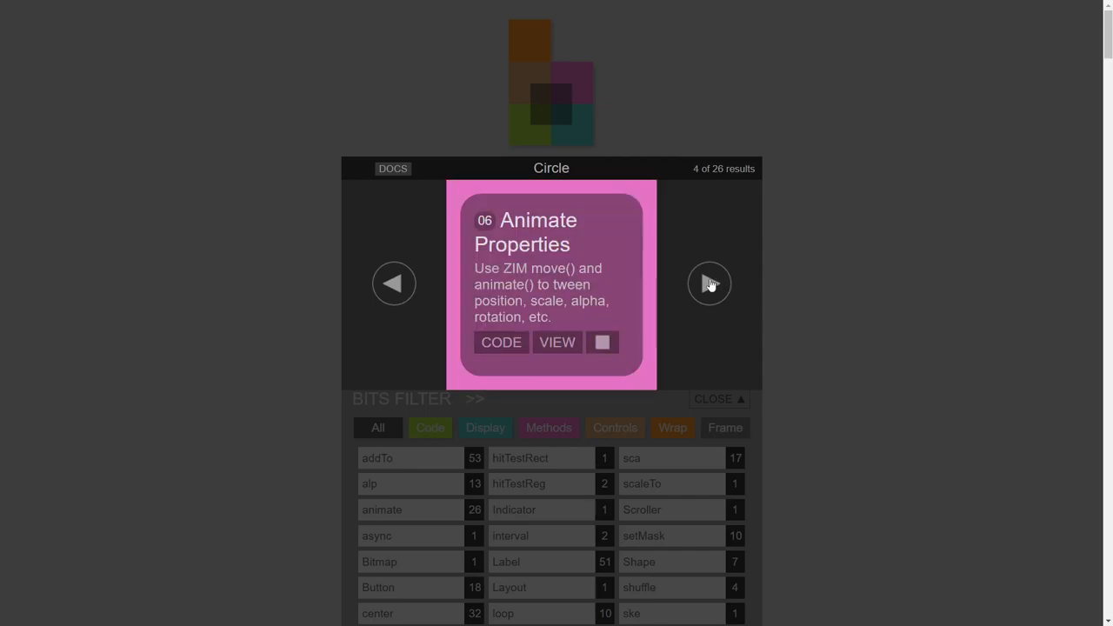
click(709, 282)
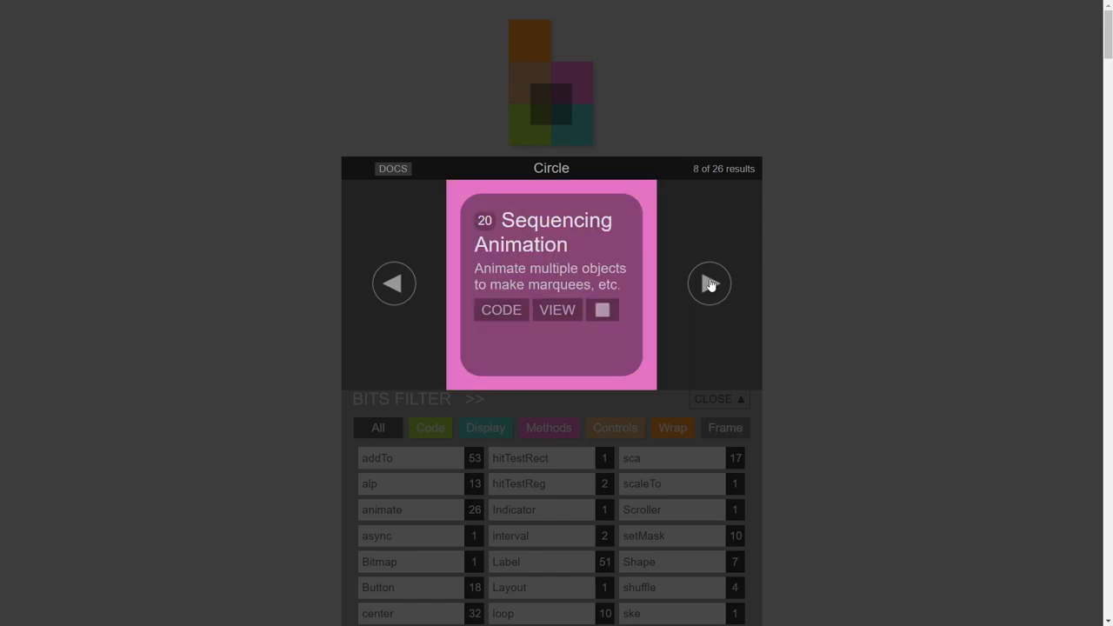
click(709, 283)
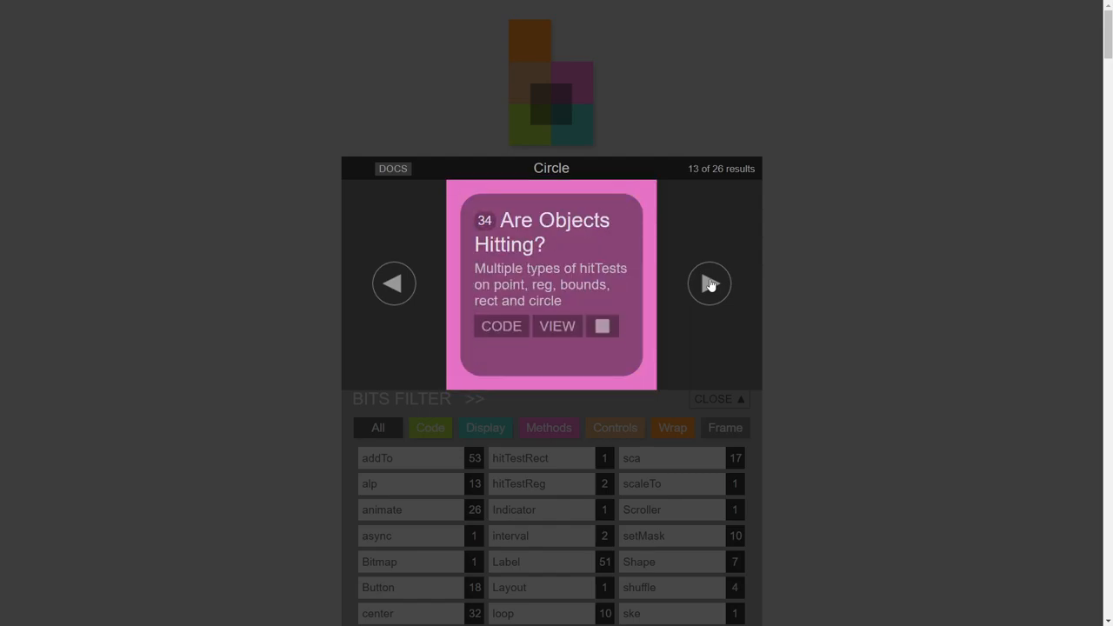
click(710, 282)
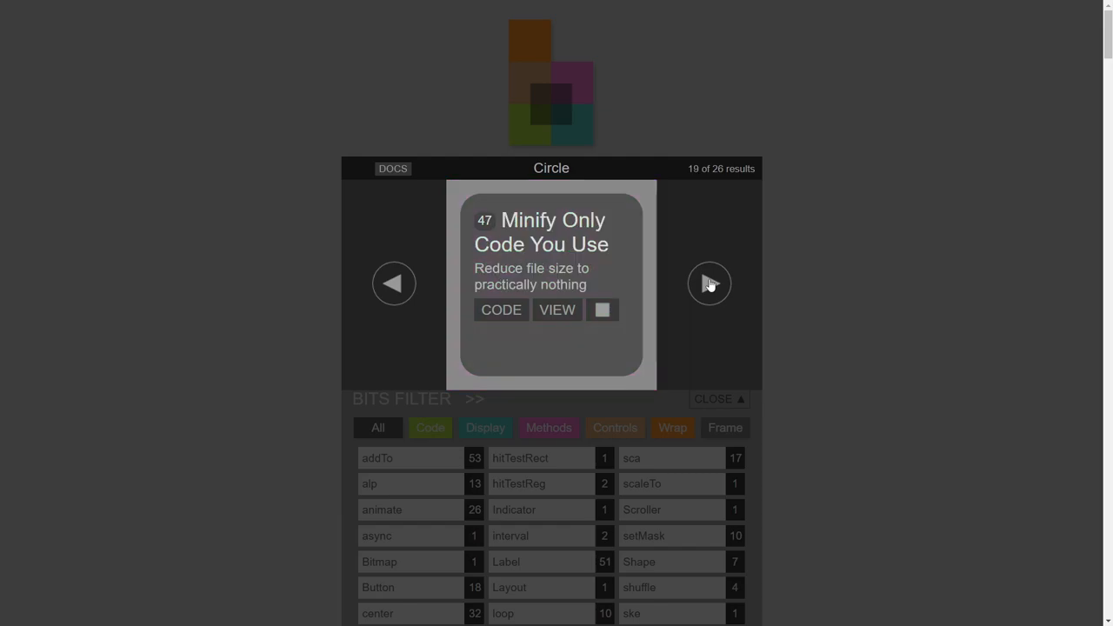
Preview Animate Circles and Spirals, then open Registration Points and Centering Objects.
click(709, 283)
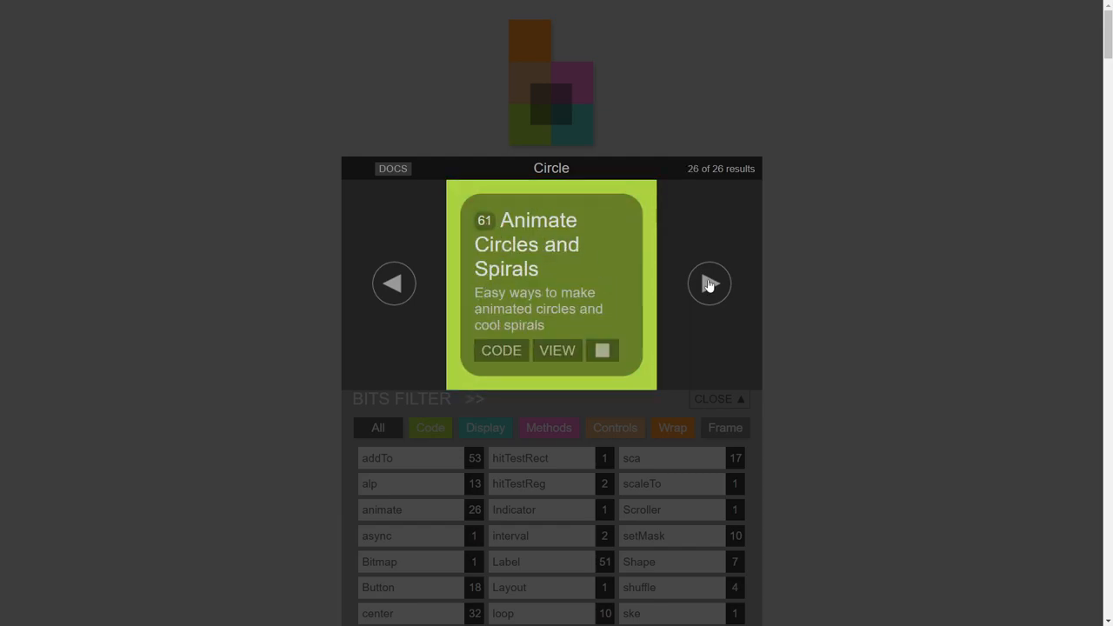
click(557, 349)
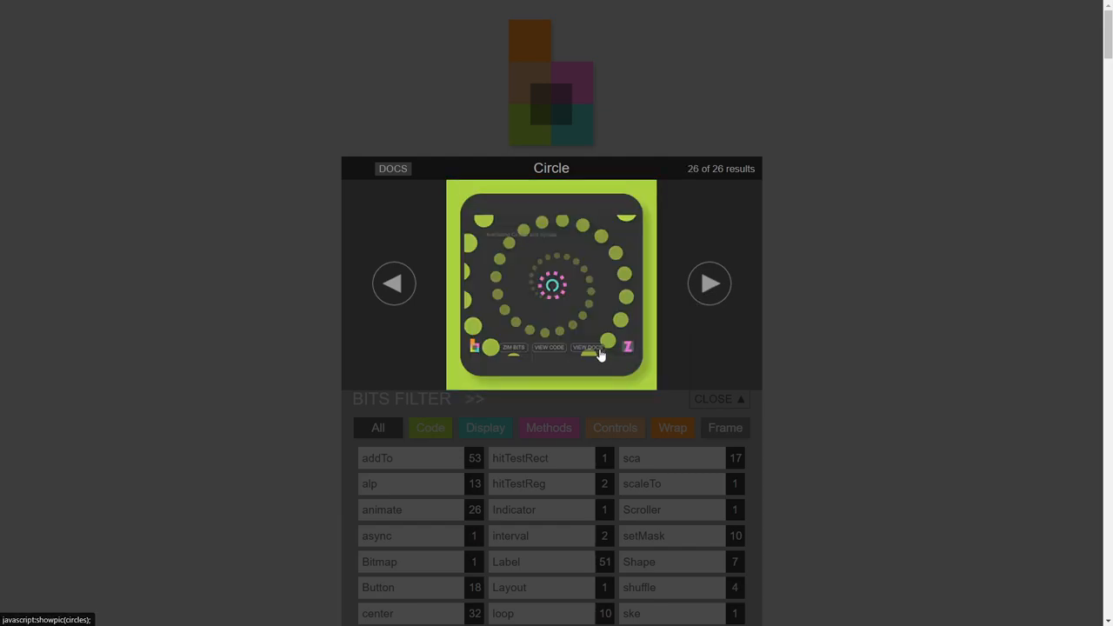
click(394, 282)
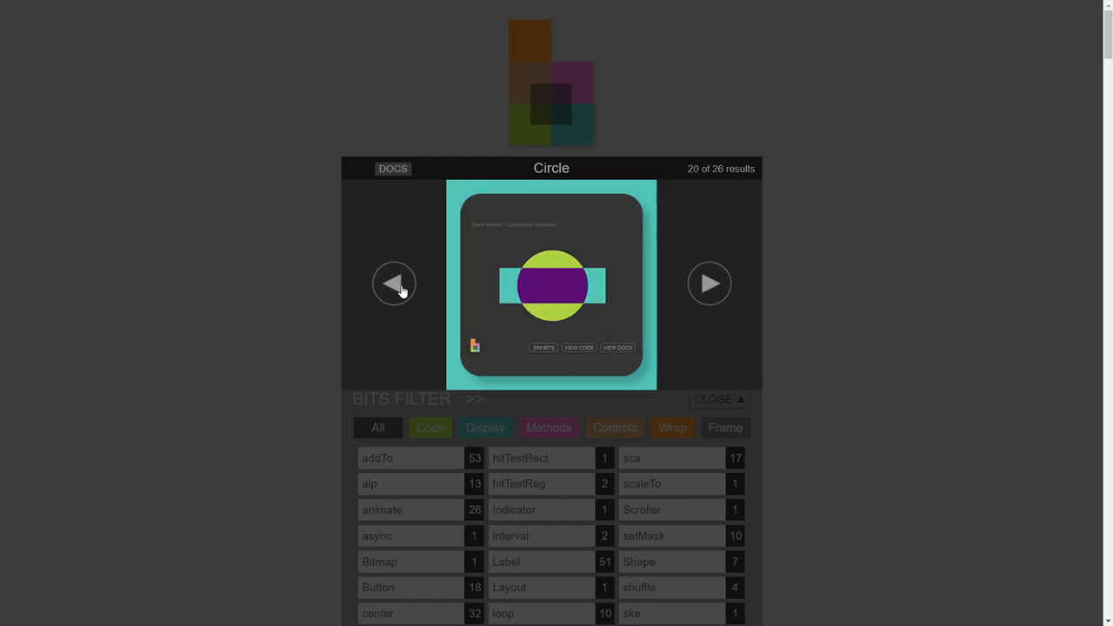
click(394, 284)
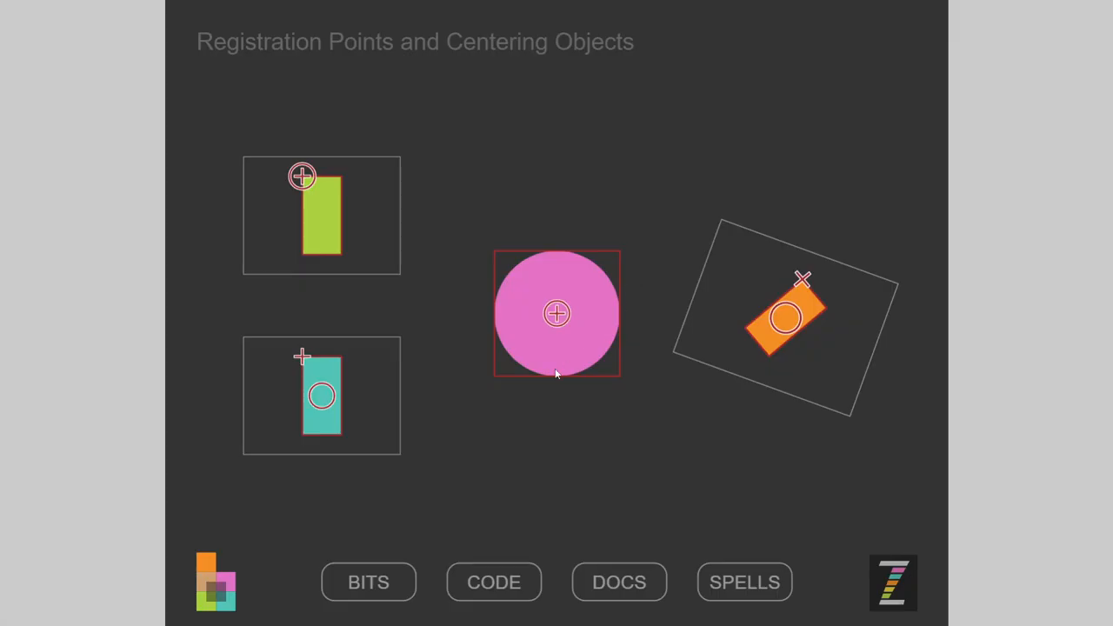
mouse_move(516, 182)
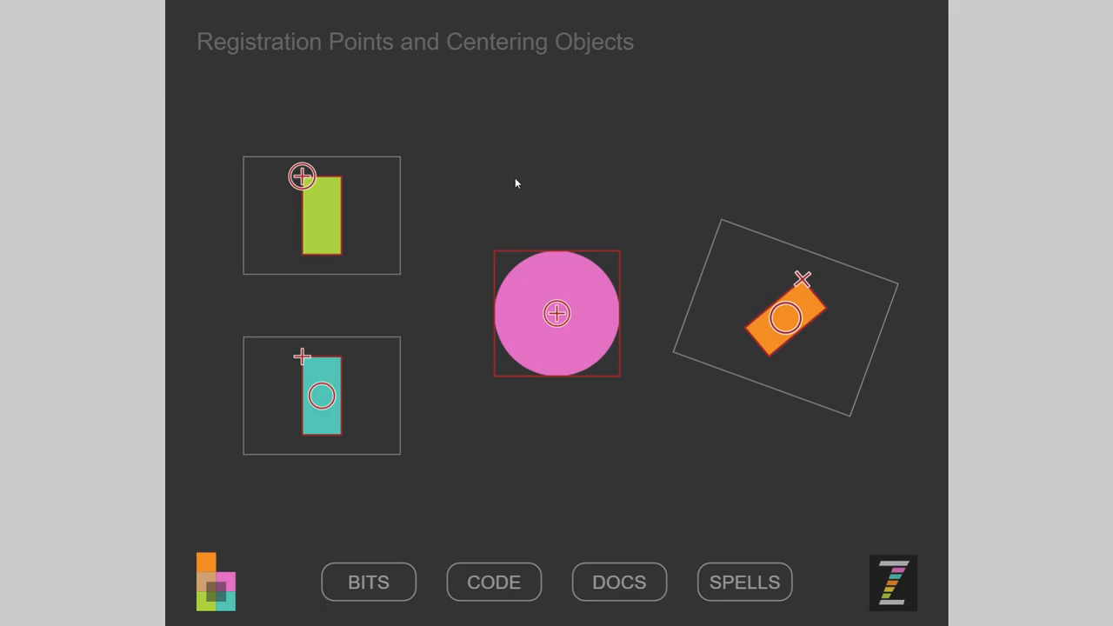
mouse_move(619, 582)
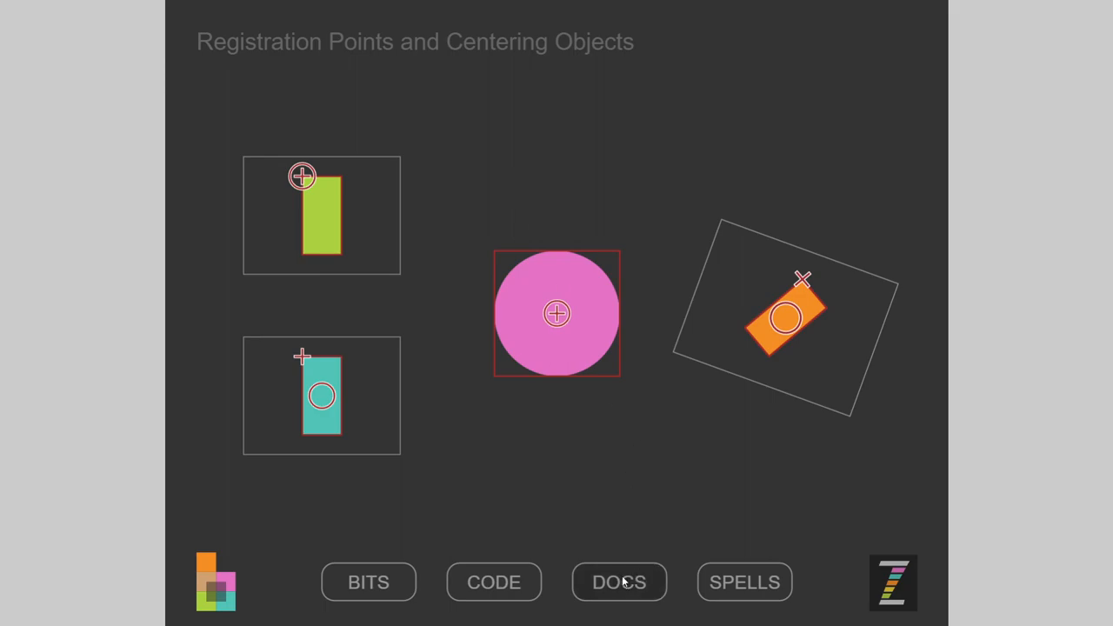
Return to the main ZIM Docs page from the Registration Points example.
click(619, 581)
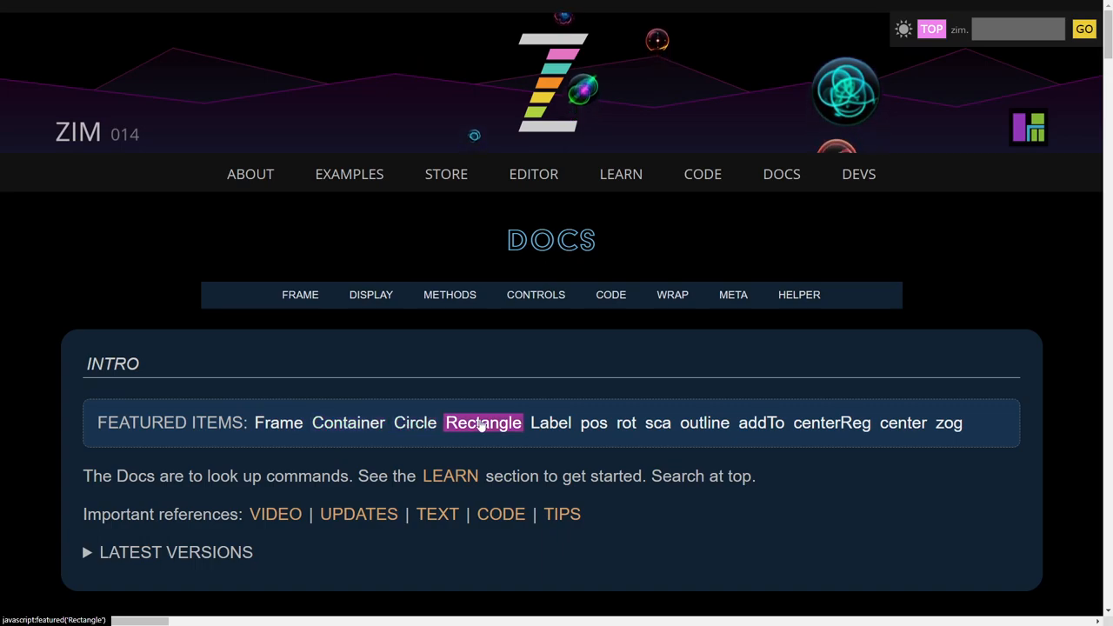
mouse_move(831, 422)
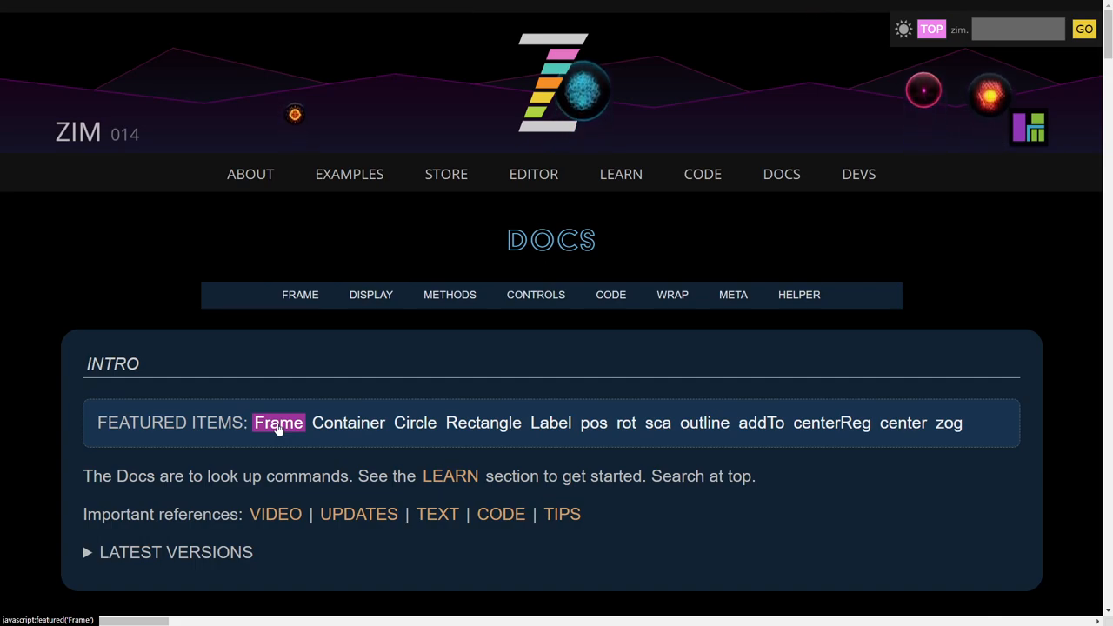
mouse_move(551, 422)
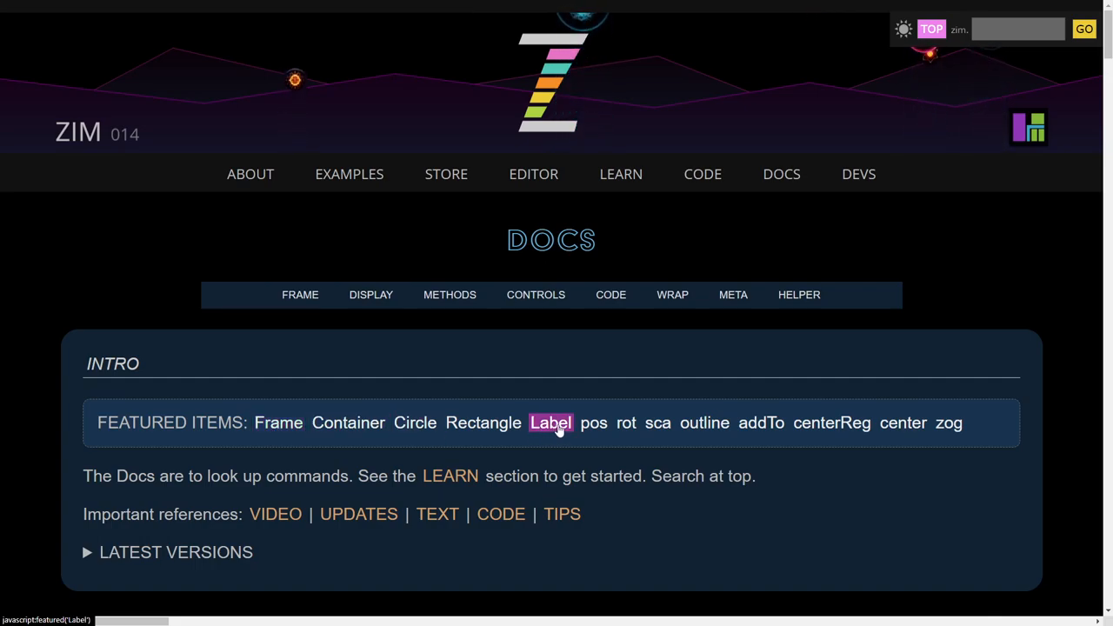
Visit the Label and outline featured item entries, then return to the Docs intro.
click(550, 423)
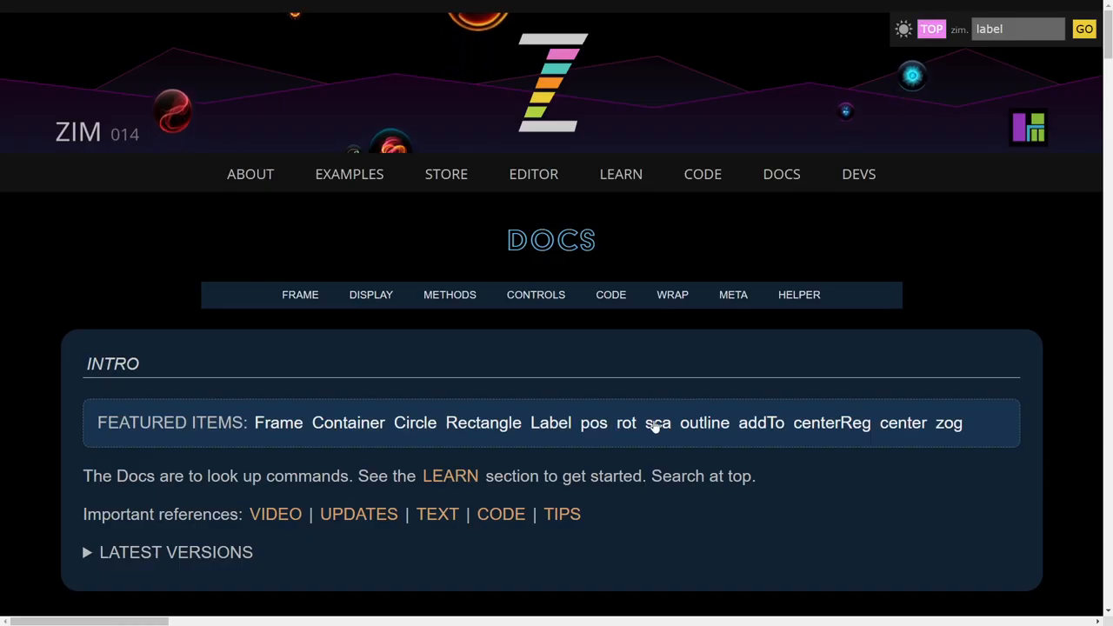
click(703, 422)
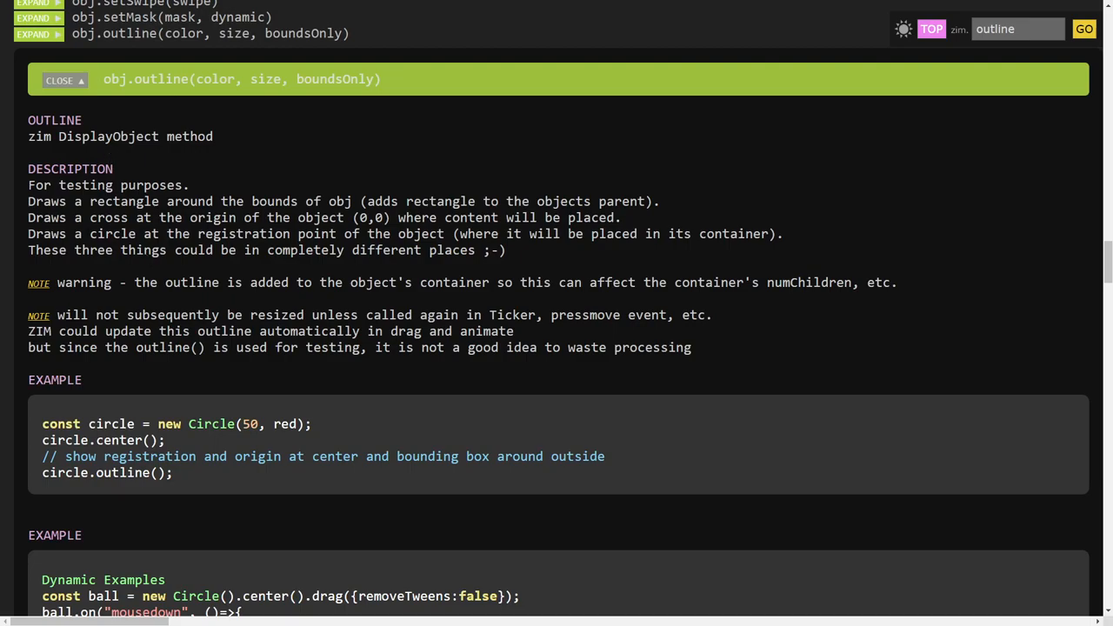
click(59, 79)
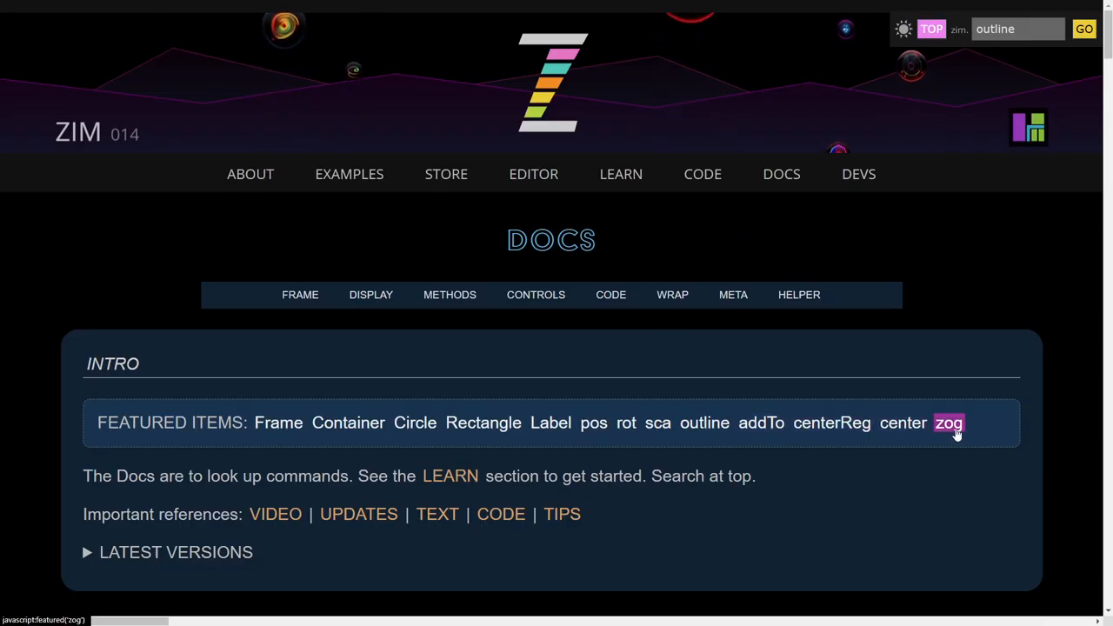
mouse_move(761, 422)
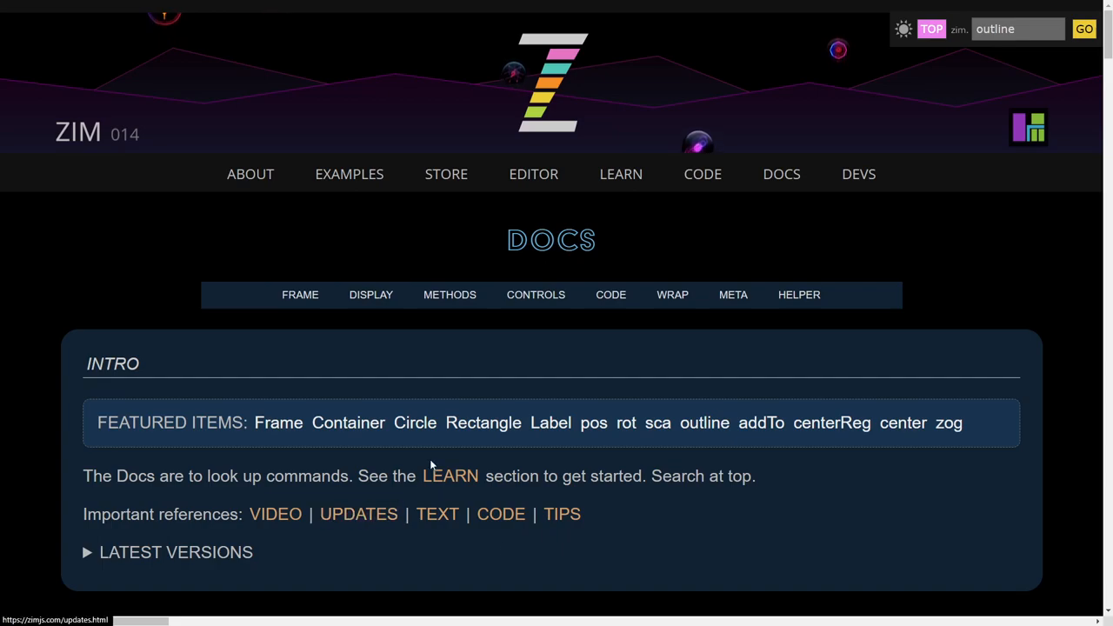
mouse_move(750, 387)
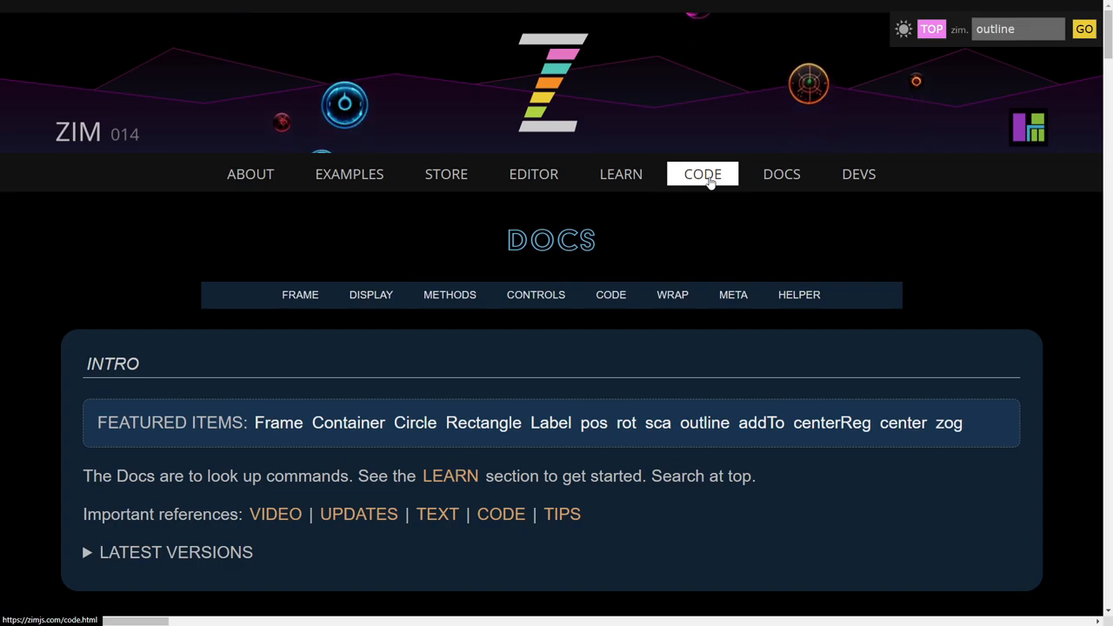
Open ZIM Doctor from the Code page's Tools section, then return to the zimjs.com home page.
click(701, 174)
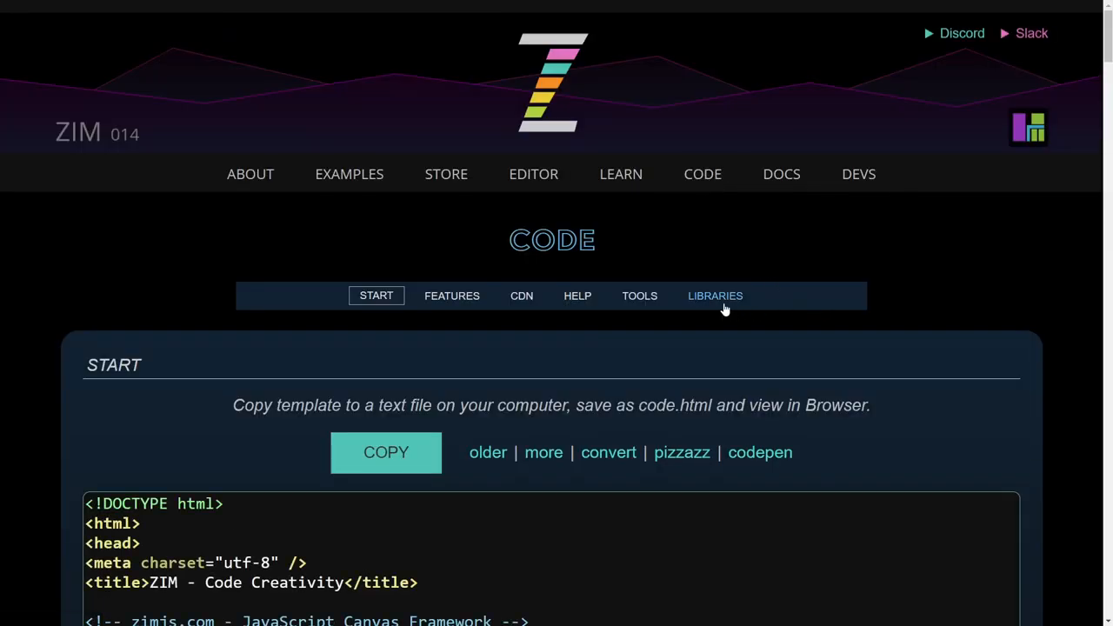
click(639, 295)
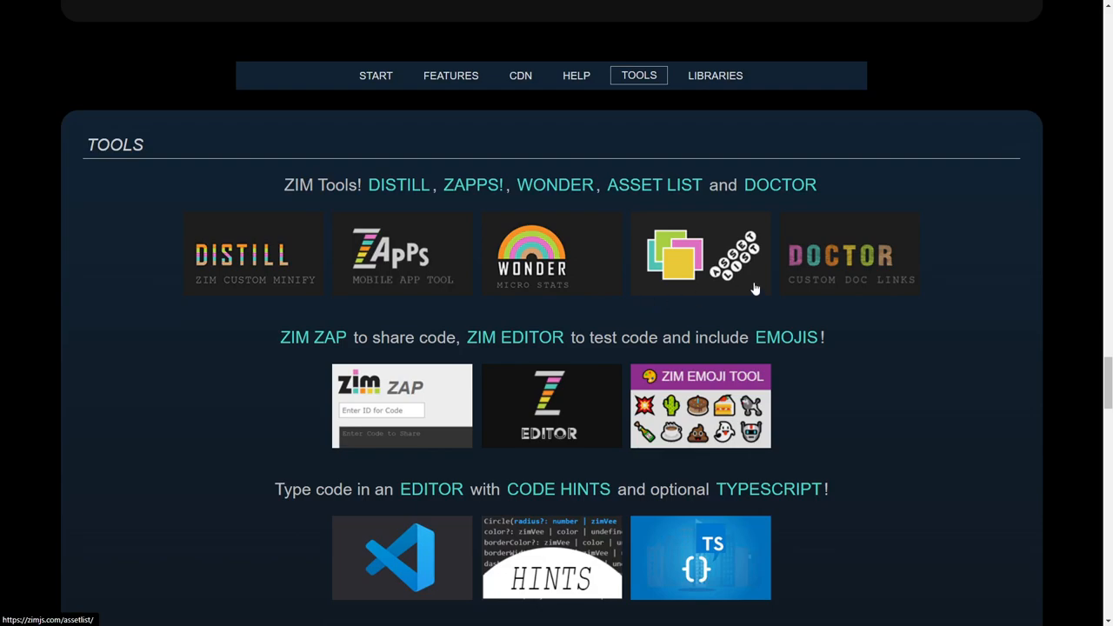
click(850, 254)
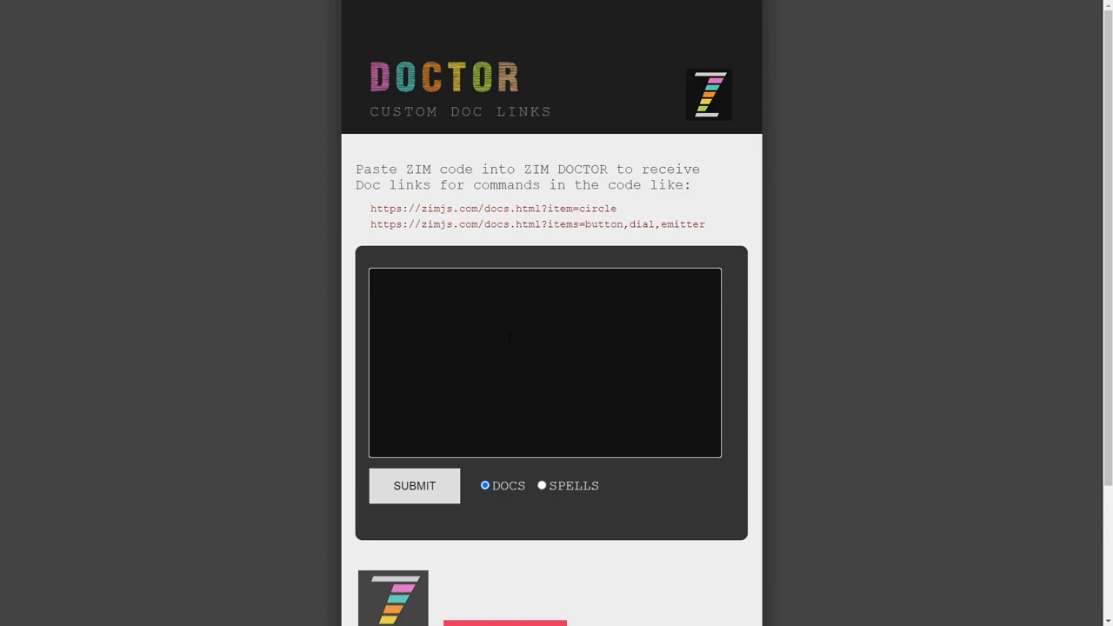
scroll(down, 3)
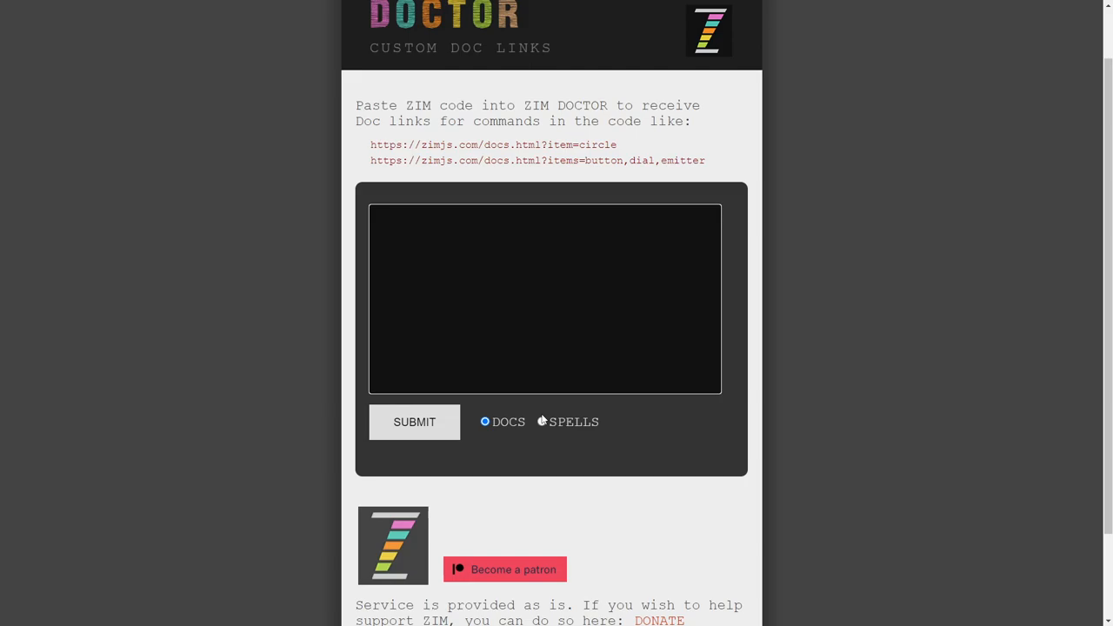
click(546, 296)
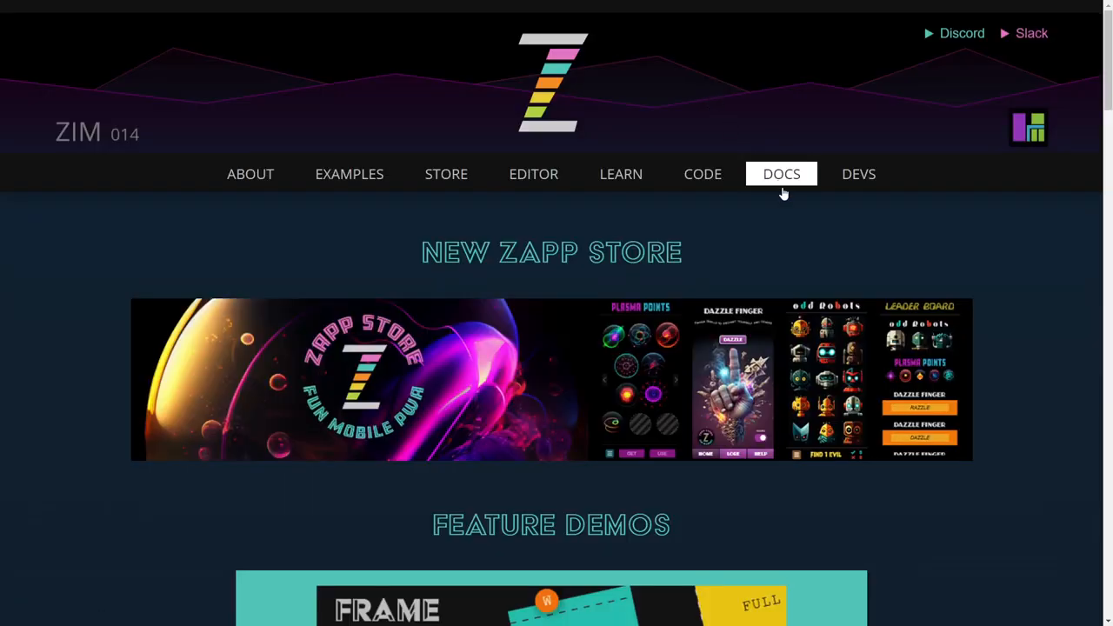
Expand the Circle entry under ZIM SHAPES and scroll to its inherited properties and events.
click(780, 174)
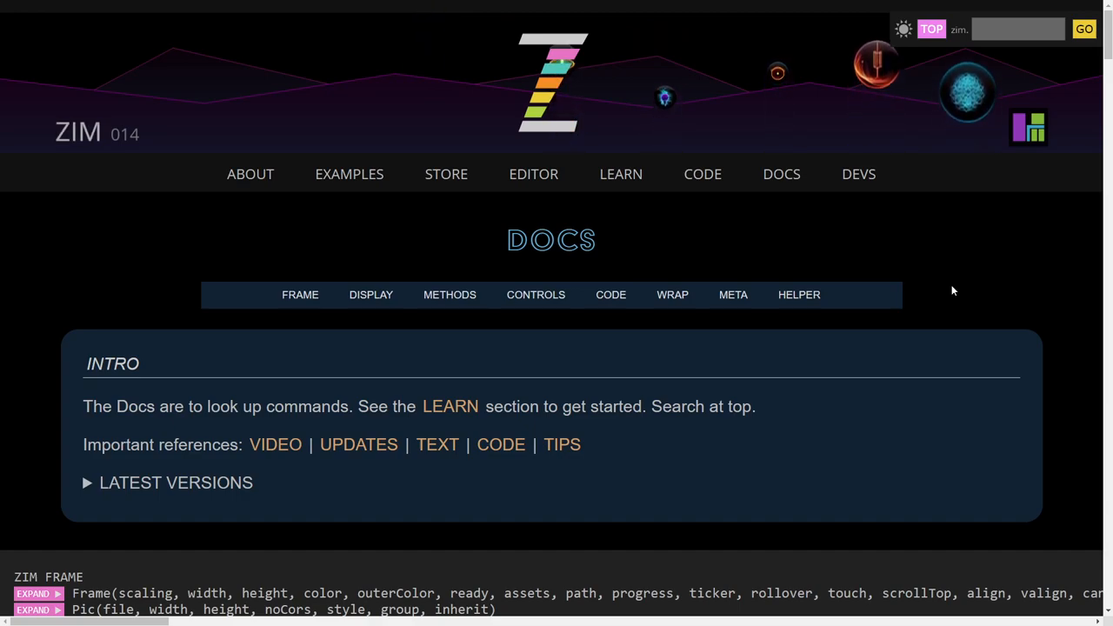
scroll(down, 3)
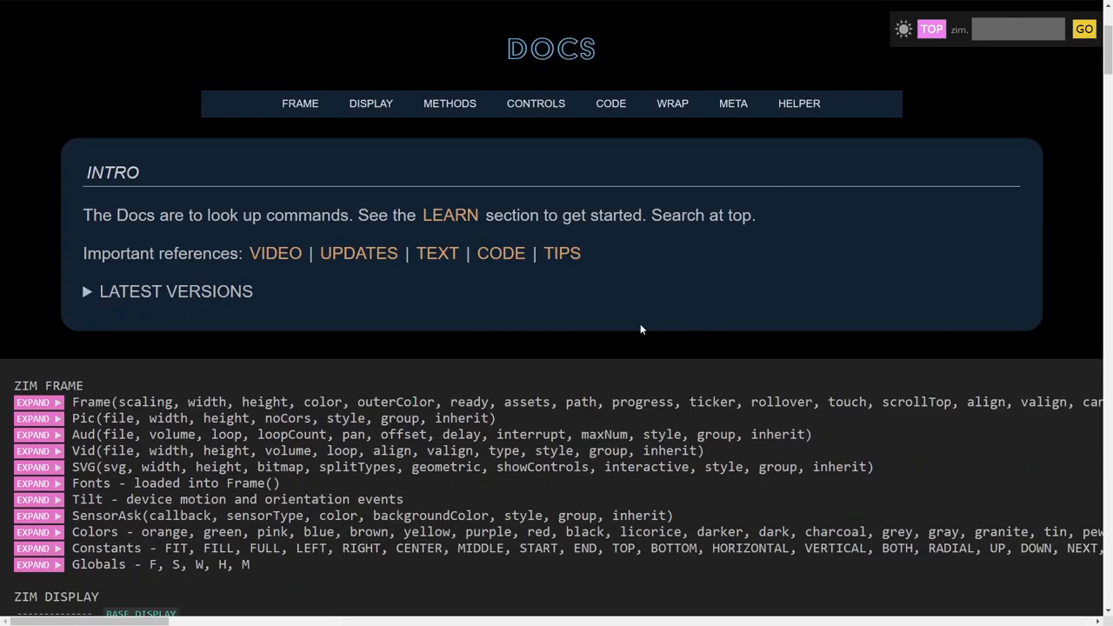
scroll(down, 3)
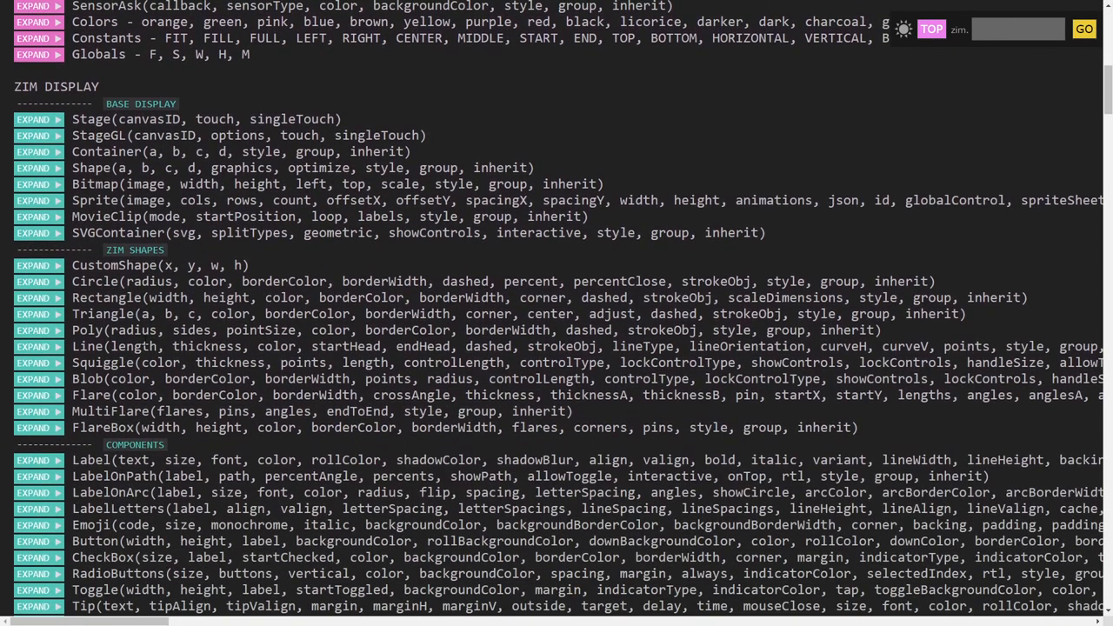
scroll(down, 3)
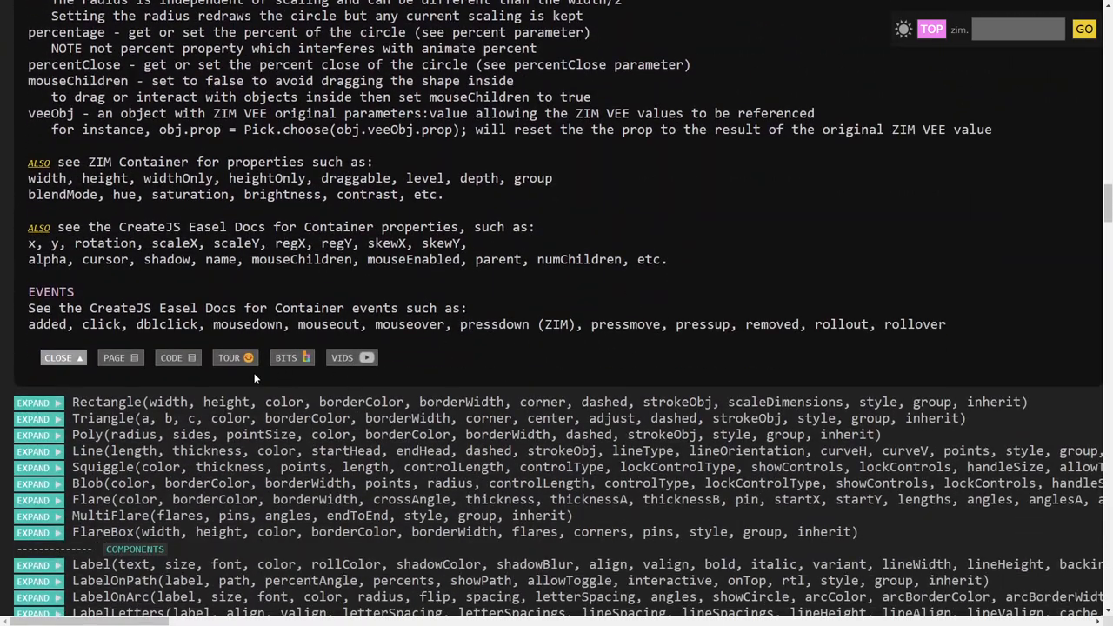
mouse_move(351, 358)
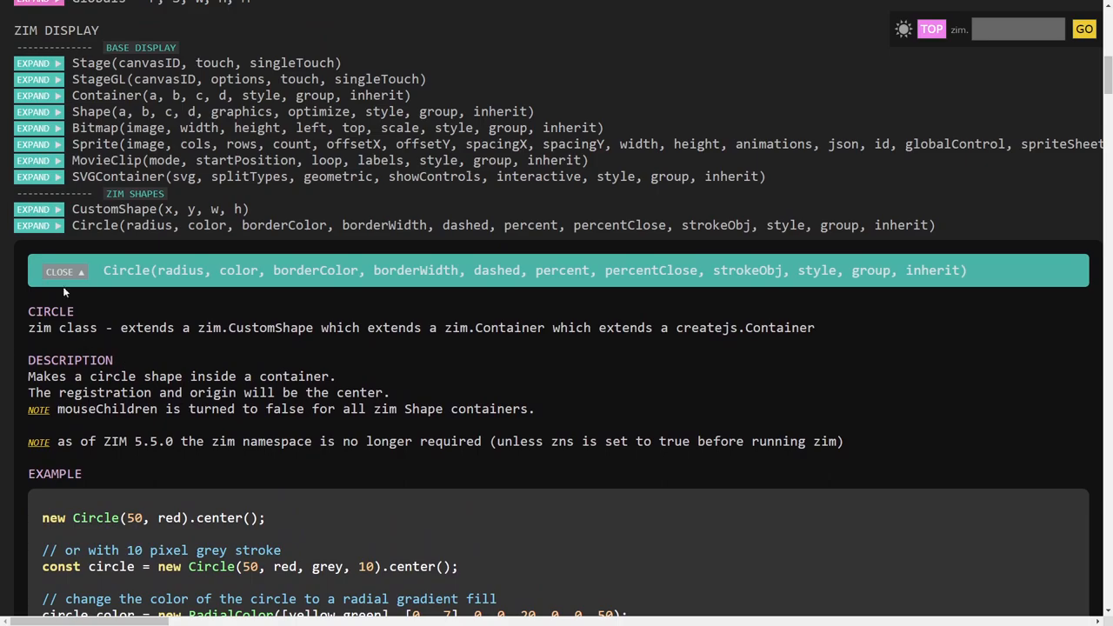
Collapse the Circle entry and scroll back to the Docs page's top intro.
click(59, 272)
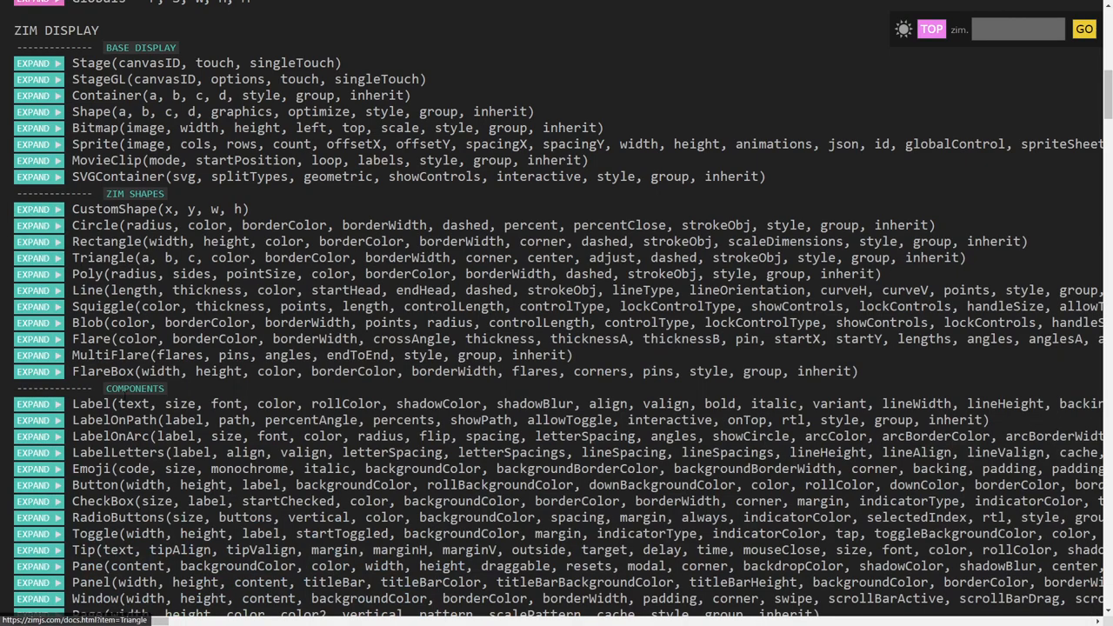
scroll(down, 3)
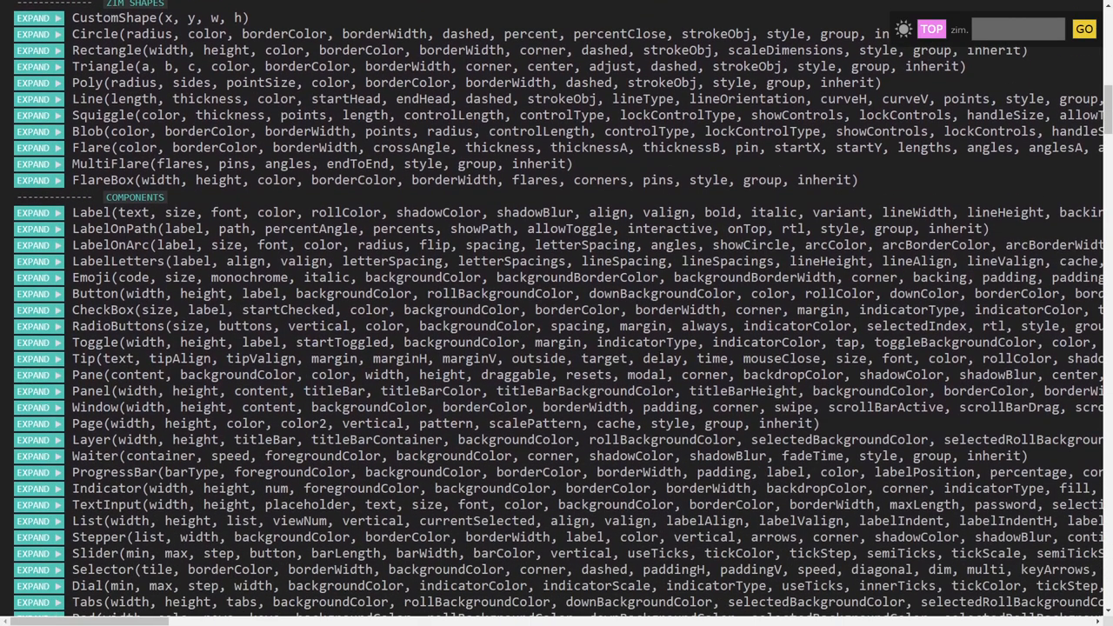
scroll(up, 3)
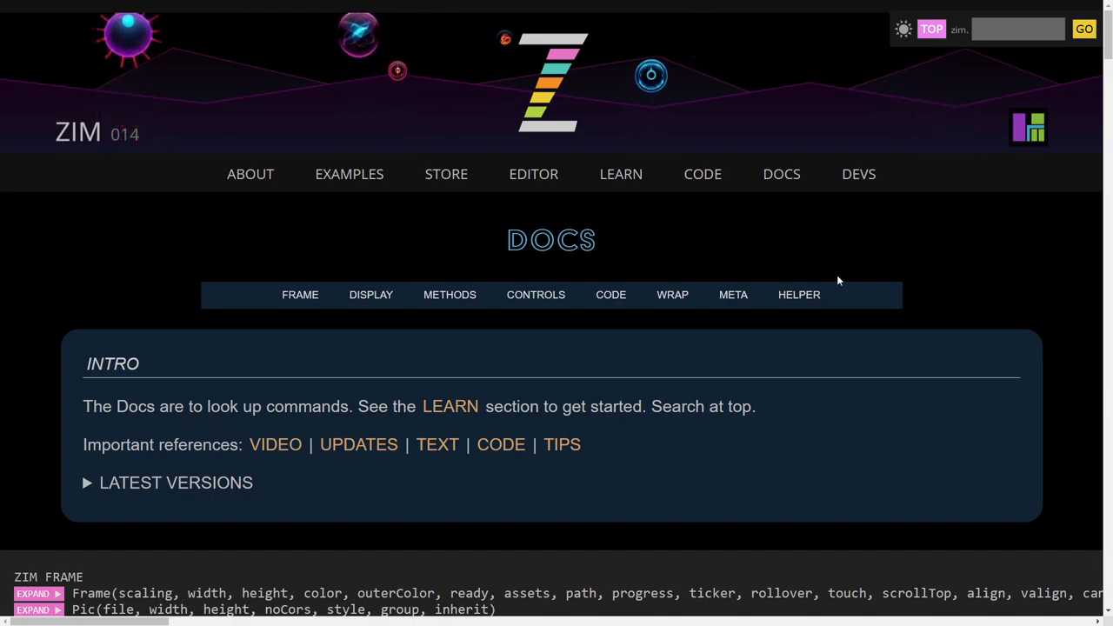
Search the docs for 'cir' to reopen Circle, try light mode, then revert to dark.
click(1017, 29)
text(cir)
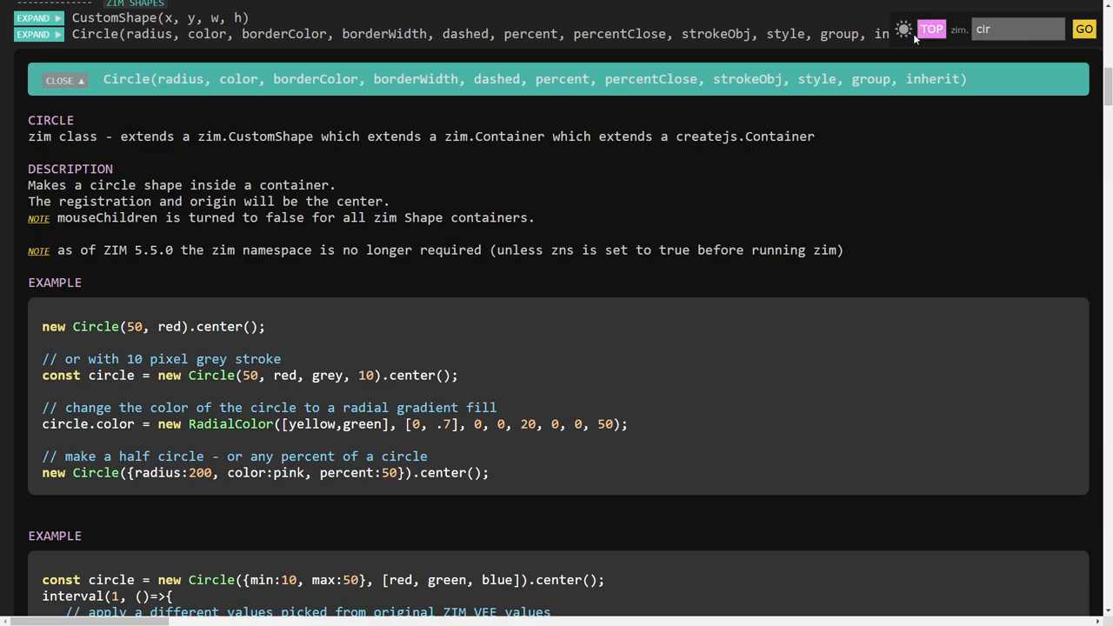
click(902, 28)
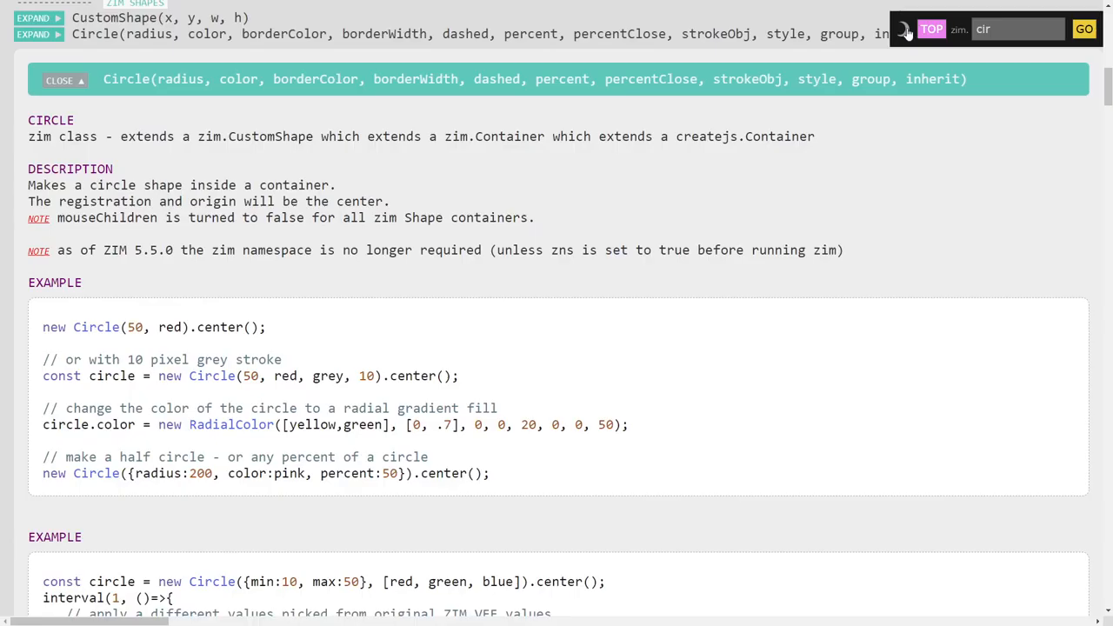
mouse_move(823, 289)
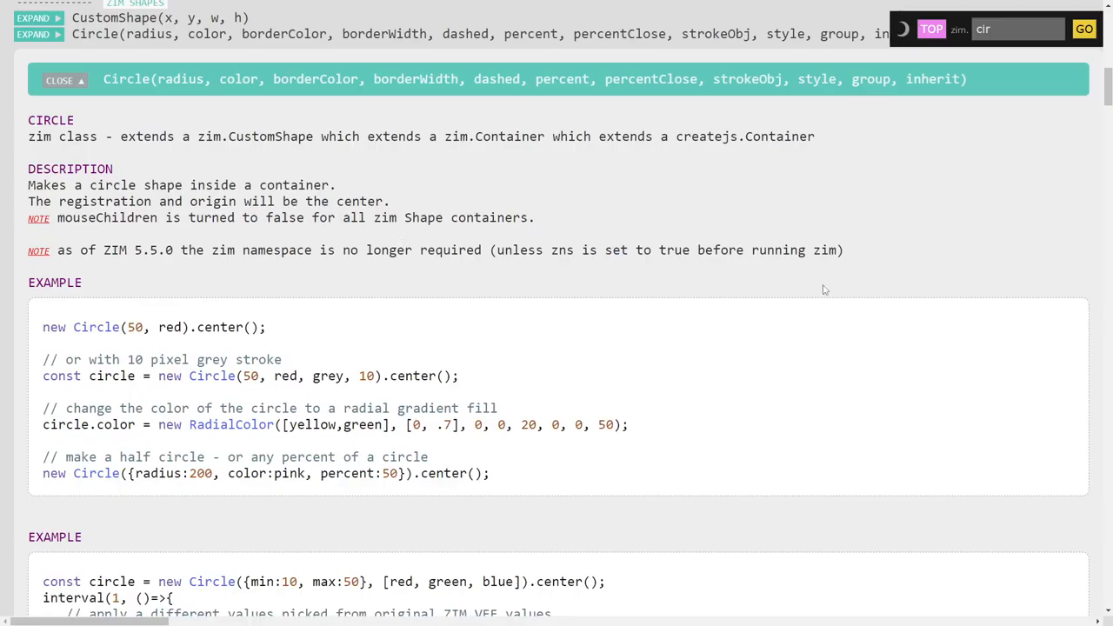
click(903, 28)
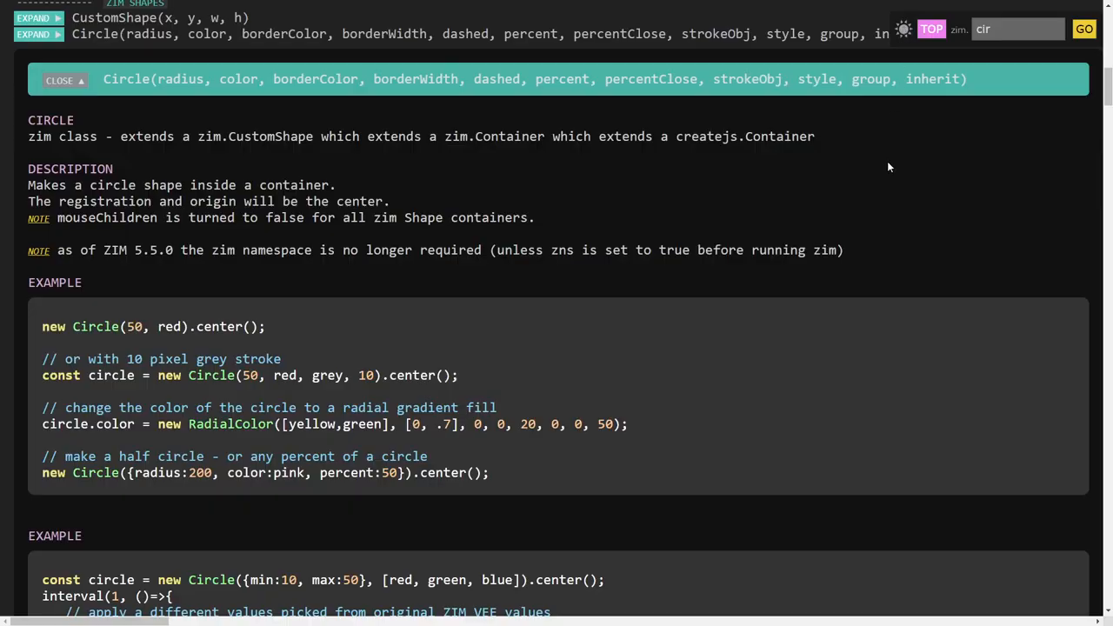